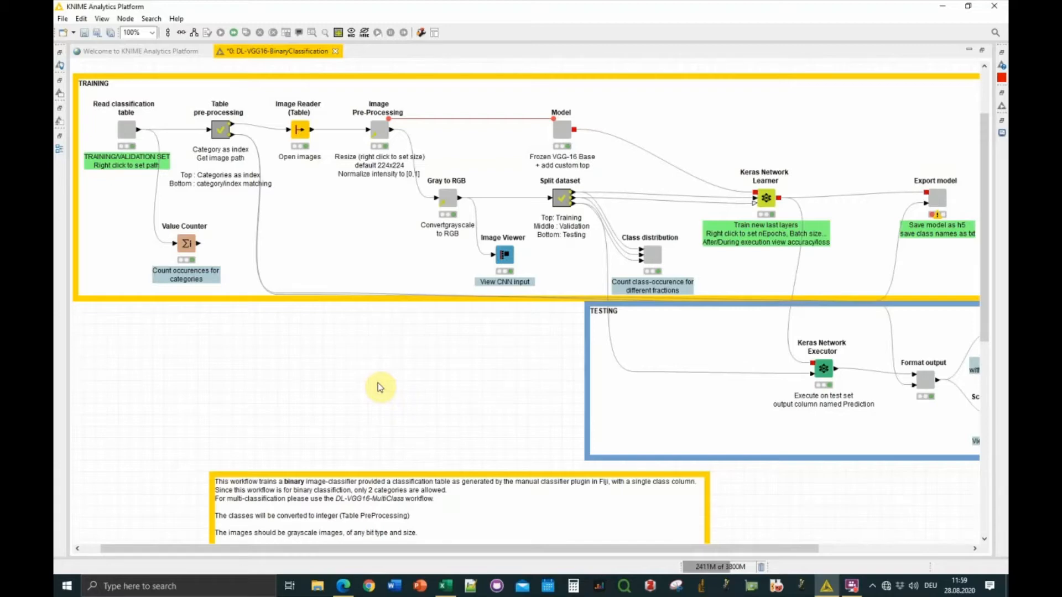
mouse_move(344, 585)
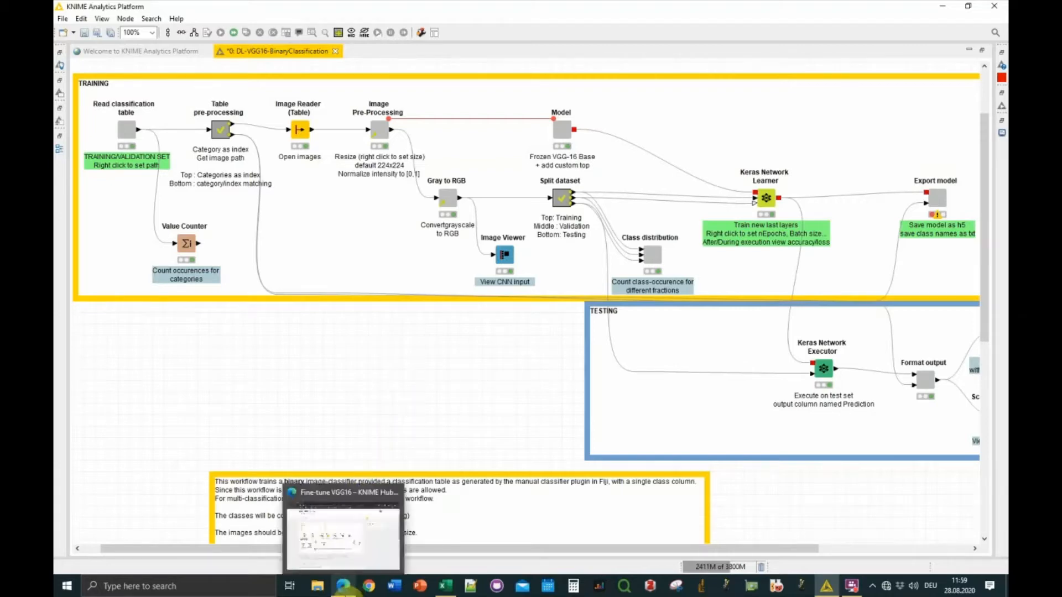
Switch to Edge and scroll up to see the Fine-tune VGG16 workflow diagram on KNIME Hub
left_click(342, 538)
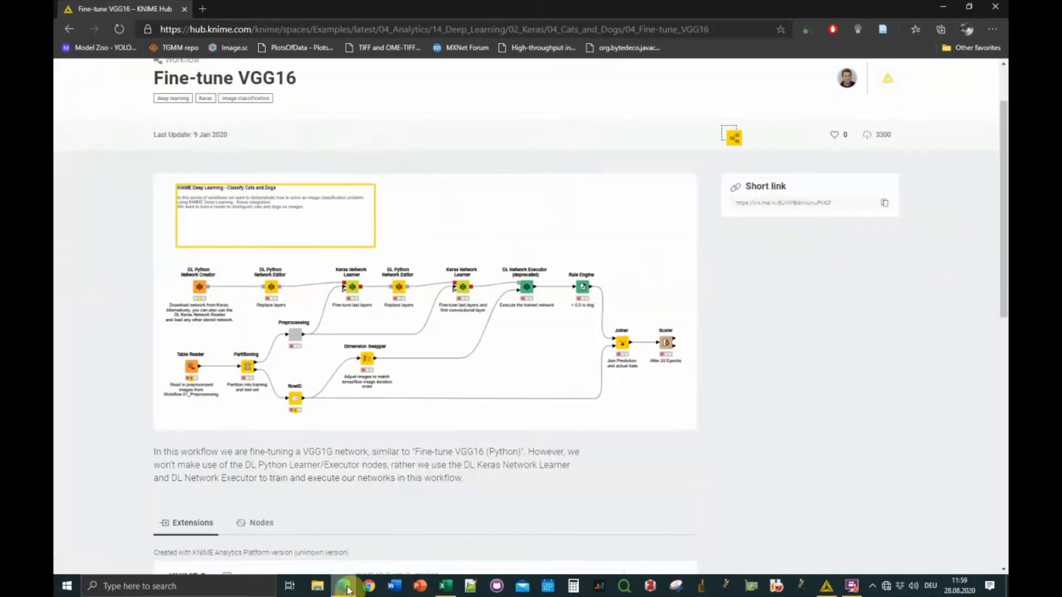
mouse_move(786, 259)
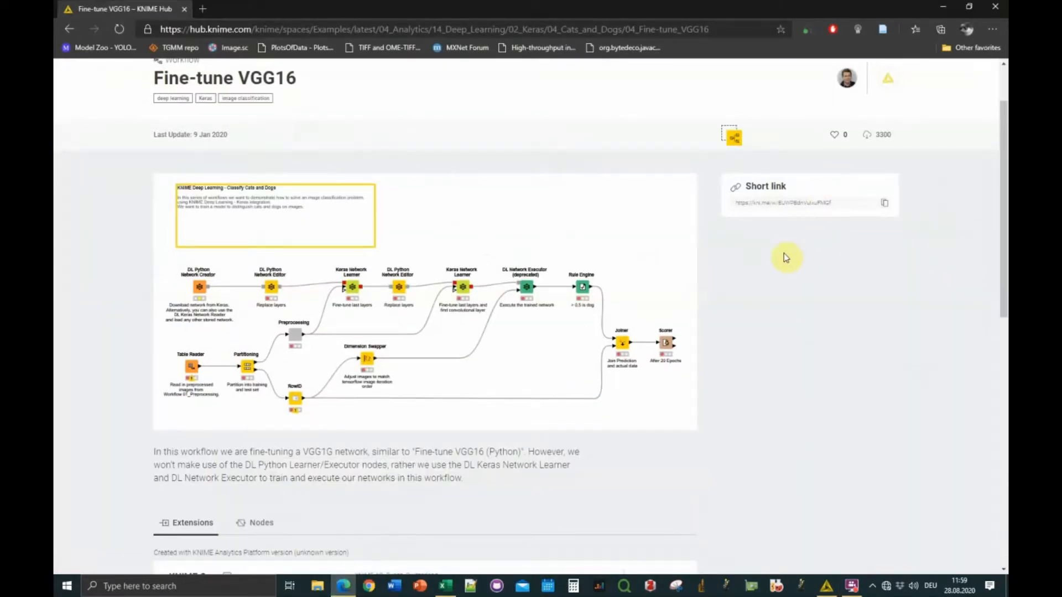
scroll("up", 3)
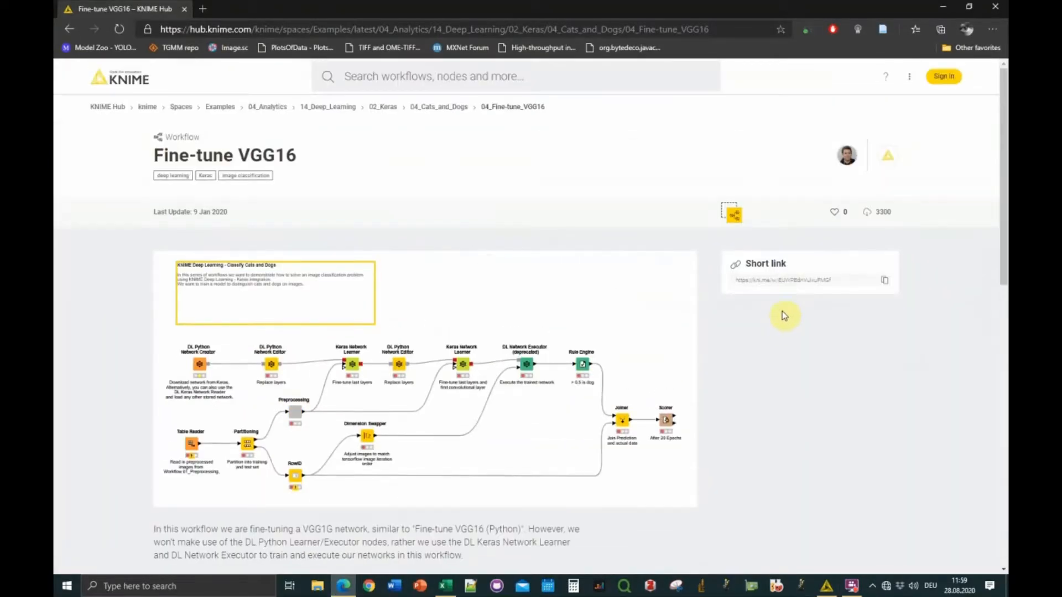
mouse_move(778, 359)
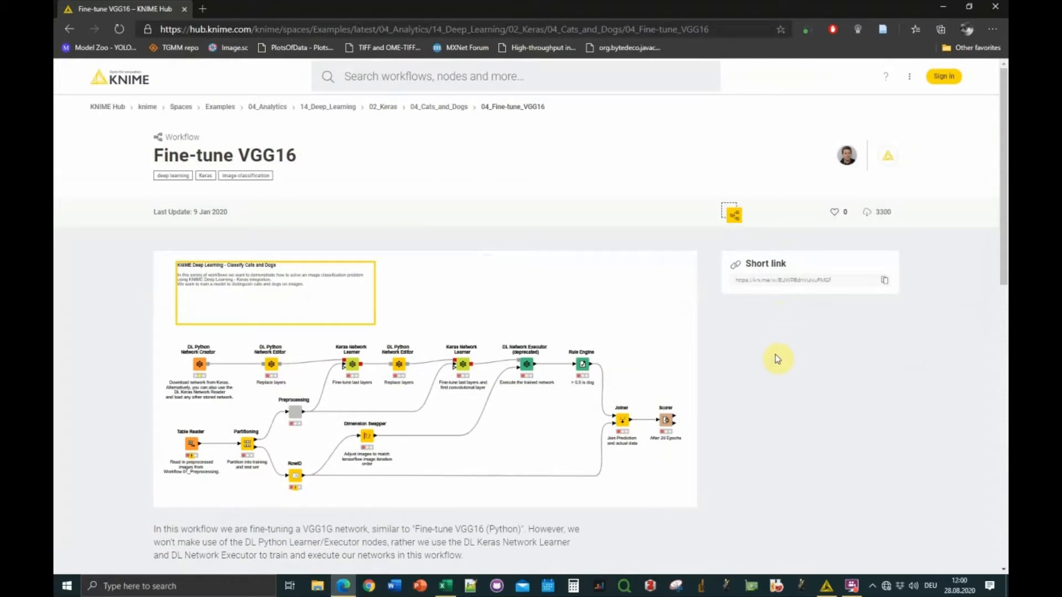
mouse_move(741, 371)
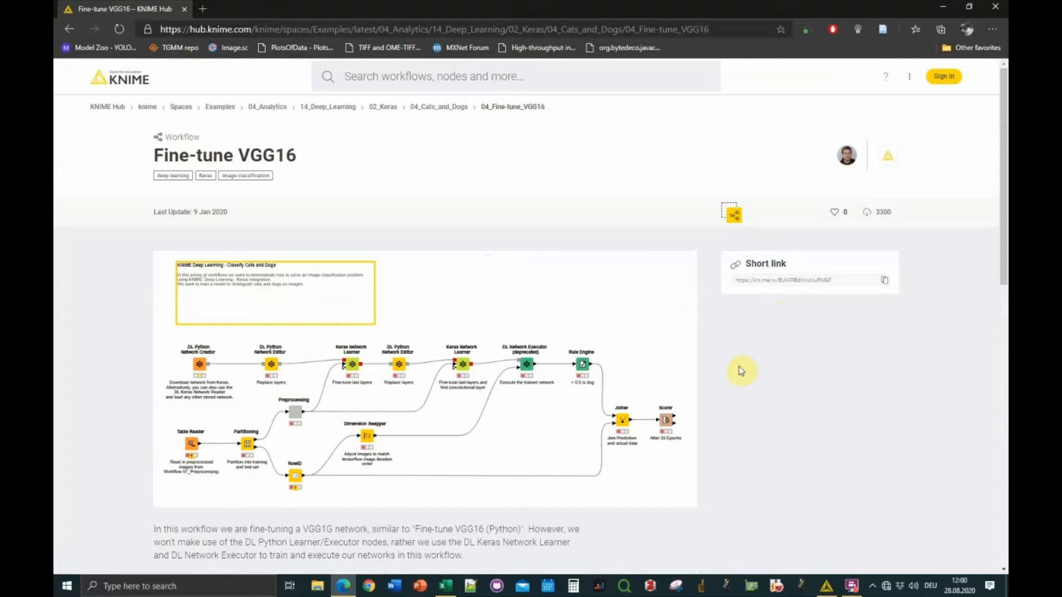
mouse_move(941, 15)
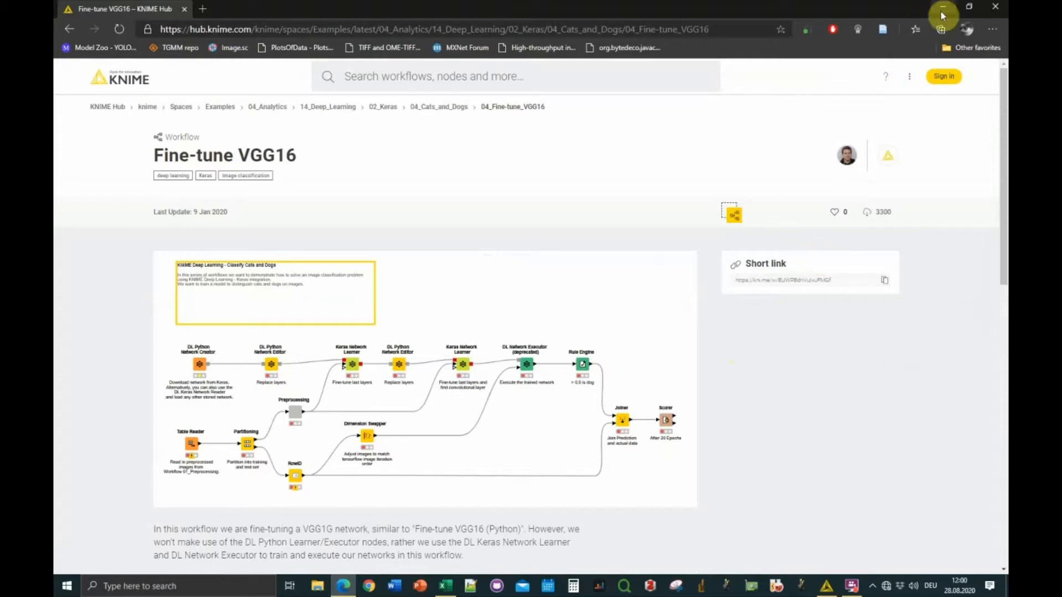
mouse_move(941, 15)
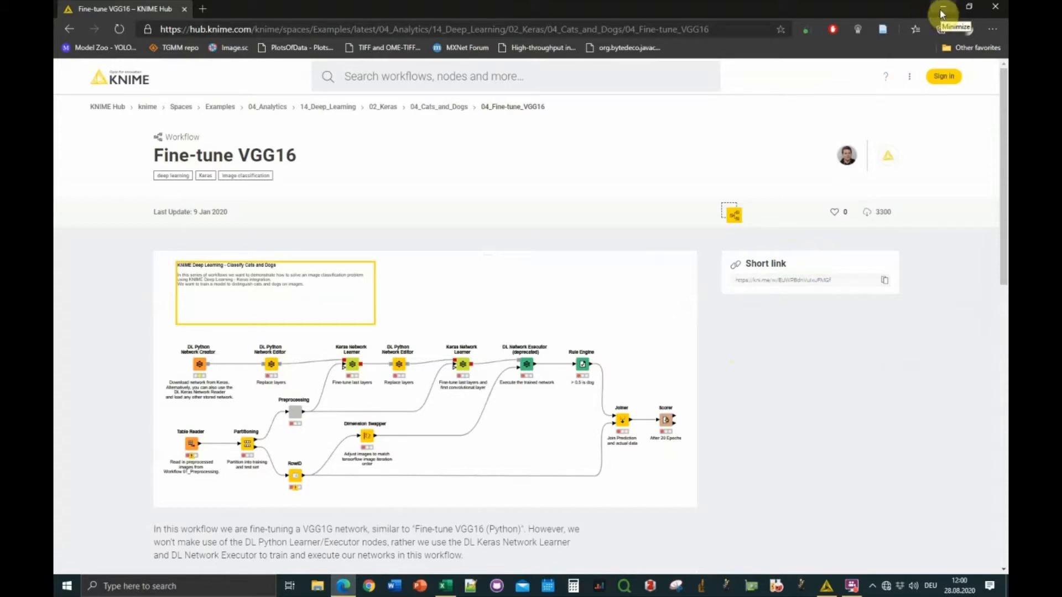
Hide the browser, browse the Image Reader's grayscale images in Image Viewer, then close it
left_click(851, 586)
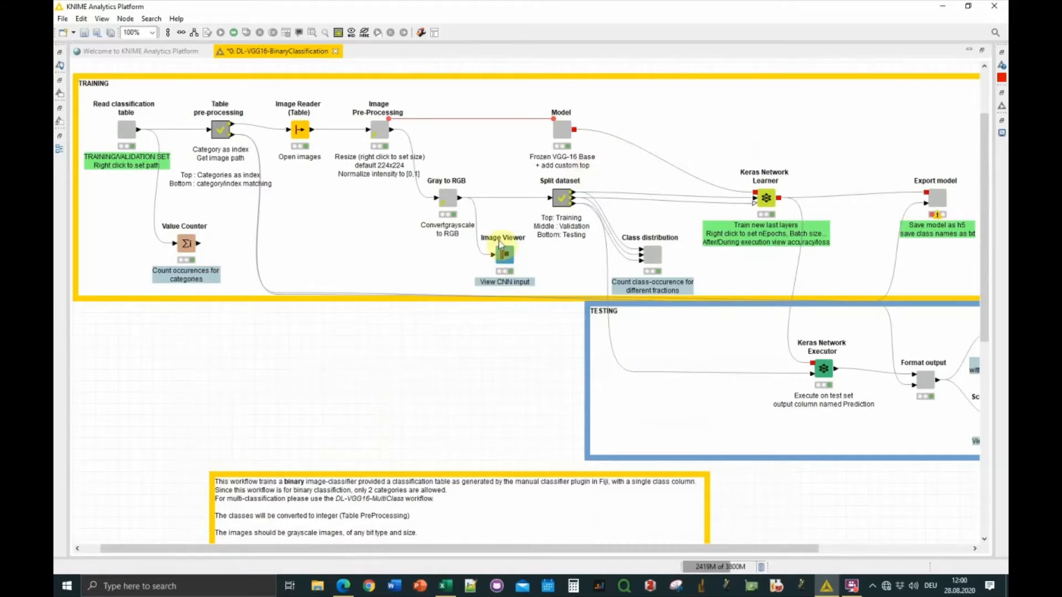
right_click(299, 129)
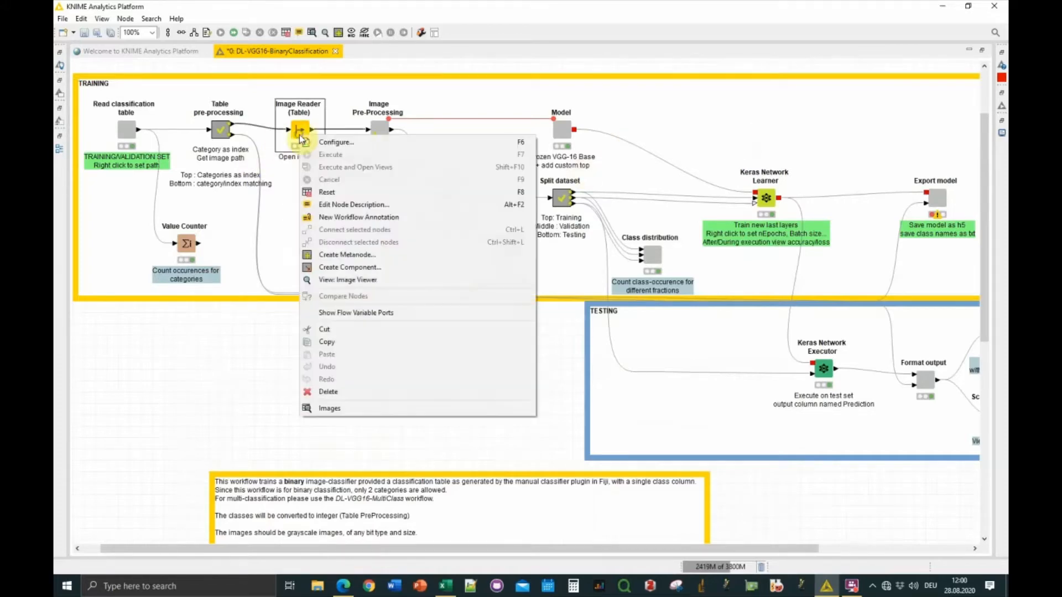
mouse_move(347, 280)
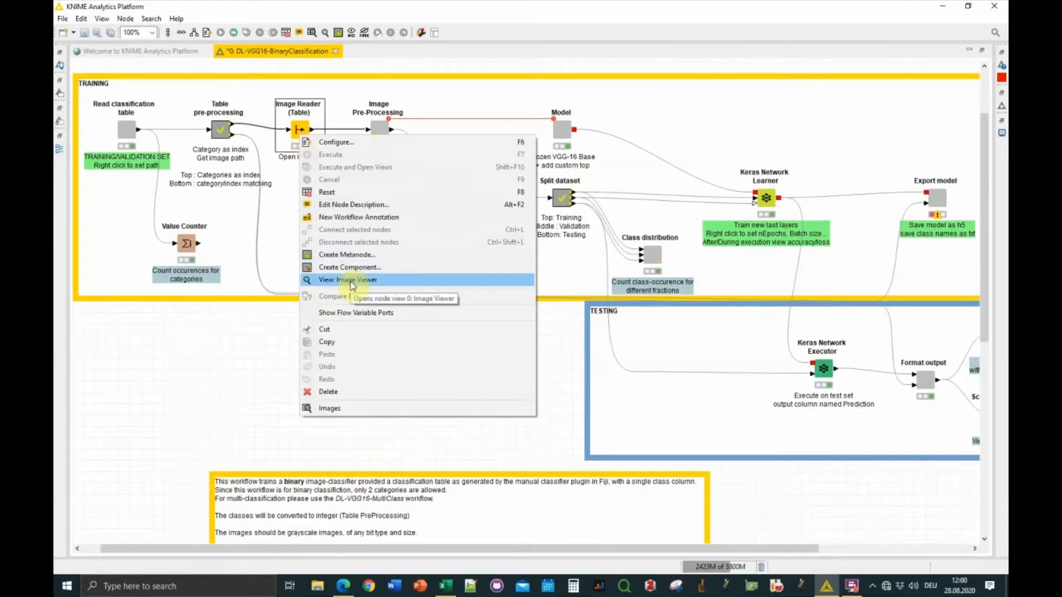
left_click(348, 280)
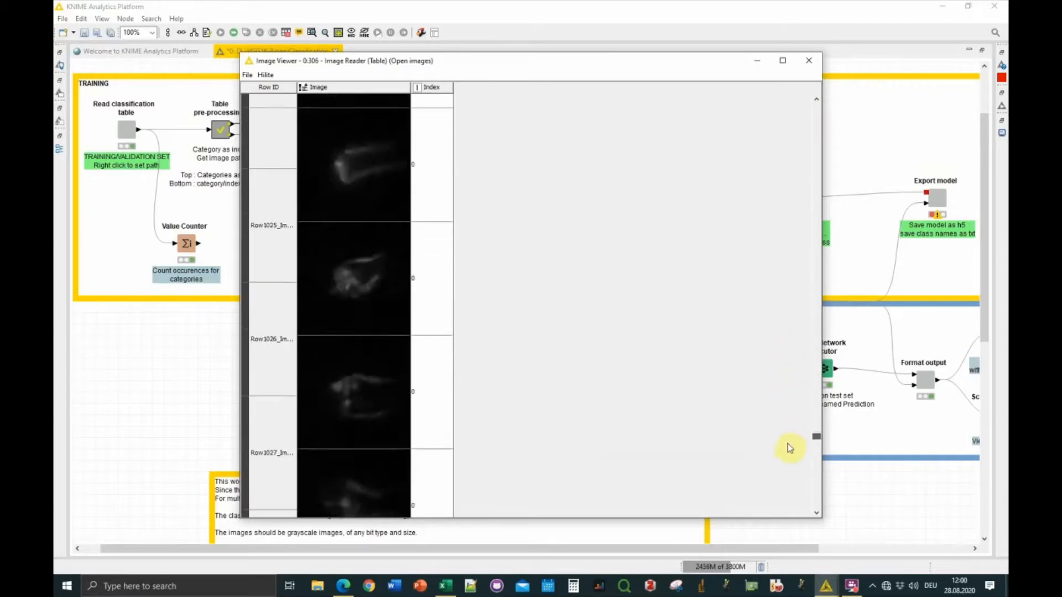
scroll("down", 3)
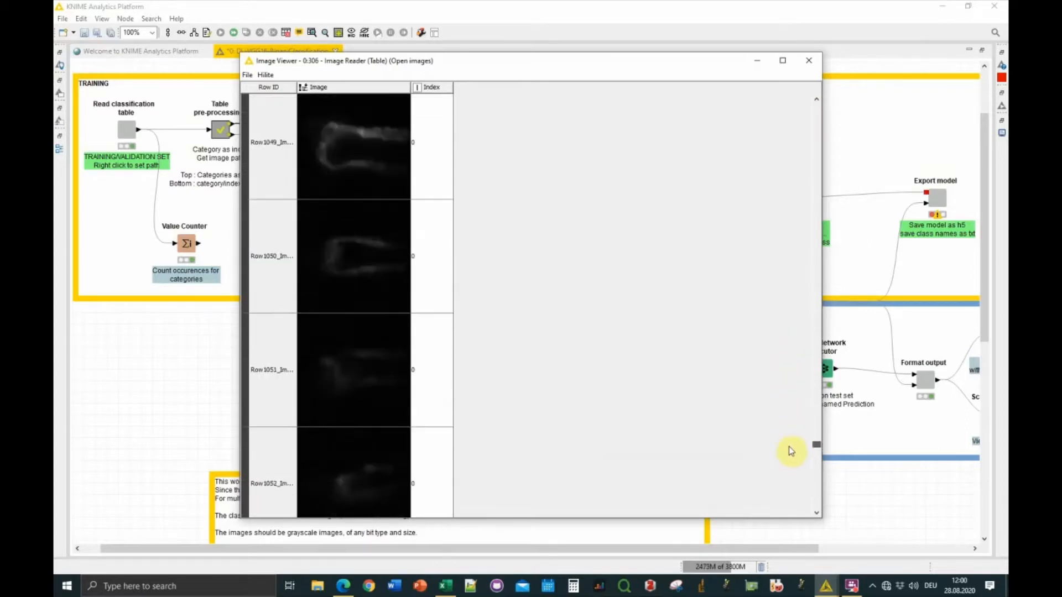
scroll("up", 3)
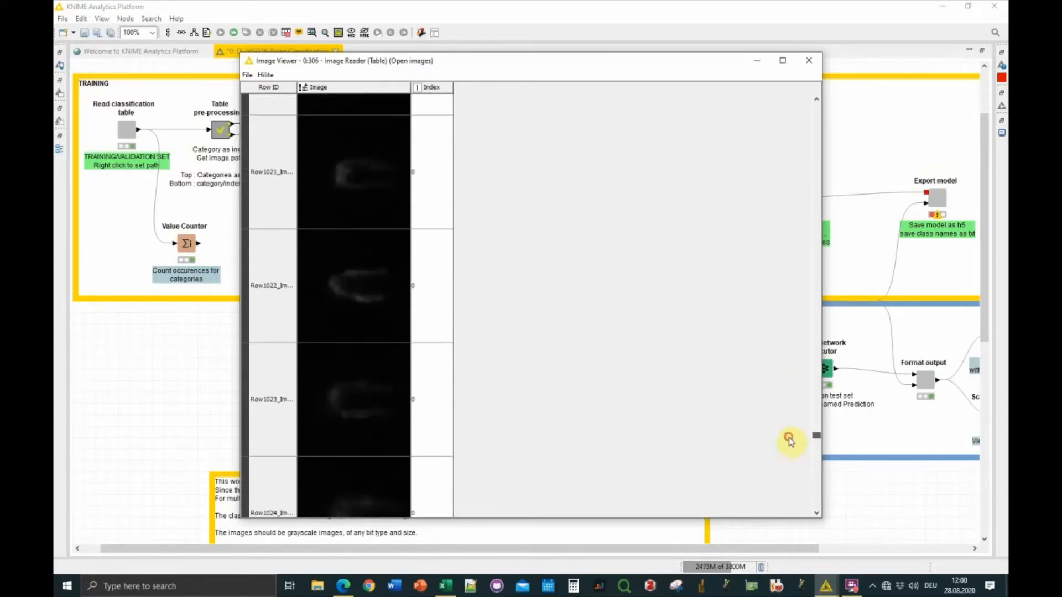
left_click(807, 60)
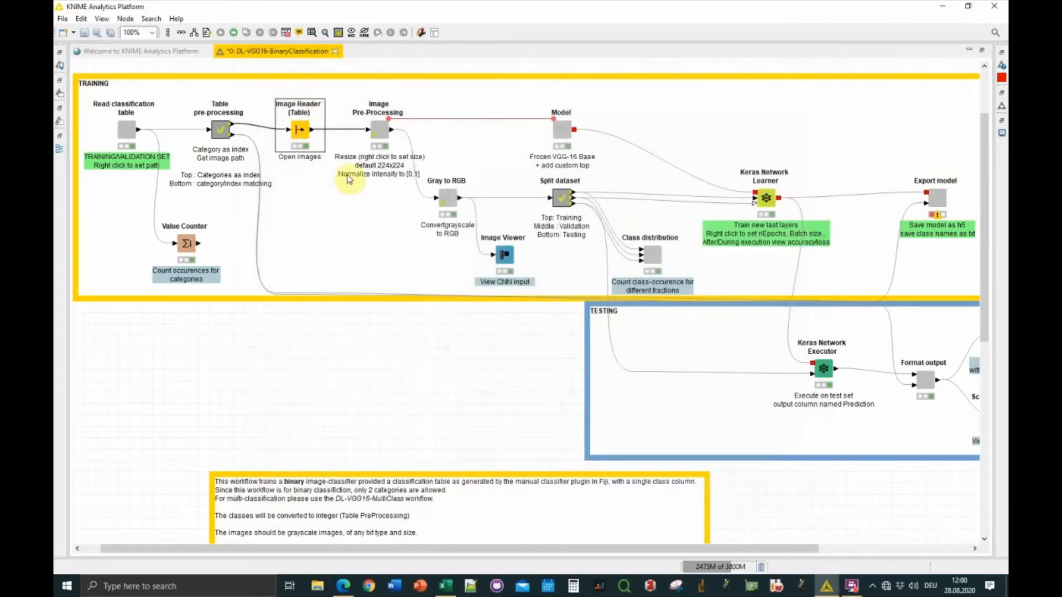
mouse_move(260, 163)
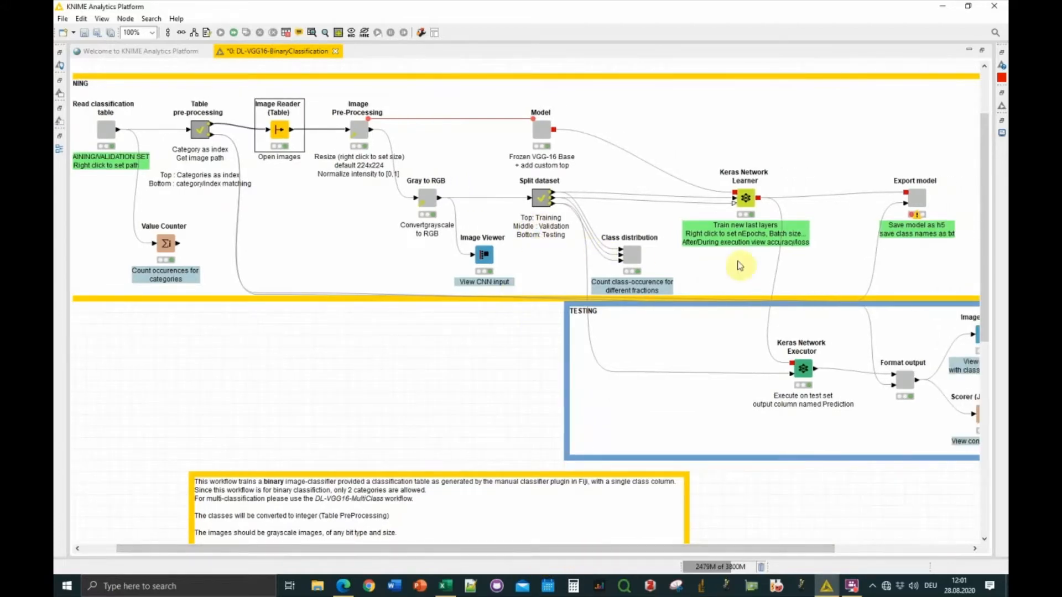
mouse_move(724, 550)
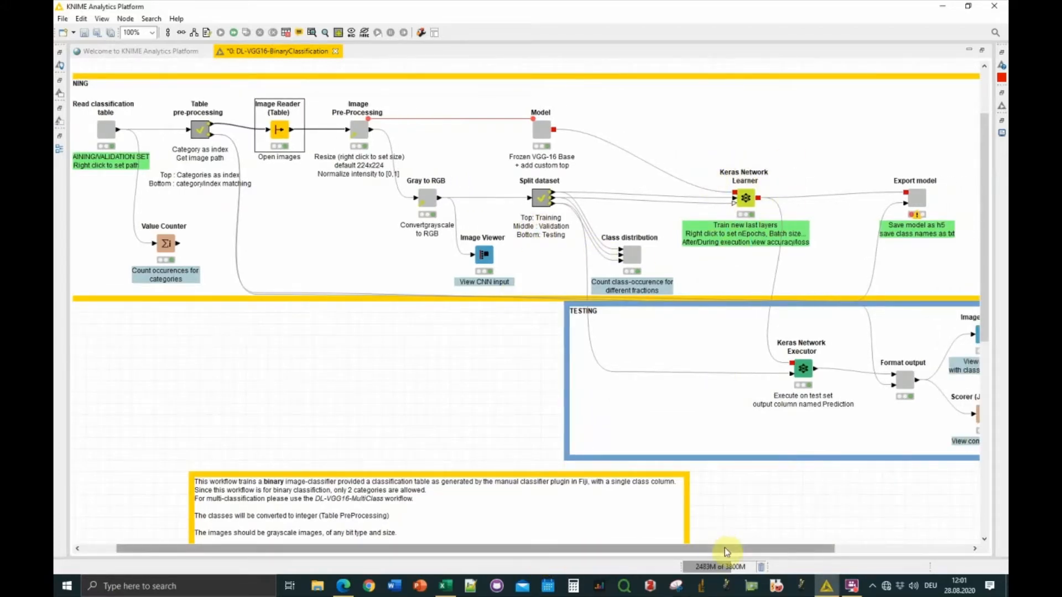
scroll("left", 3)
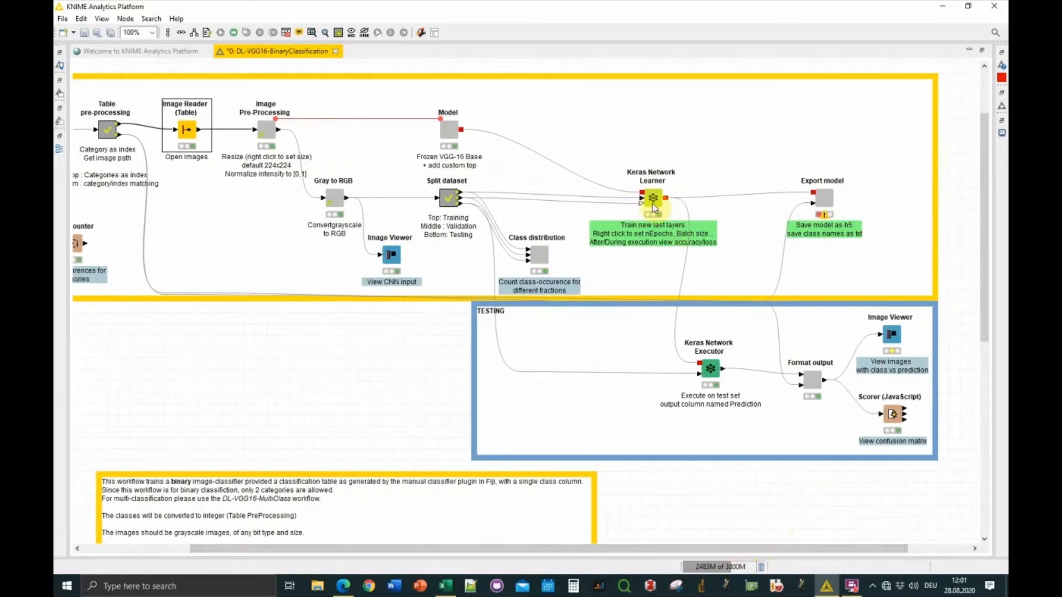
mouse_move(655, 214)
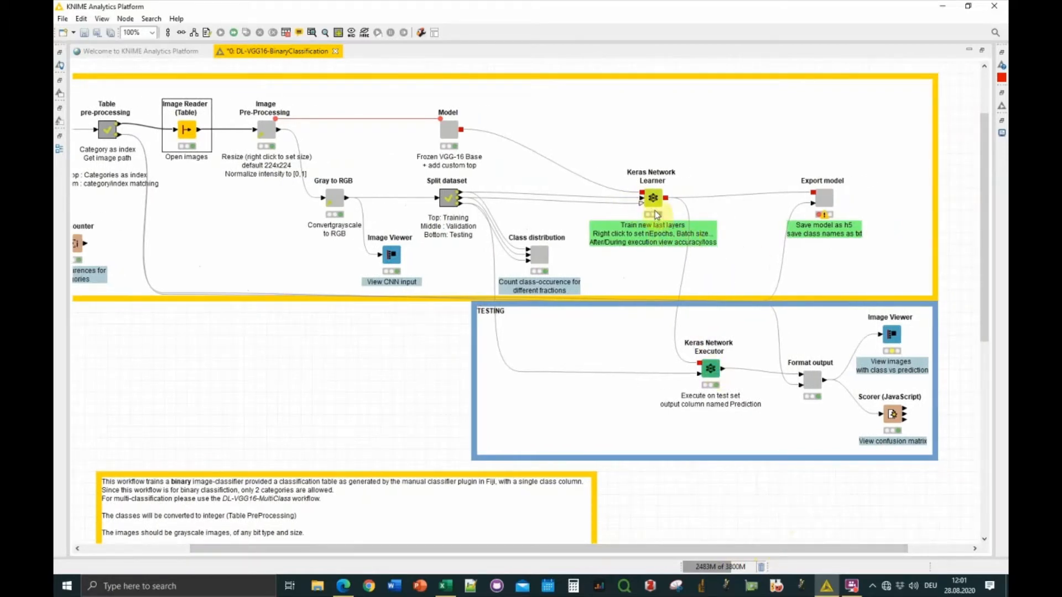
mouse_move(709, 461)
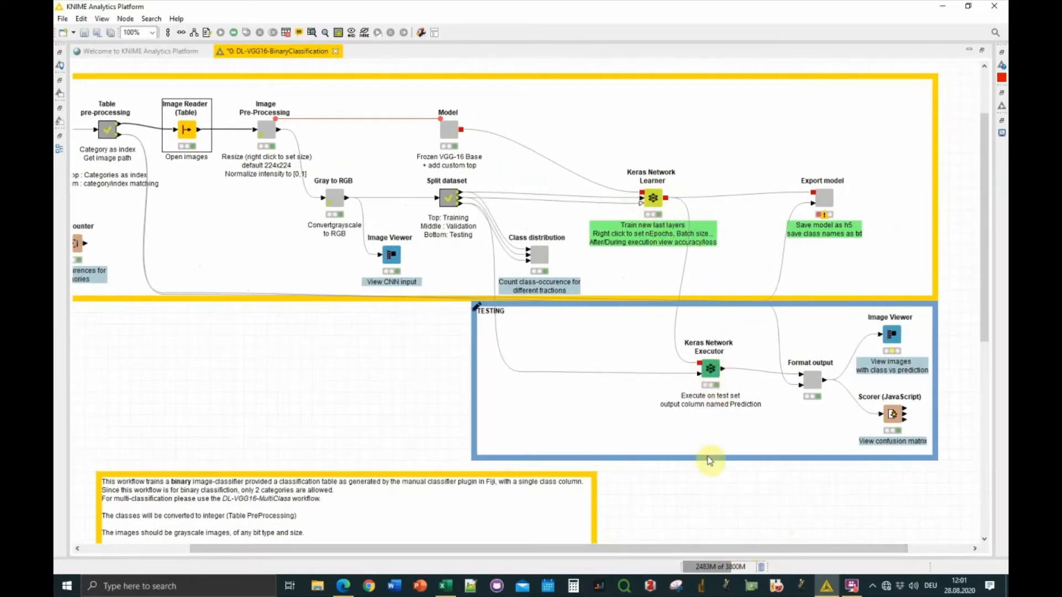
mouse_move(703, 549)
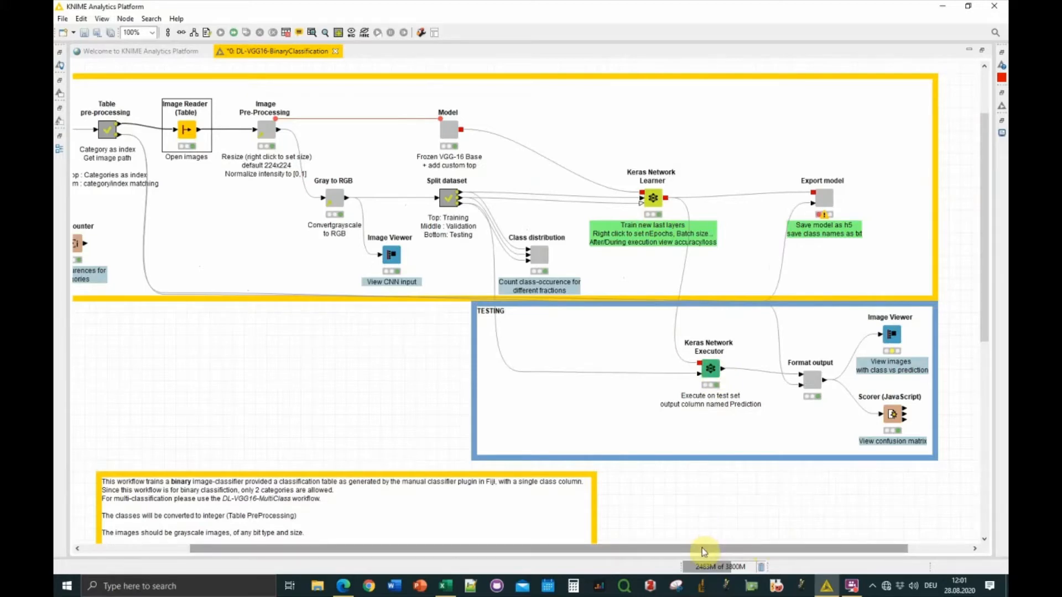
mouse_move(809, 201)
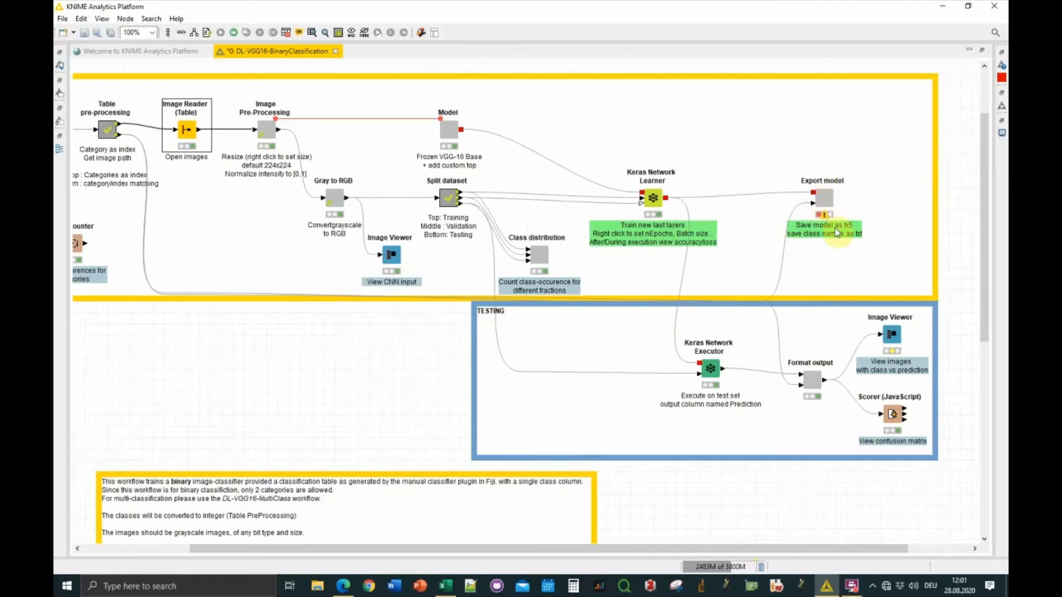
mouse_move(834, 233)
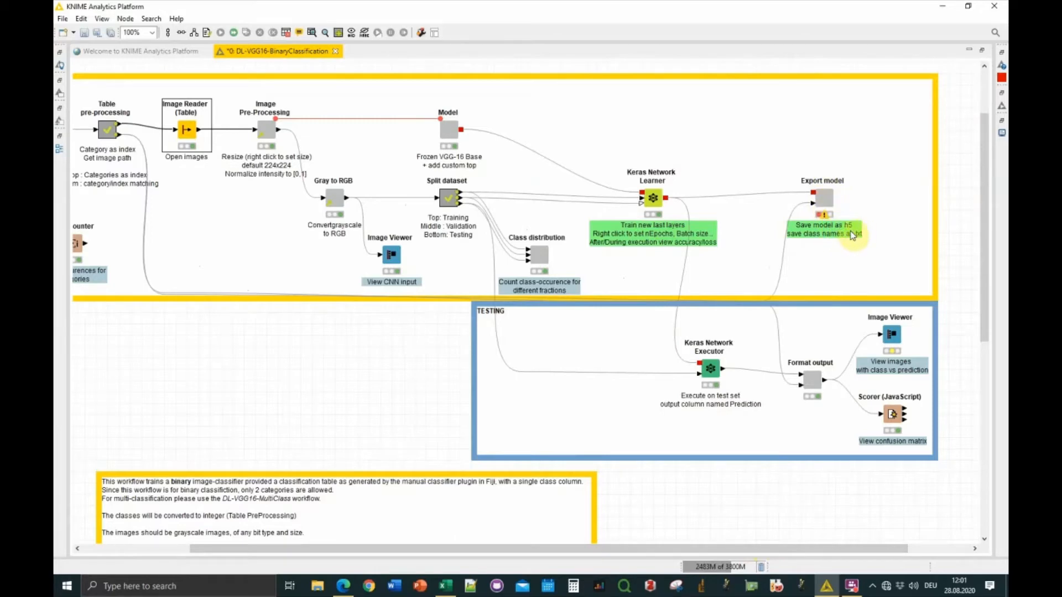
mouse_move(880, 308)
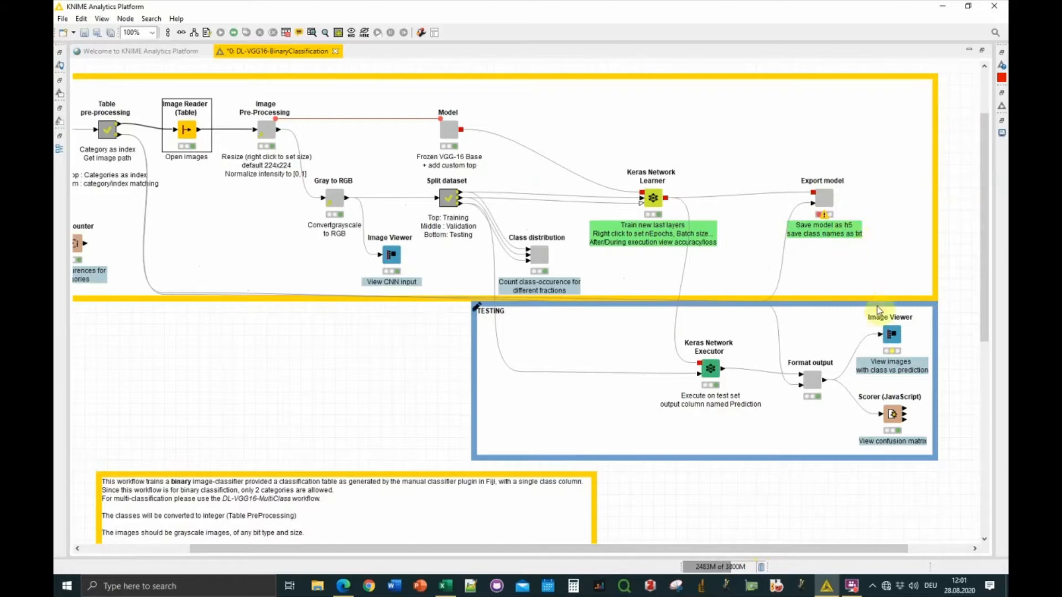
mouse_move(889, 301)
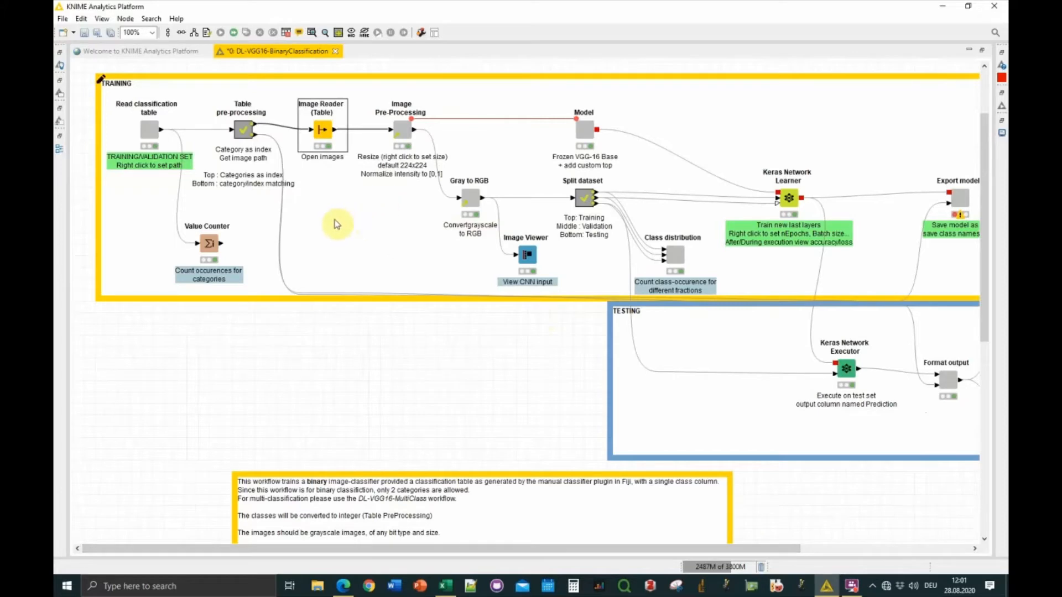
mouse_move(370, 265)
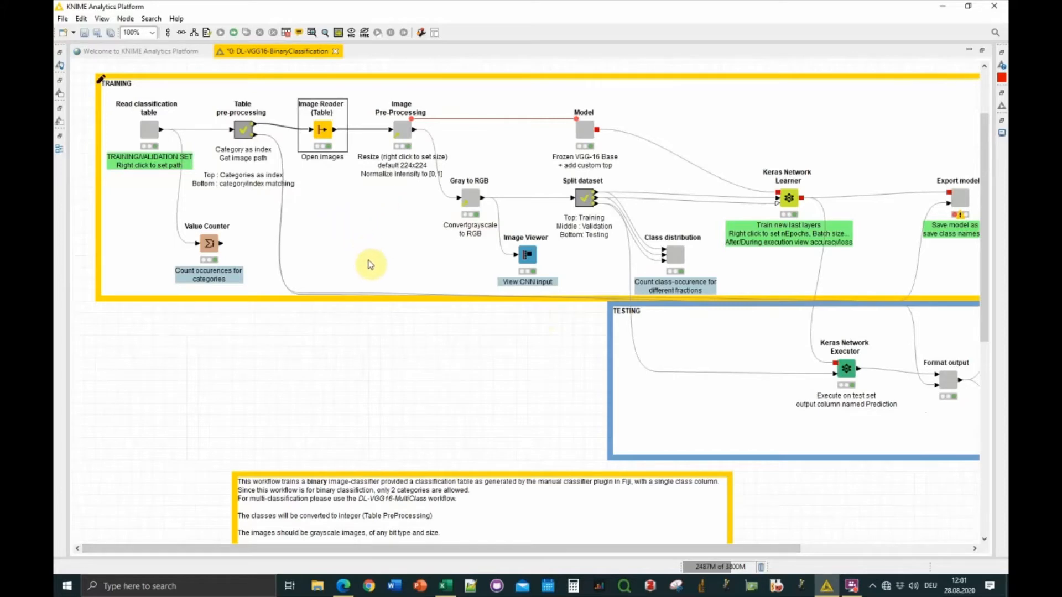
mouse_move(348, 542)
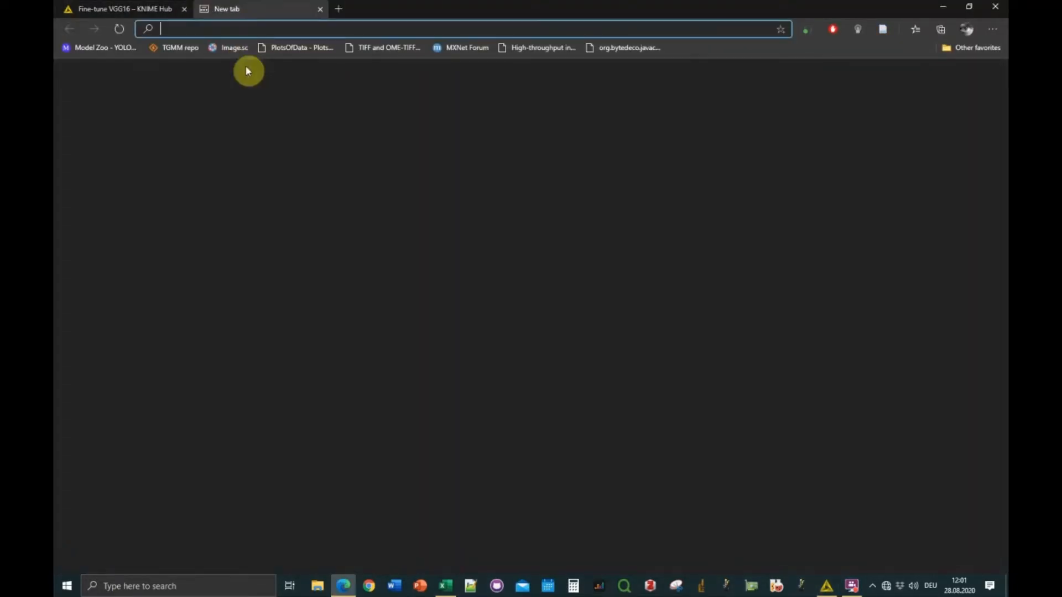
Enter the Fiji-QualiAnnotations GitHub address in Edge, then minimize back to the KNIME workflow
type("git")
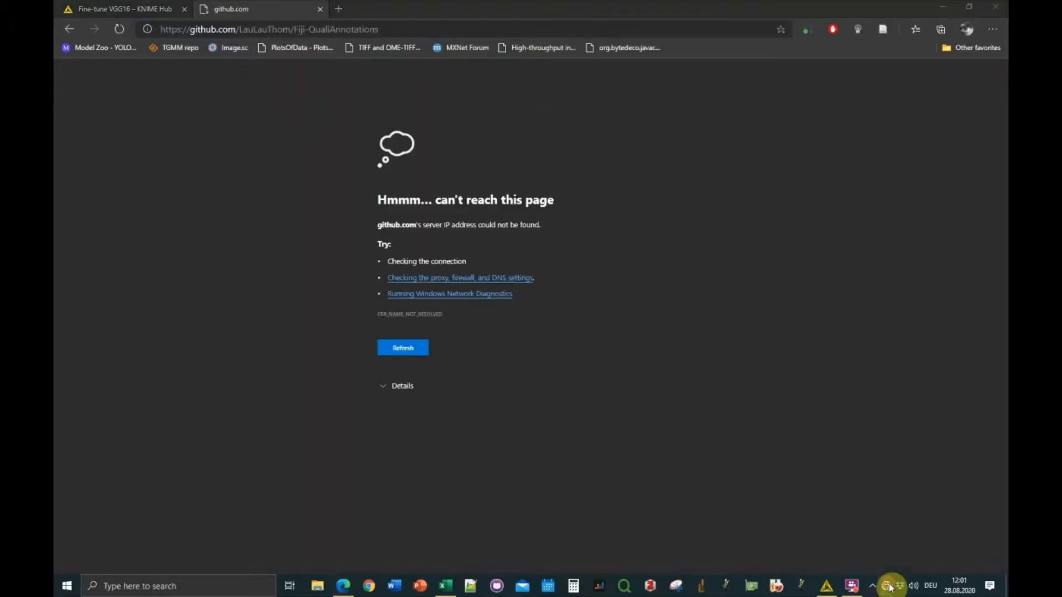
left_click(851, 586)
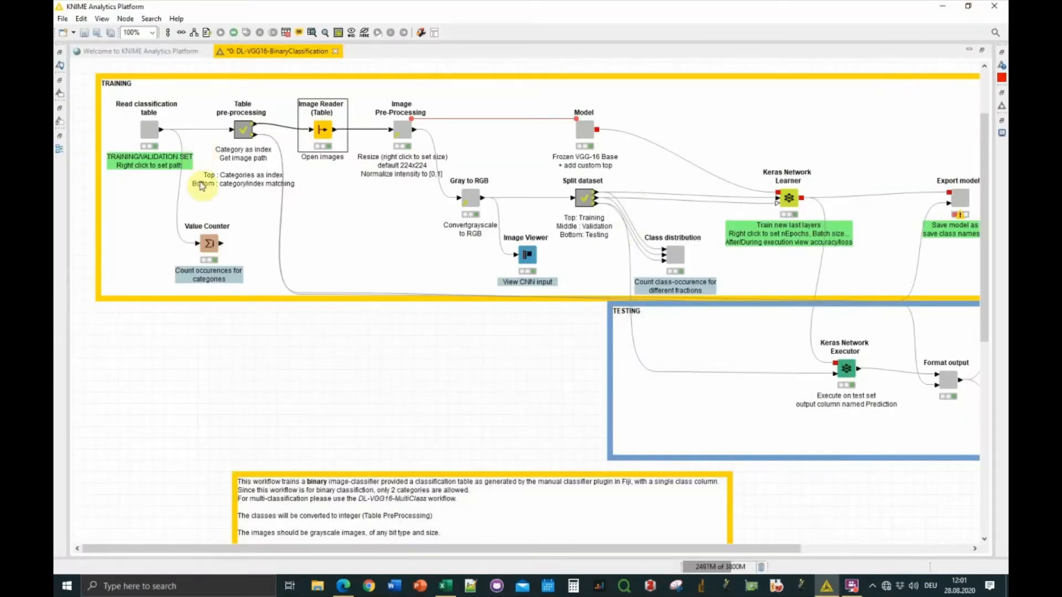
mouse_move(118, 112)
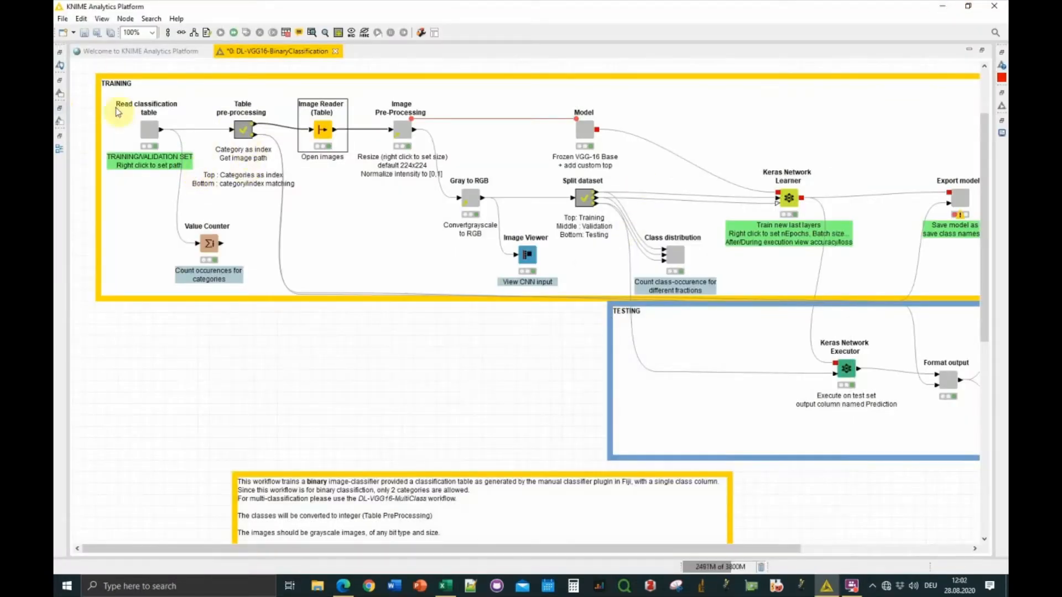
mouse_move(160, 167)
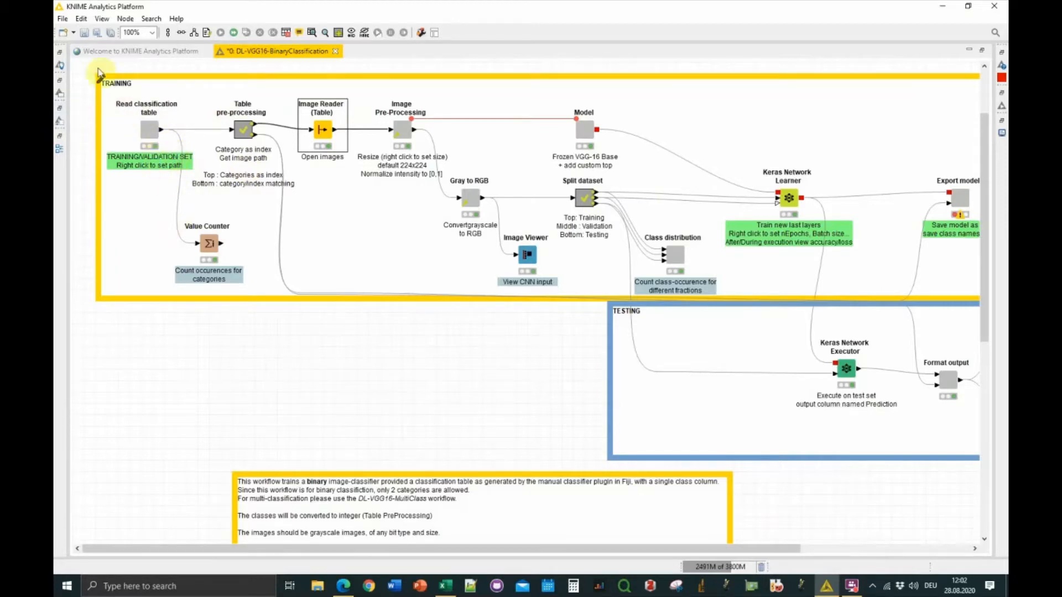
Open the File menu of the VGG16 training workflow to reach Preferences
left_click(62, 18)
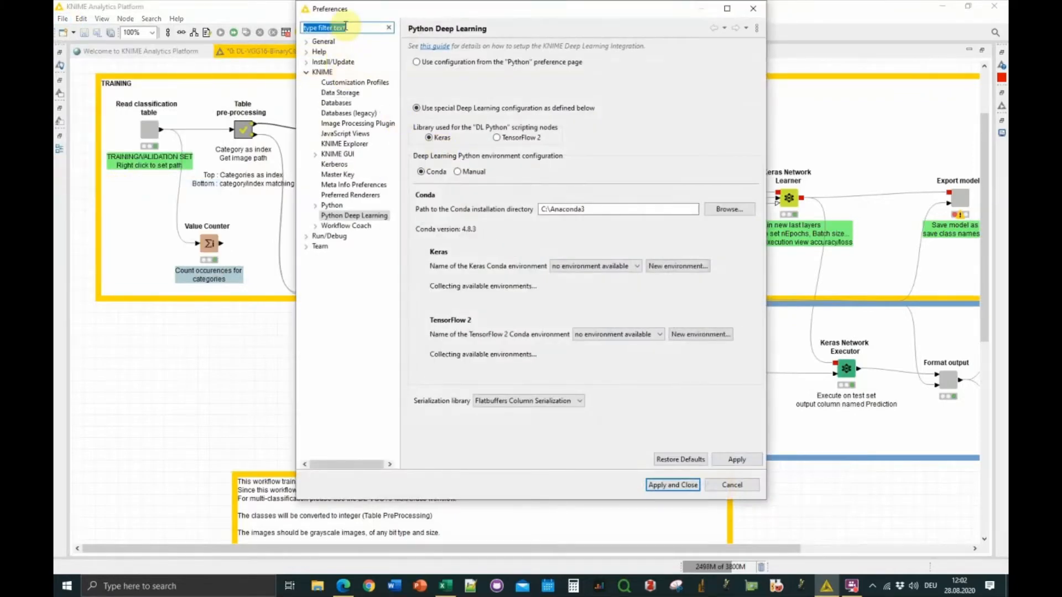
Filter preferences for 'py' and review the Python and Python Deep Learning environment pages
type("py")
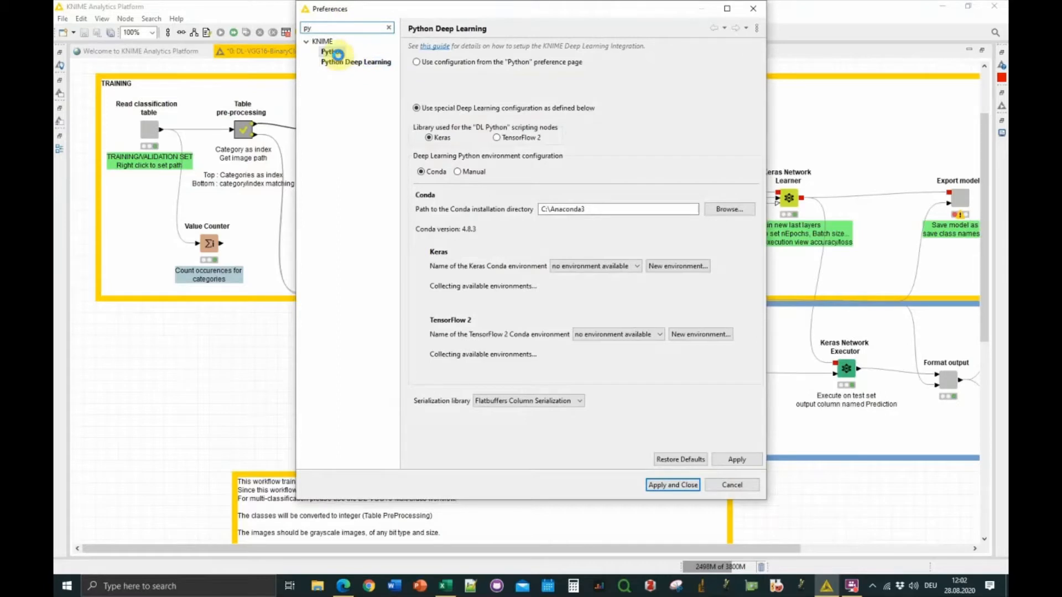
left_click(332, 51)
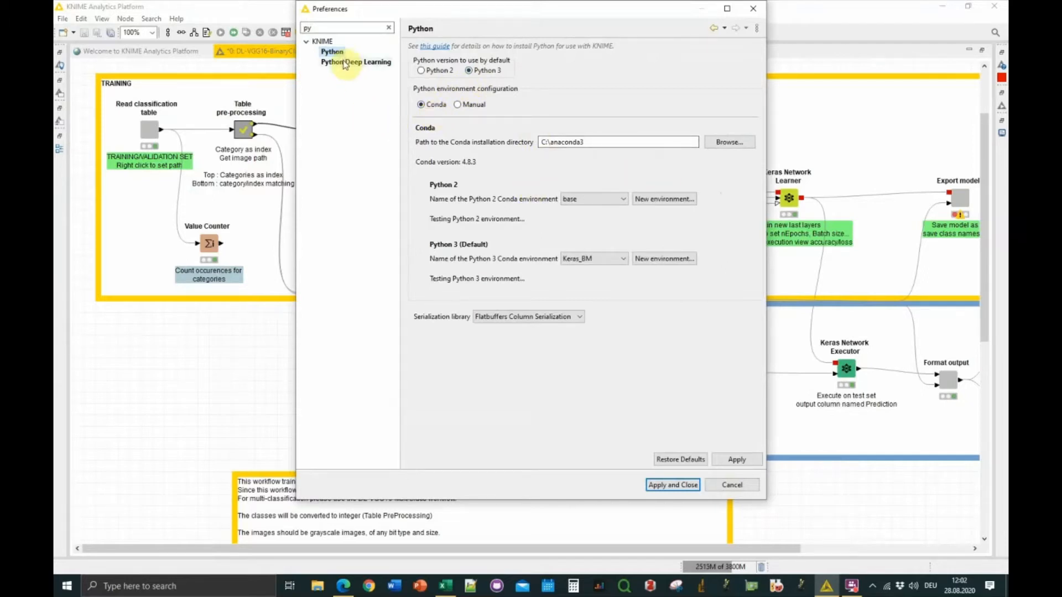
left_click(355, 61)
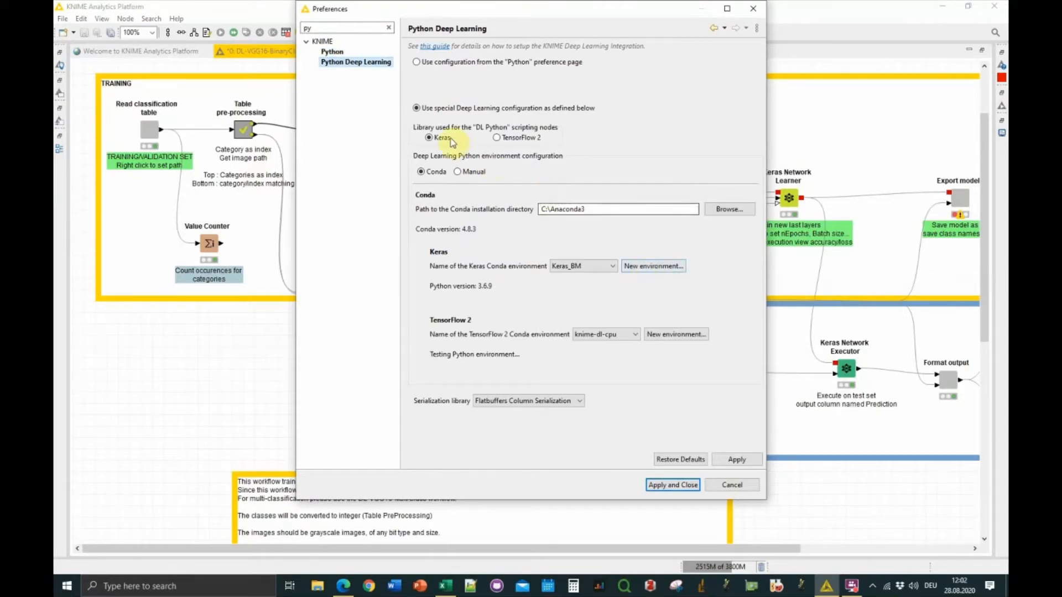
mouse_move(618, 288)
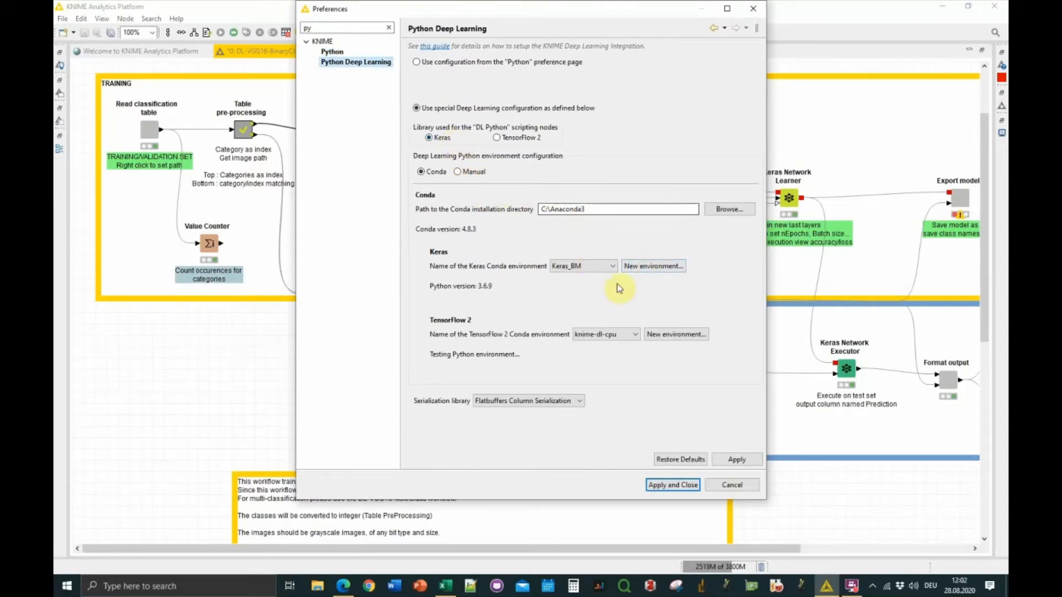
mouse_move(652, 265)
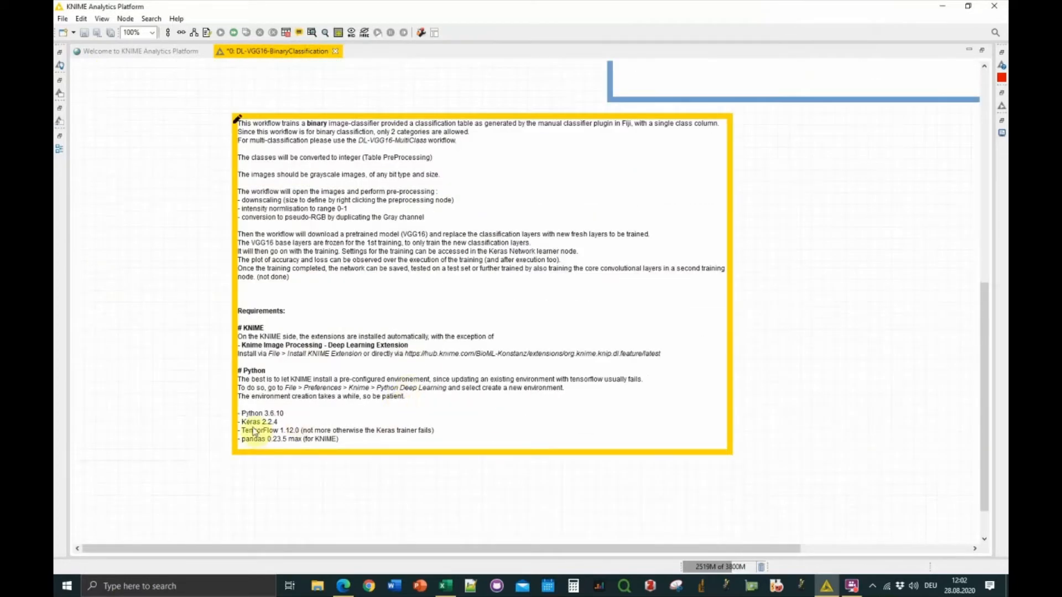
mouse_move(262, 408)
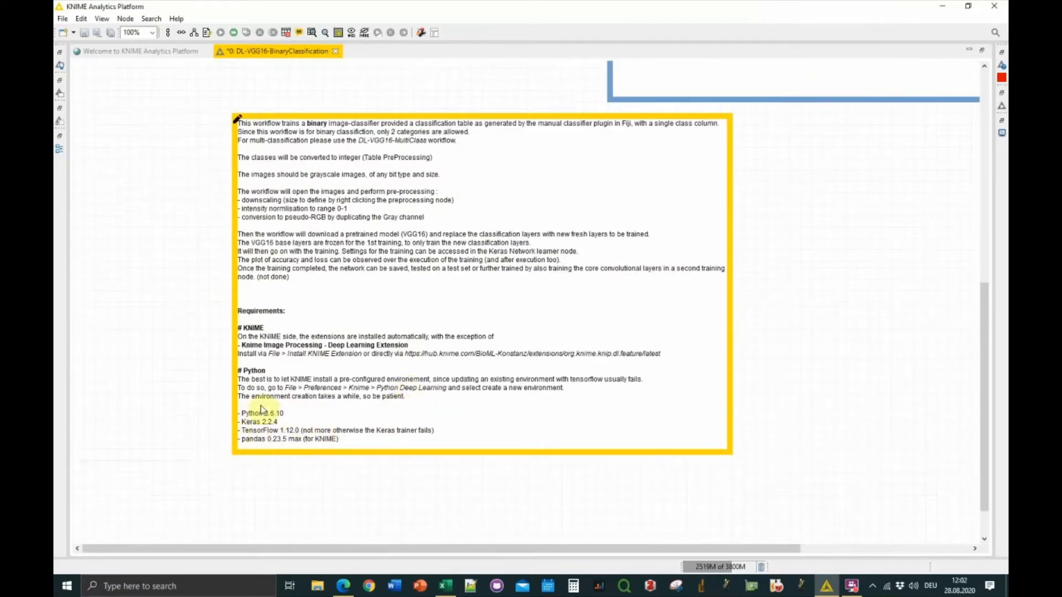
mouse_move(293, 437)
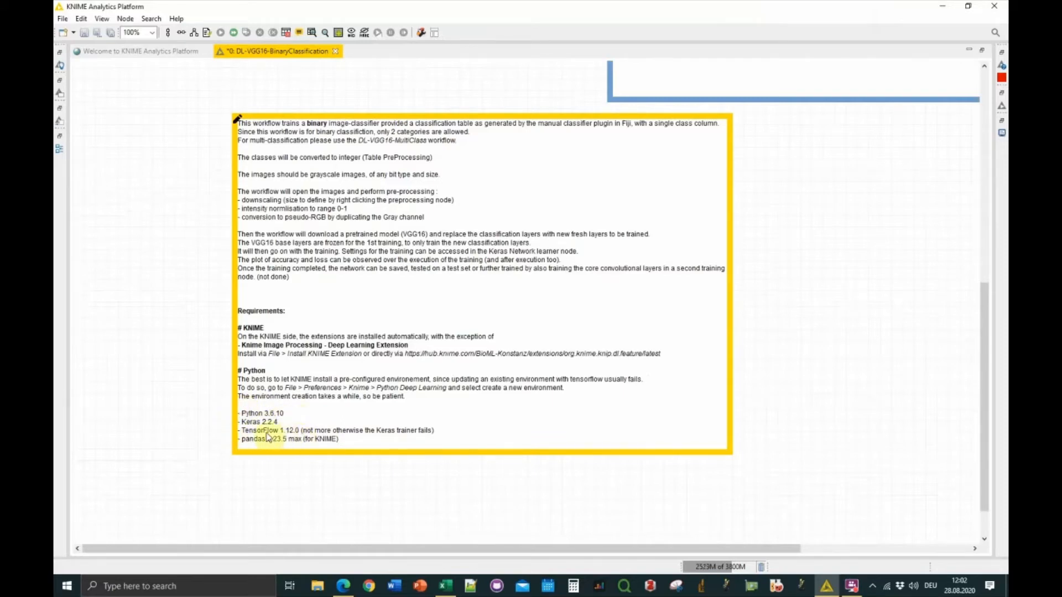
mouse_move(305, 441)
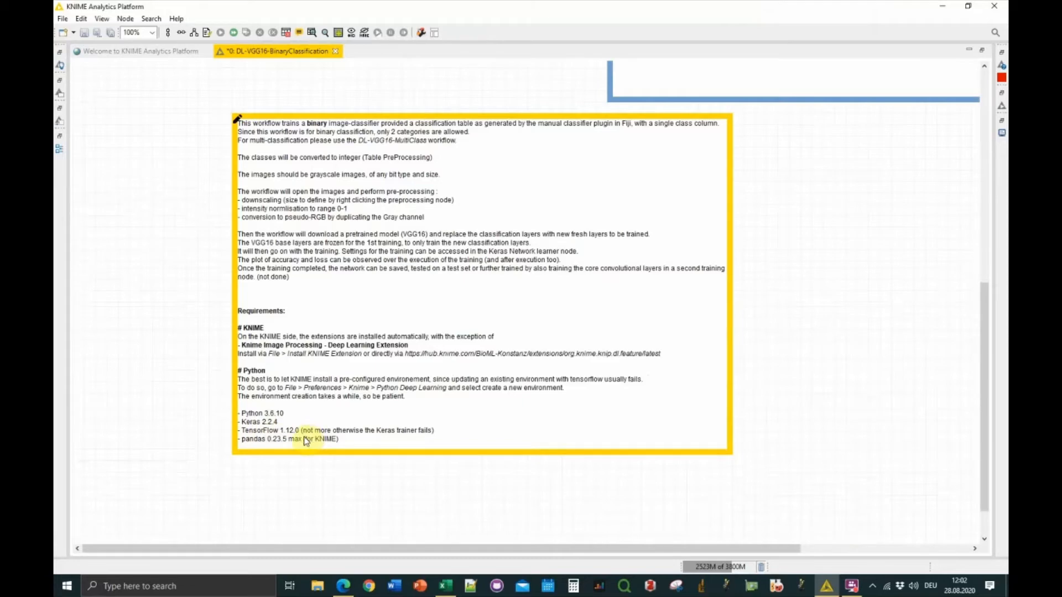
Scroll the canvas up to the TRAINING and TESTING node groups
scroll("up", 3)
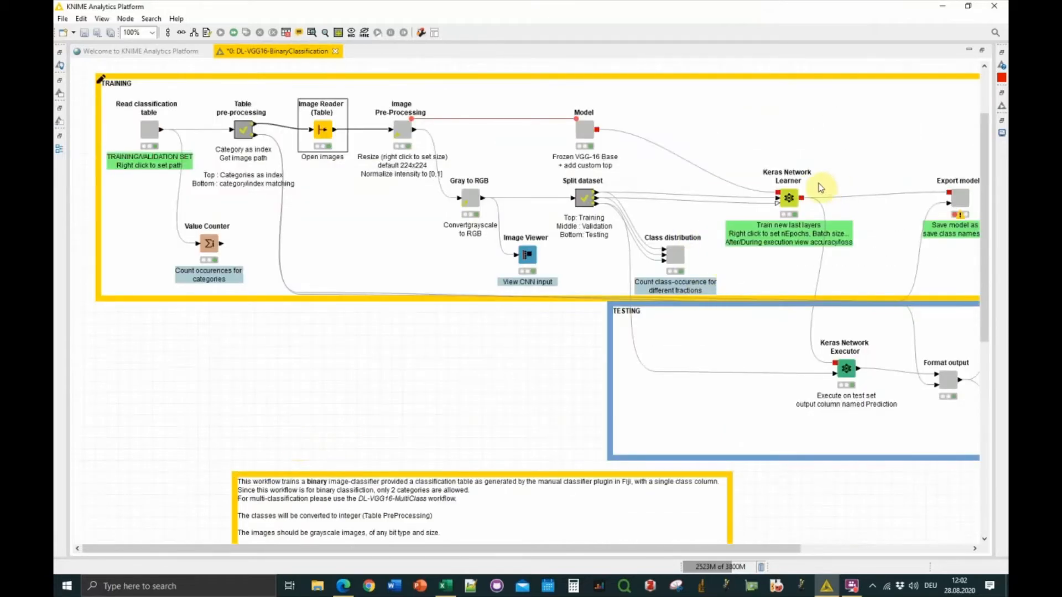
mouse_move(802, 179)
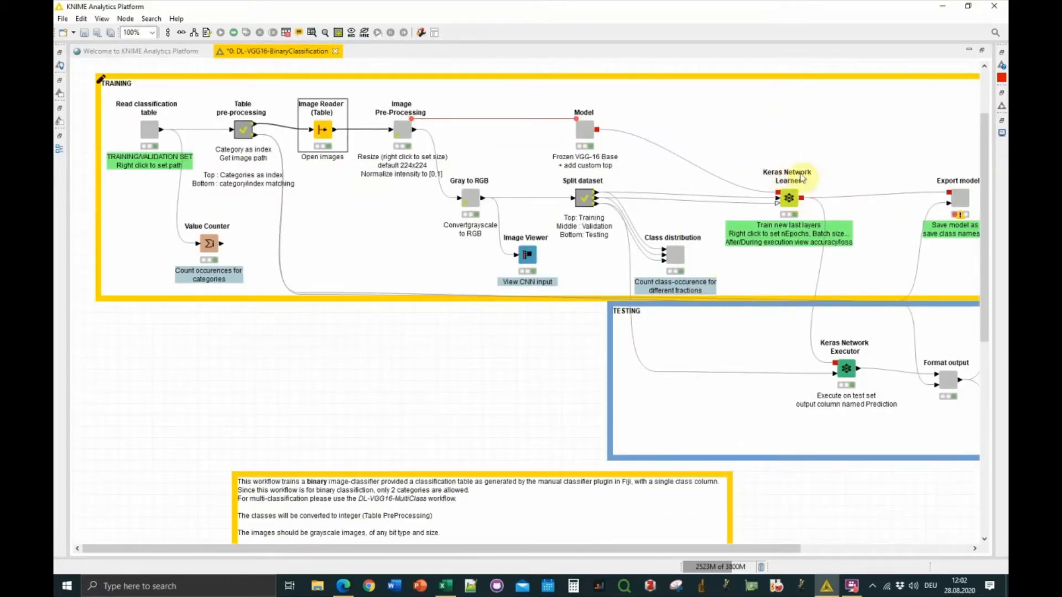
mouse_move(415, 249)
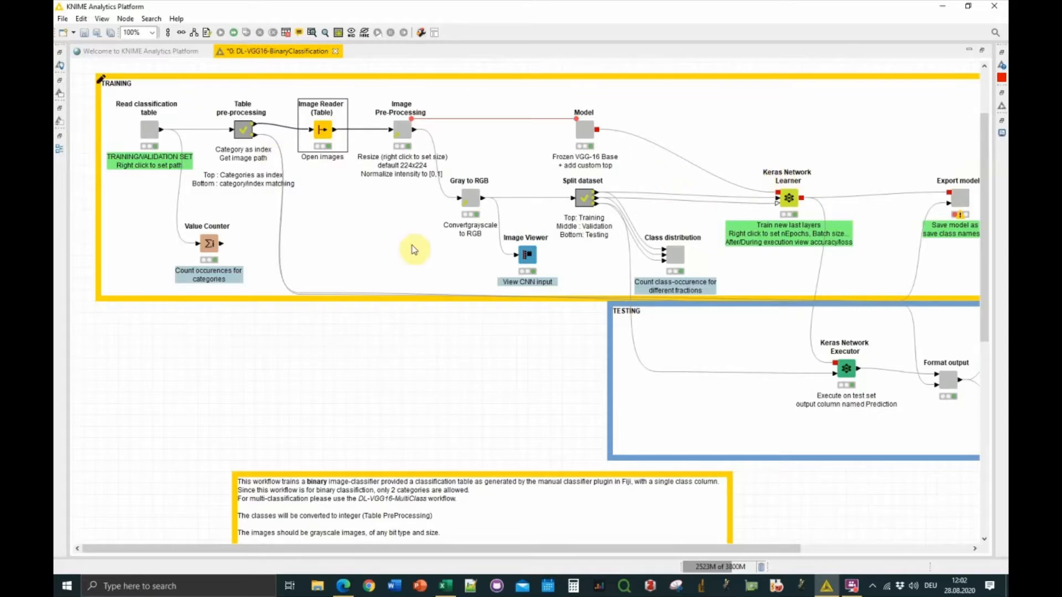
mouse_move(677, 195)
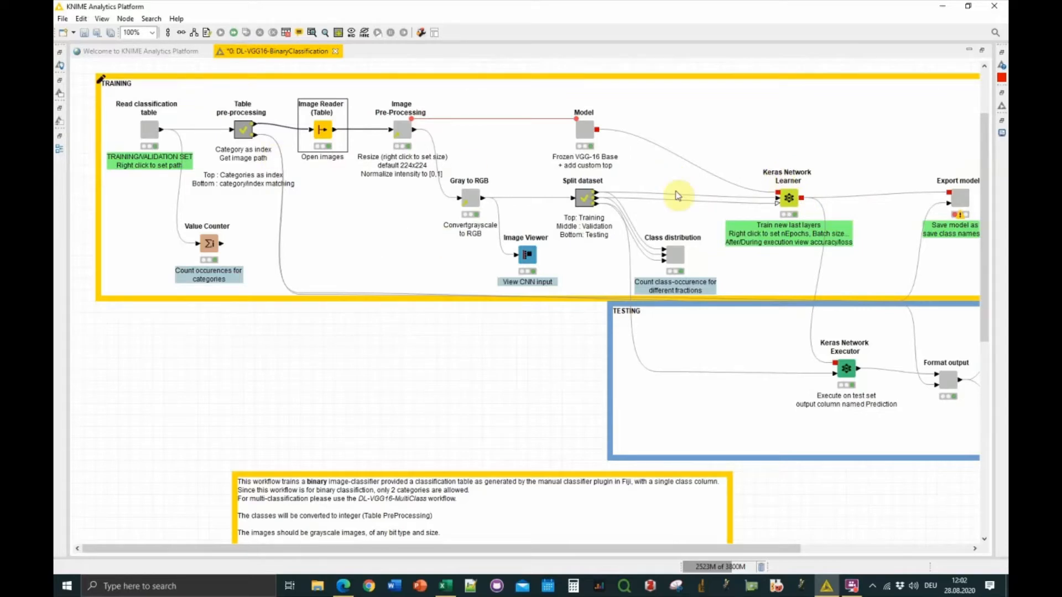
mouse_move(664, 217)
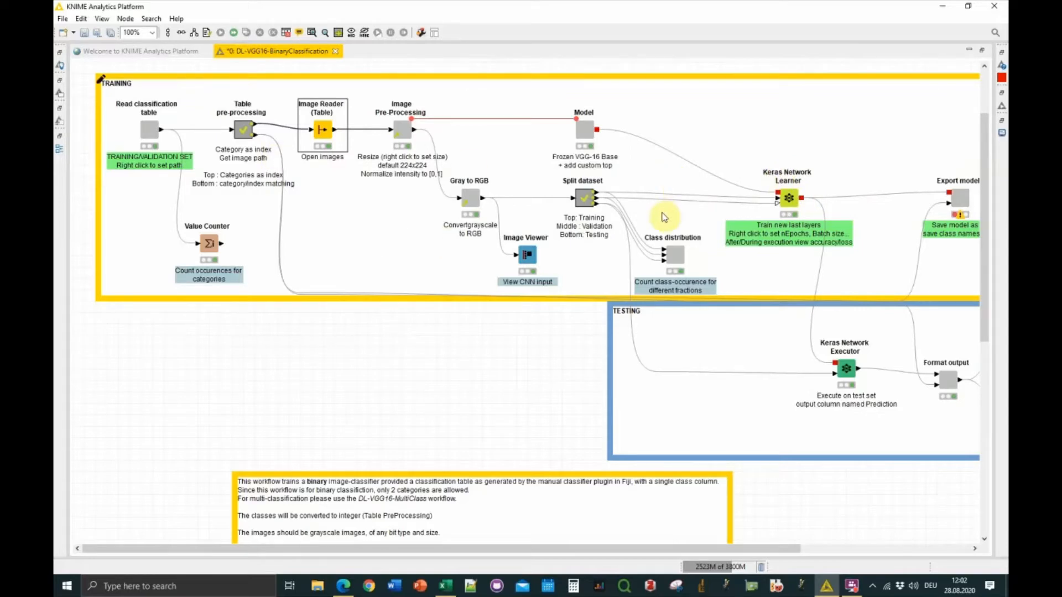
mouse_move(616, 229)
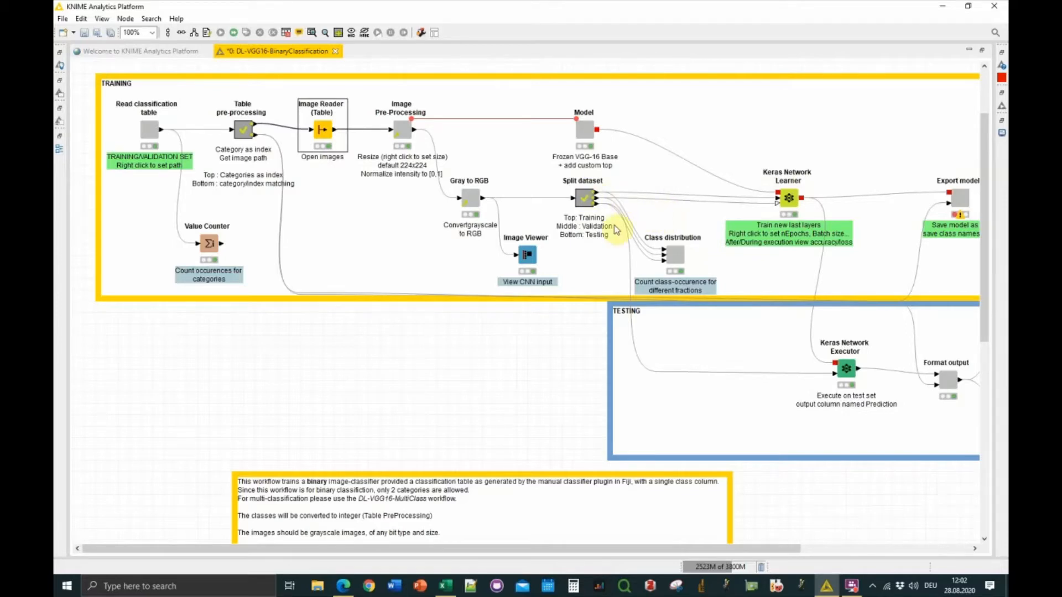
mouse_move(163, 144)
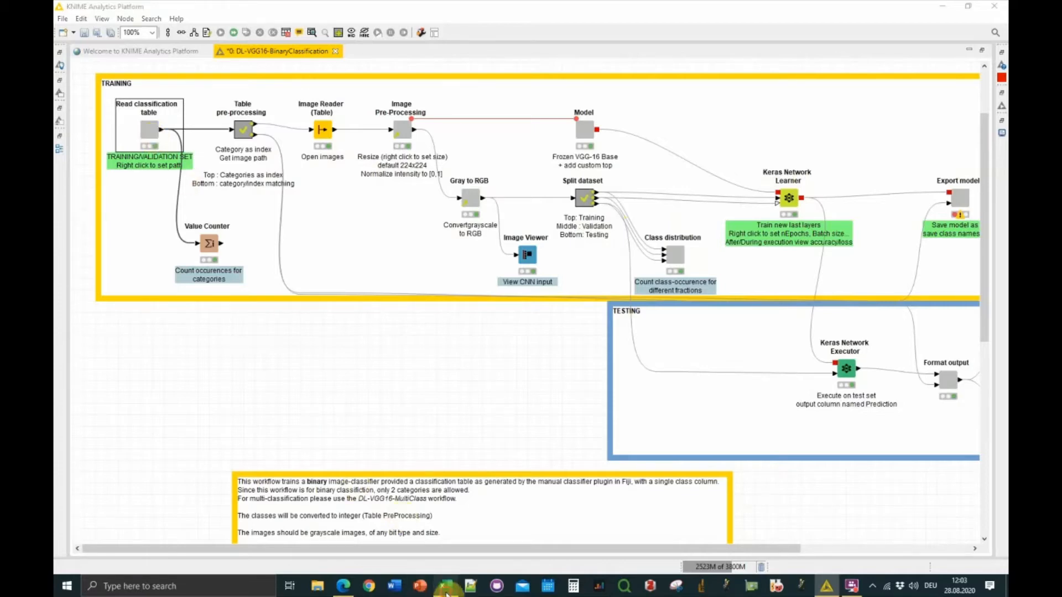
In Excel, inspect classificationLarge-ACQ3.csv's Category, Index and Image columns and scroll down the rows
left_click(444, 586)
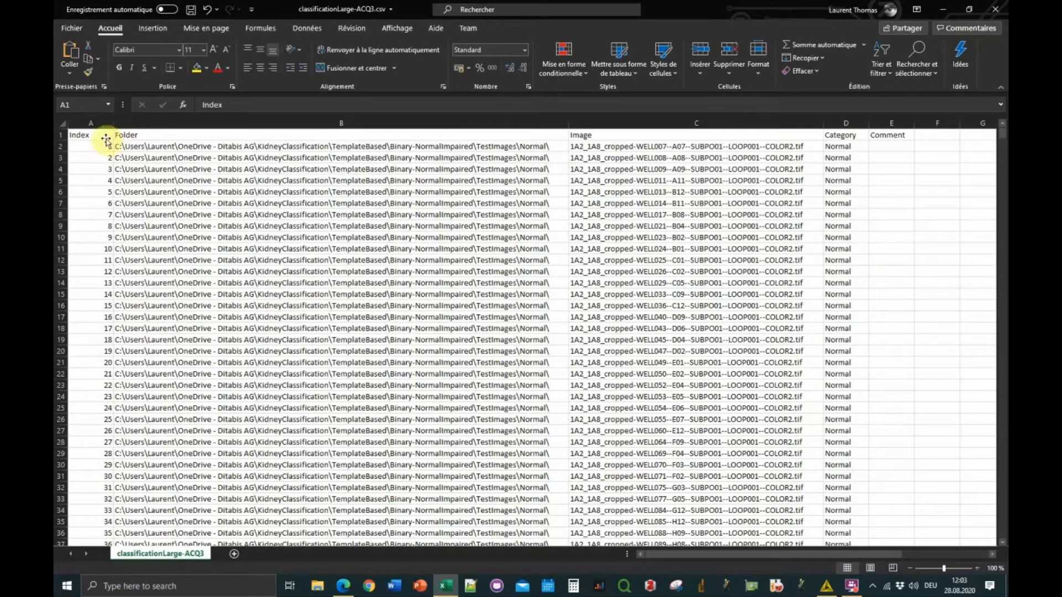
mouse_move(871, 138)
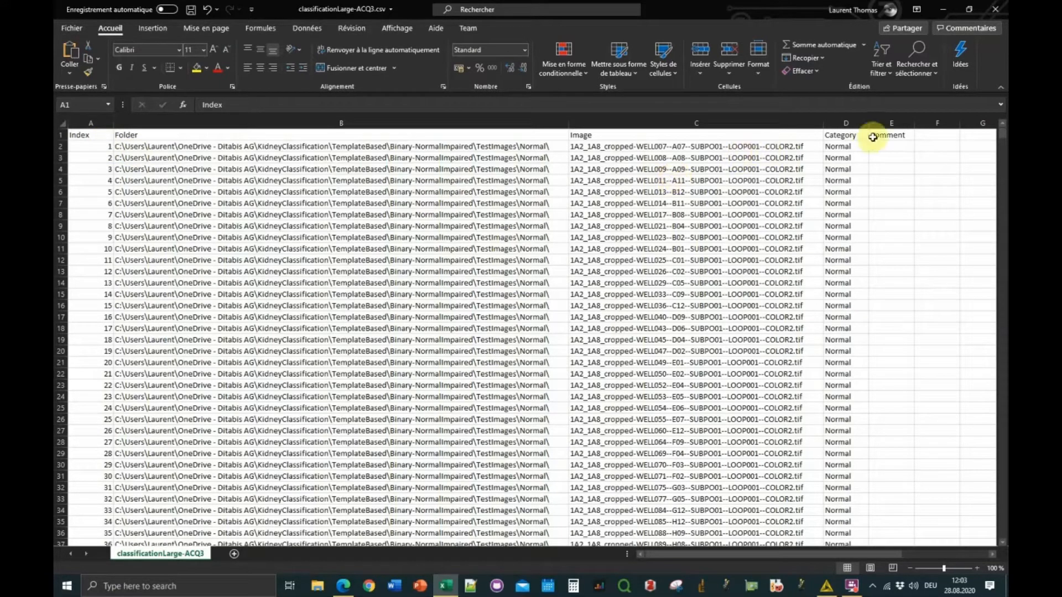
mouse_move(848, 146)
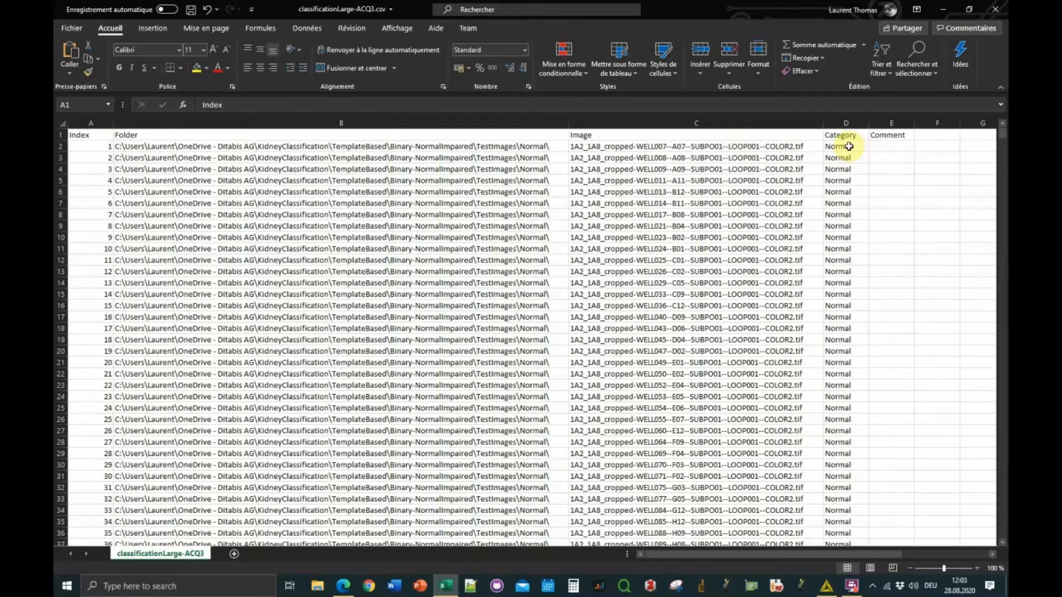
left_click(845, 146)
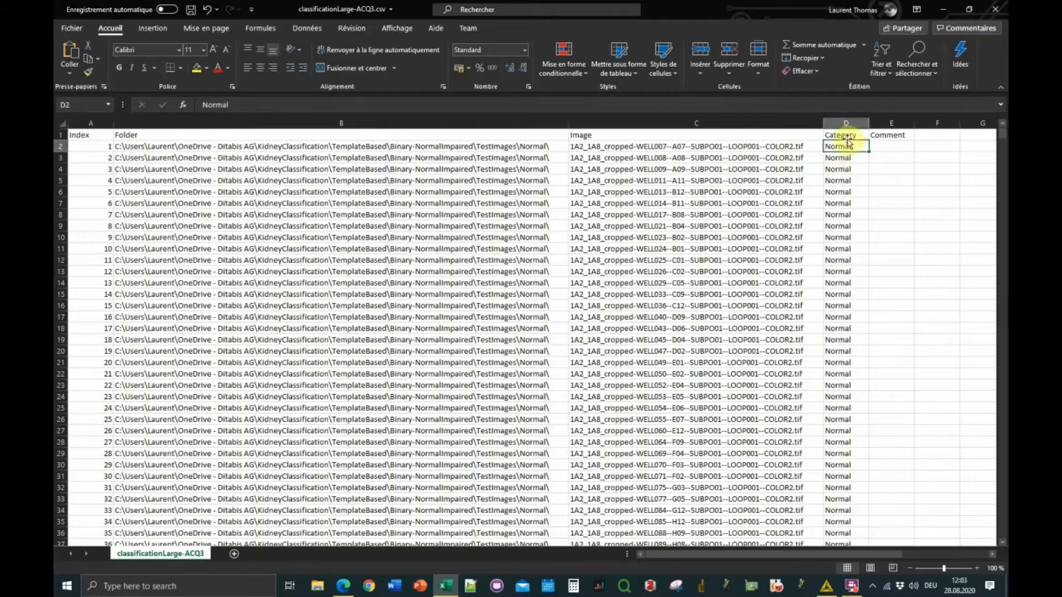
mouse_move(844, 122)
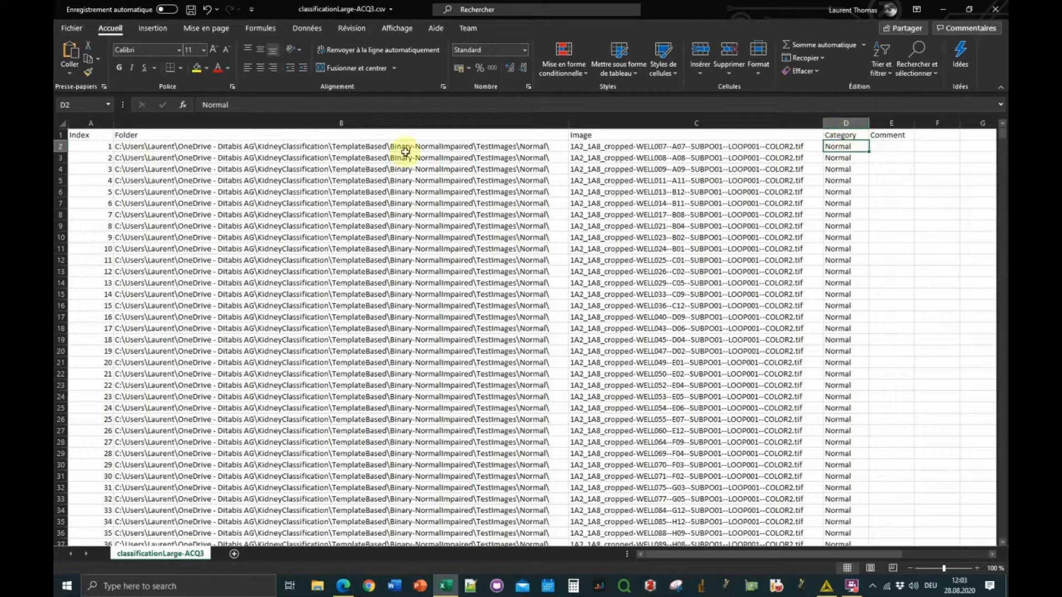
left_click(91, 133)
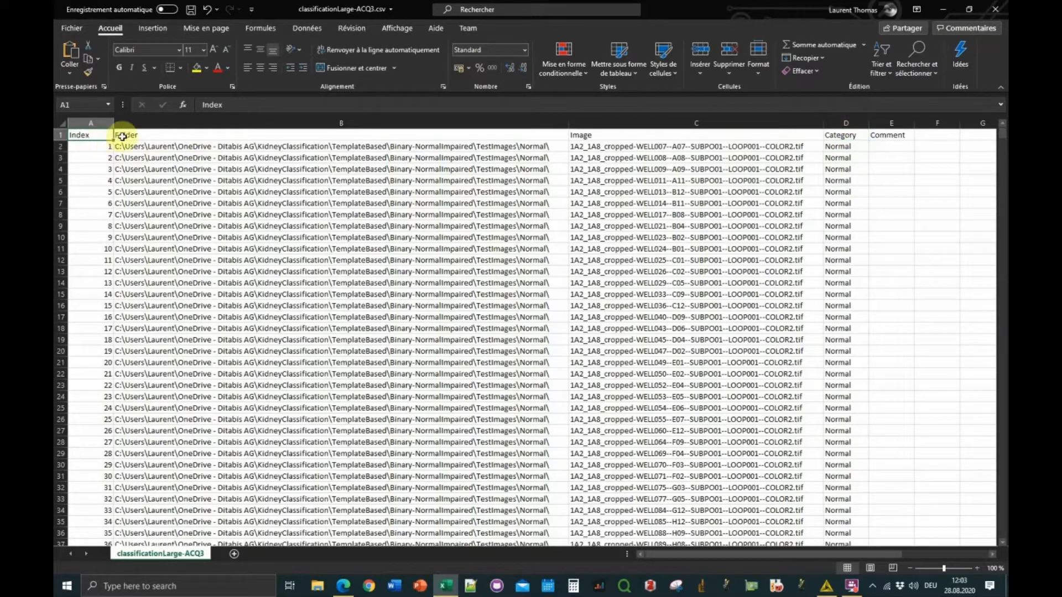
left_click(580, 135)
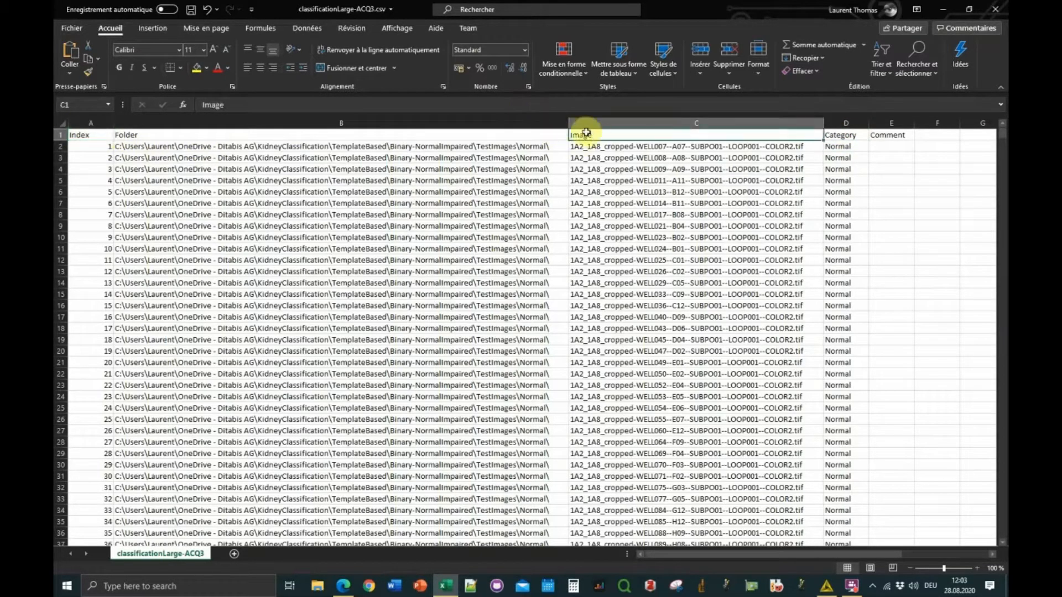
mouse_move(562, 181)
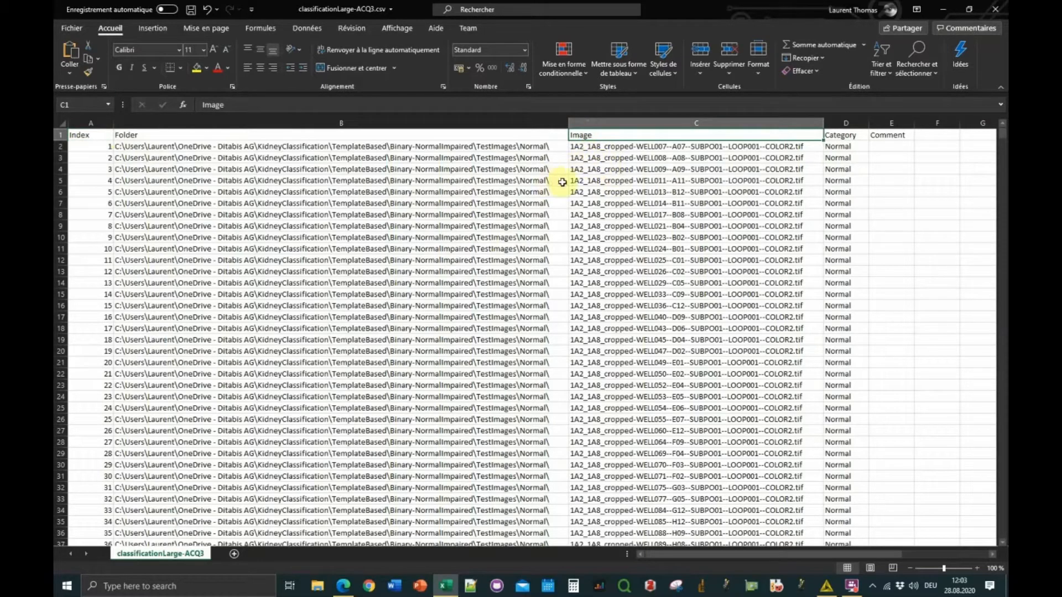
left_click(341, 157)
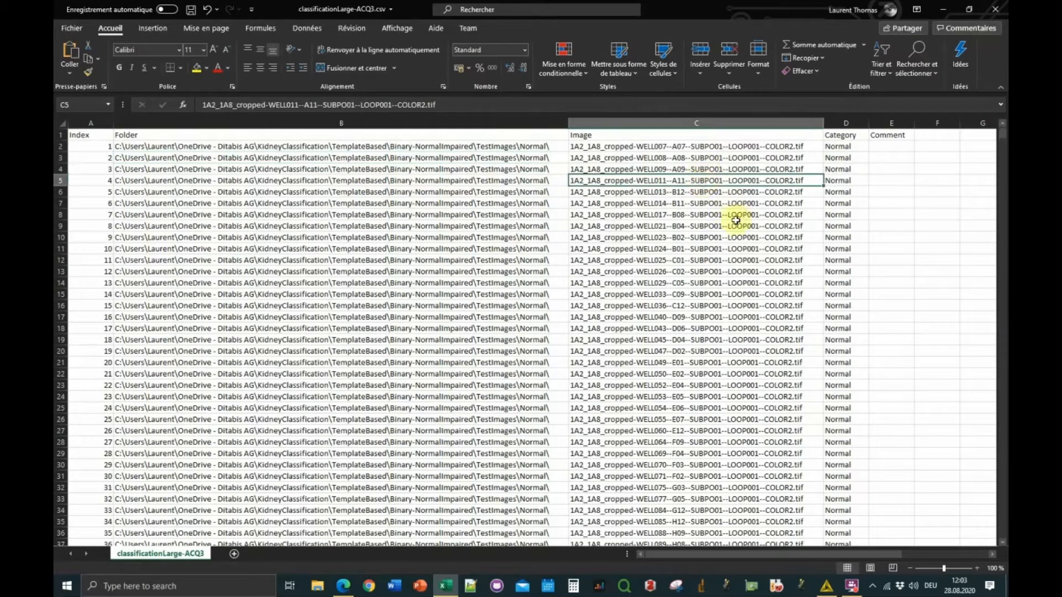
scroll("down", 3)
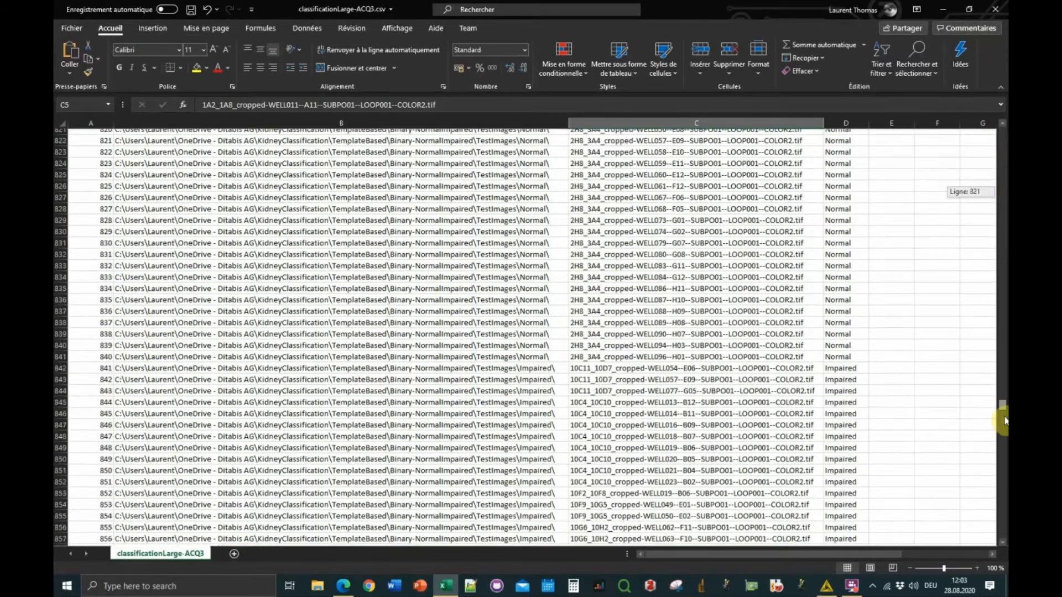
scroll("down", 3)
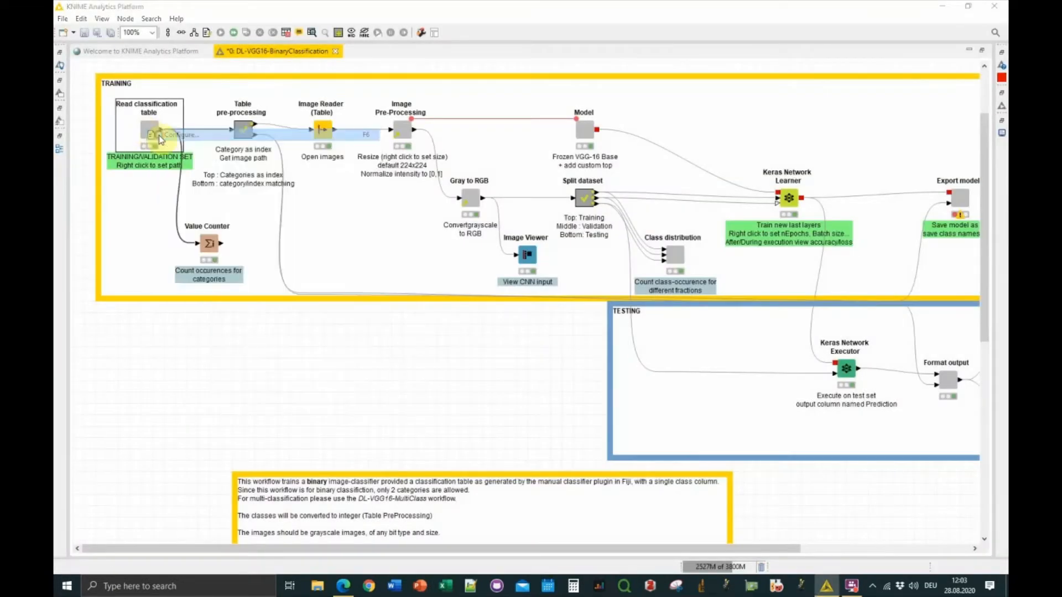
double_click(149, 129)
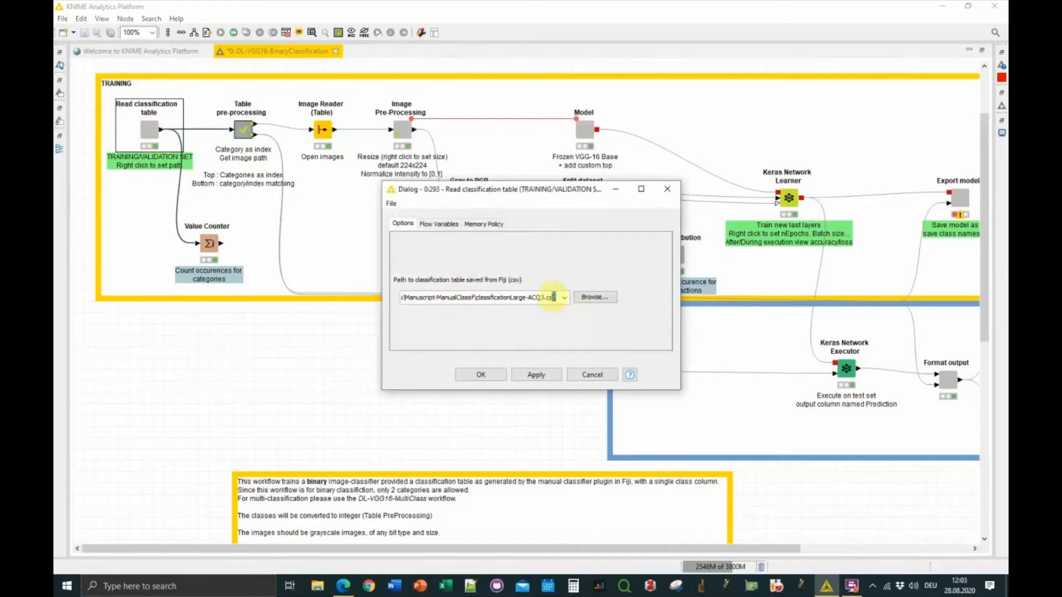
left_click(481, 374)
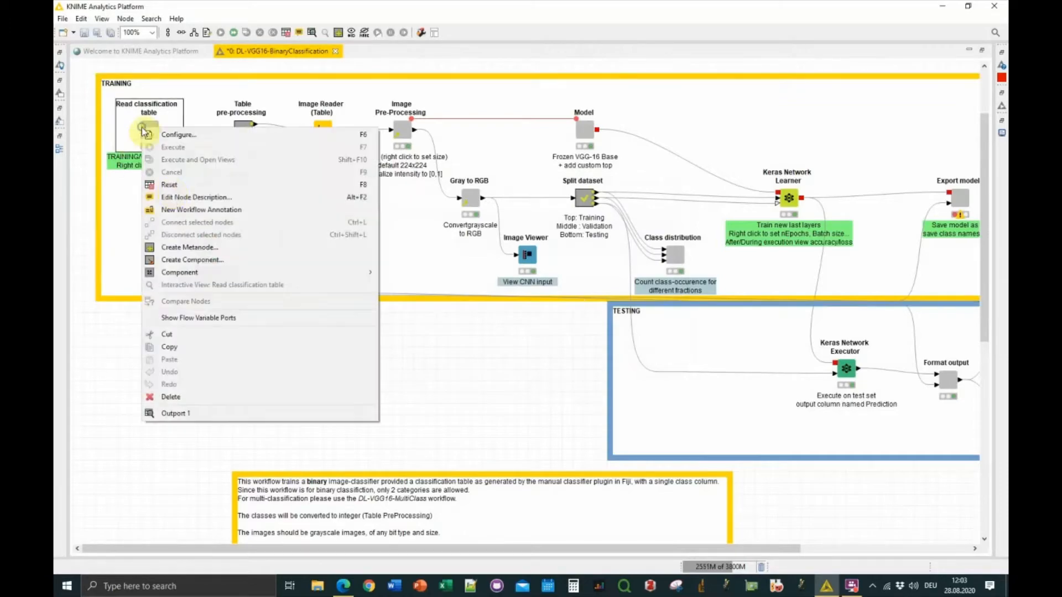
left_click(175, 413)
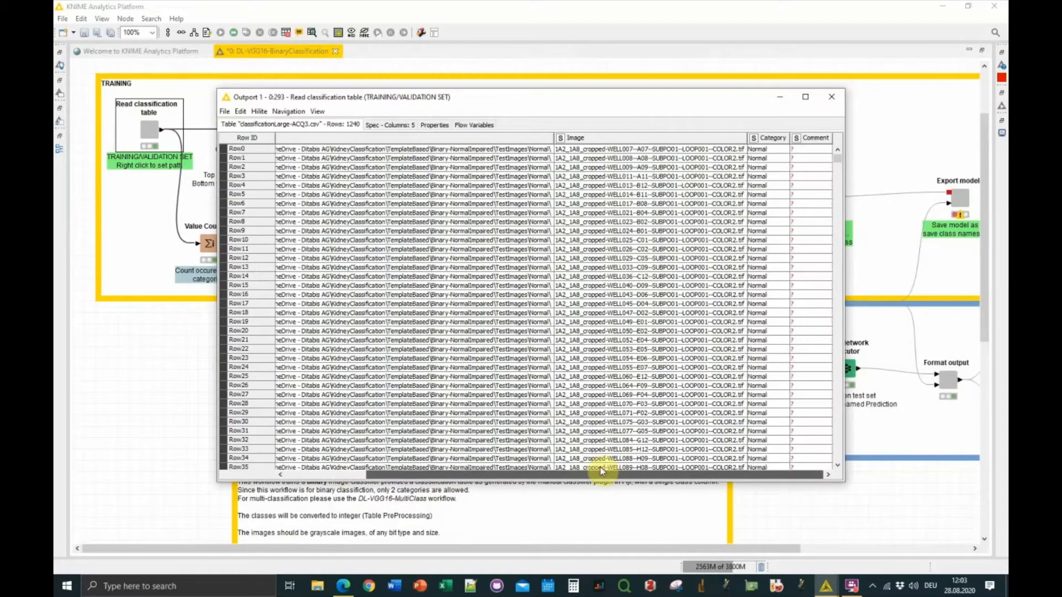
left_click(830, 96)
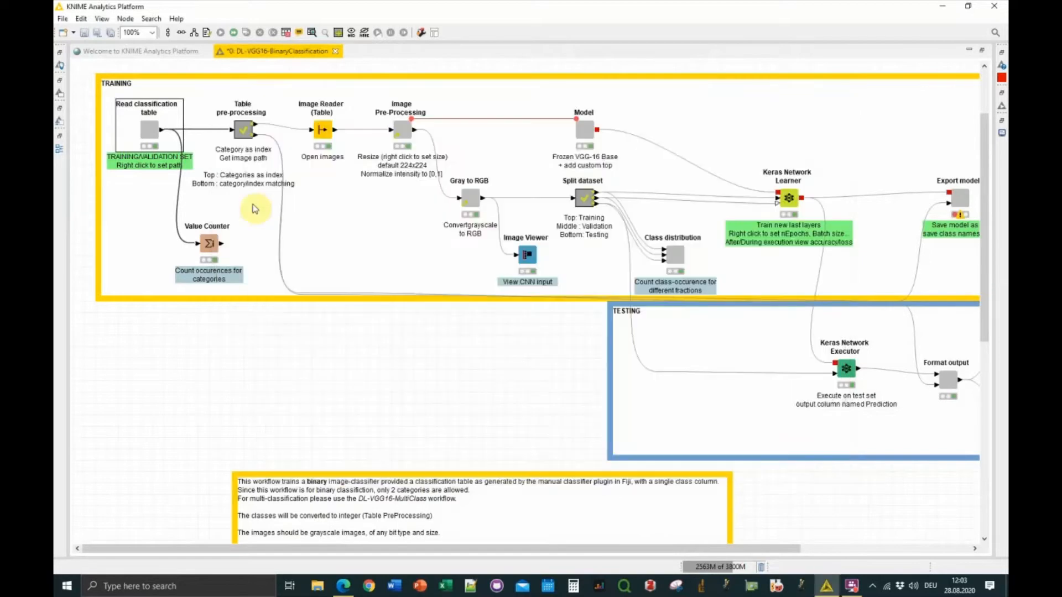
right_click(208, 243)
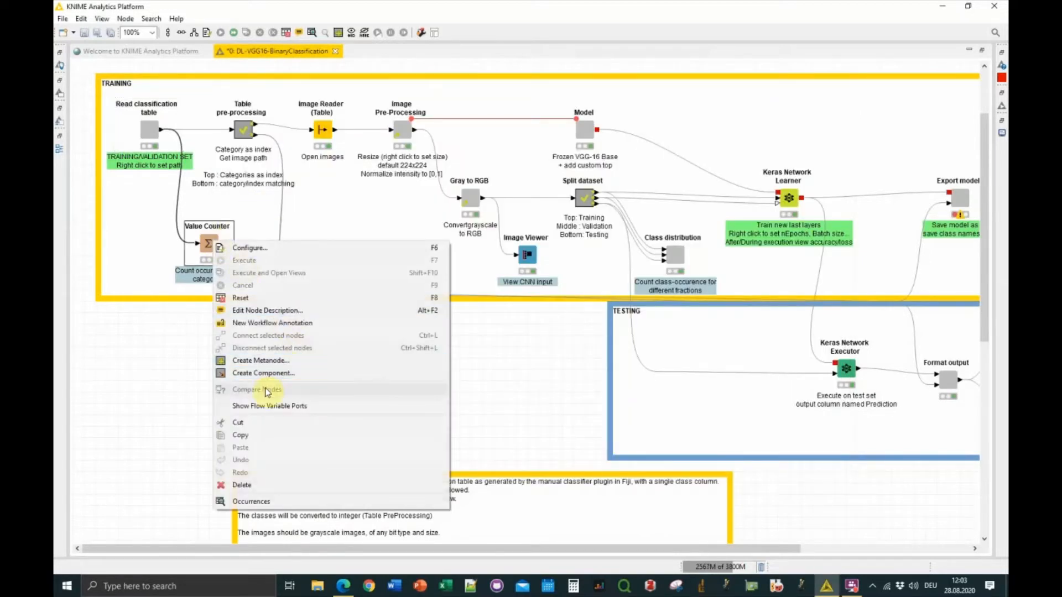
left_click(250, 501)
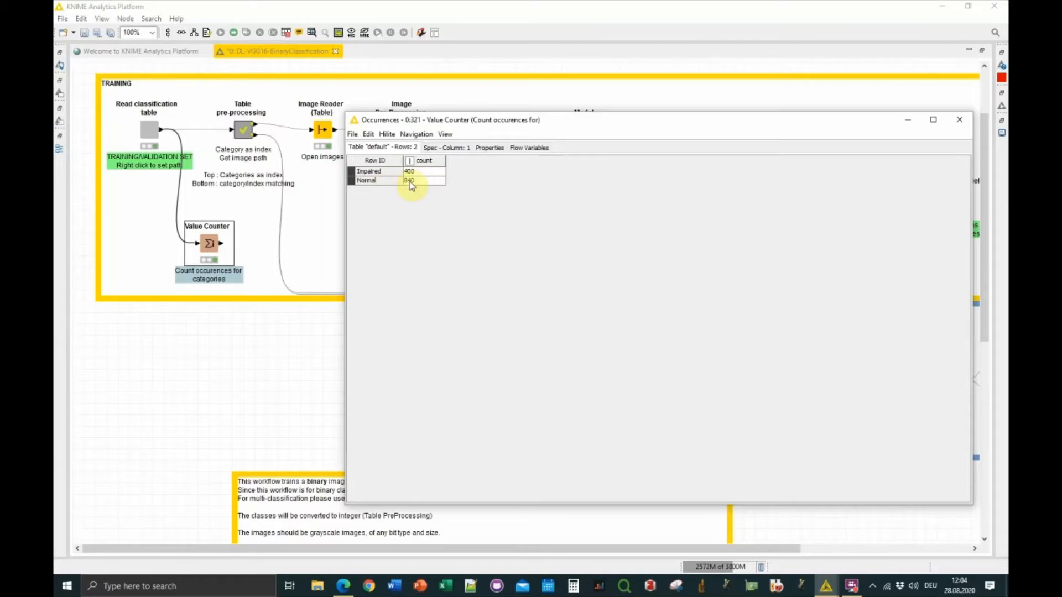
mouse_move(372, 181)
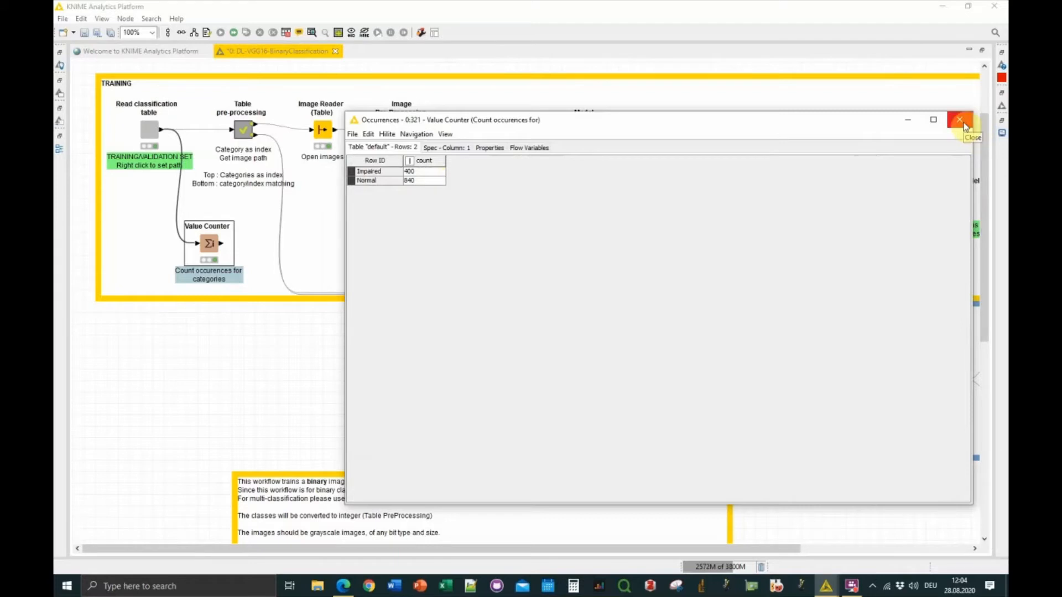
mouse_move(418, 190)
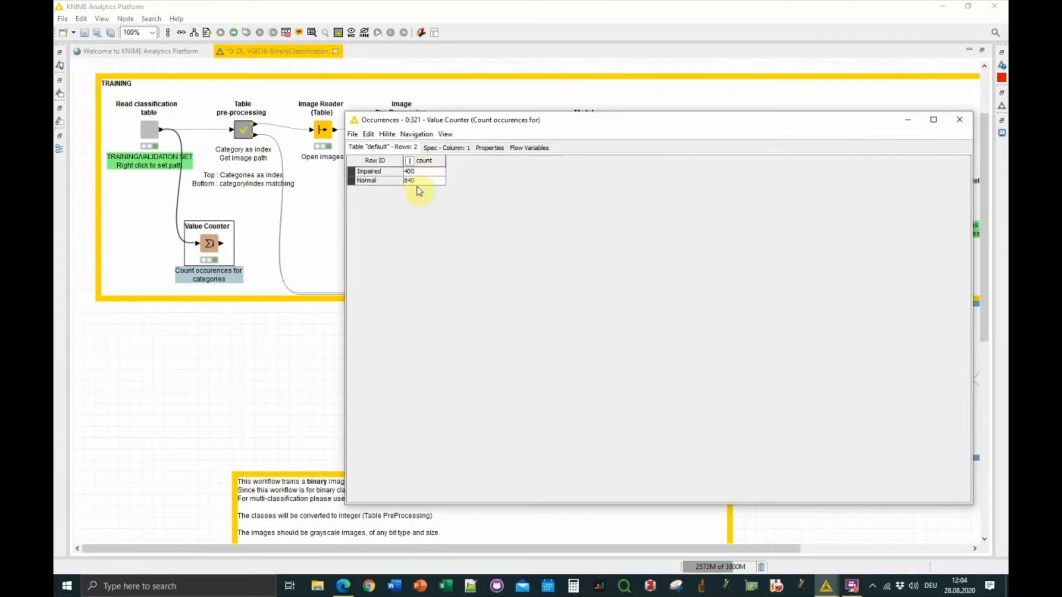
mouse_move(394, 178)
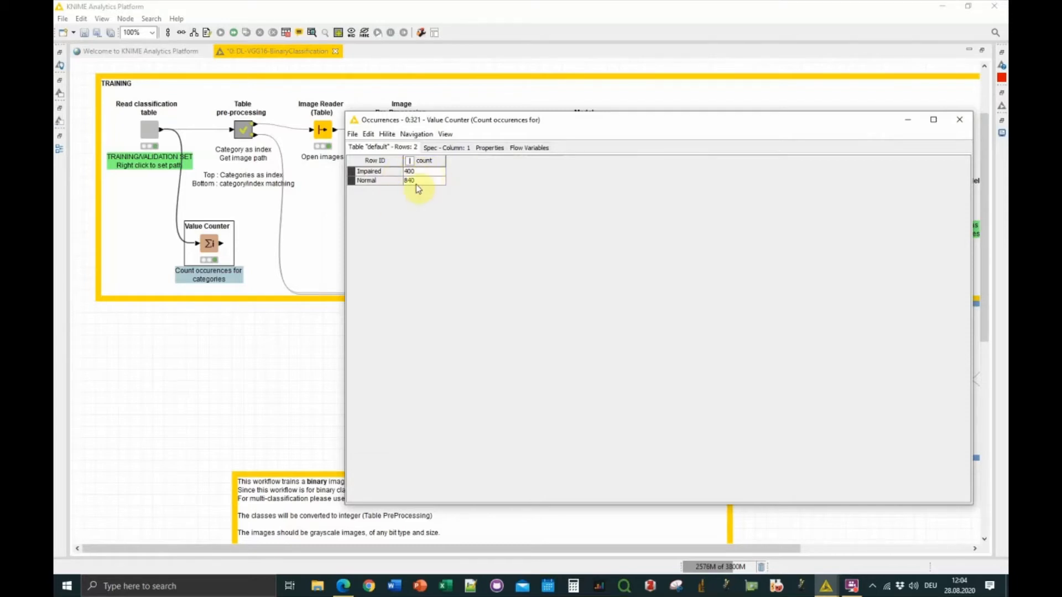
mouse_move(357, 201)
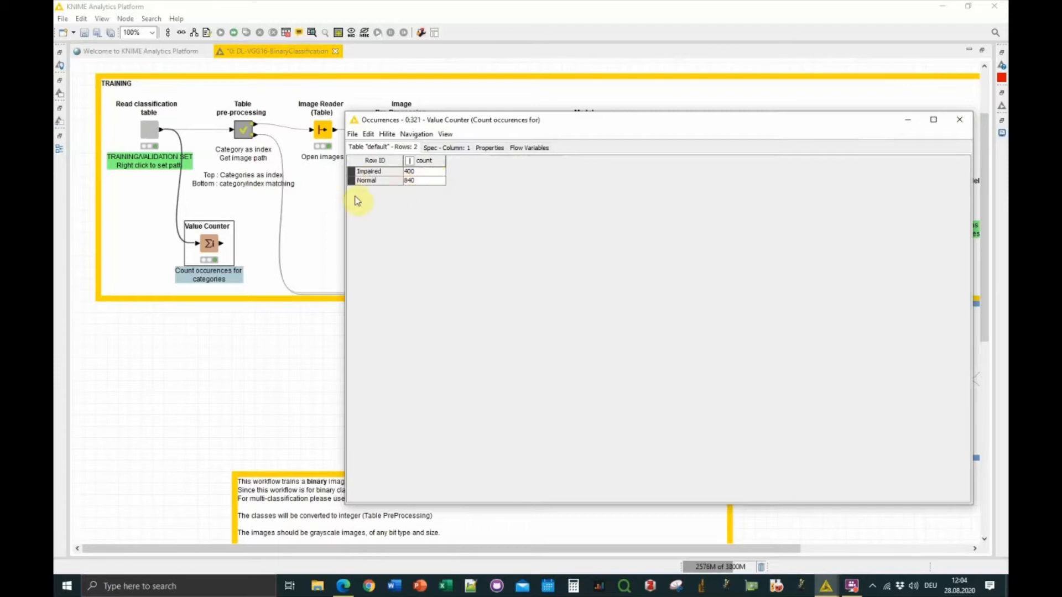
mouse_move(943, 152)
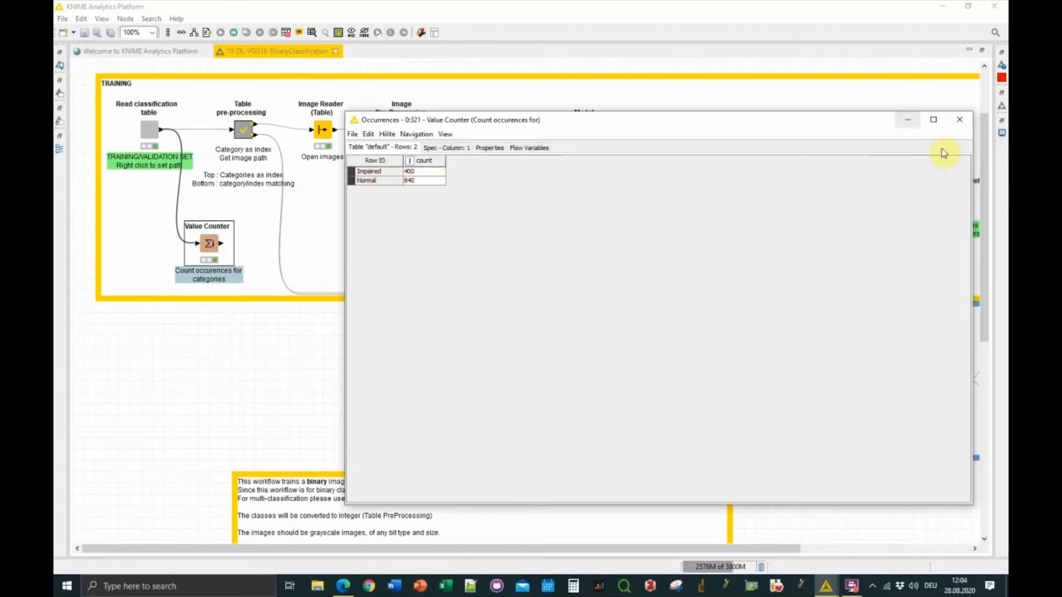
mouse_move(437, 180)
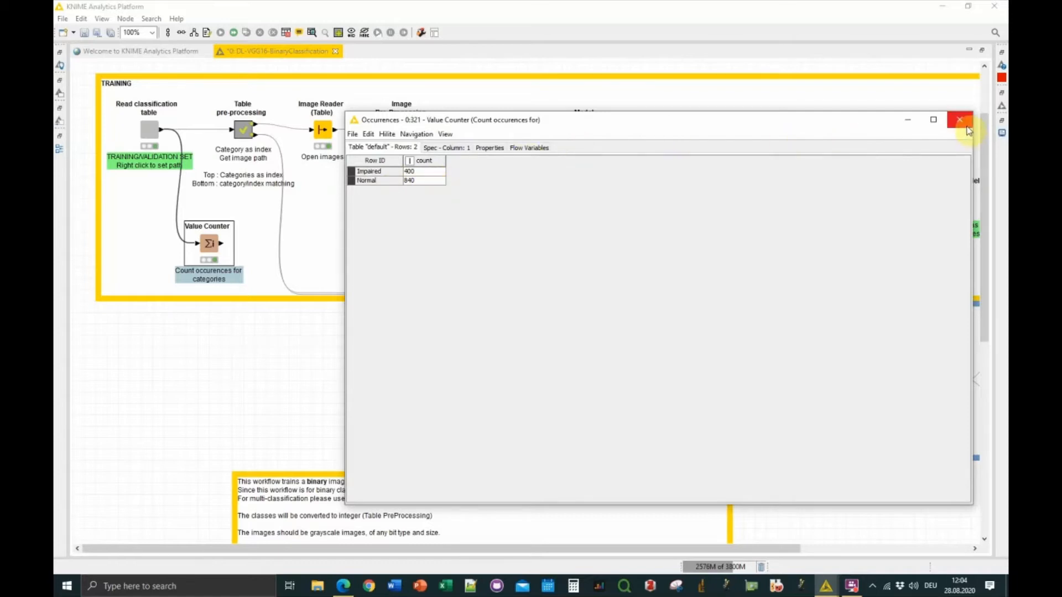
mouse_move(960, 120)
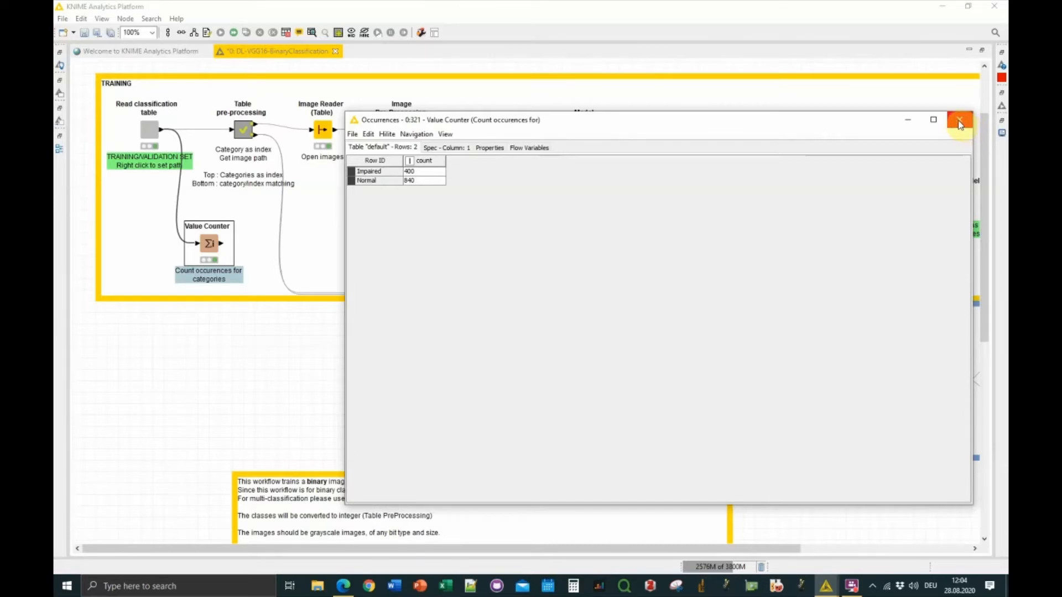
left_click(959, 120)
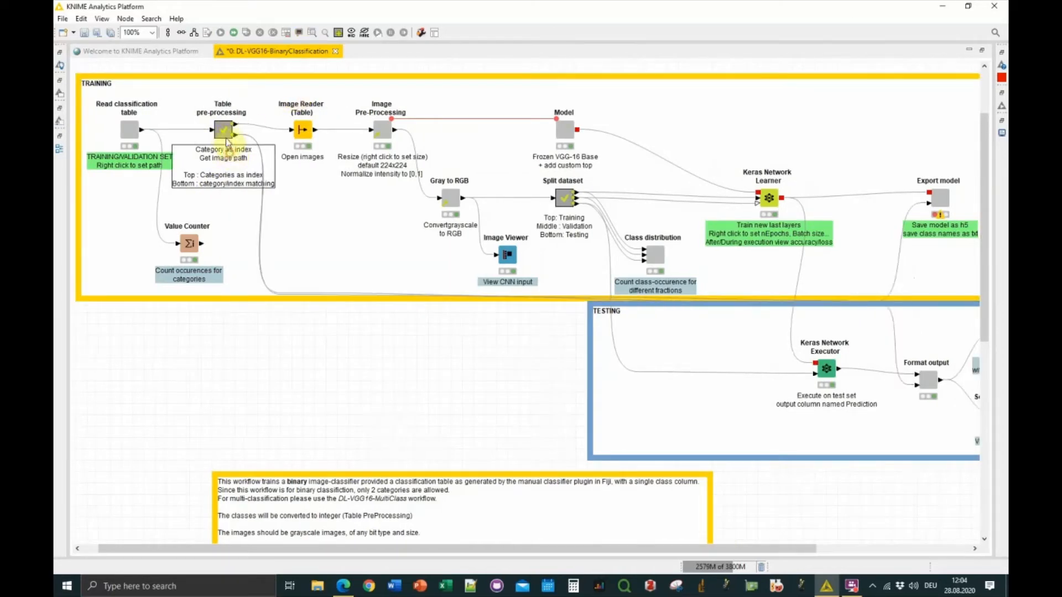
right_click(224, 130)
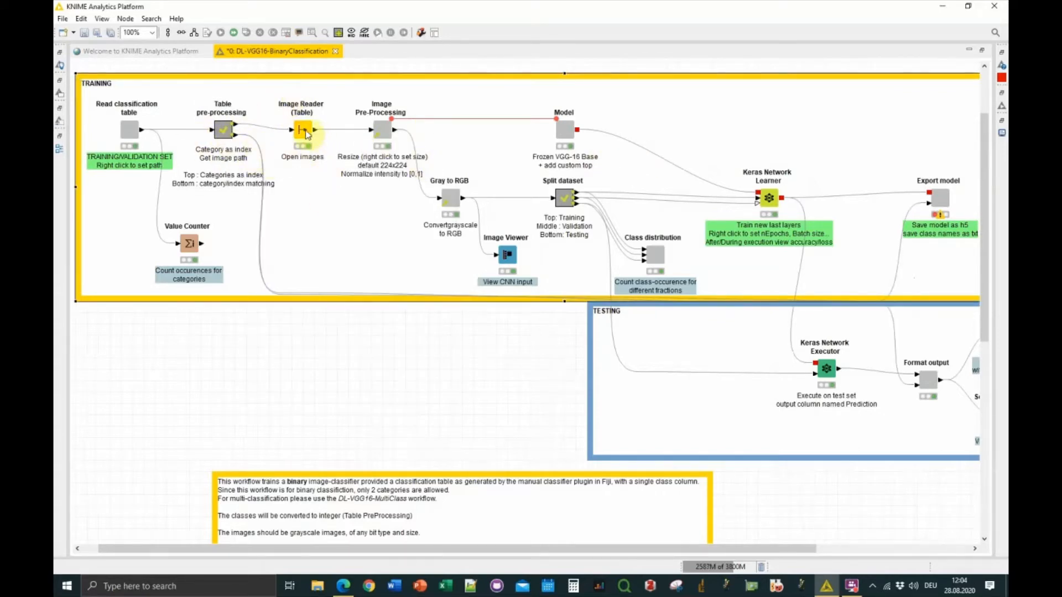
left_click(381, 129)
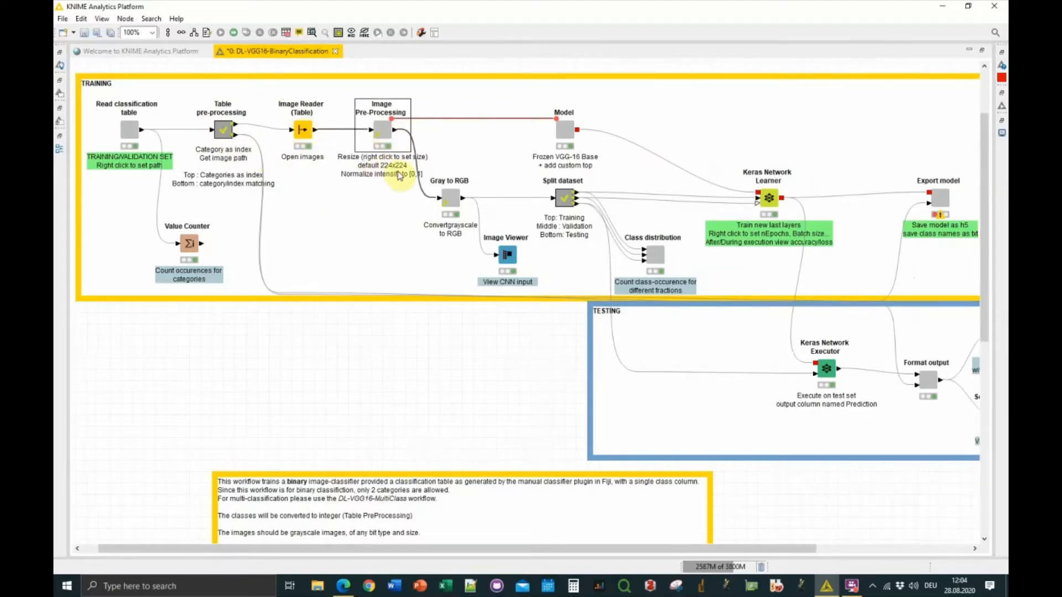
mouse_move(396, 175)
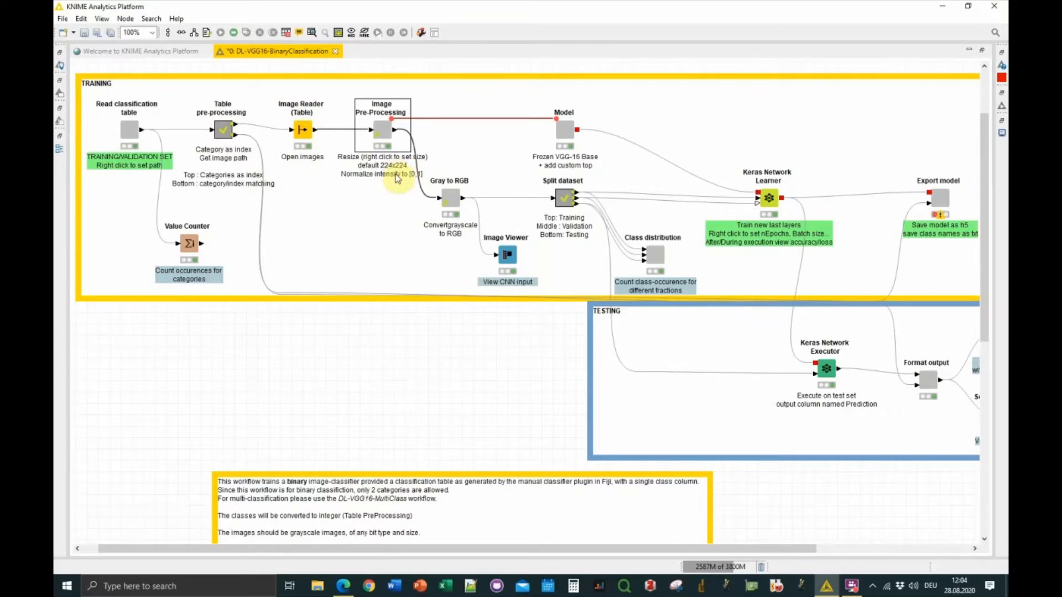
mouse_move(407, 178)
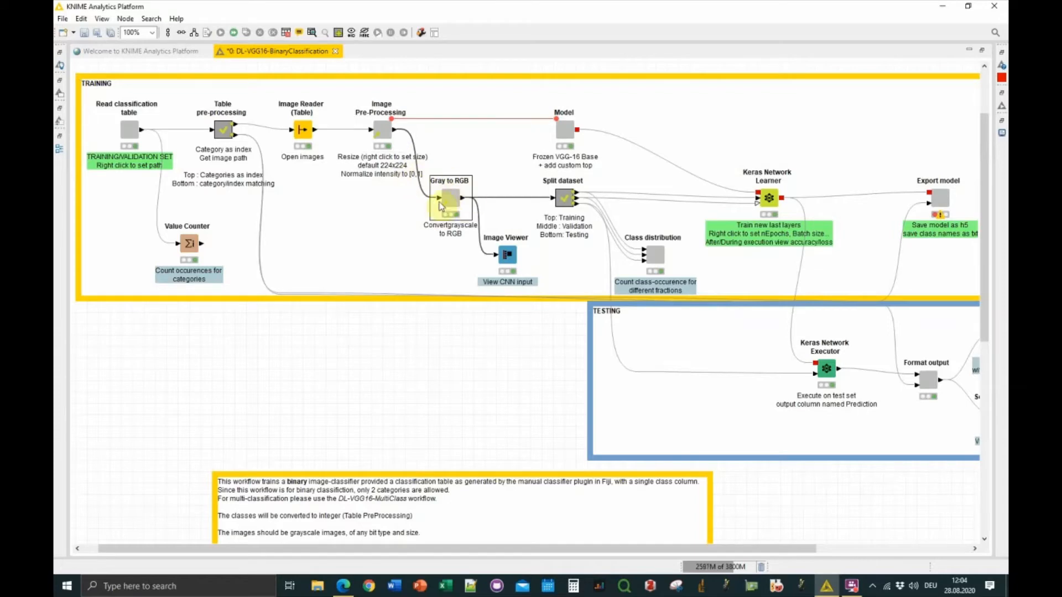
mouse_move(447, 200)
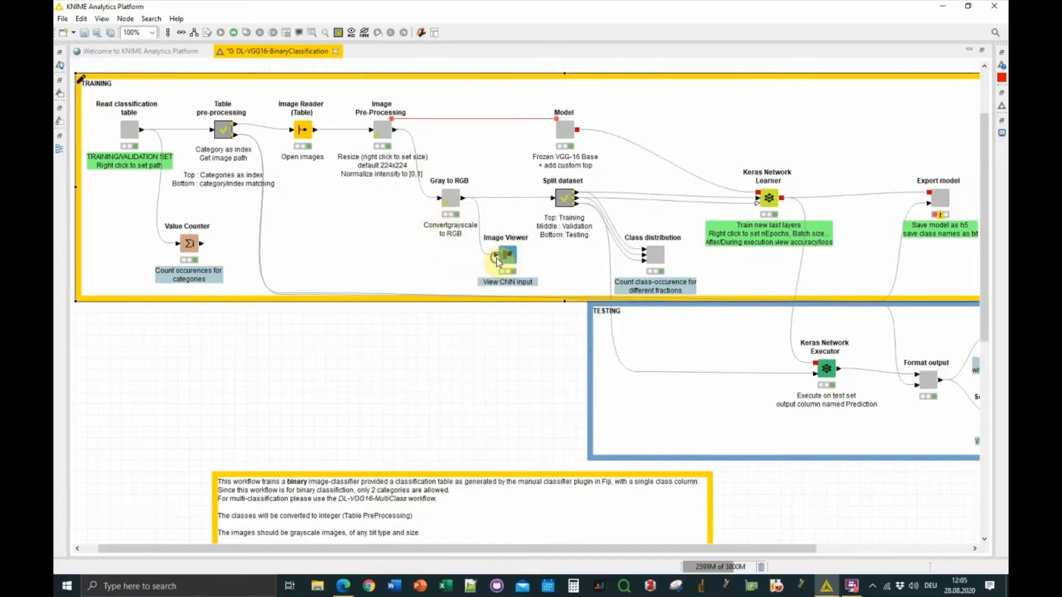
right_click(506, 256)
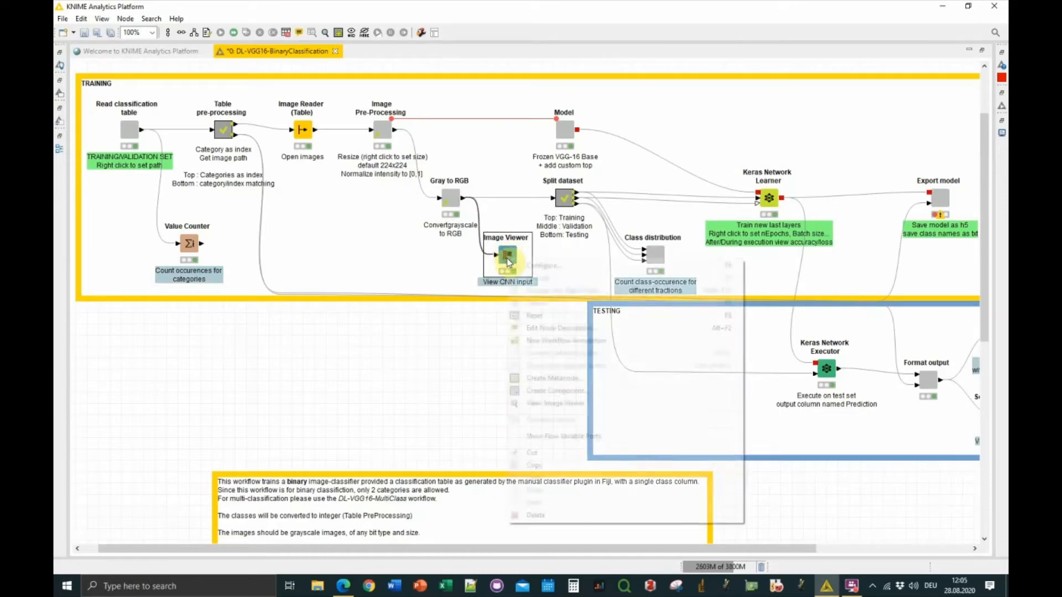
left_click(554, 403)
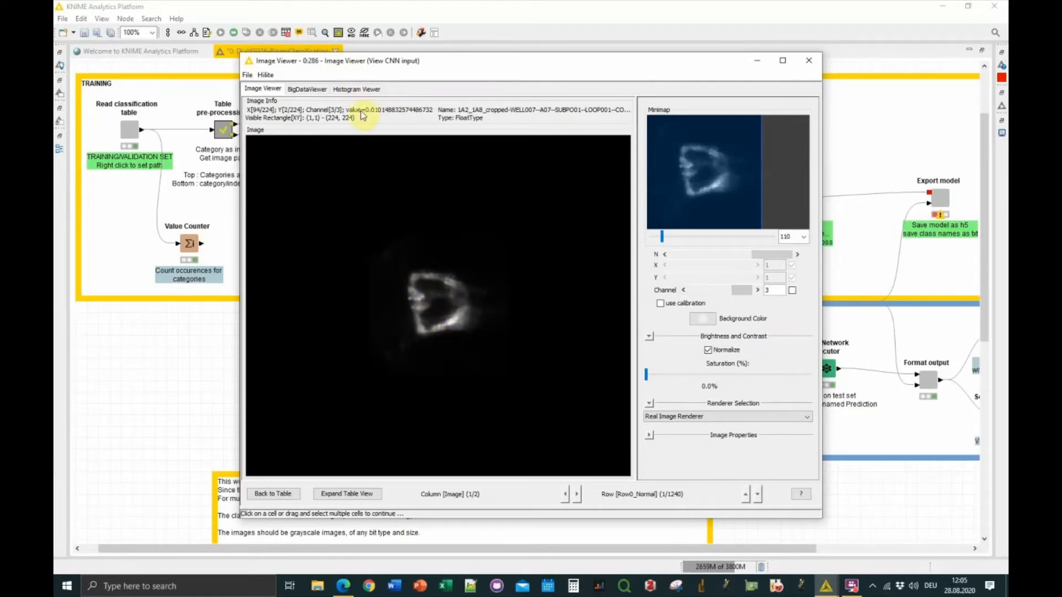
mouse_move(786, 84)
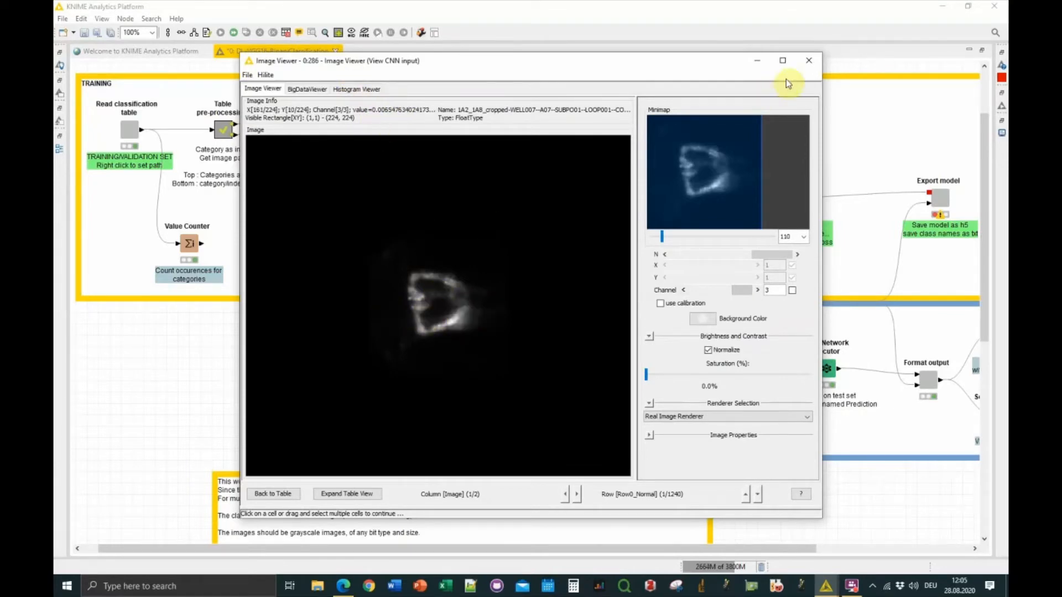
left_click(807, 61)
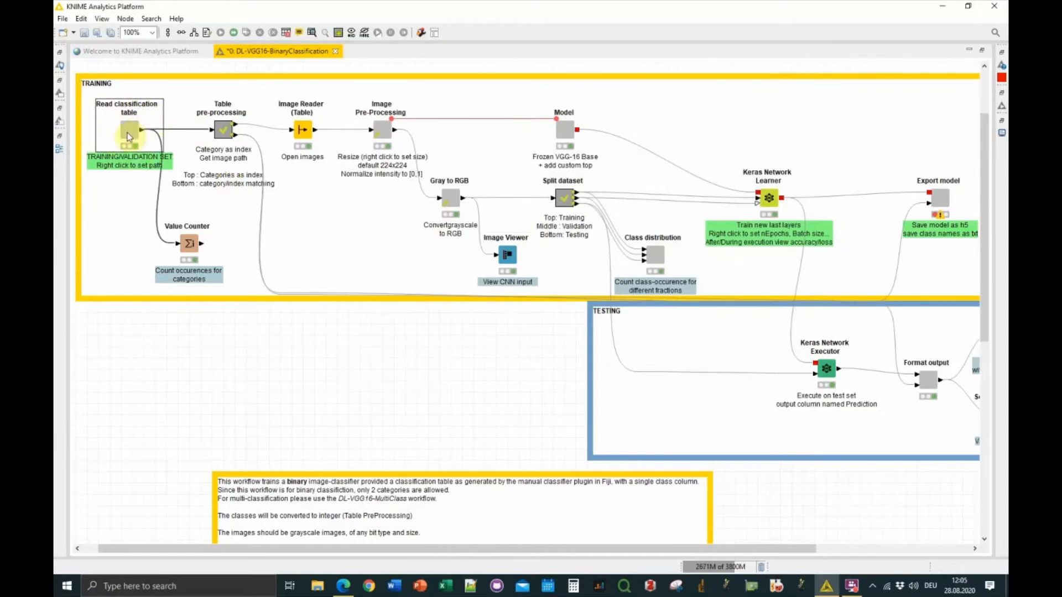
mouse_move(130, 139)
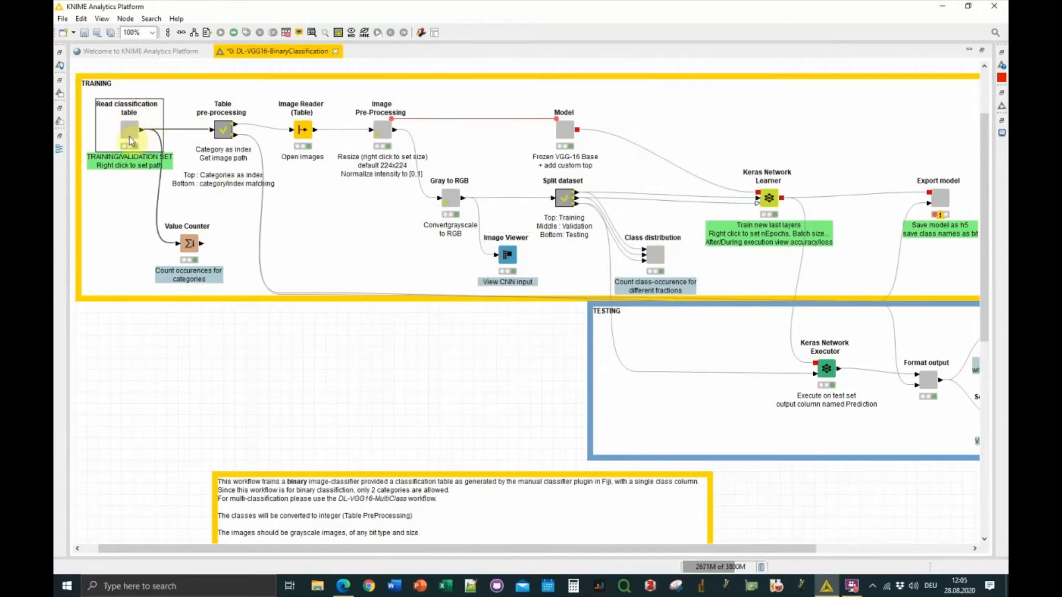
mouse_move(142, 132)
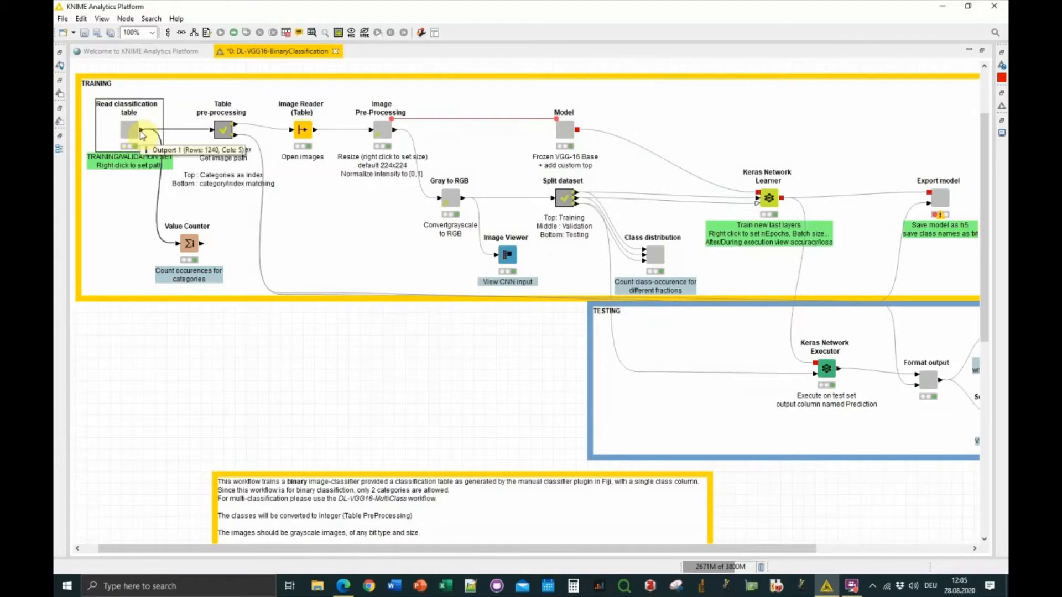
mouse_move(342, 175)
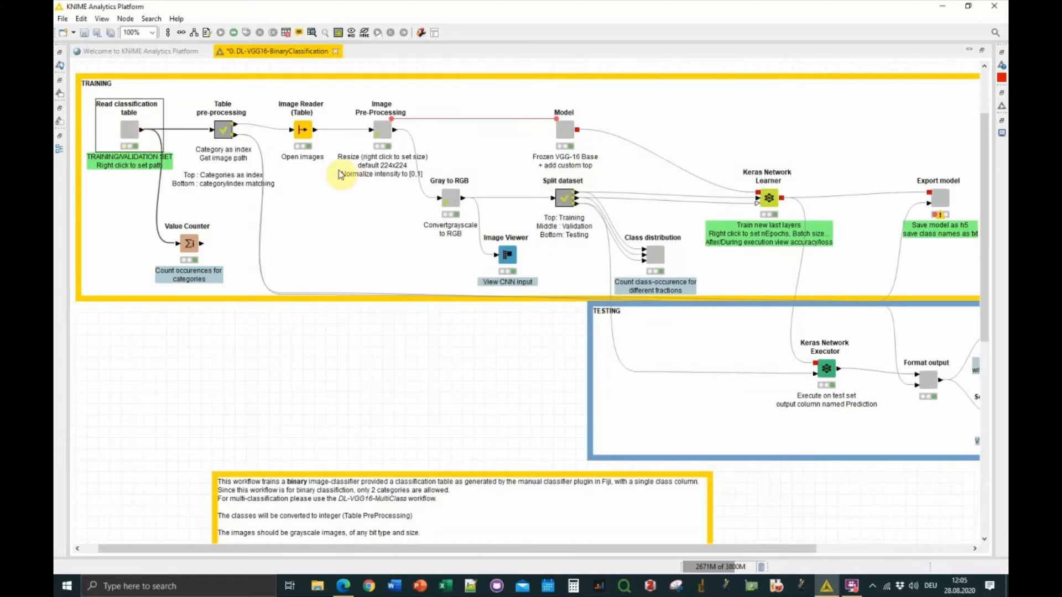
mouse_move(585, 169)
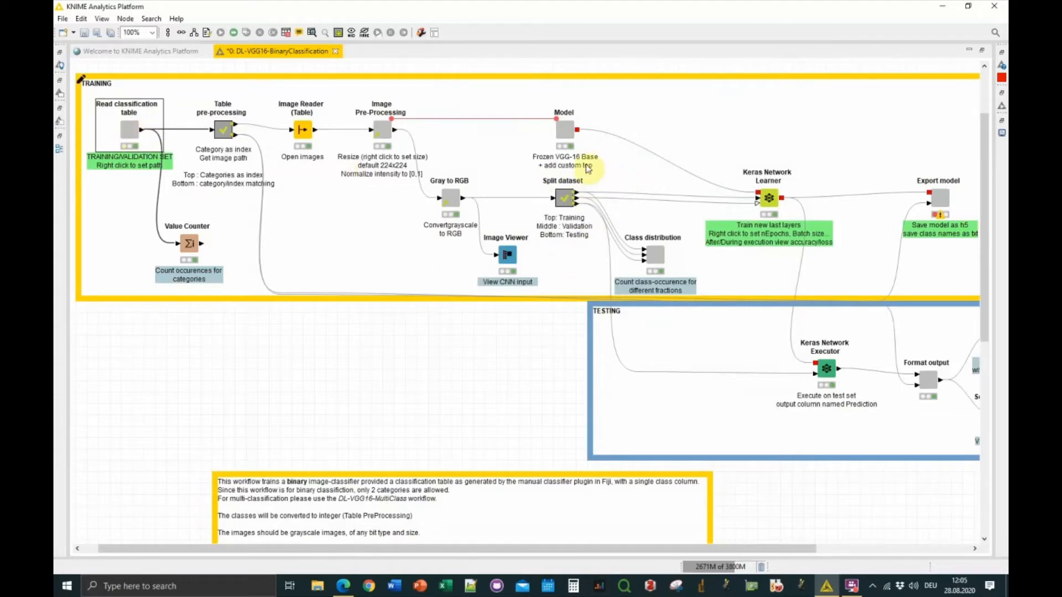
mouse_move(541, 216)
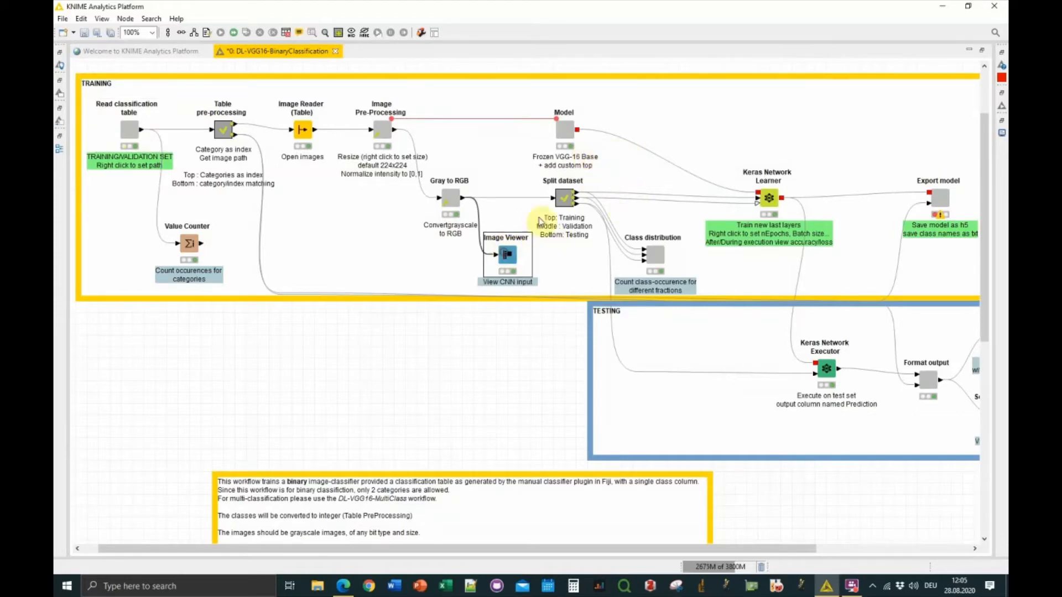
mouse_move(389, 269)
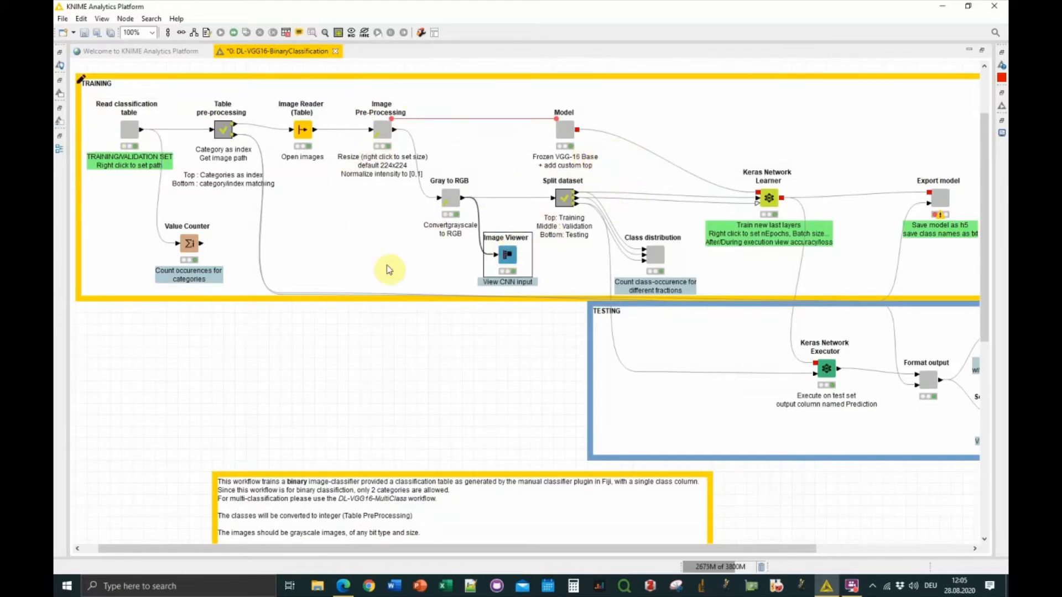
mouse_move(487, 167)
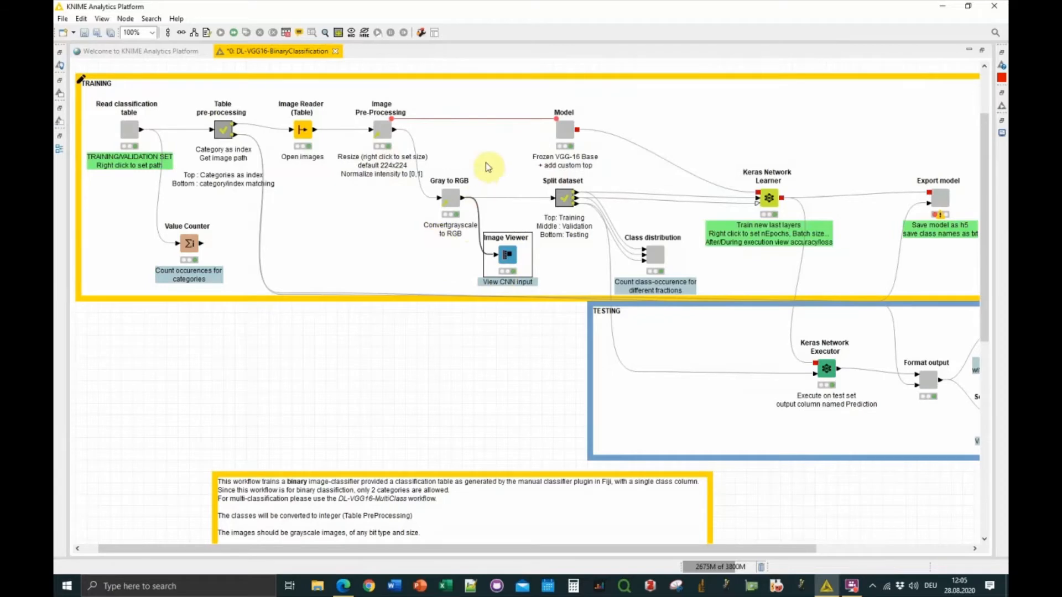
mouse_move(537, 219)
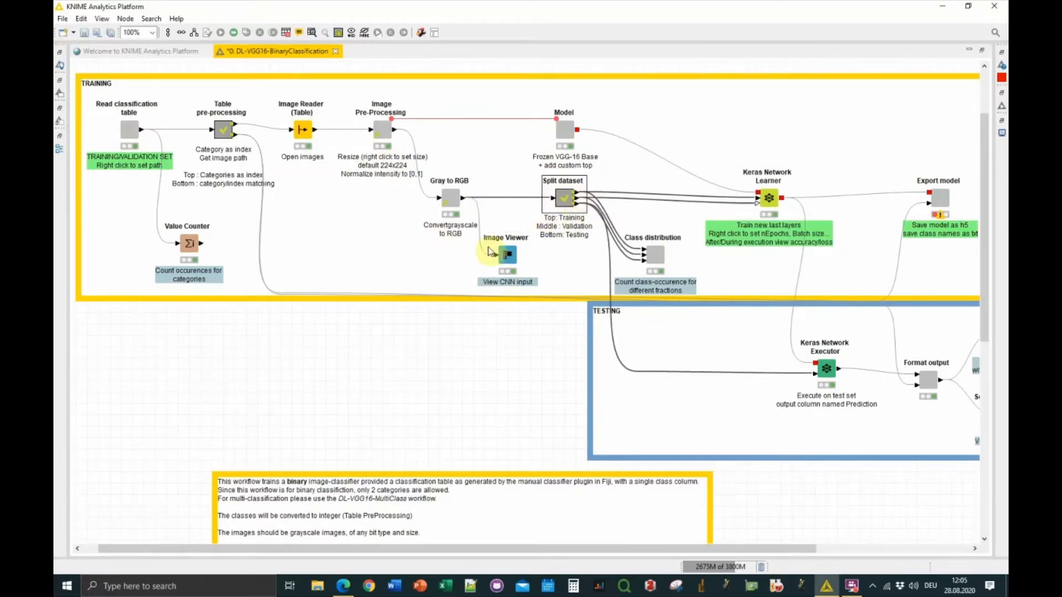
mouse_move(400, 351)
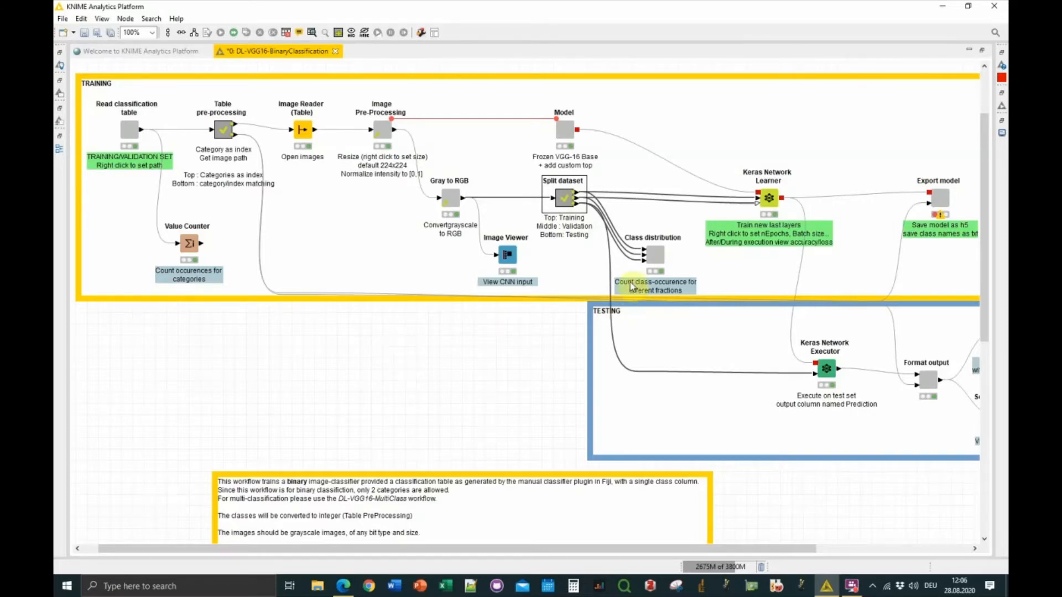
mouse_move(745, 276)
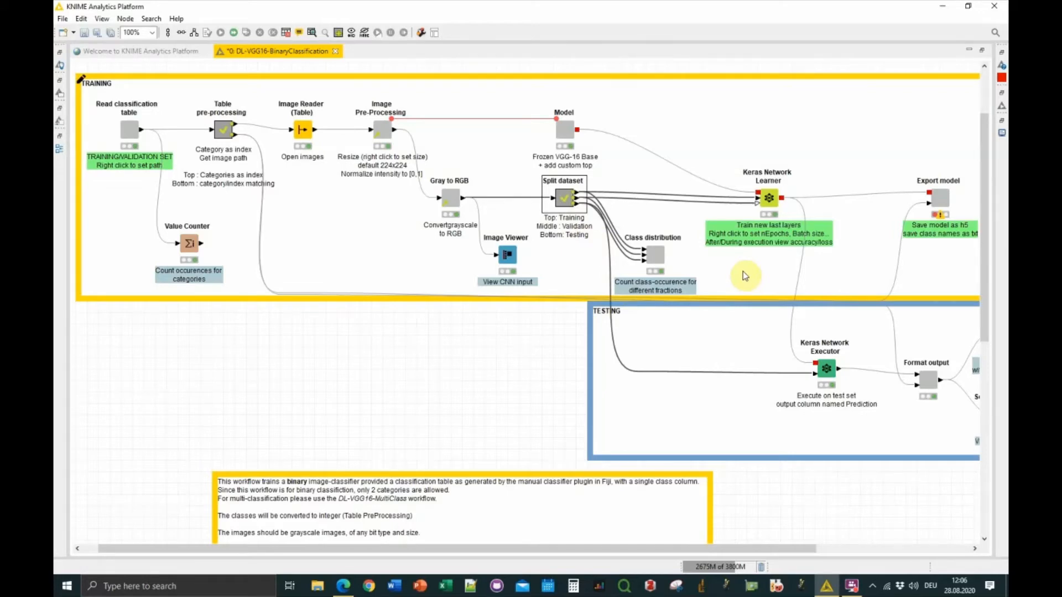
mouse_move(670, 264)
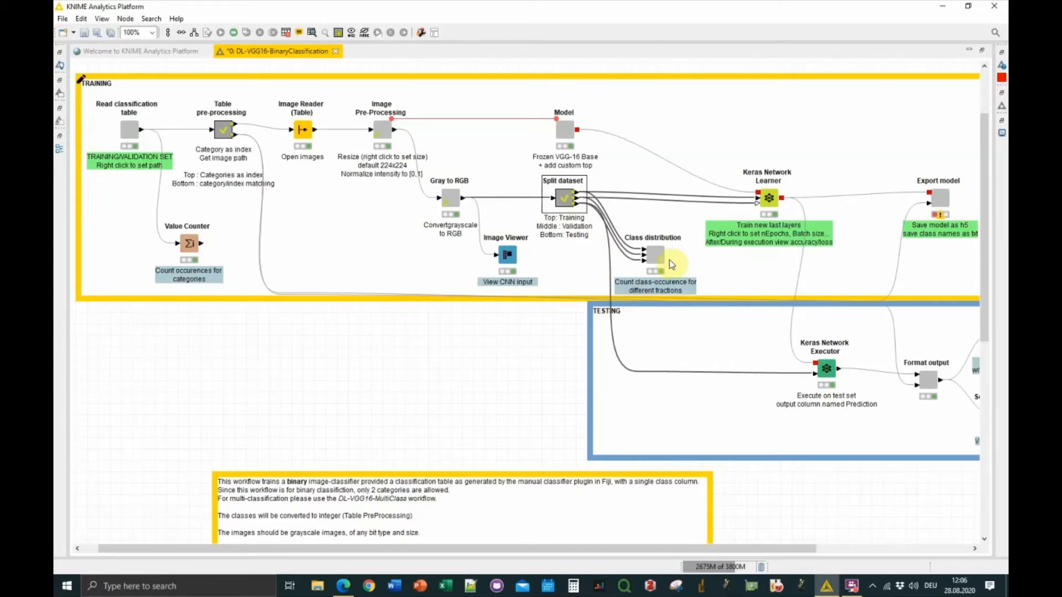
Open the Class distribution node's actions to show its per-split class counts
right_click(654, 260)
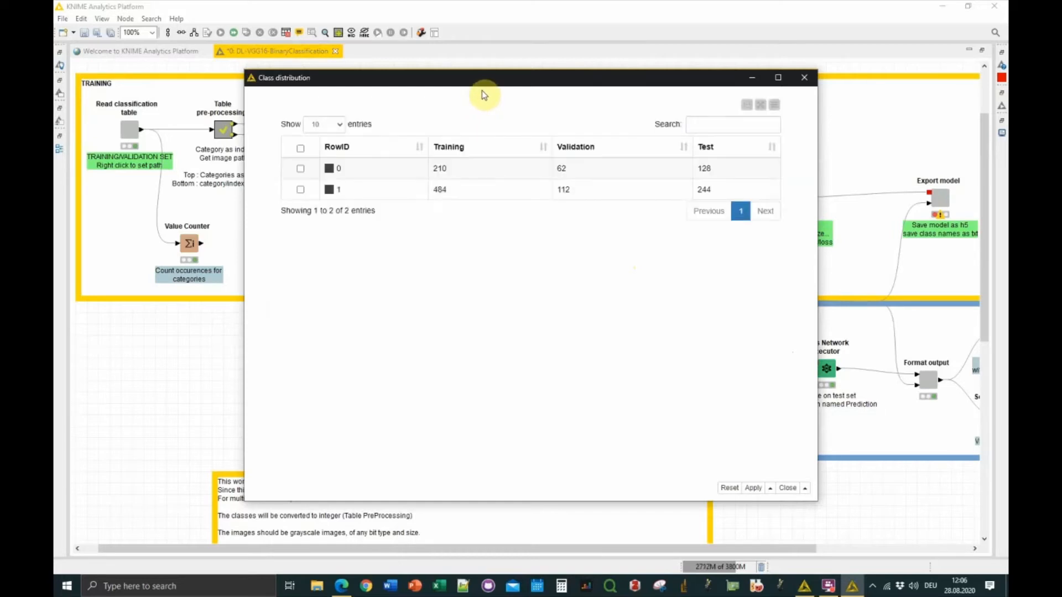
mouse_move(361, 171)
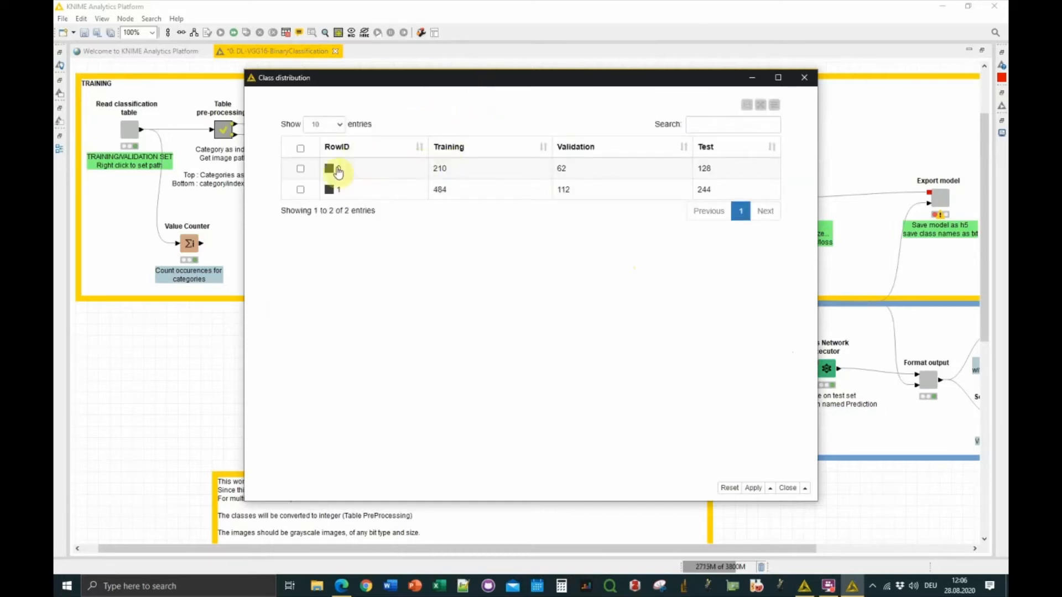
mouse_move(356, 176)
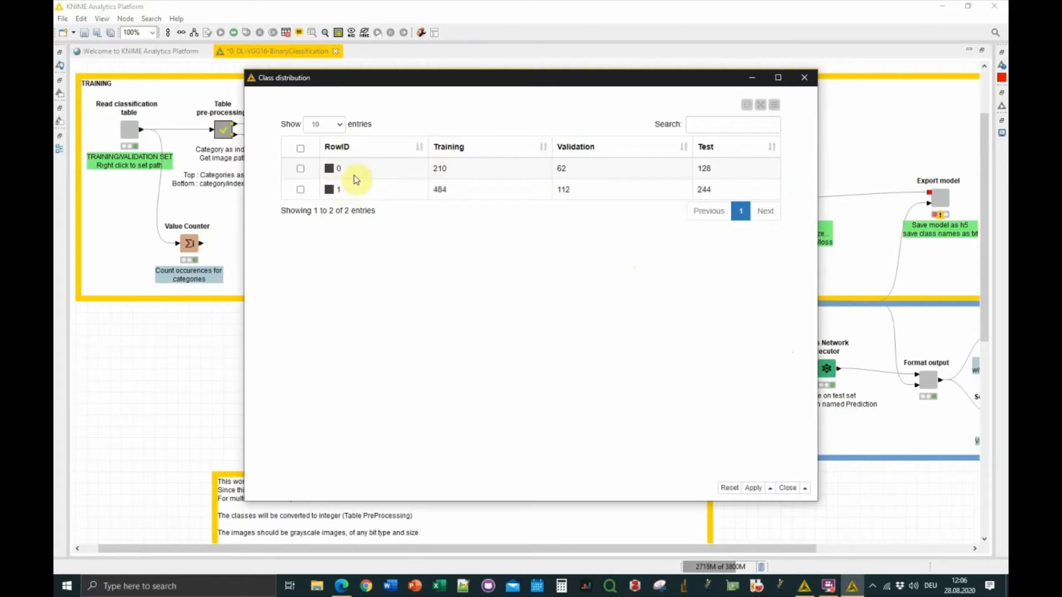
mouse_move(468, 150)
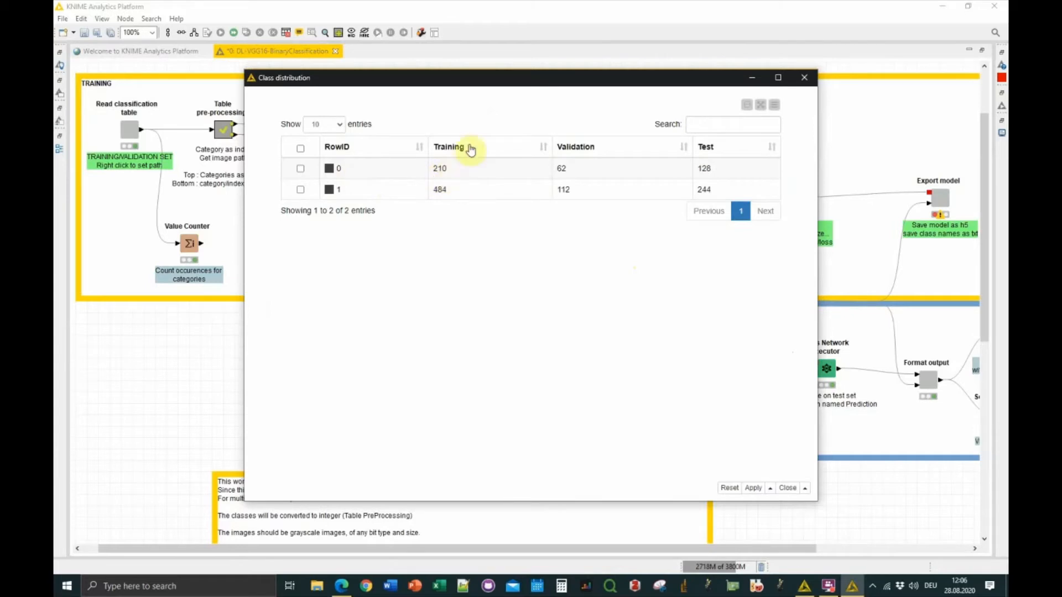
mouse_move(392, 171)
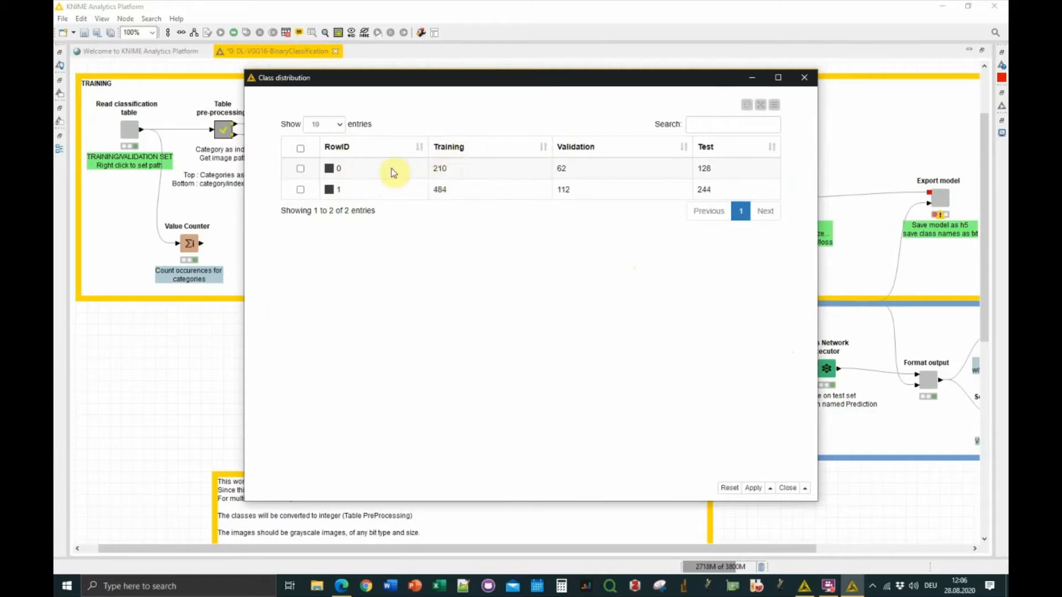
mouse_move(443, 176)
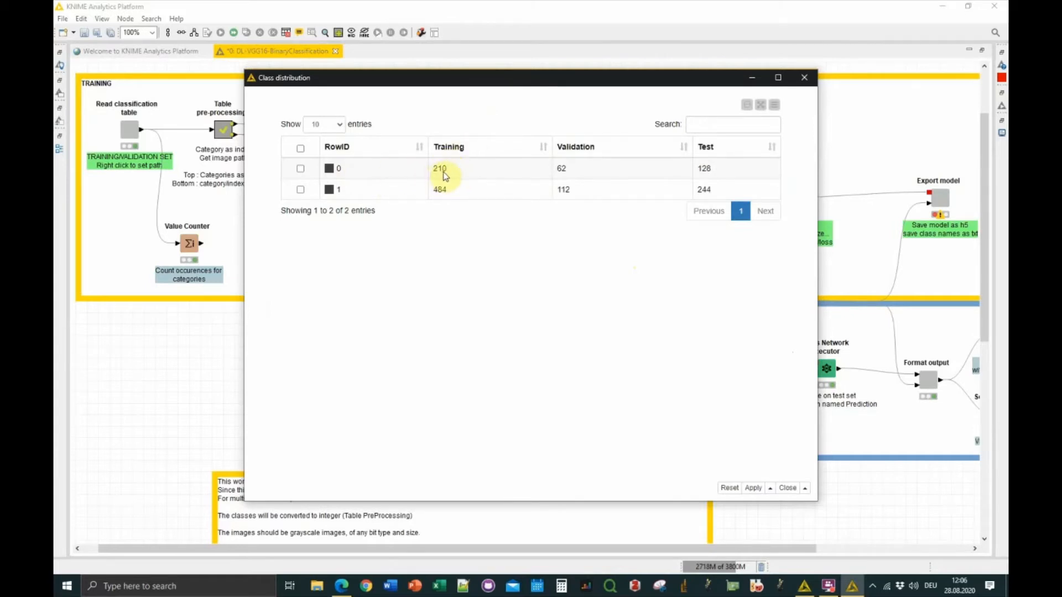
mouse_move(443, 193)
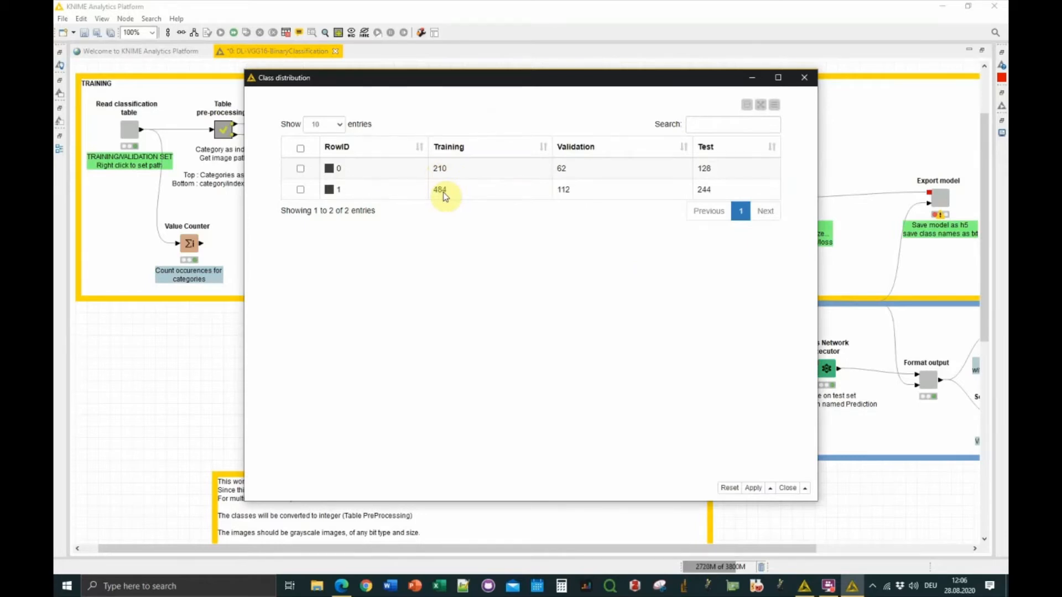
mouse_move(626, 167)
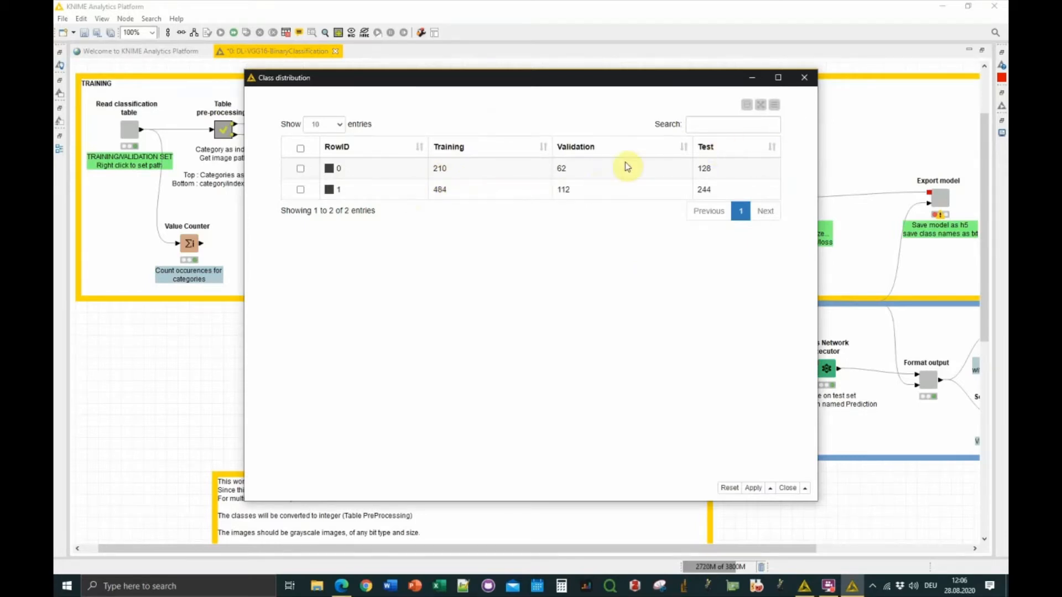
mouse_move(568, 198)
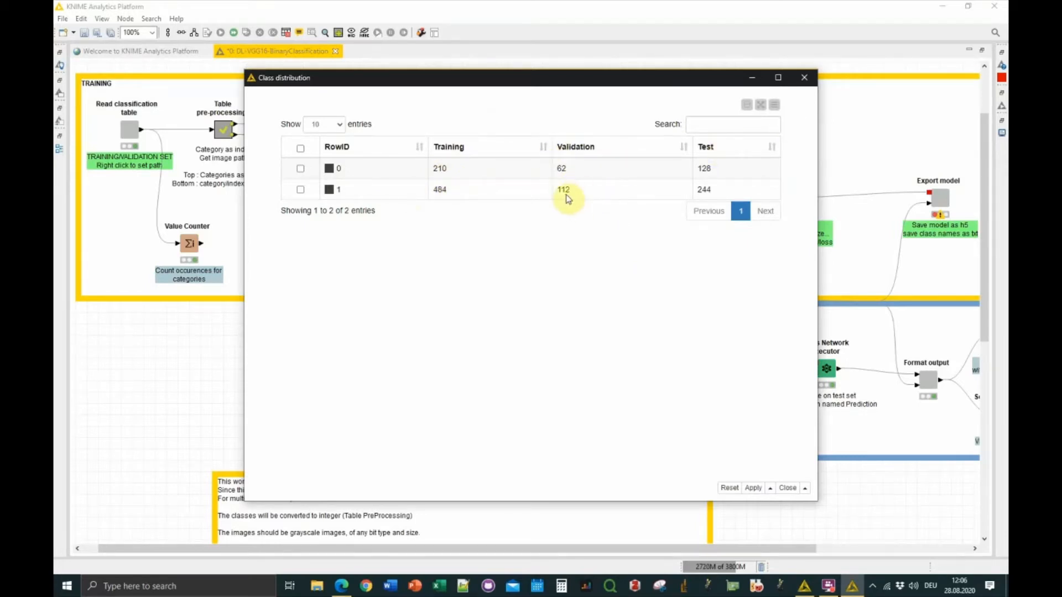
mouse_move(816, 76)
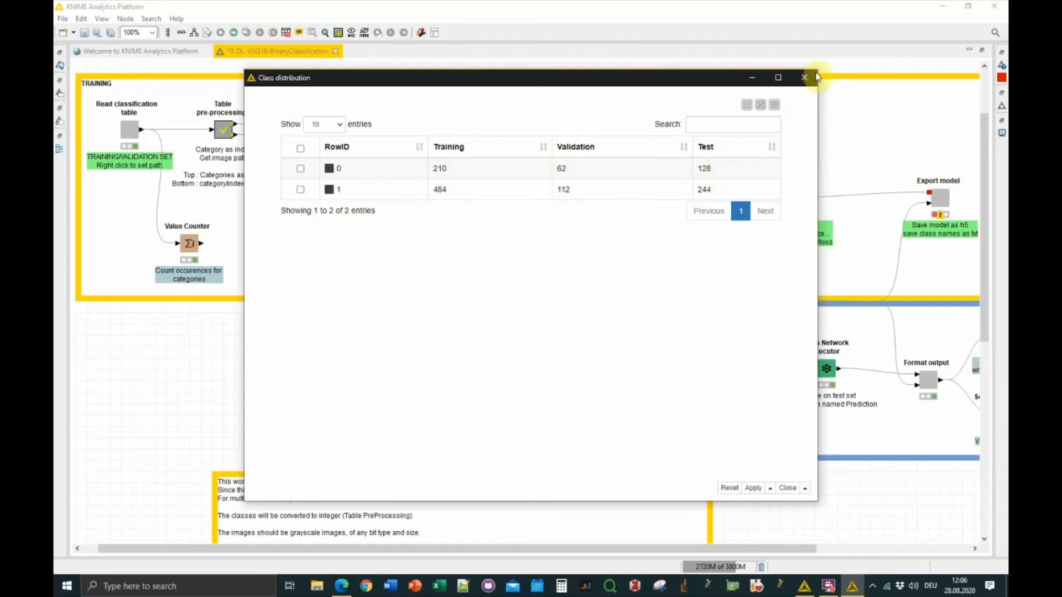
mouse_move(804, 77)
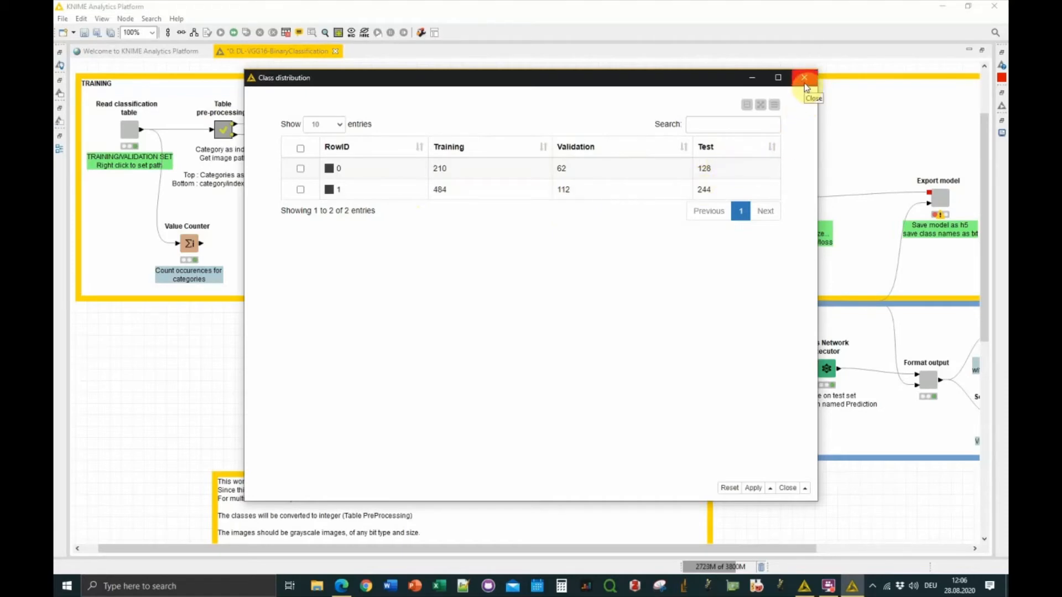
Close the class distribution view and open the Model component to inspect its Keras layers
left_click(805, 78)
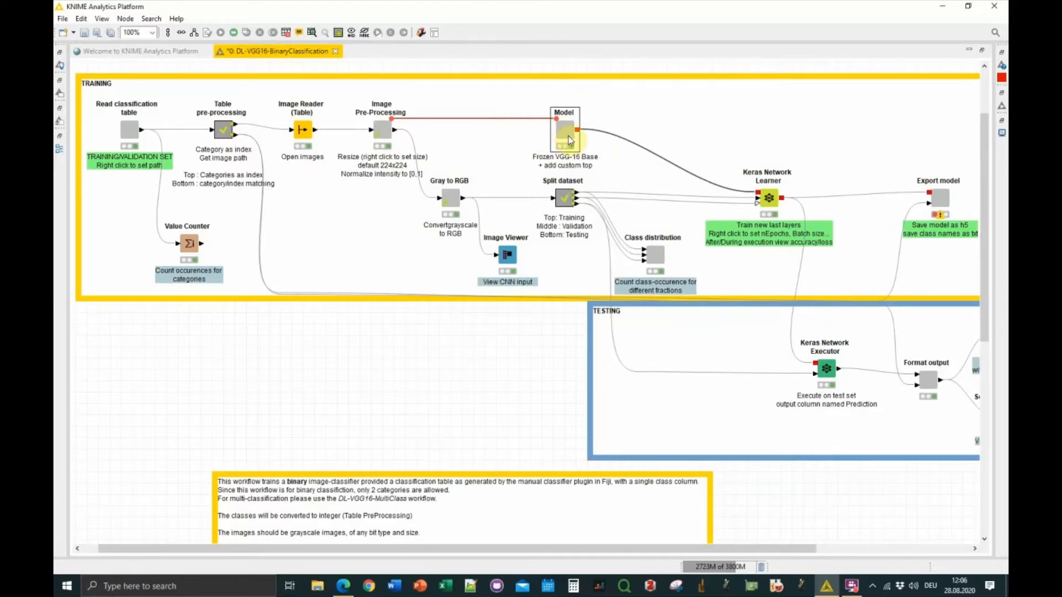
double_click(564, 129)
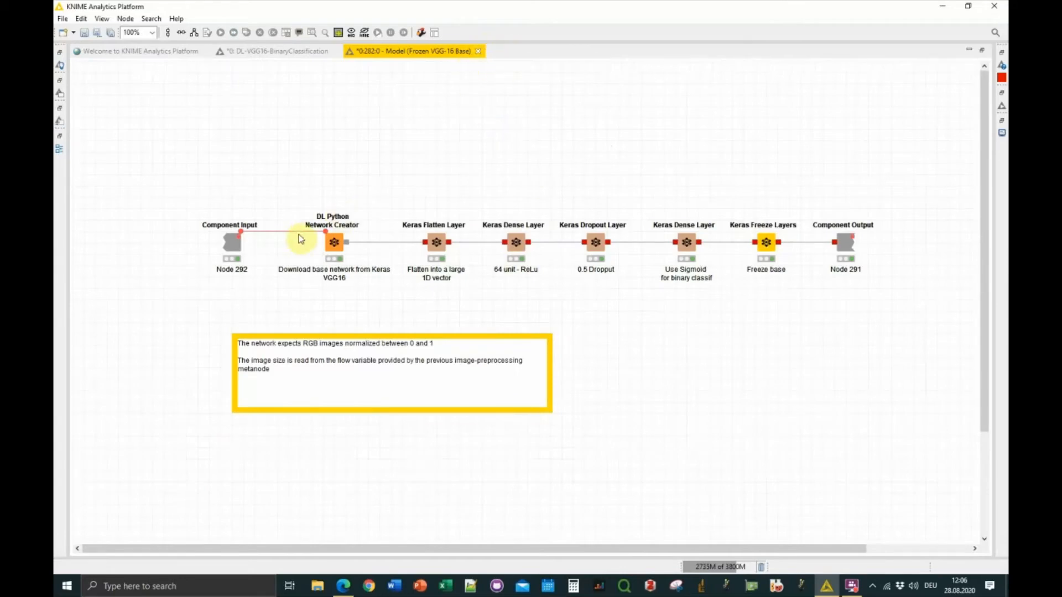
mouse_move(450, 107)
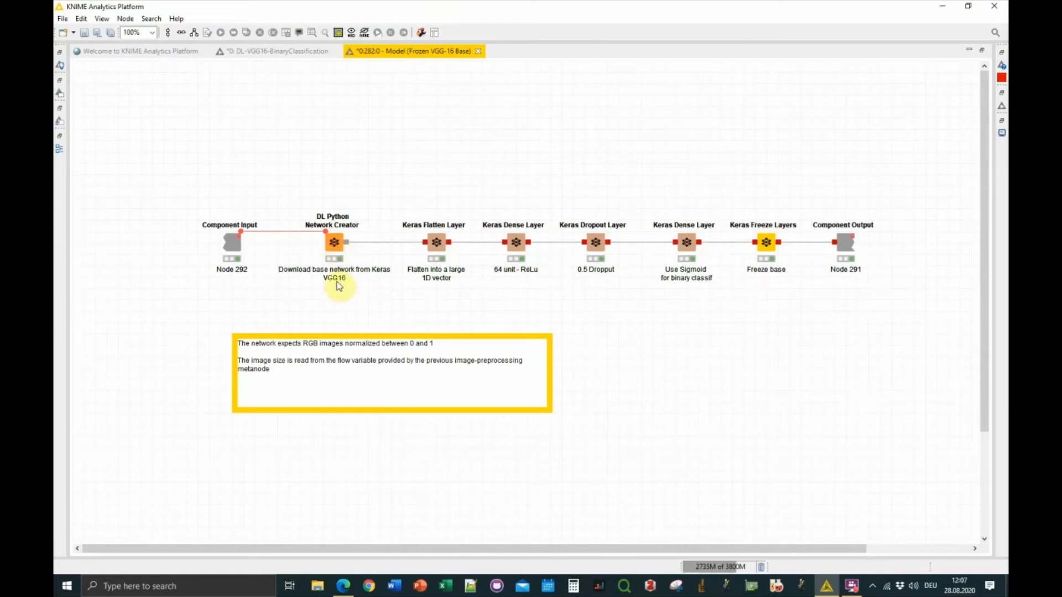
mouse_move(504, 25)
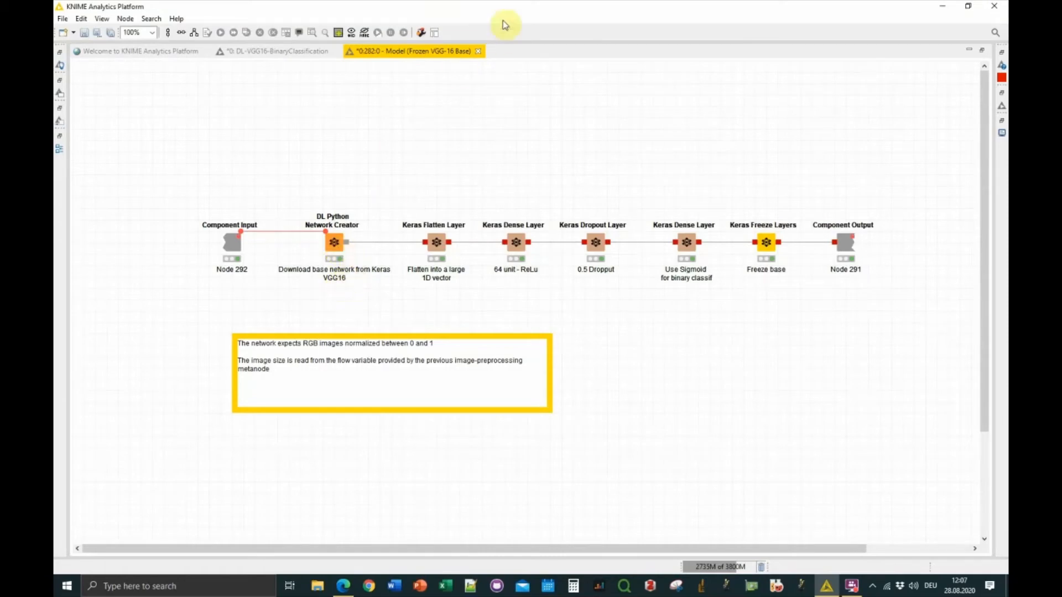
mouse_move(479, 54)
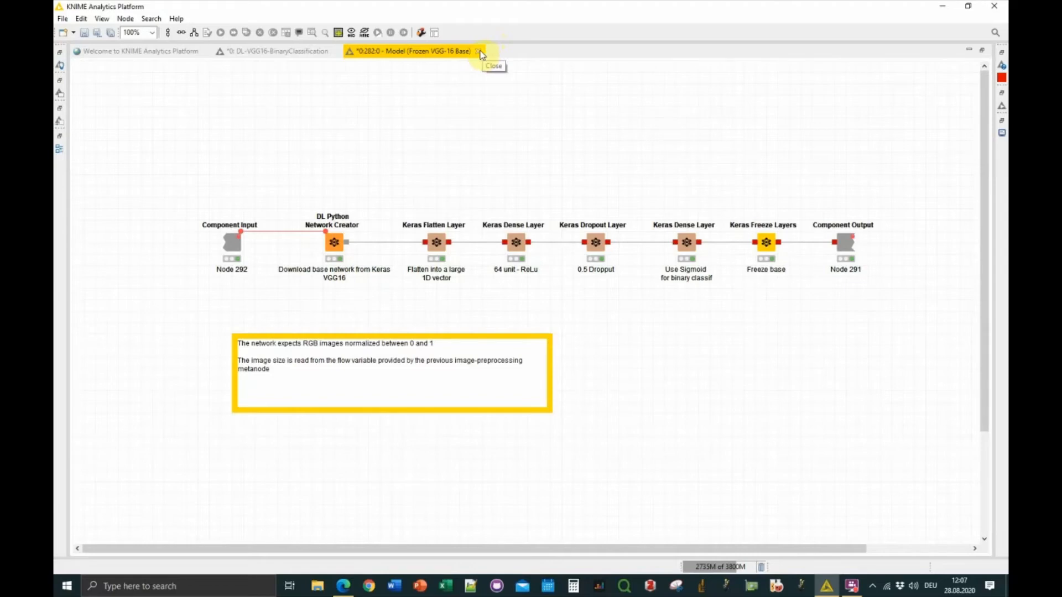
mouse_move(594, 243)
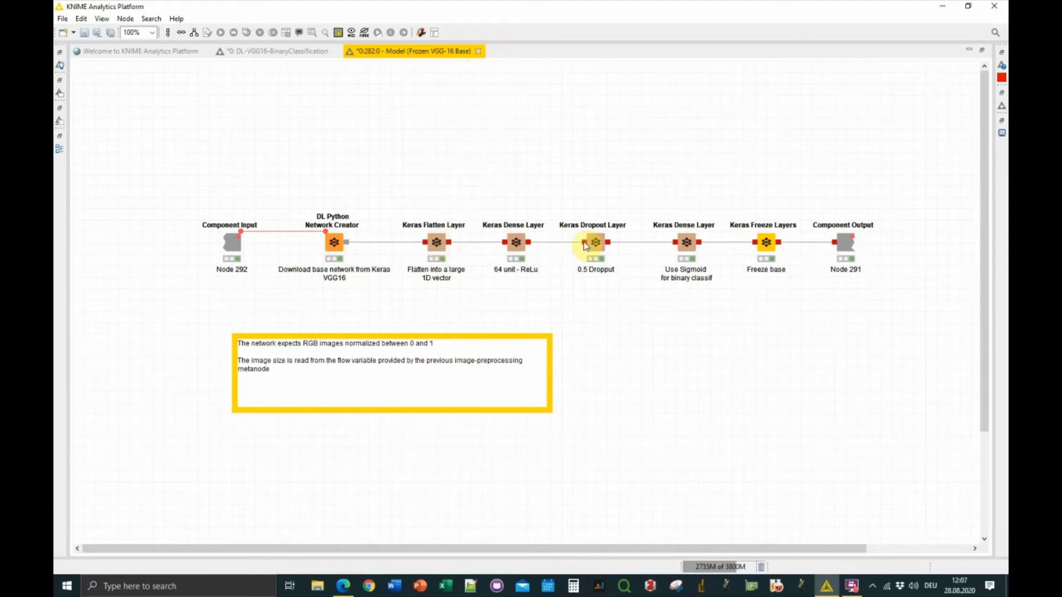
mouse_move(646, 253)
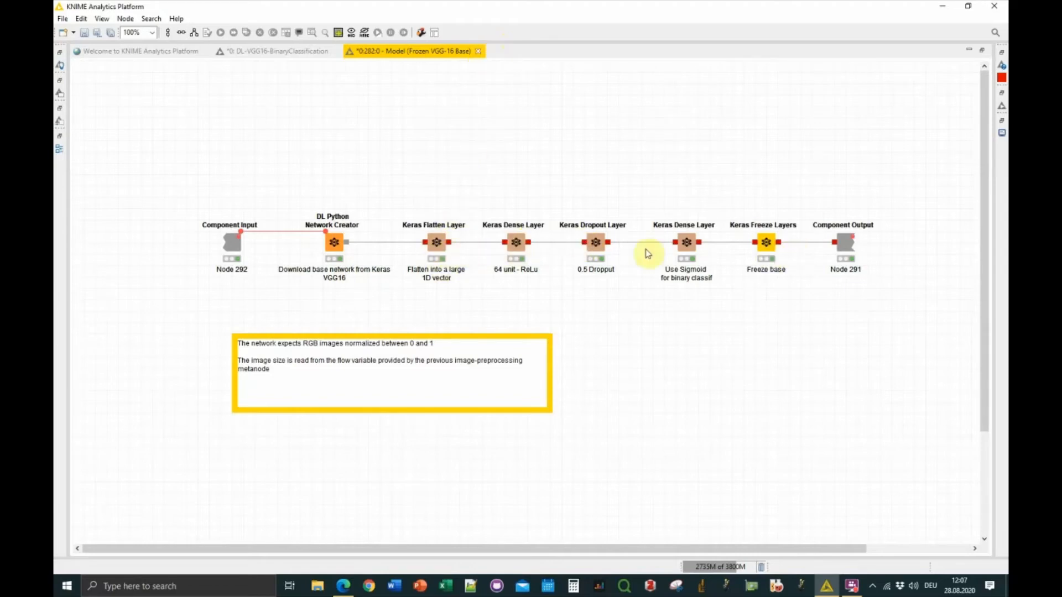
mouse_move(704, 248)
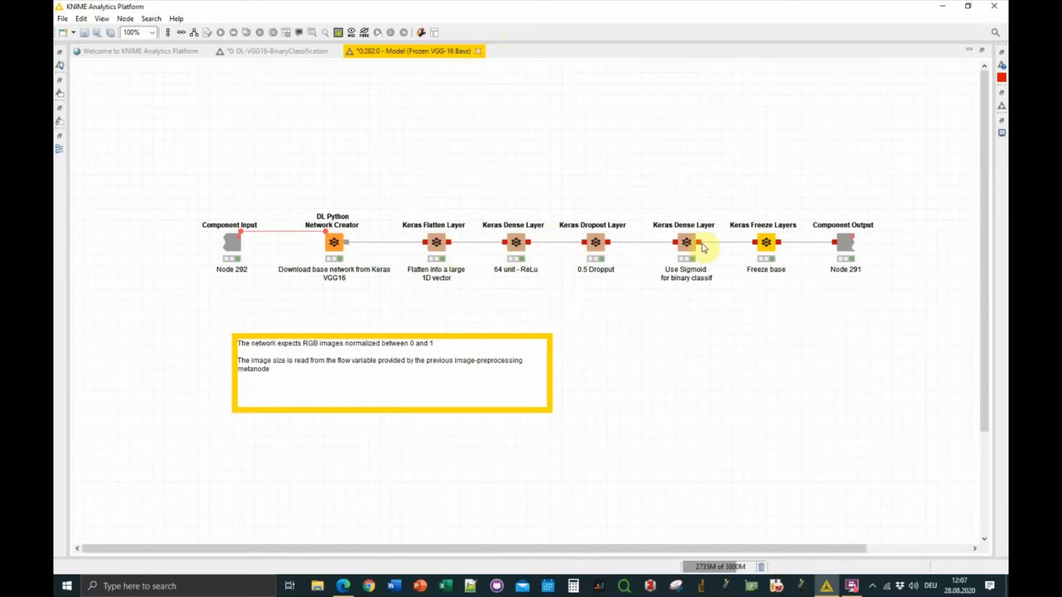
mouse_move(478, 52)
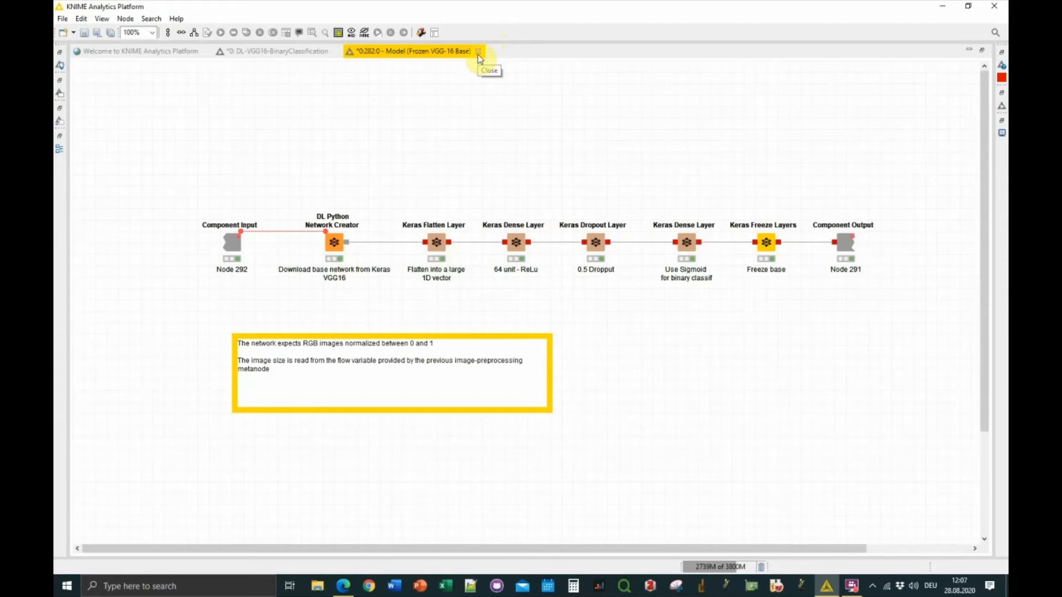
mouse_move(421, 120)
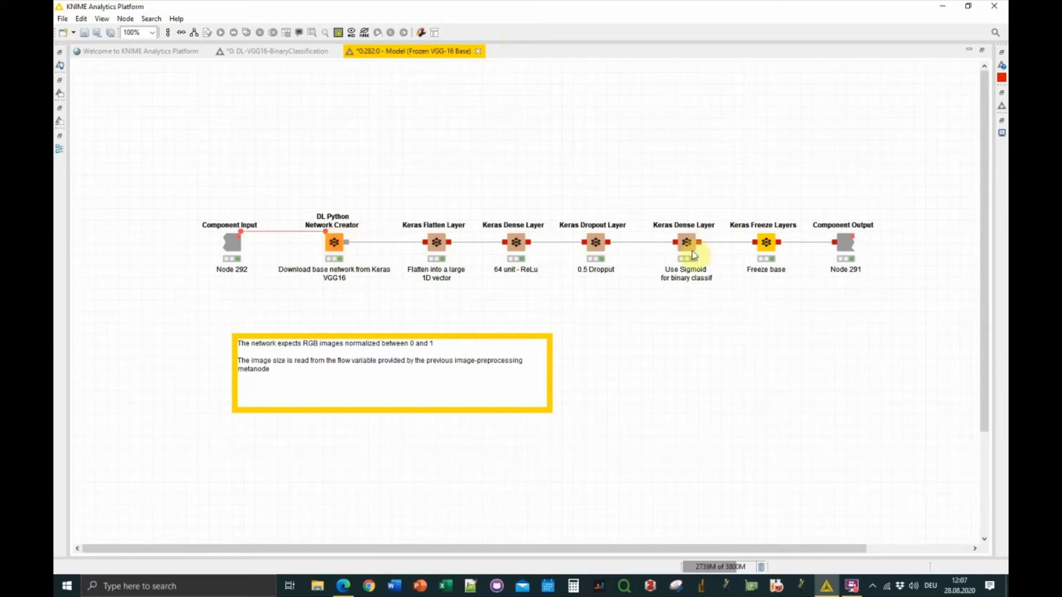
mouse_move(479, 55)
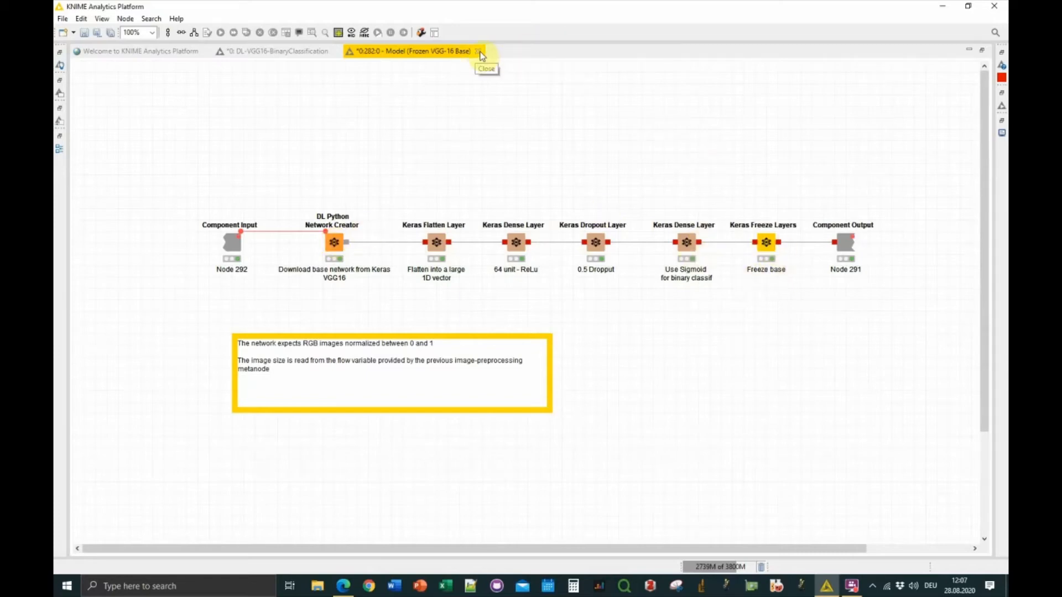
mouse_move(718, 251)
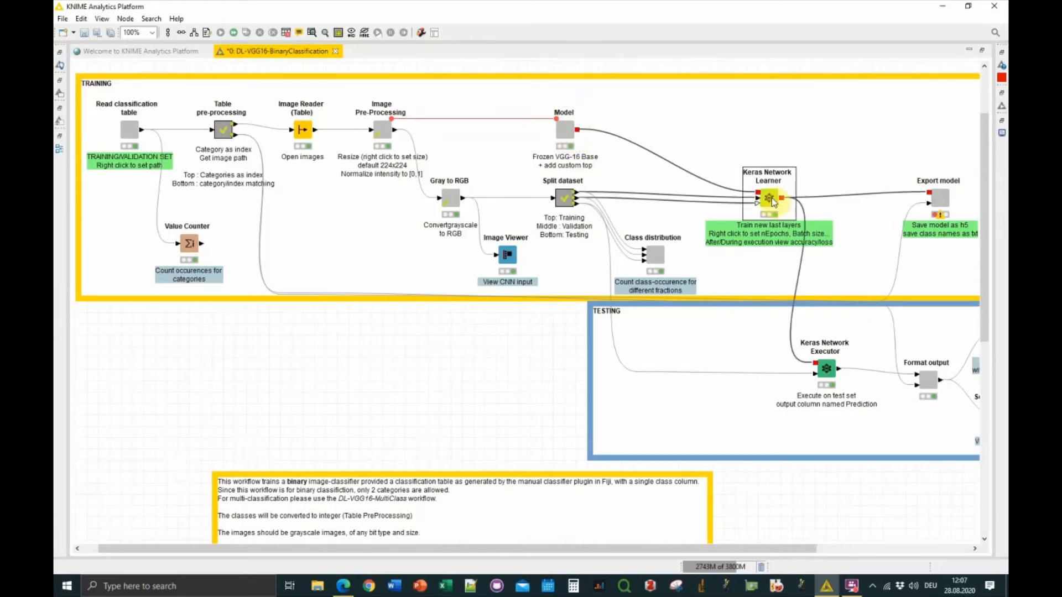
right_click(768, 198)
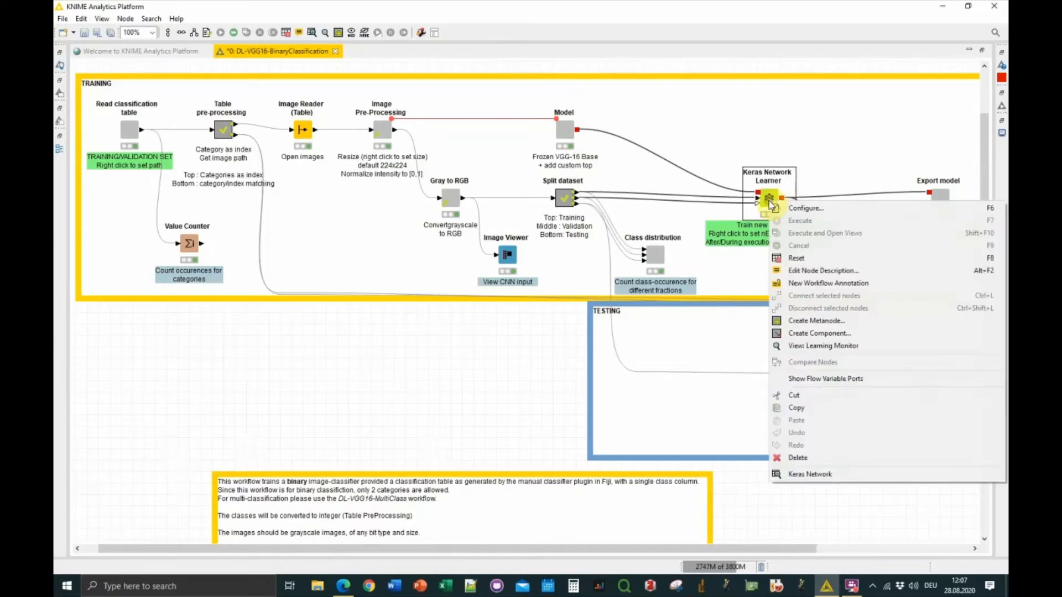
mouse_move(805, 208)
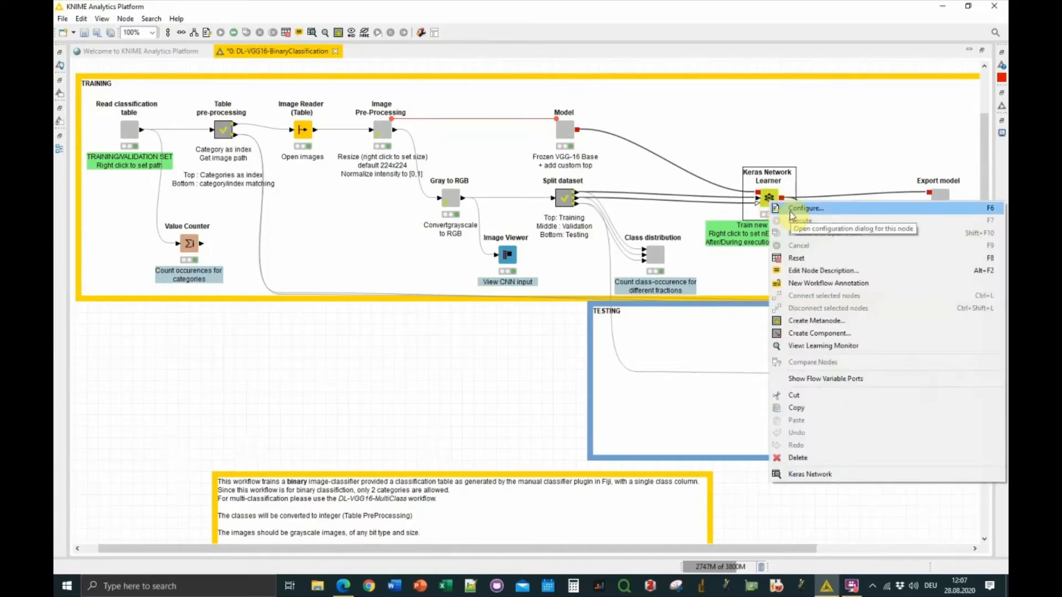
left_click(804, 208)
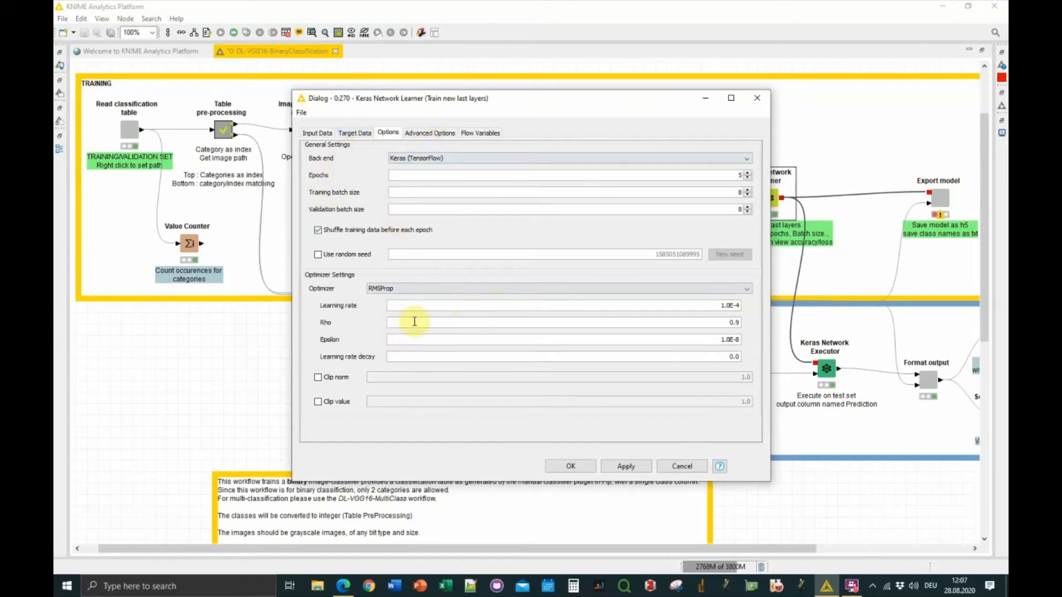
mouse_move(598, 451)
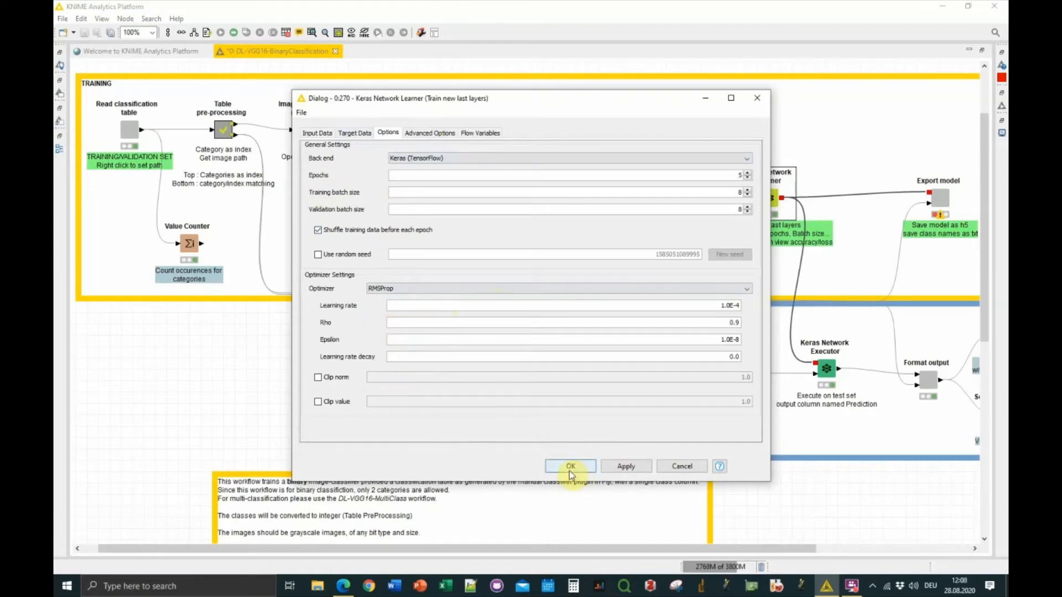
mouse_move(572, 242)
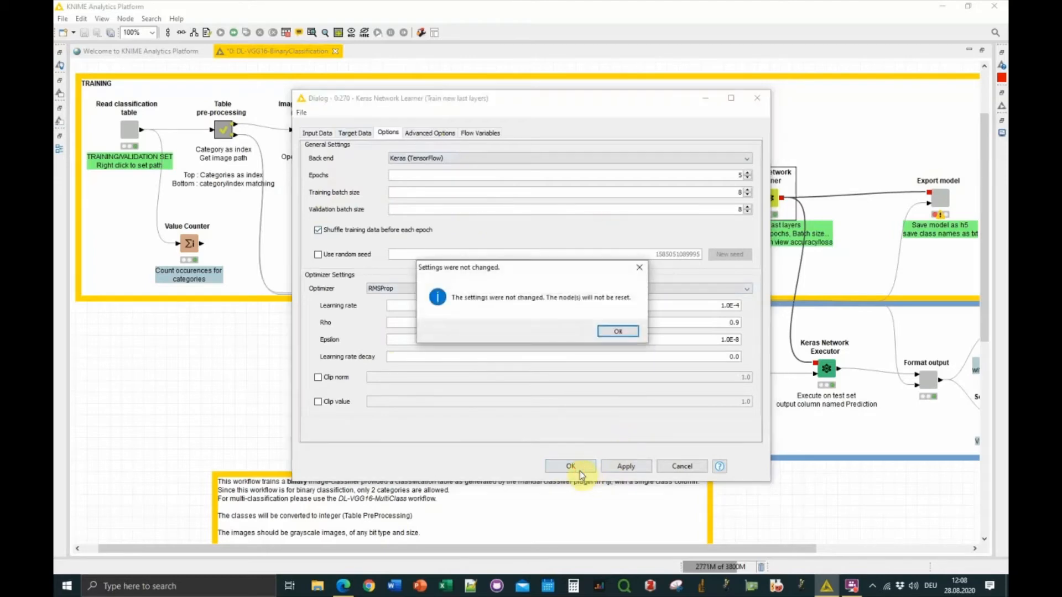
left_click(617, 331)
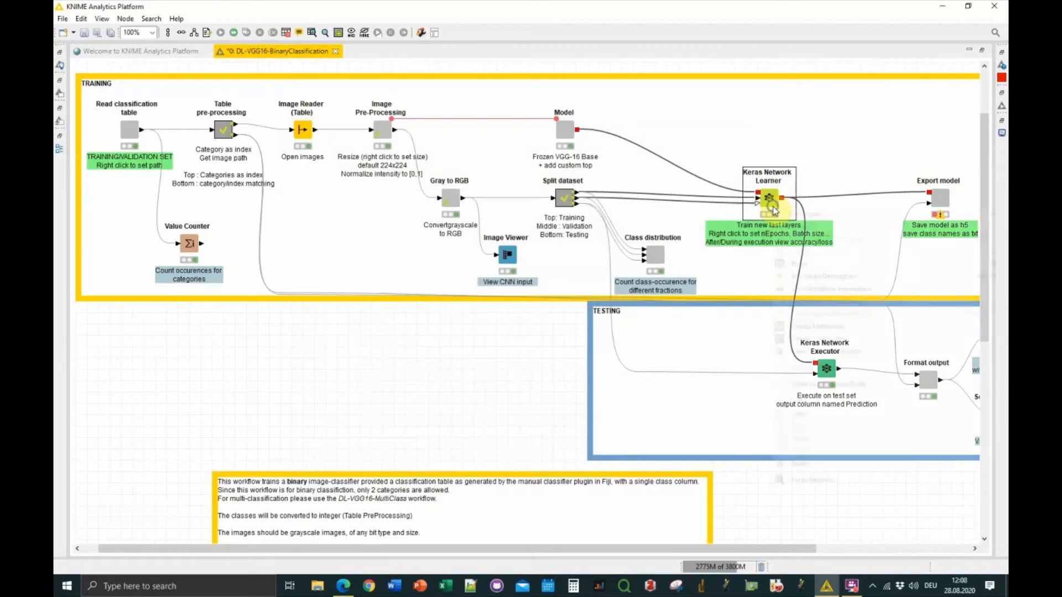
Open the Keras Network Learner's Learning Monitor on the Loss tab, showing Validation data values
right_click(768, 198)
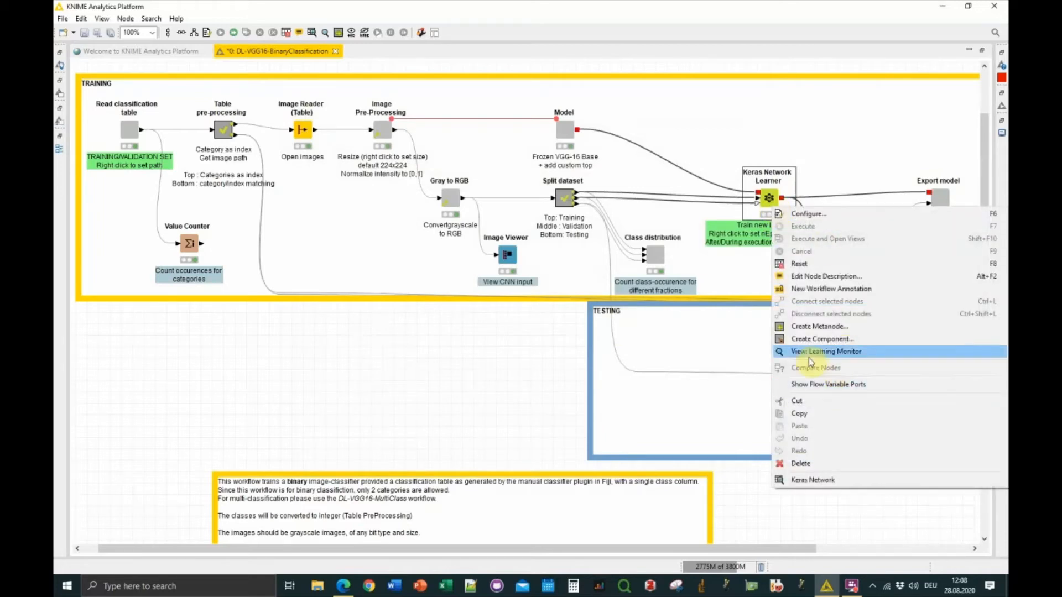
mouse_move(826, 350)
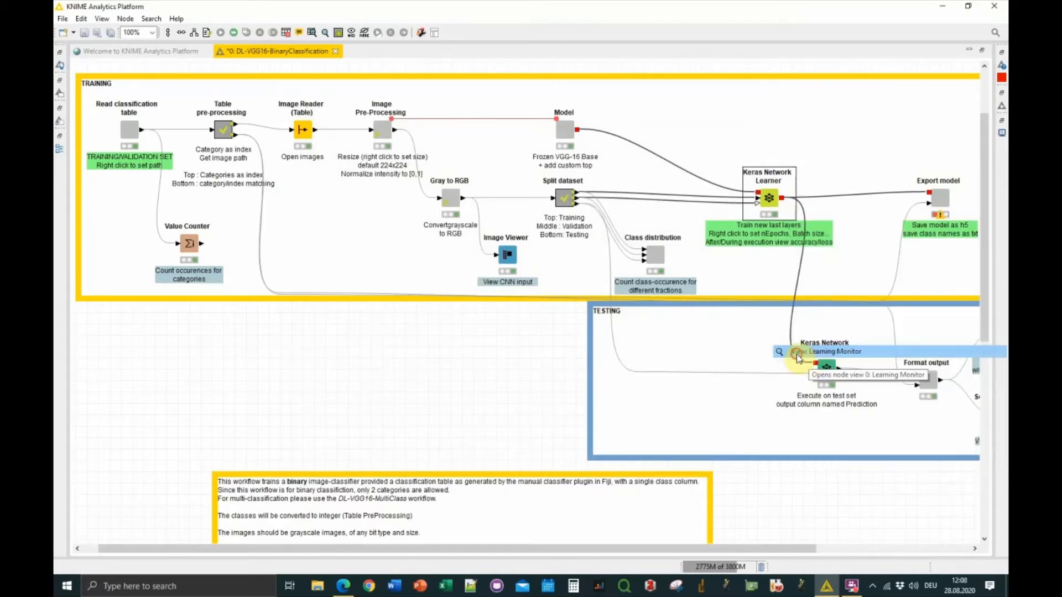
left_click(797, 352)
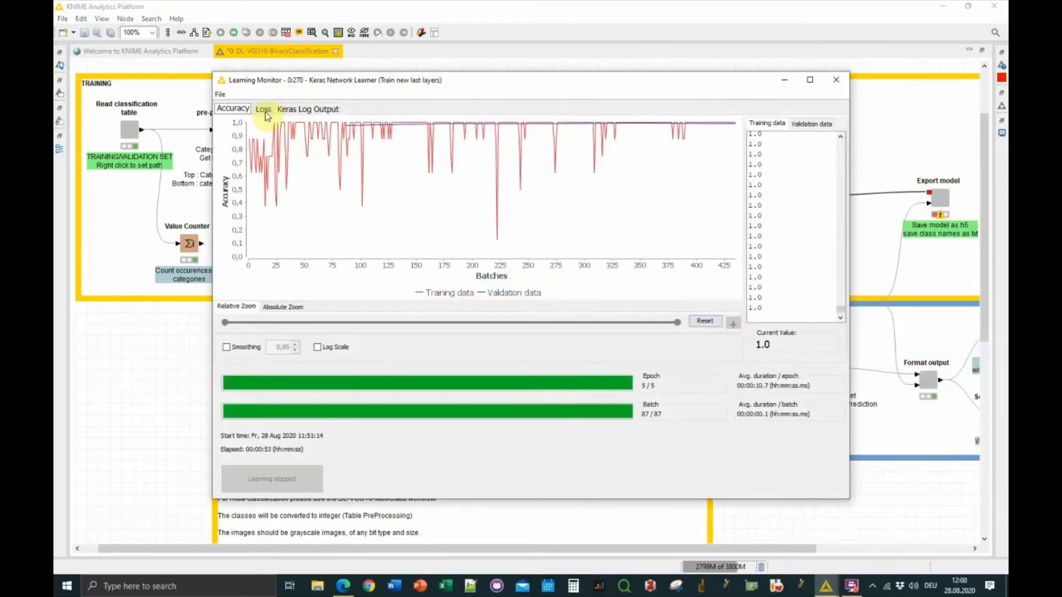
left_click(262, 109)
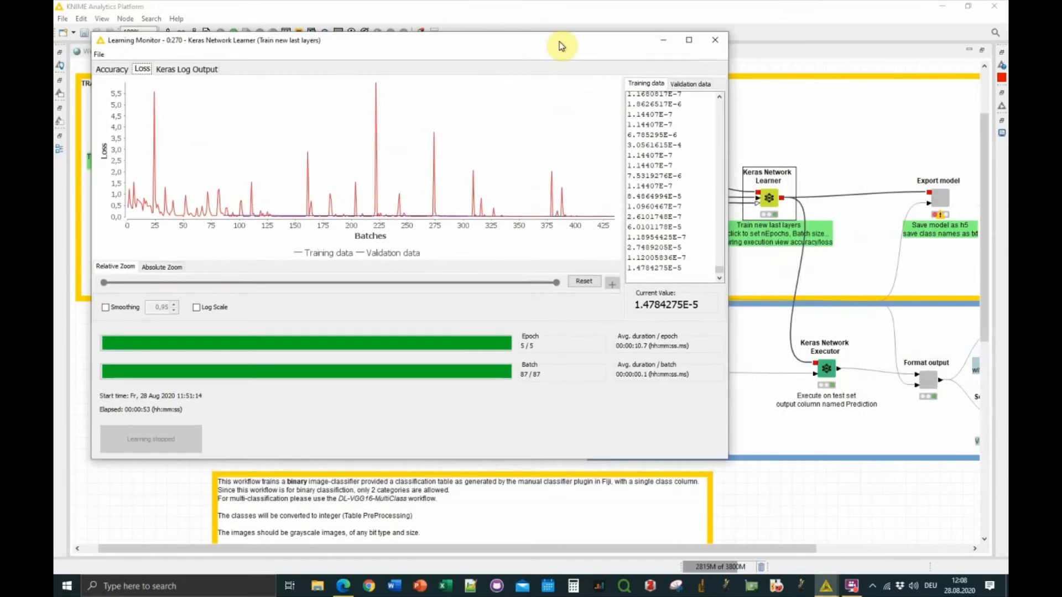
mouse_move(148, 100)
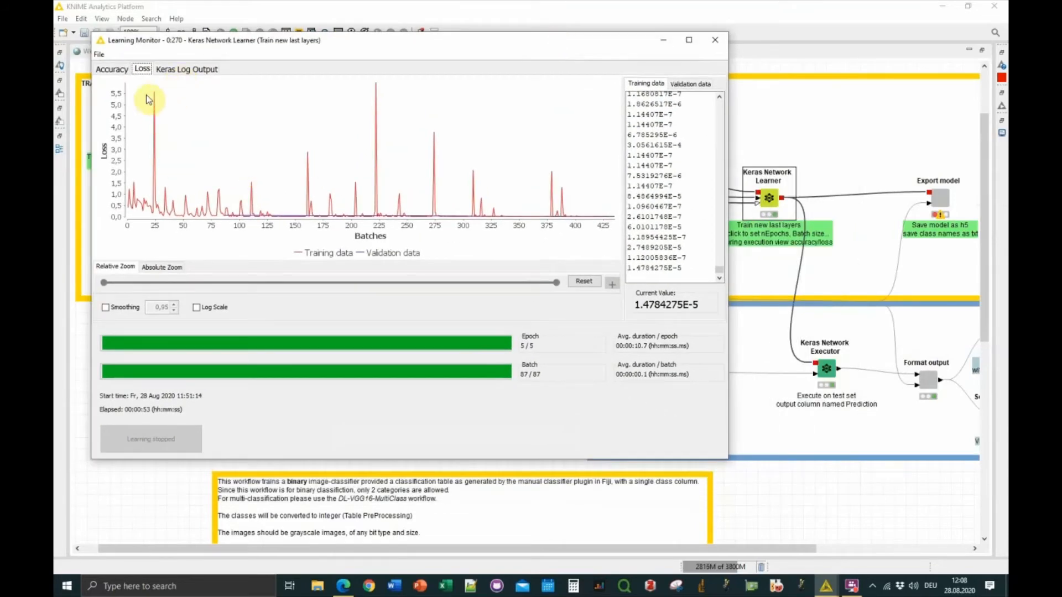
mouse_move(229, 184)
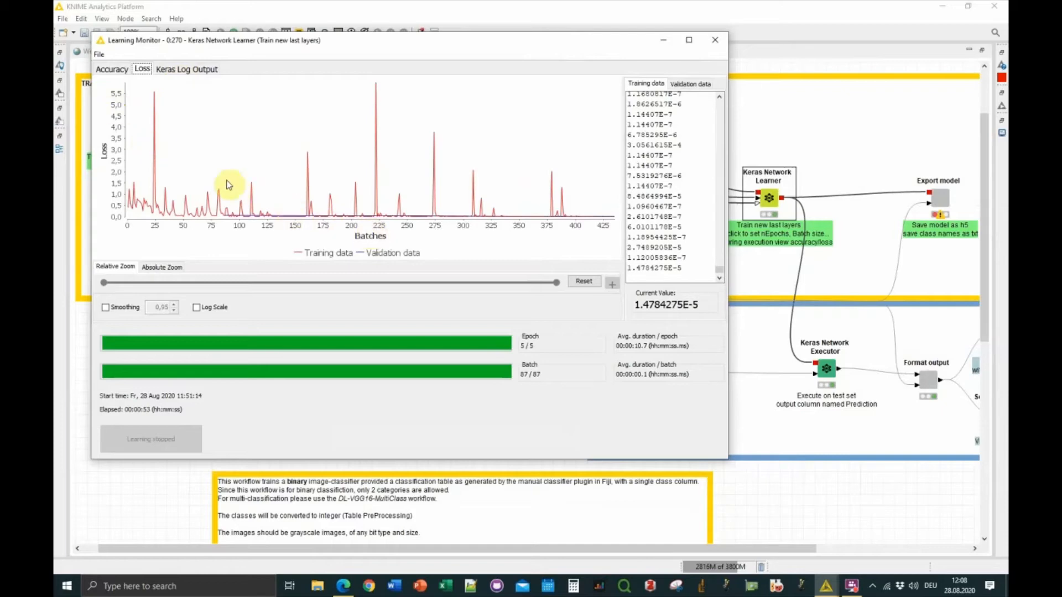
mouse_move(319, 261)
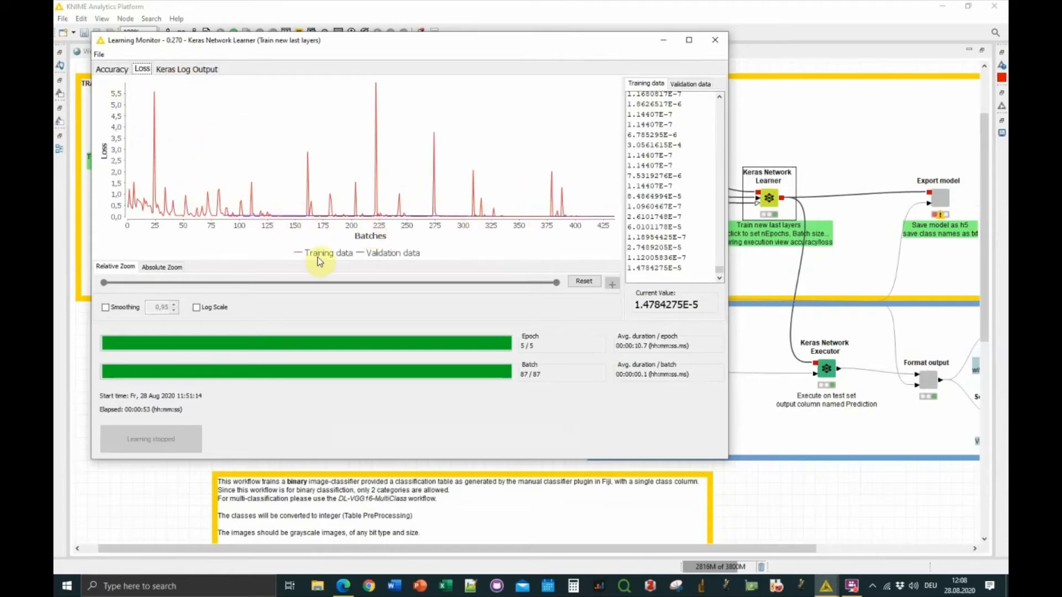
mouse_move(383, 260)
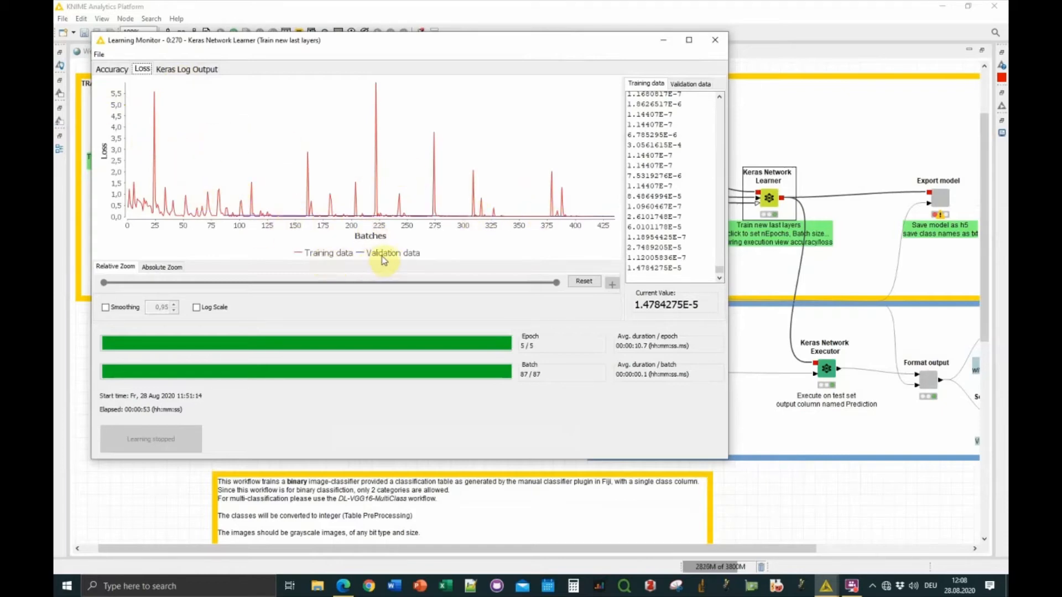
mouse_move(511, 347)
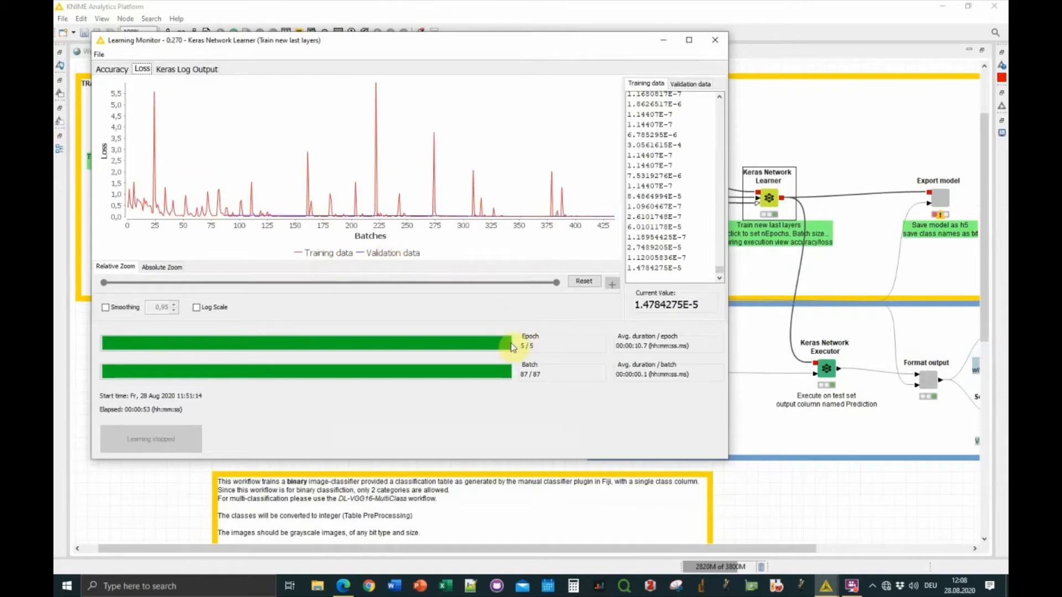
mouse_move(531, 355)
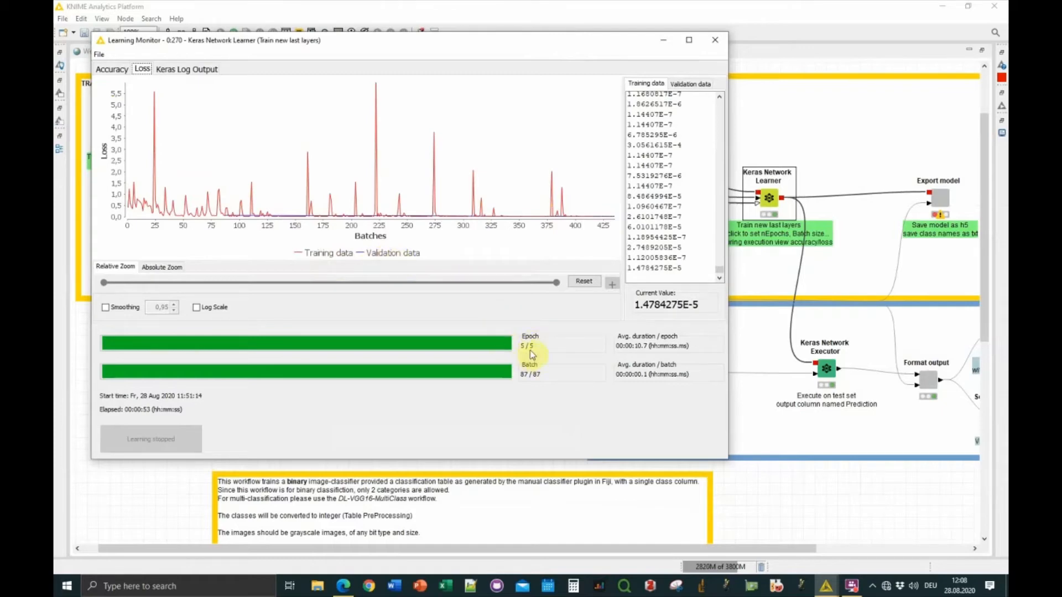
mouse_move(647, 342)
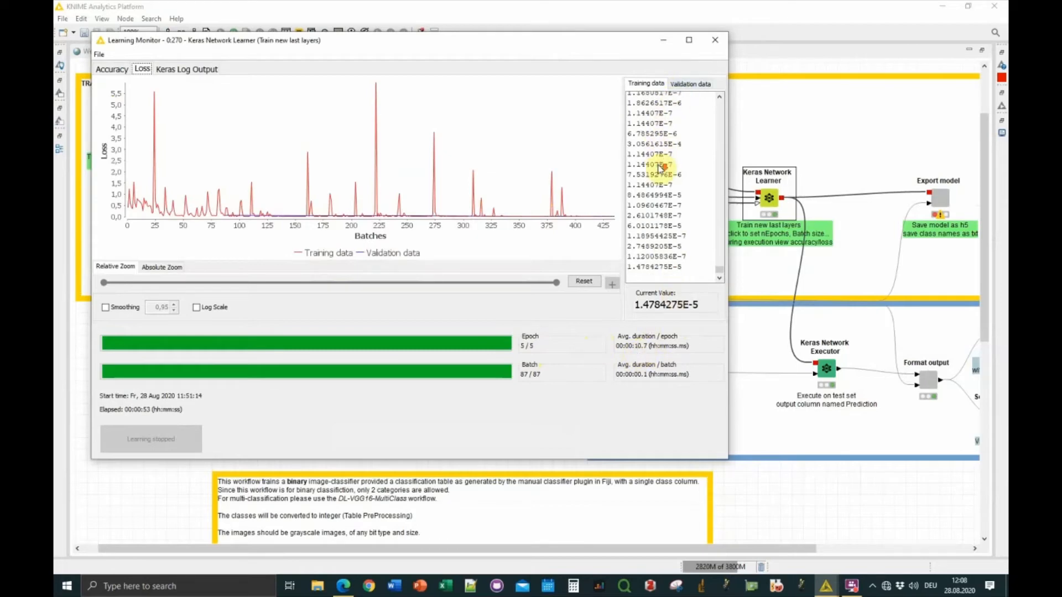
left_click(689, 84)
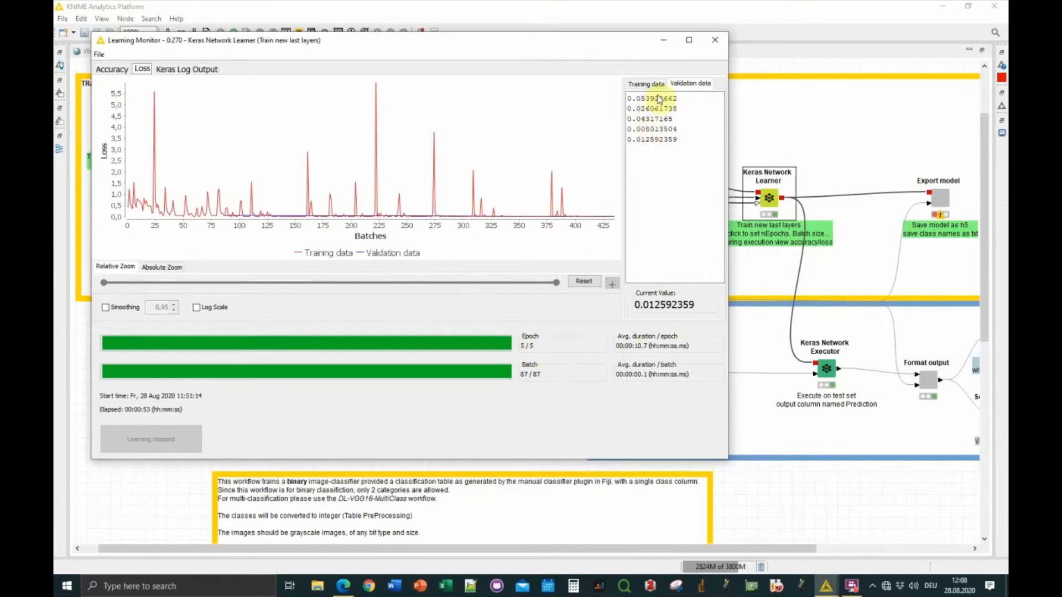
mouse_move(648, 145)
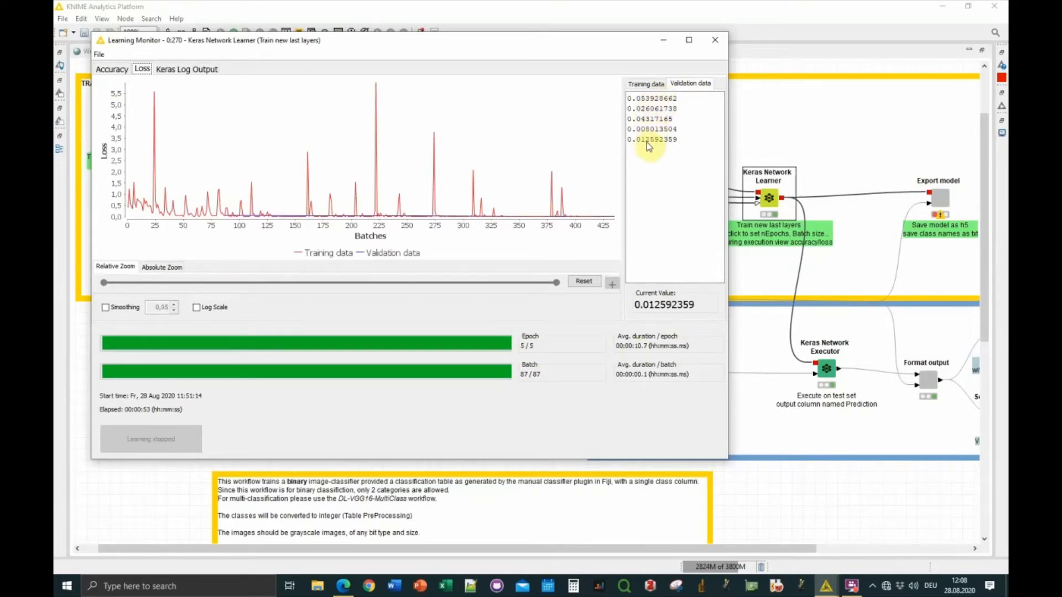
mouse_move(618, 143)
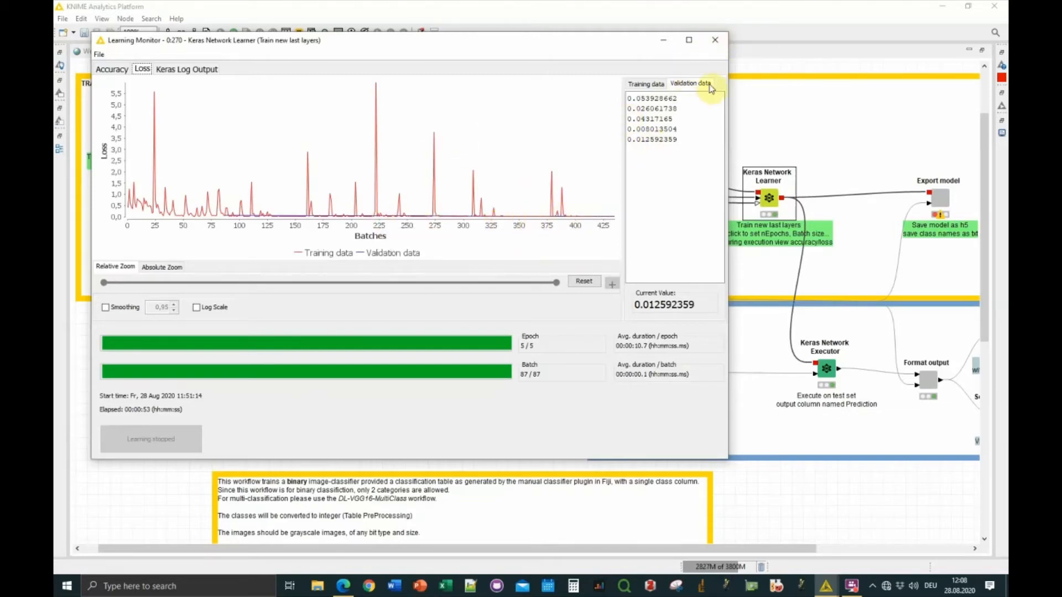
mouse_move(714, 40)
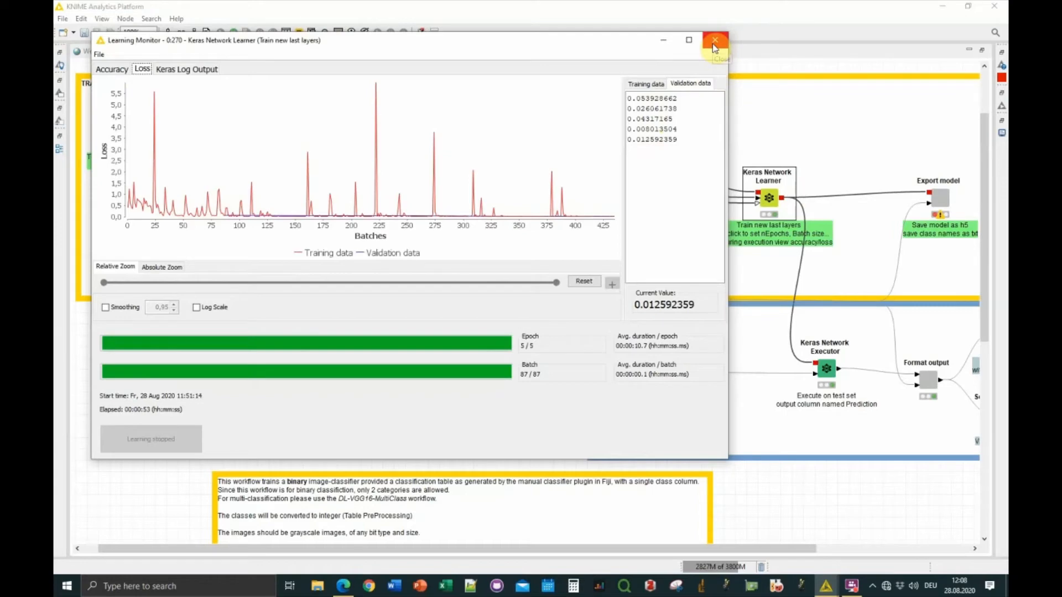
mouse_move(715, 40)
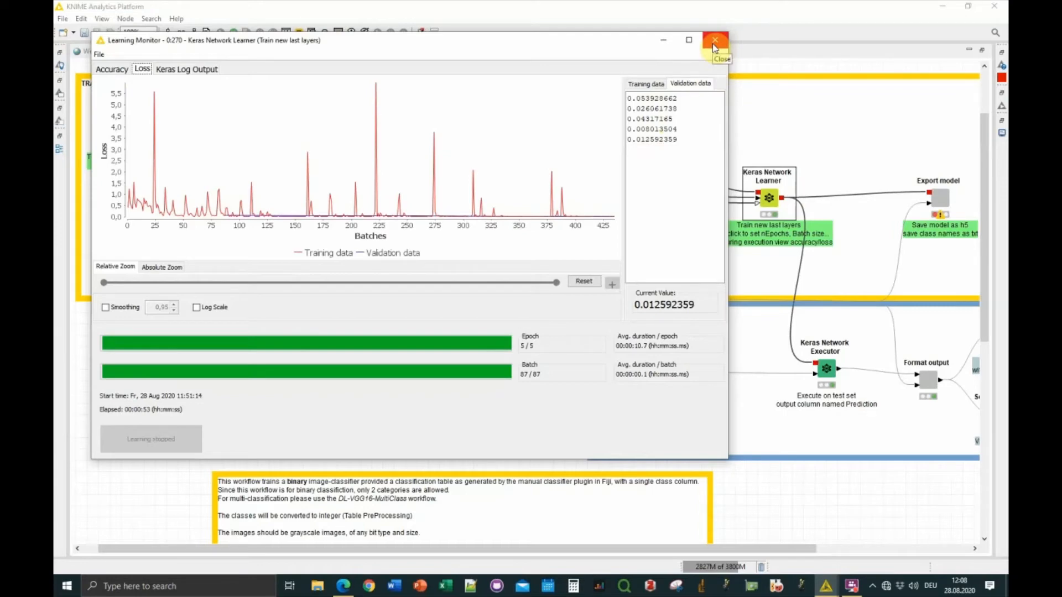
Close the Learning Monitor and review the executor's 372-row Prediction table for the test set
left_click(714, 40)
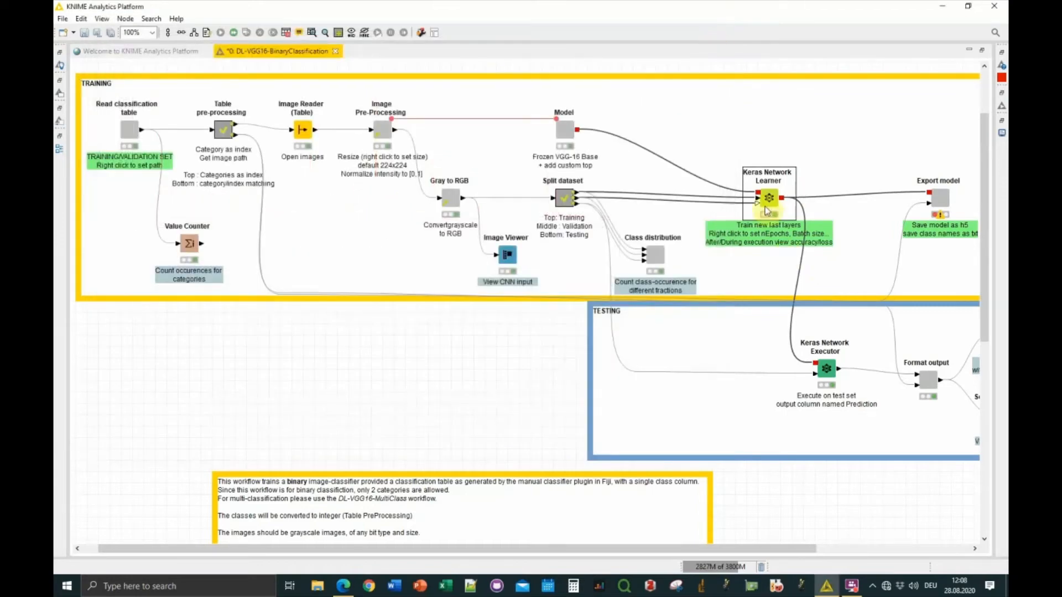
right_click(768, 199)
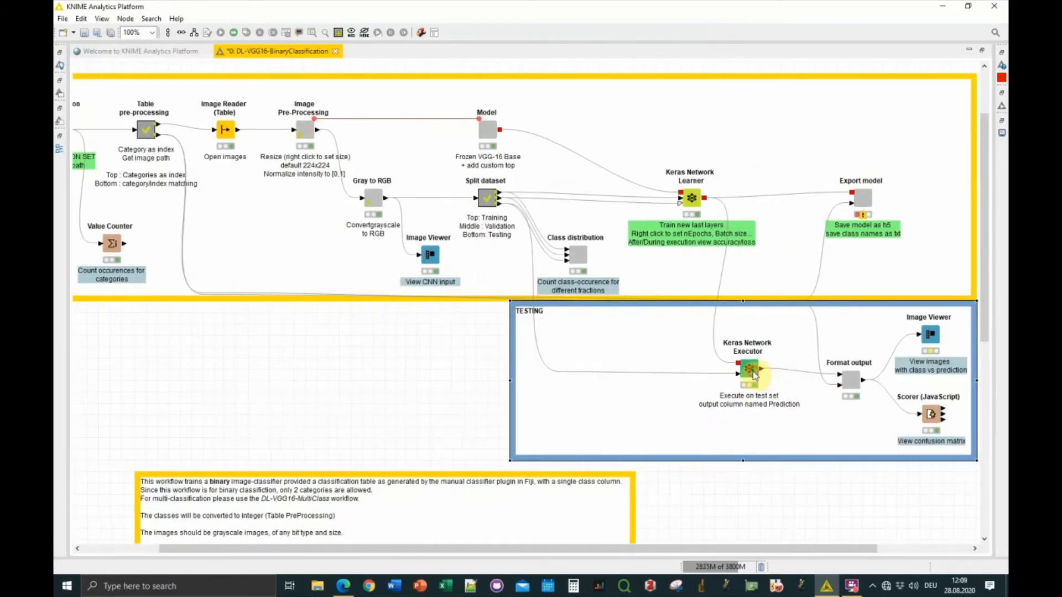
right_click(750, 371)
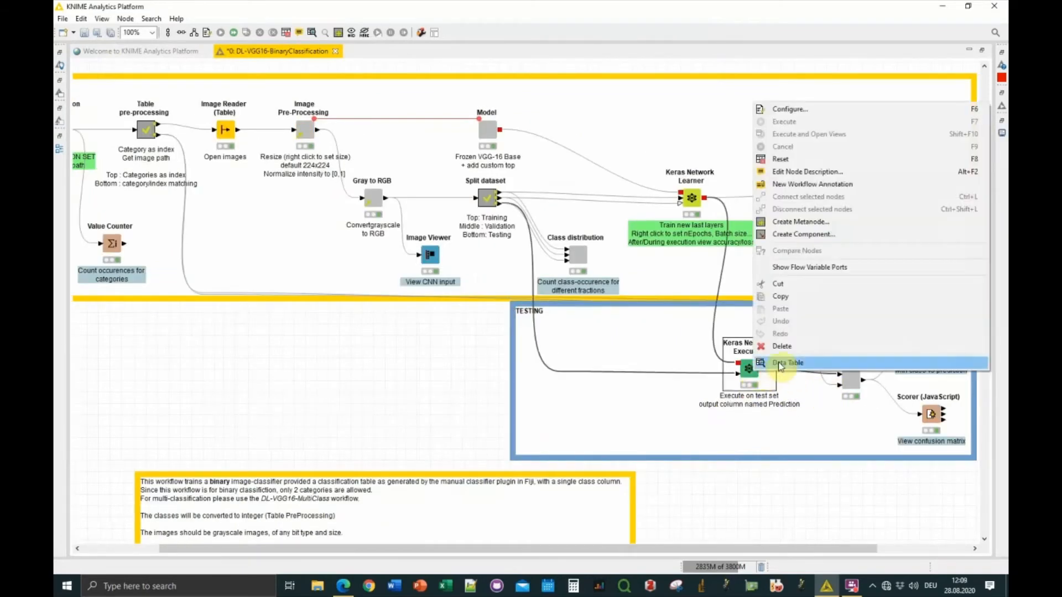
mouse_move(522, 252)
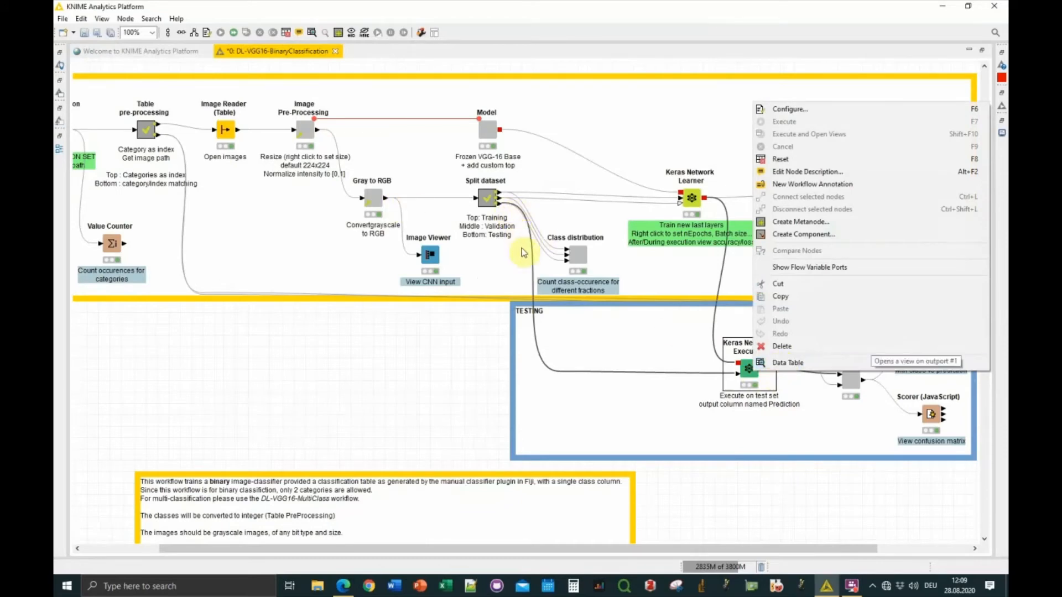
mouse_move(768, 371)
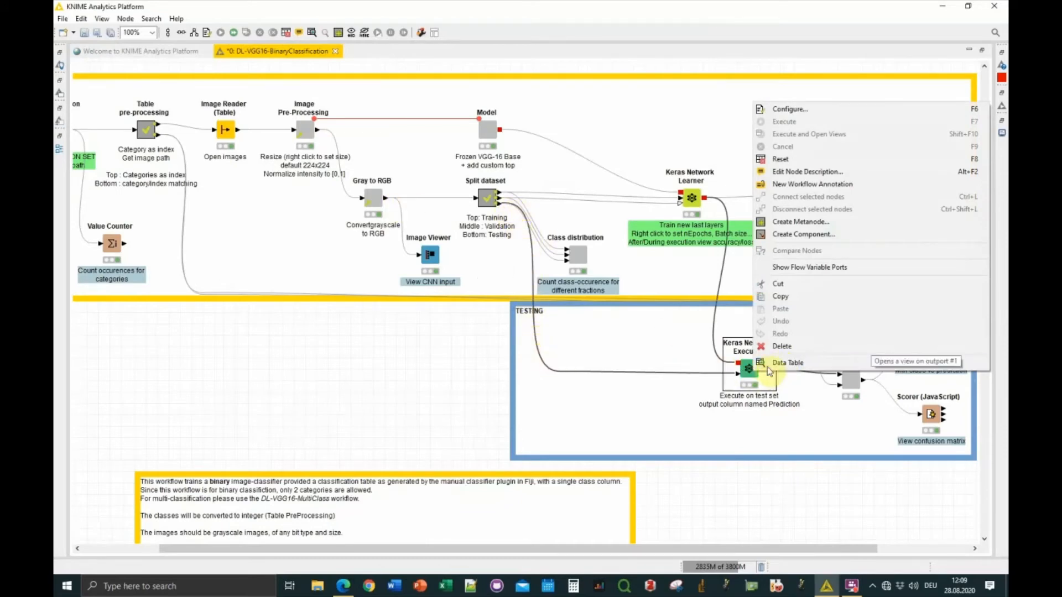
left_click(786, 363)
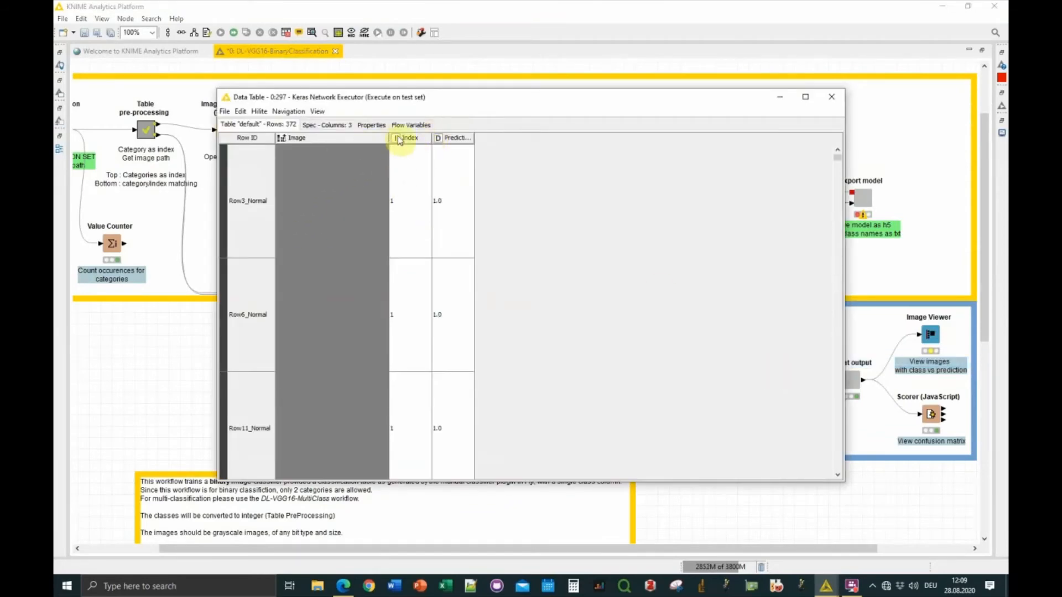
mouse_move(481, 211)
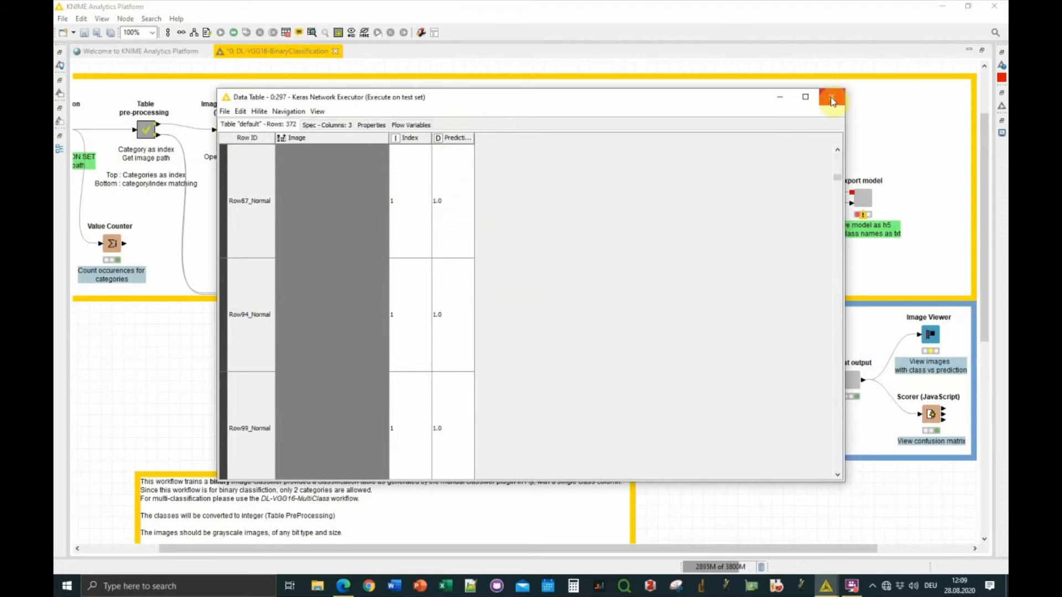
left_click(832, 97)
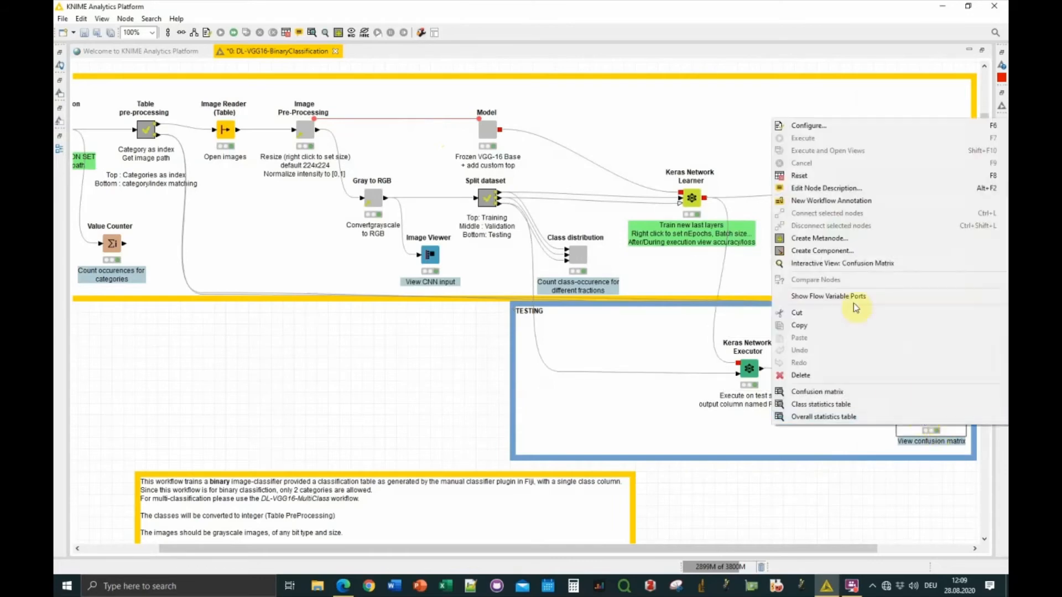
mouse_move(829, 399)
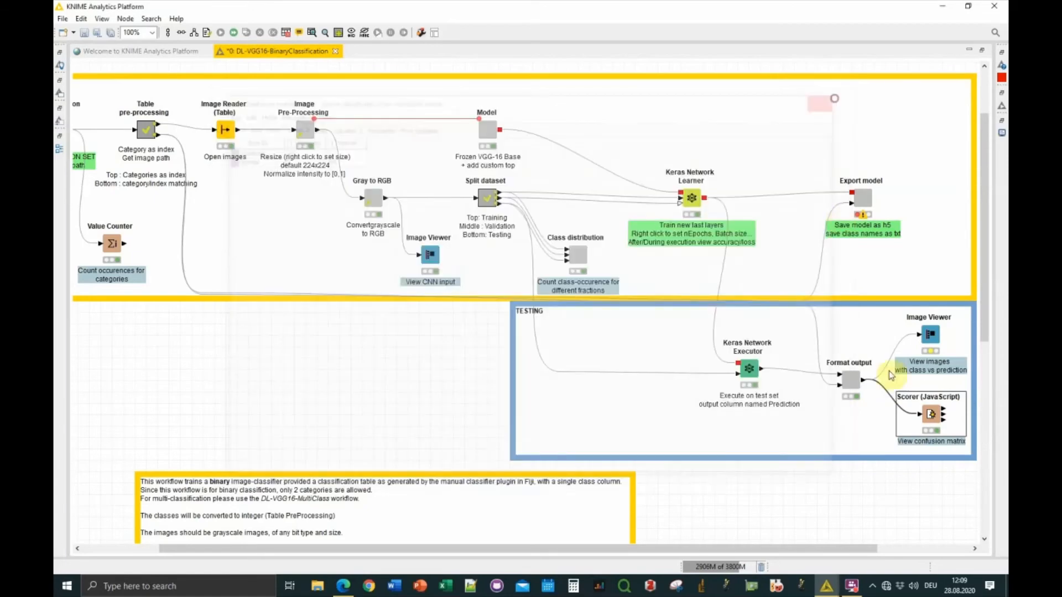
right_click(930, 414)
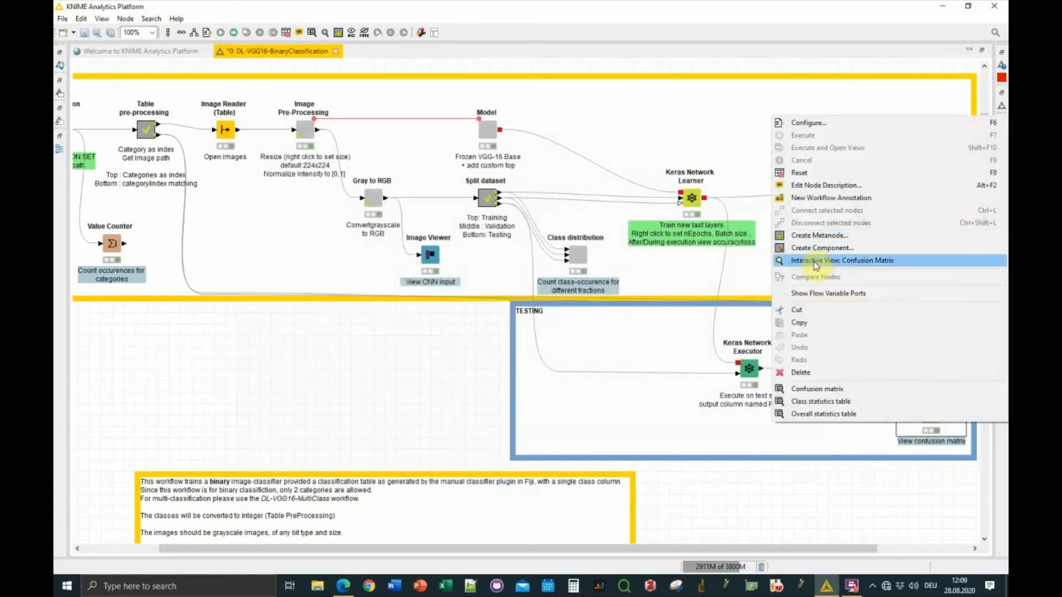
left_click(841, 259)
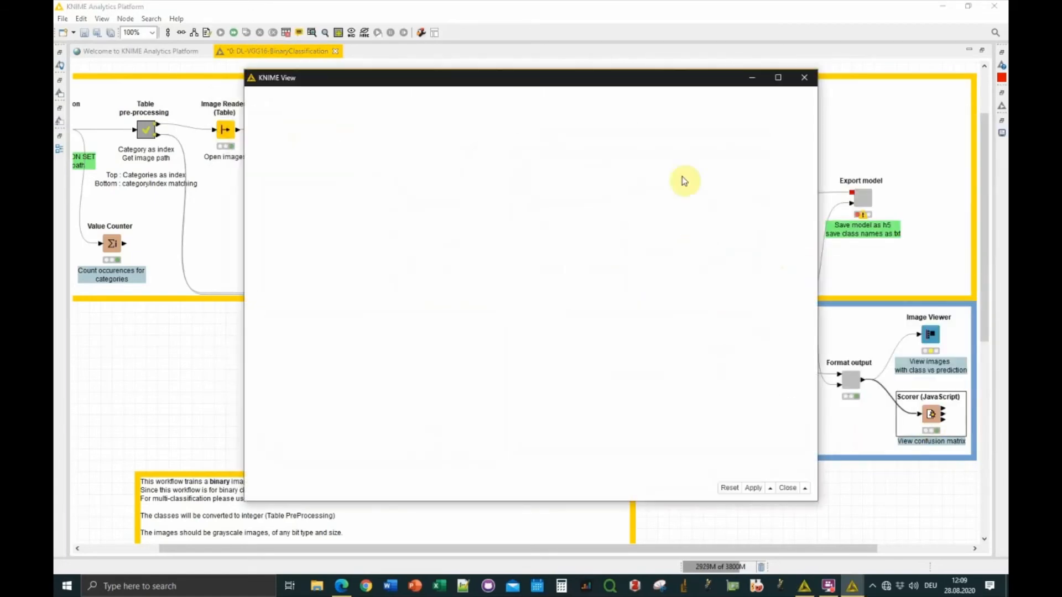
mouse_move(555, 79)
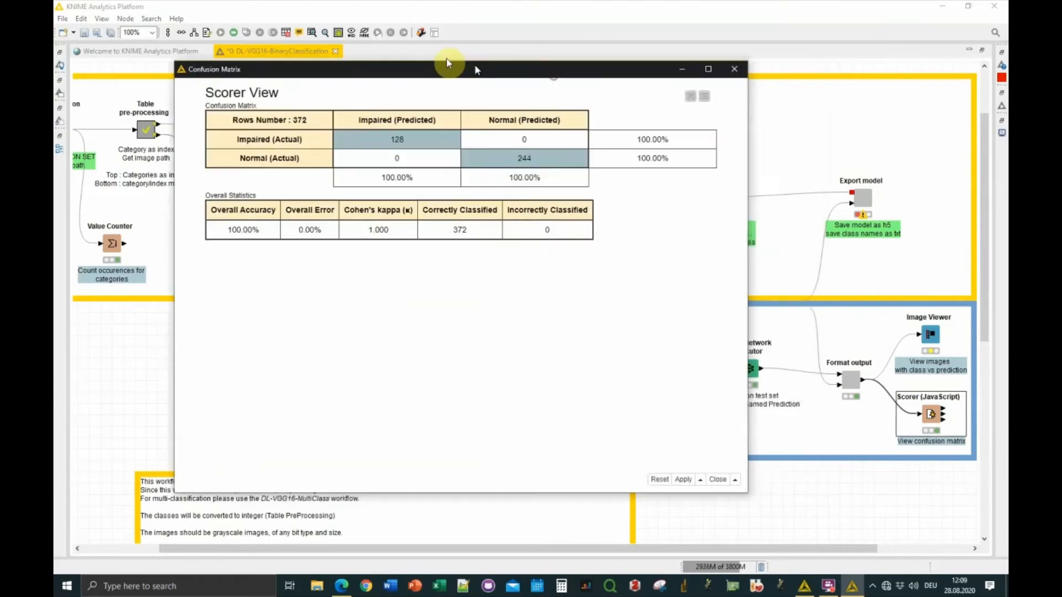
left_click_drag(447, 69, 236, 59)
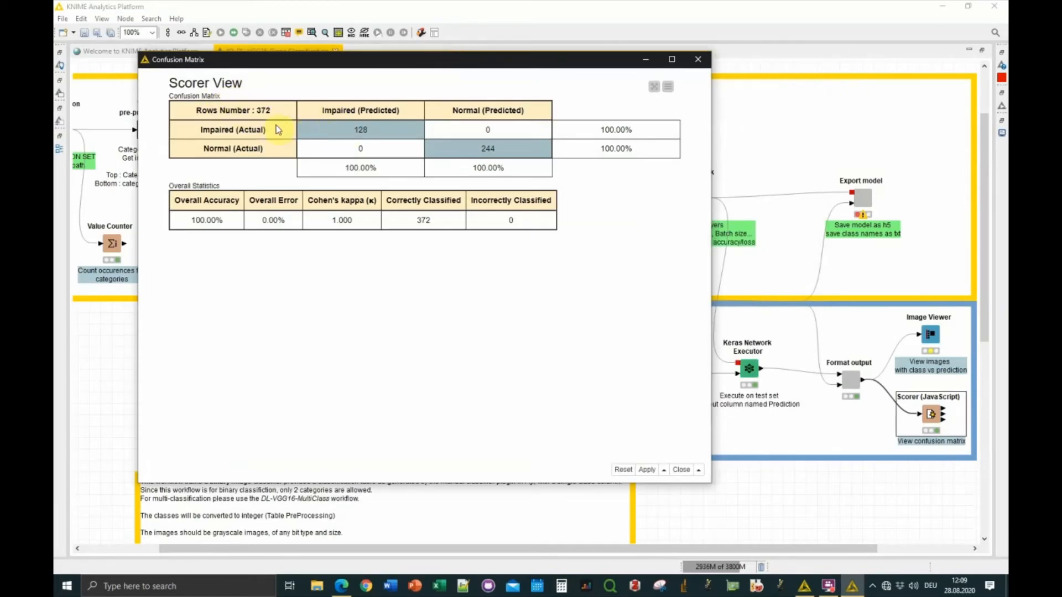
mouse_move(242, 131)
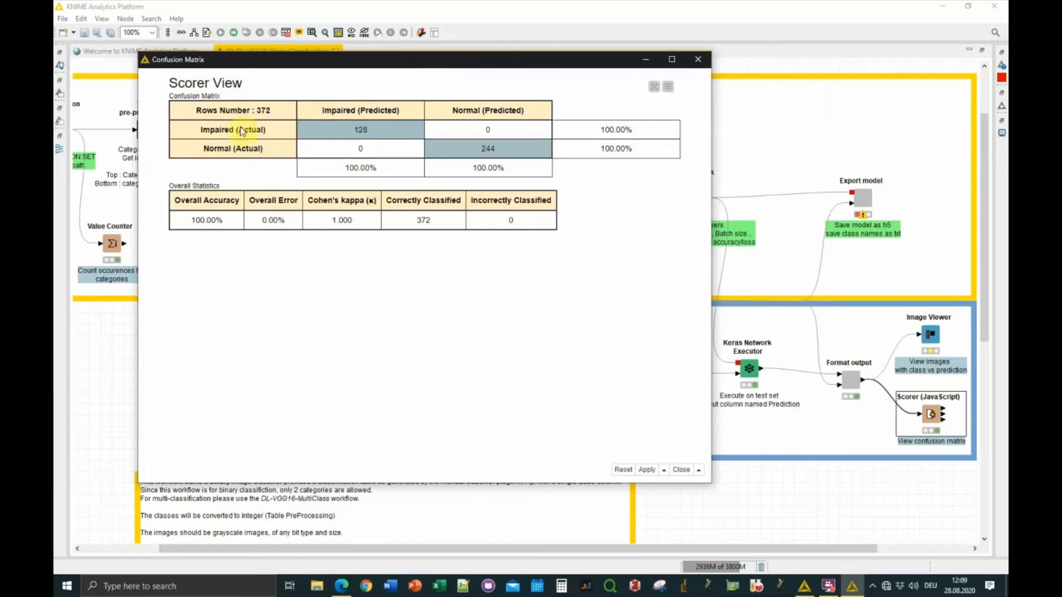
mouse_move(415, 135)
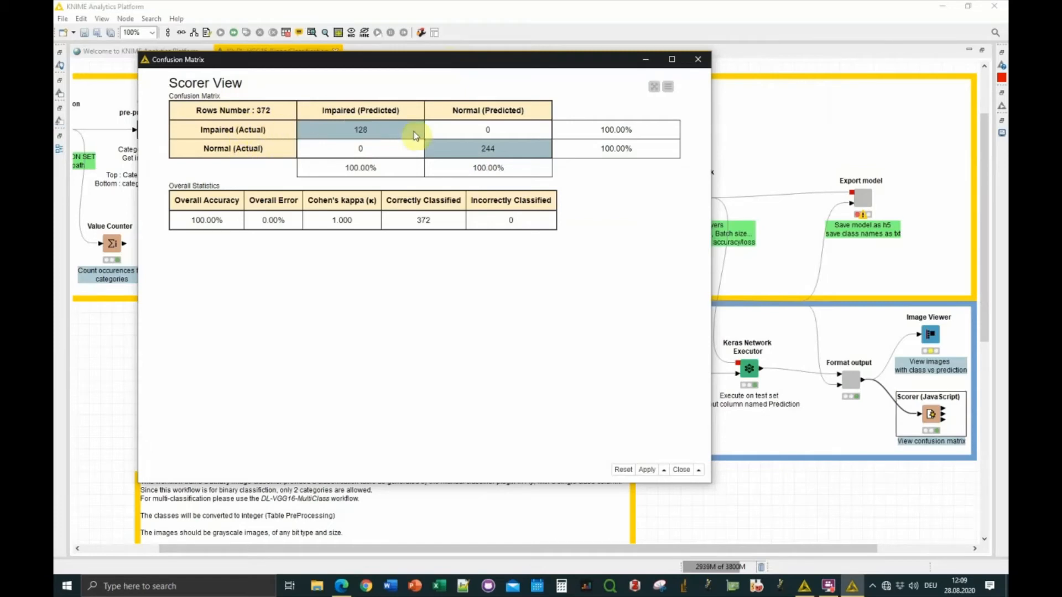
mouse_move(335, 136)
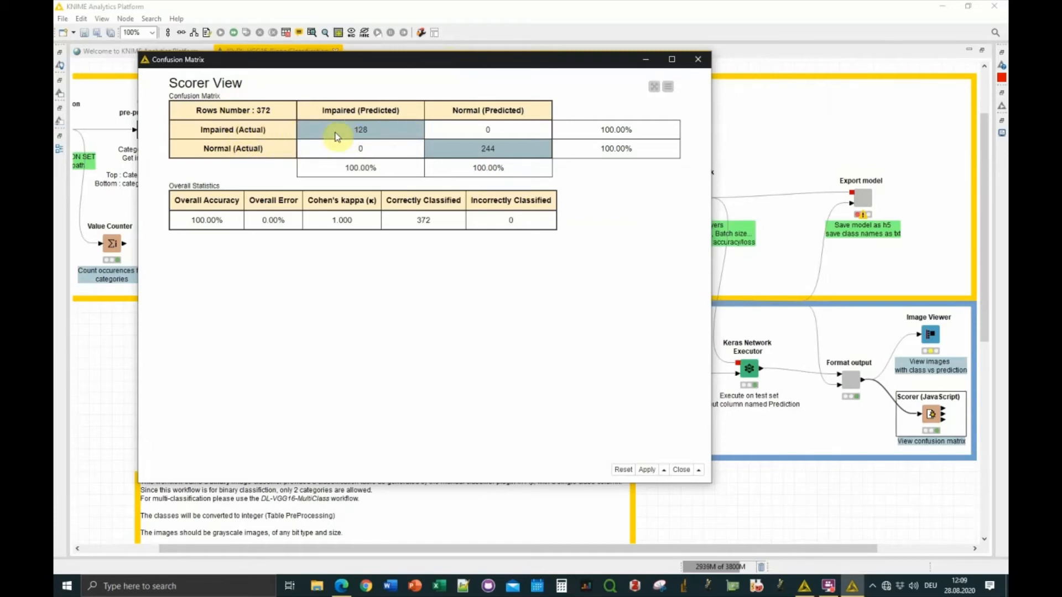
mouse_move(359, 130)
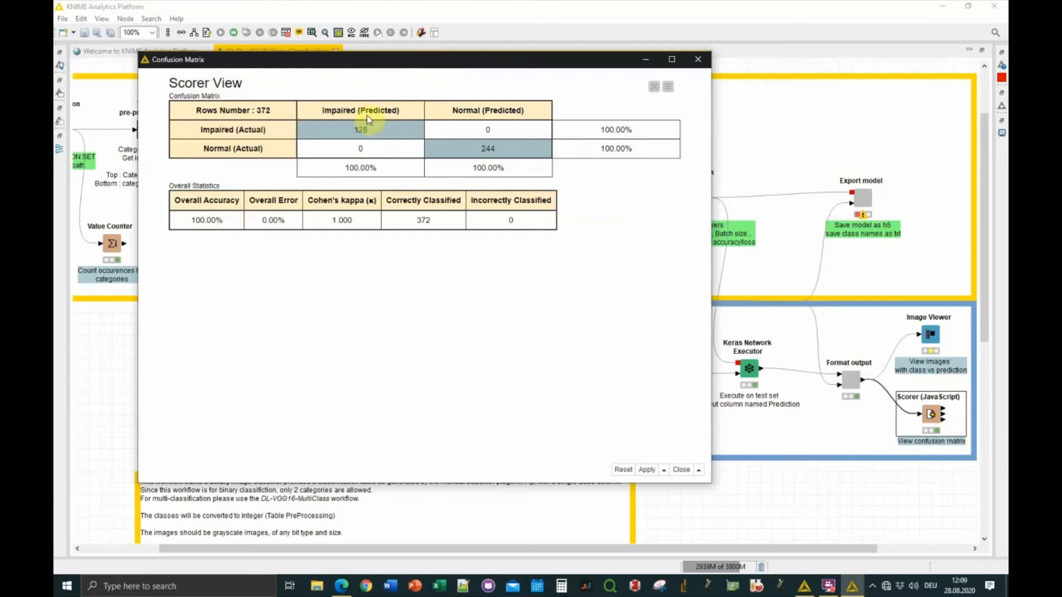
mouse_move(542, 143)
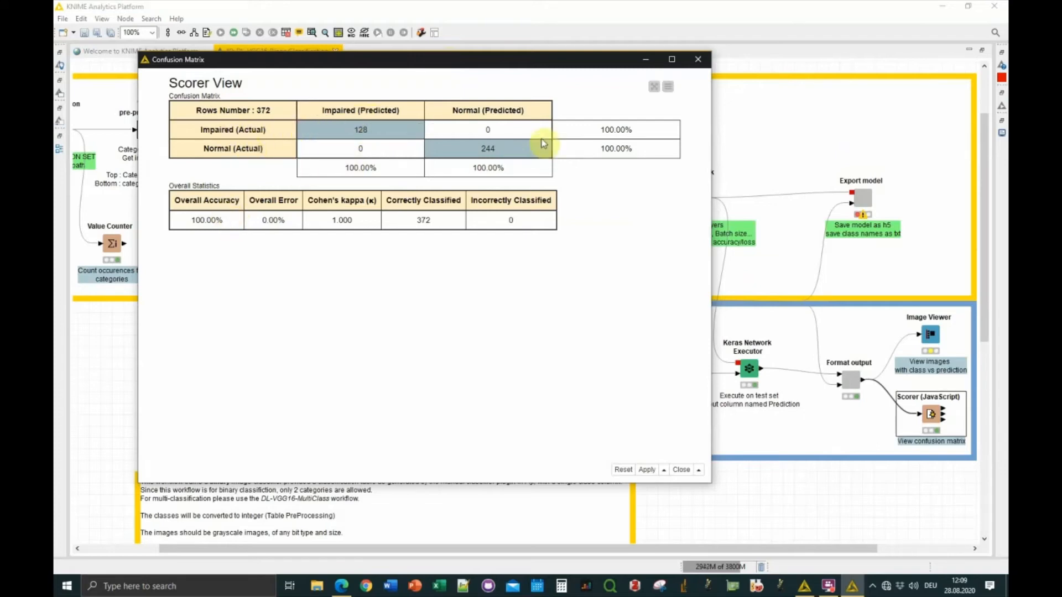
mouse_move(491, 122)
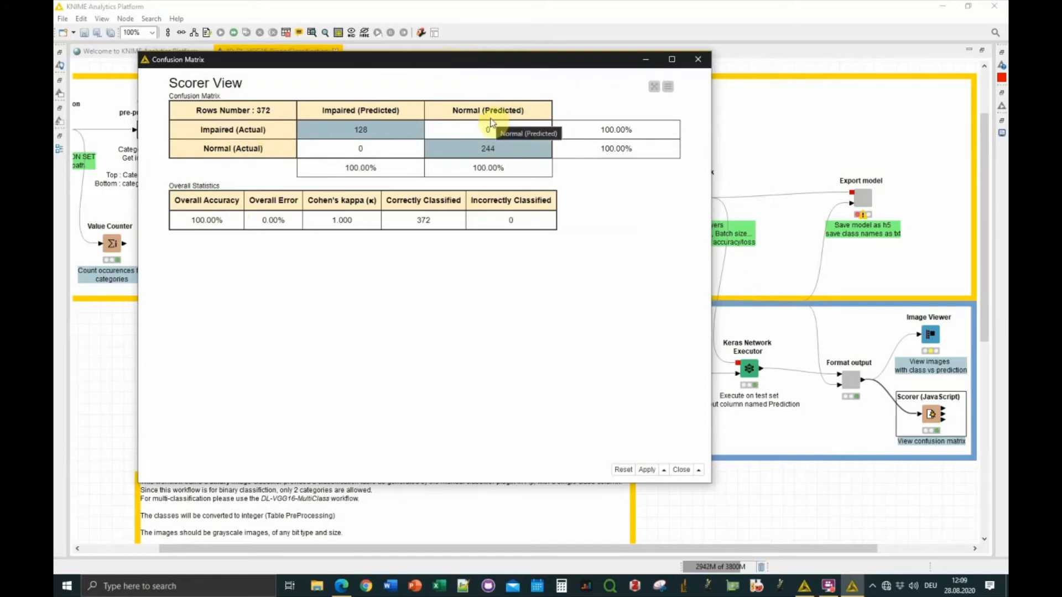
mouse_move(530, 148)
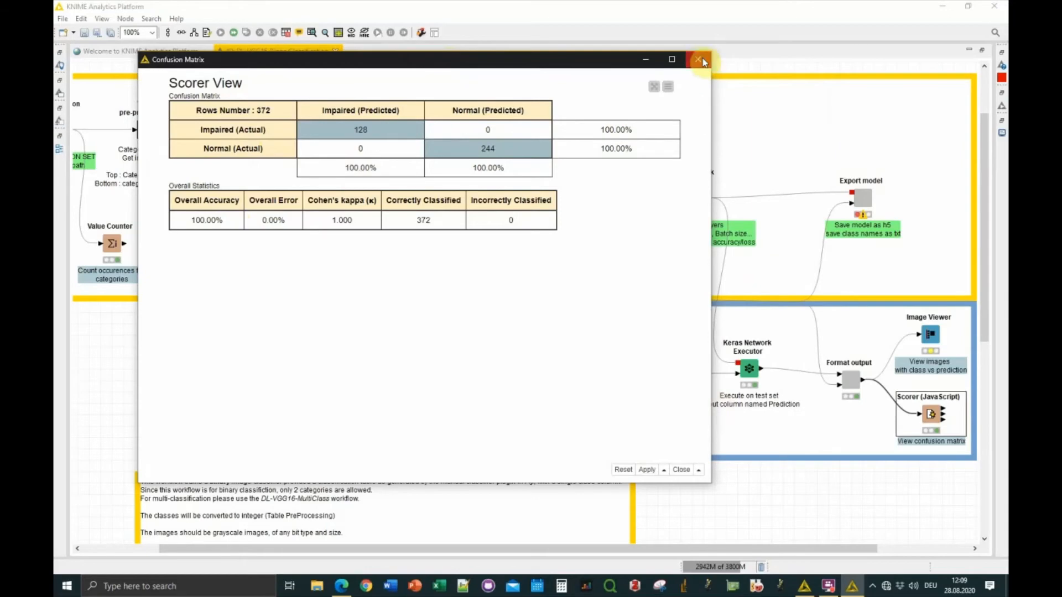
left_click(700, 59)
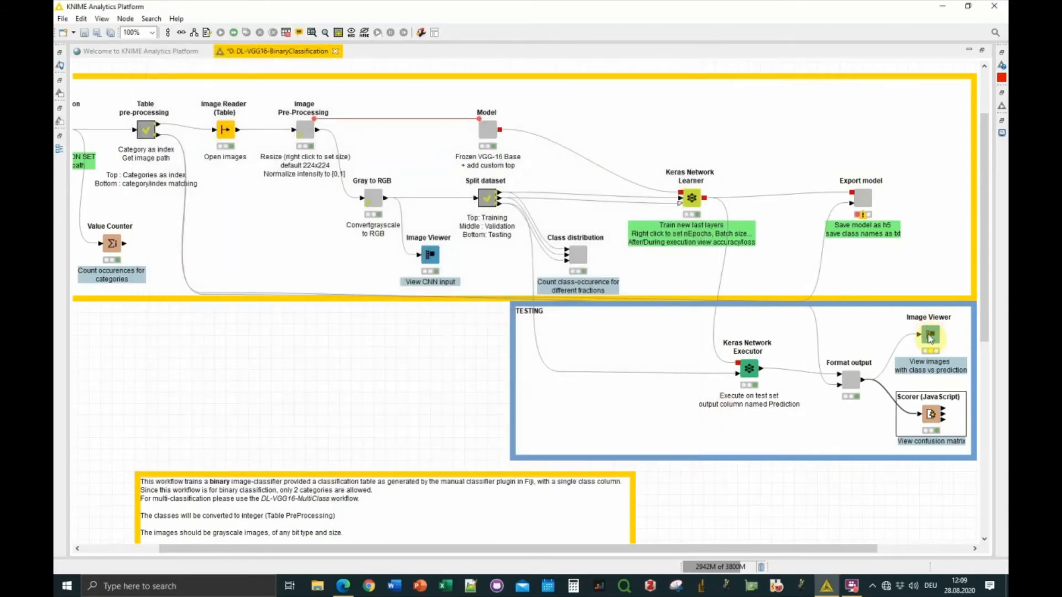
right_click(929, 337)
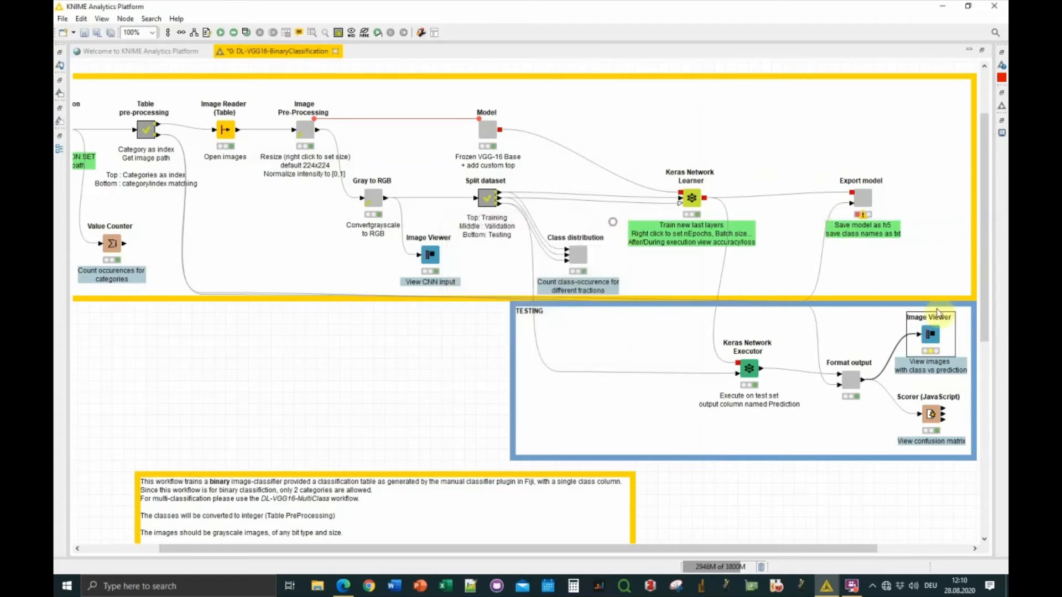
double_click(929, 333)
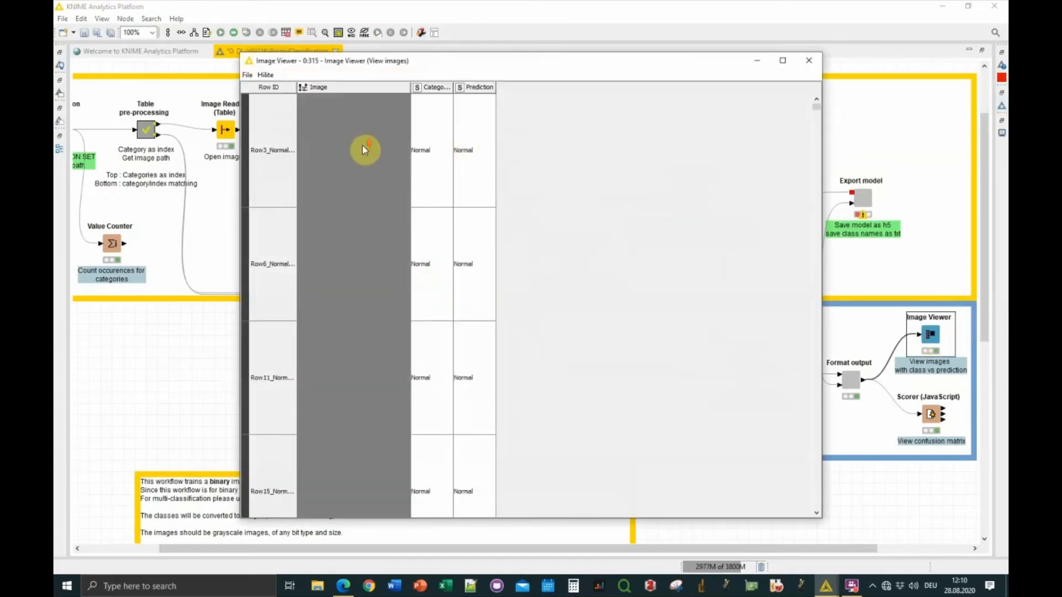
scroll("down", 3)
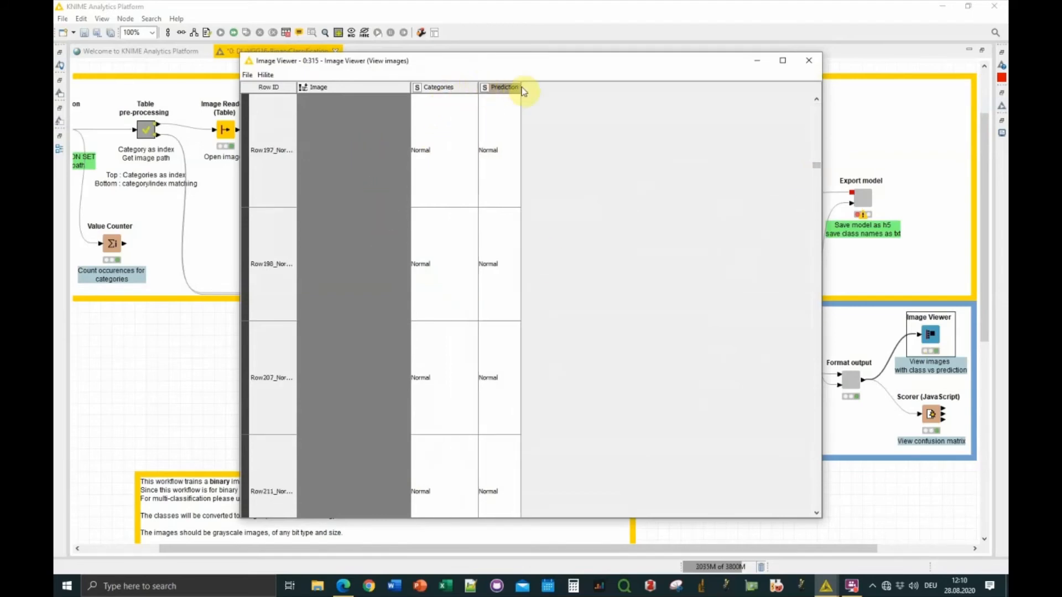
left_click(352, 149)
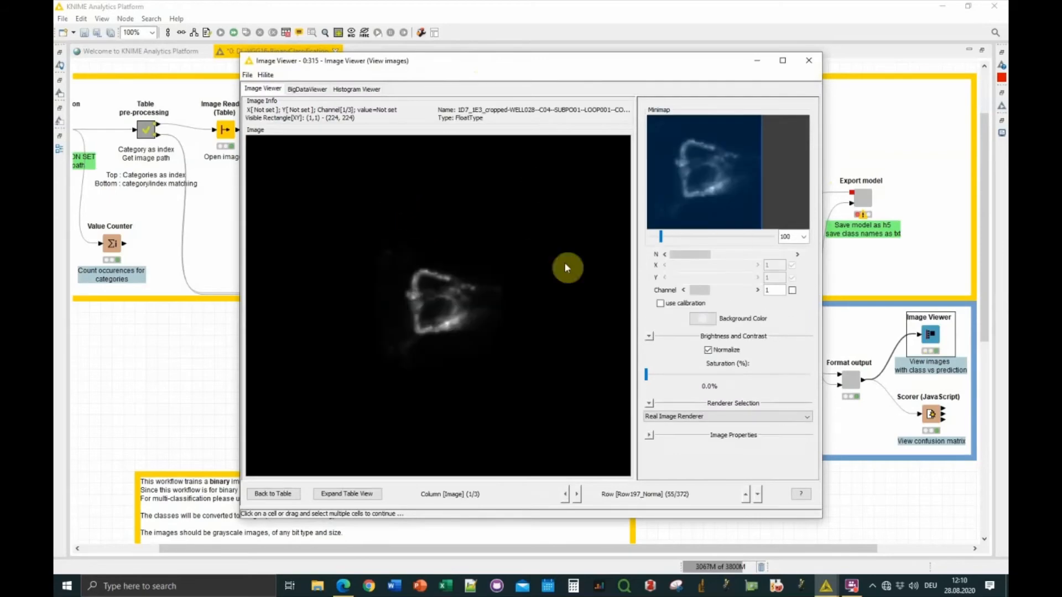
left_click(808, 61)
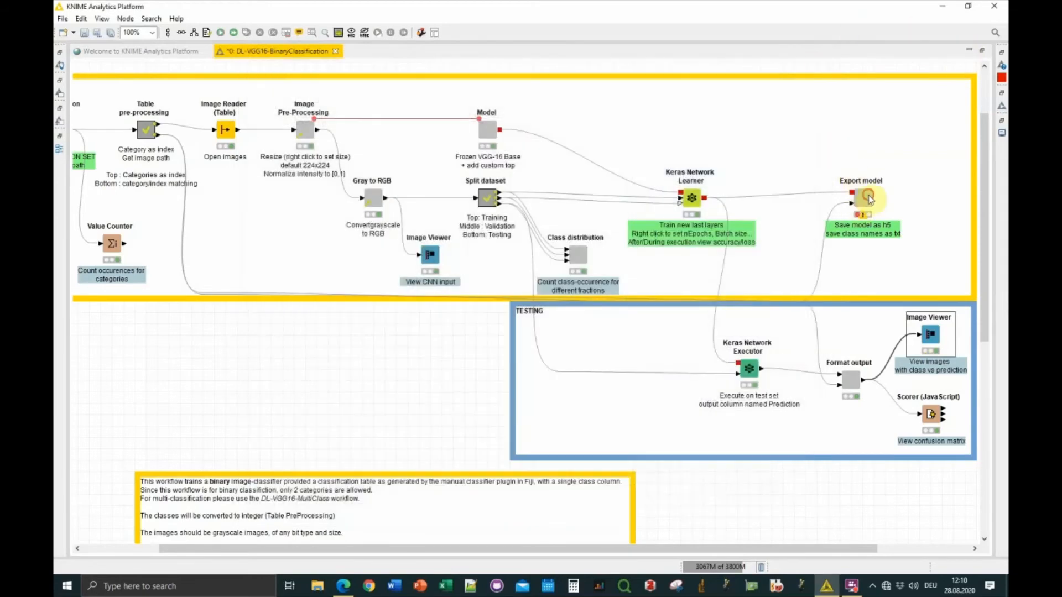
double_click(860, 196)
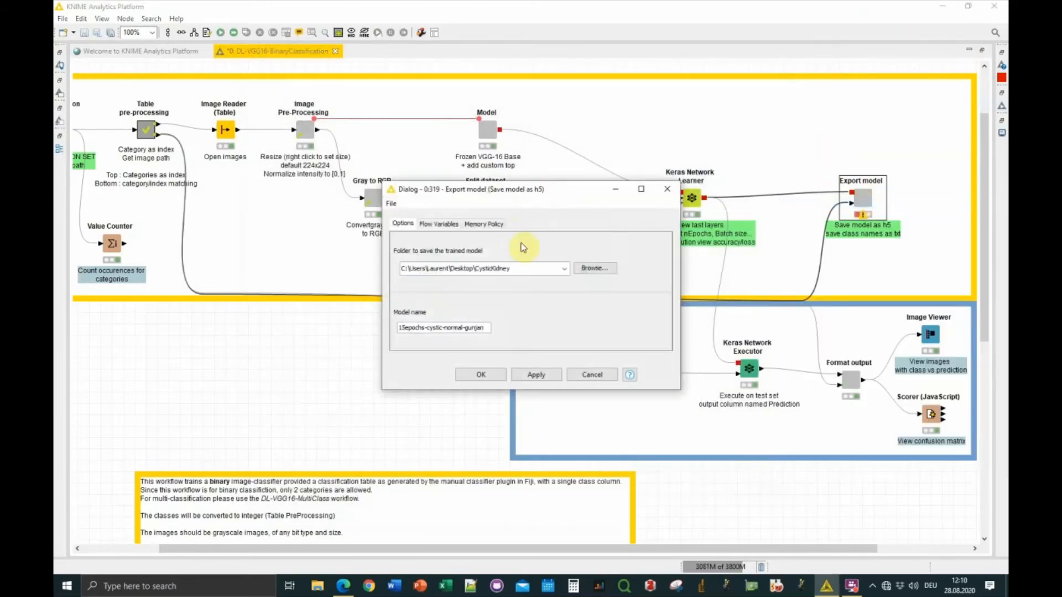
mouse_move(535, 290)
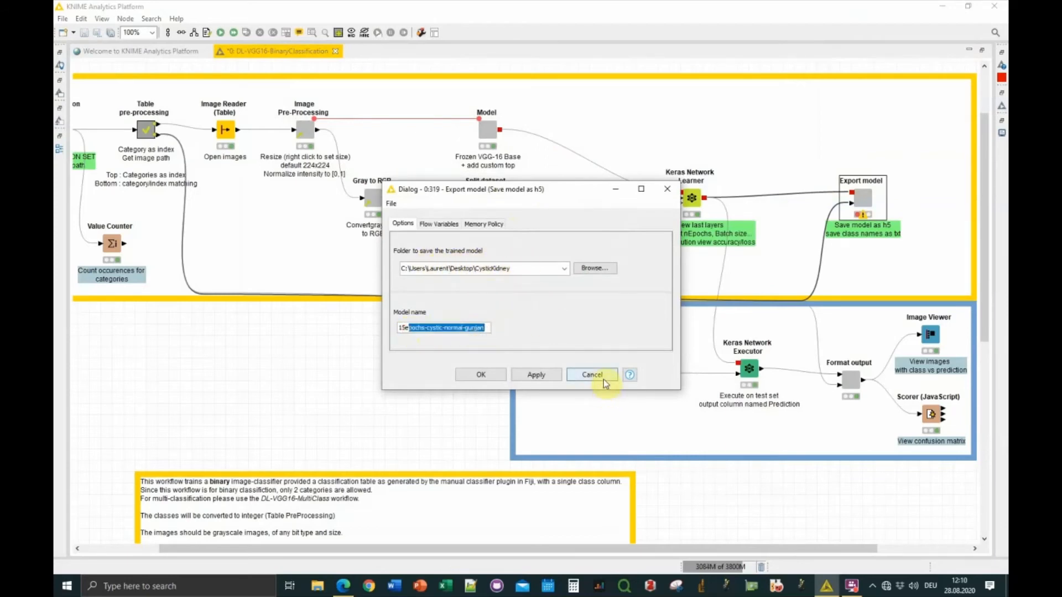
left_click(591, 375)
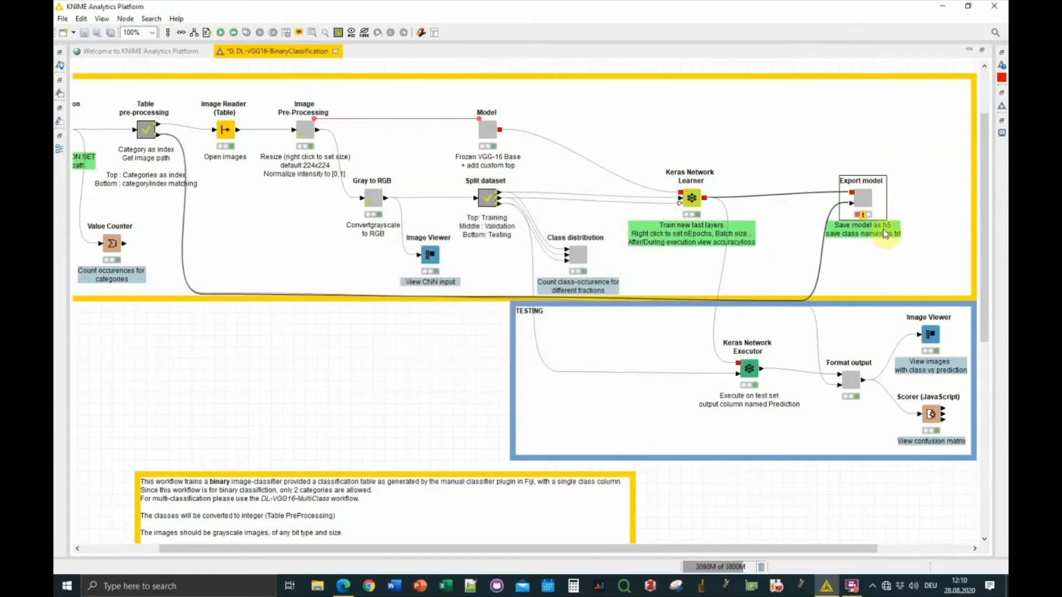
mouse_move(851, 242)
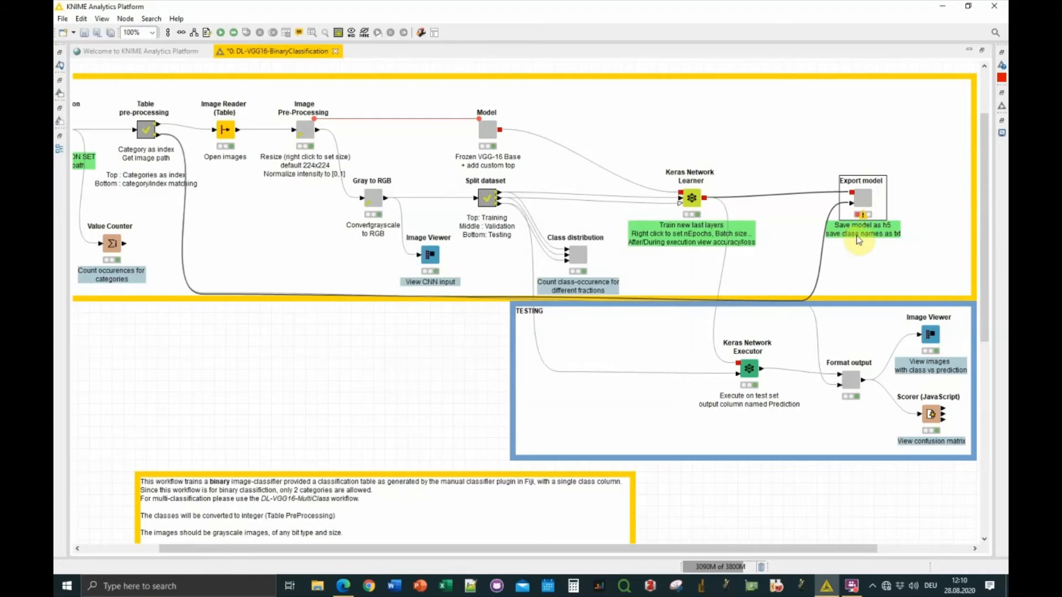
mouse_move(875, 246)
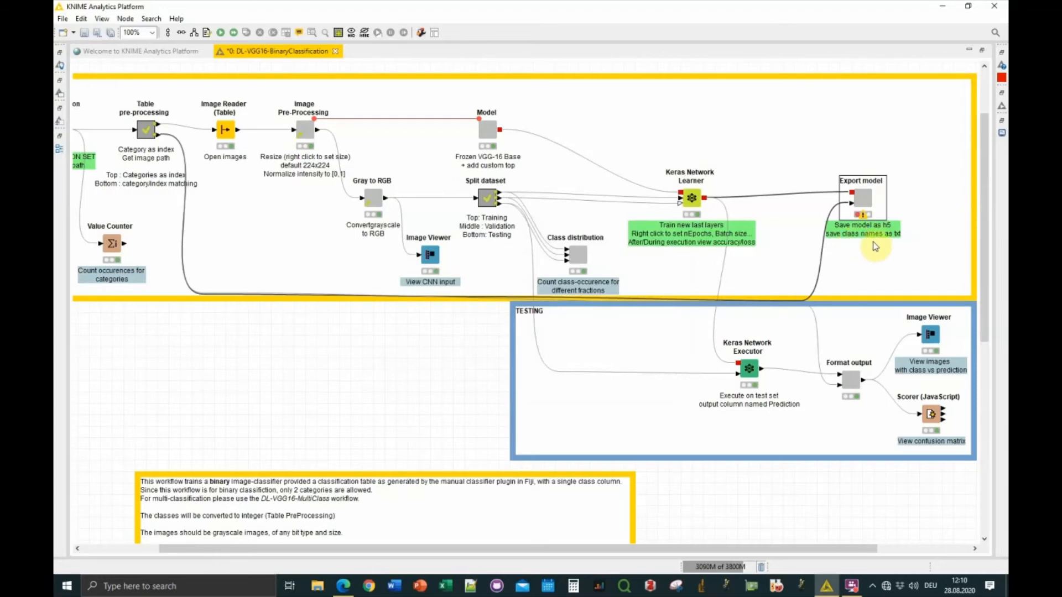
mouse_move(879, 243)
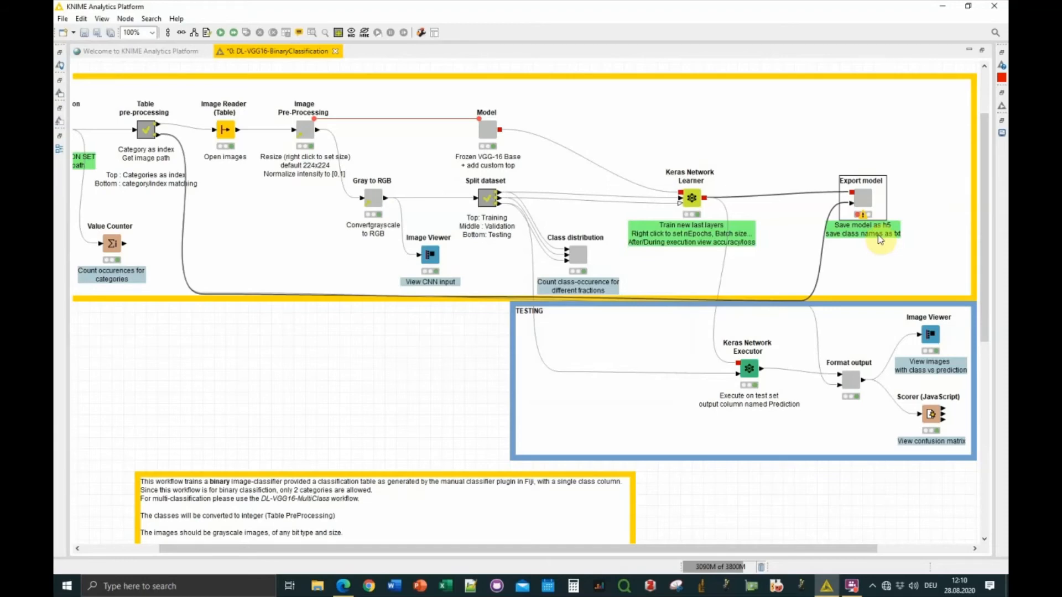
mouse_move(877, 230)
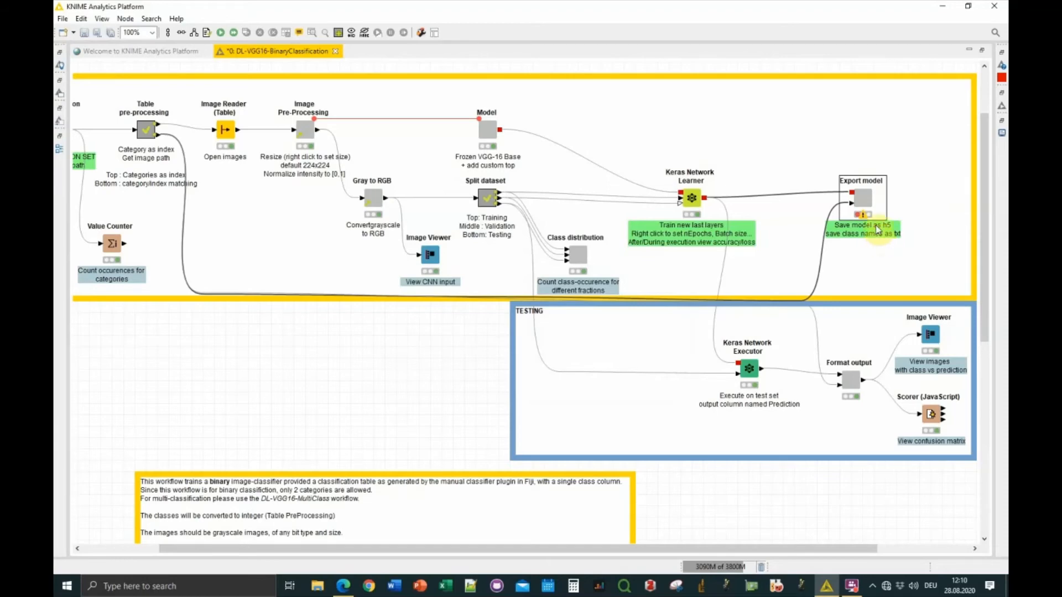
left_click(747, 369)
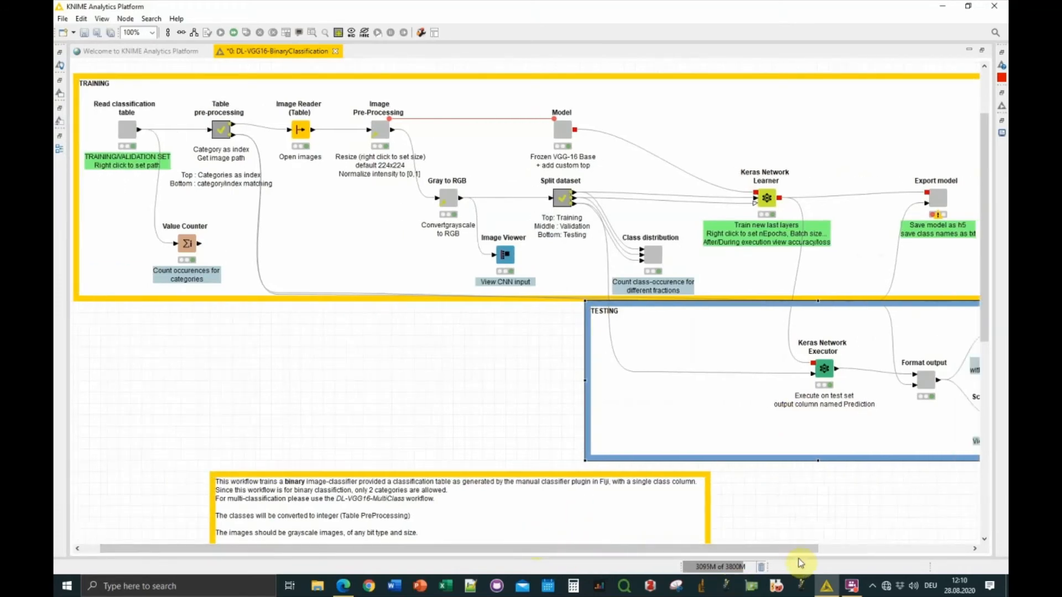
Show the Console with the Keras Network Learner's TensorFlow GPU training log
left_click(851, 585)
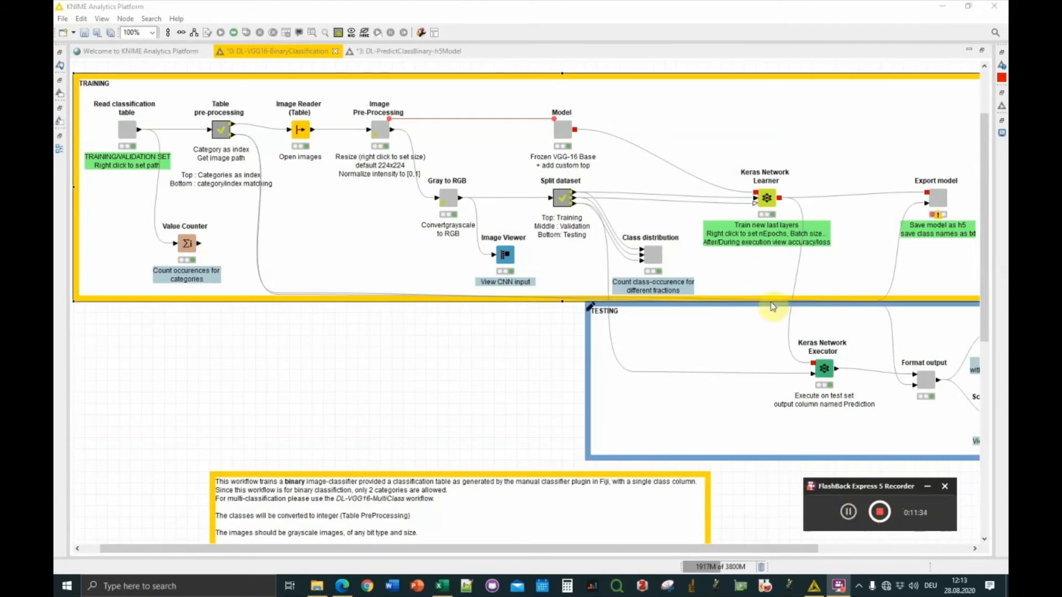
mouse_move(801, 109)
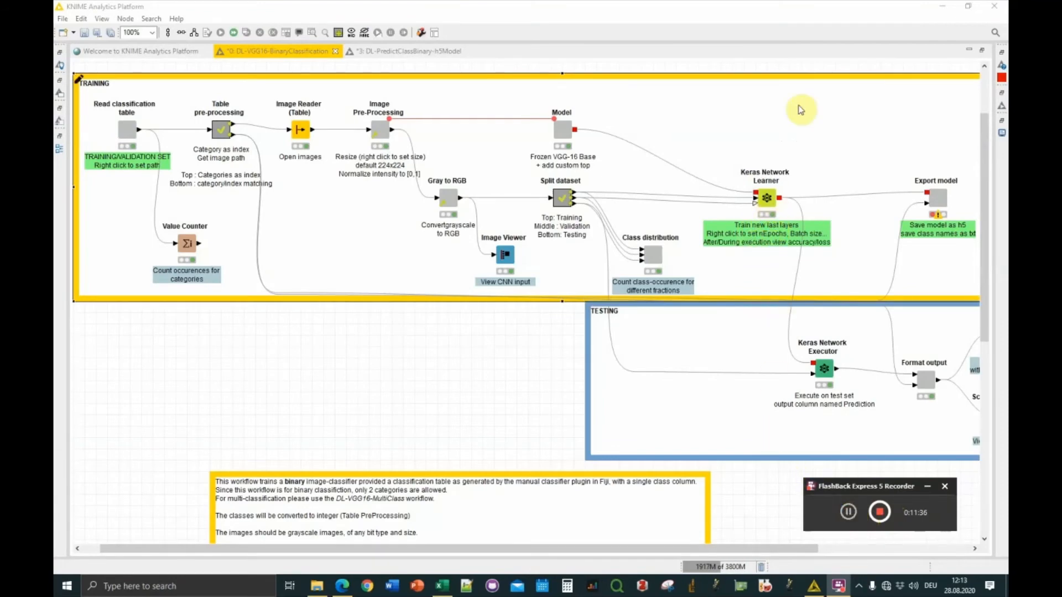
right_click(765, 197)
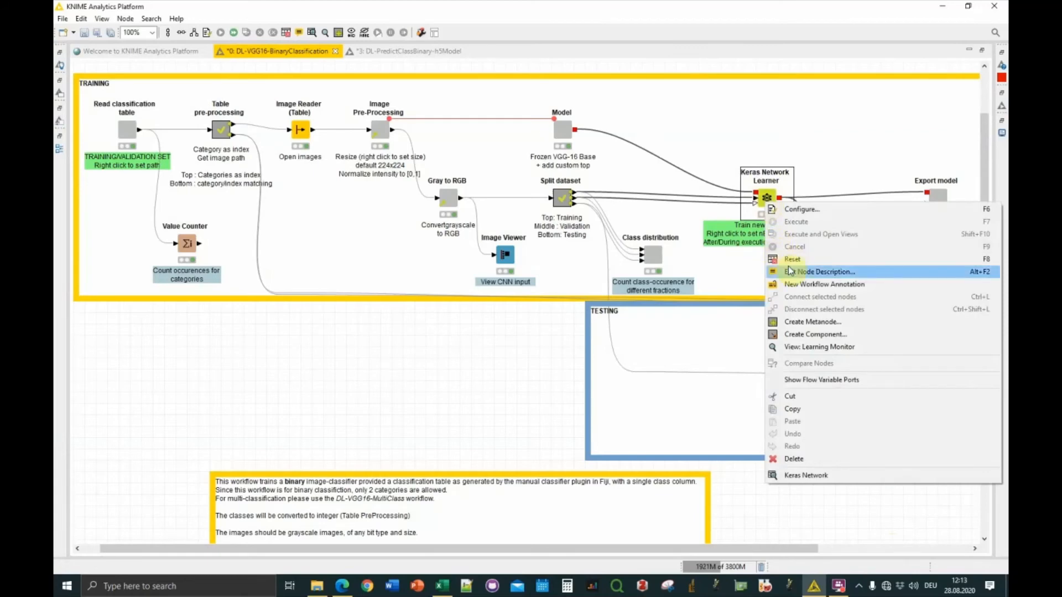
mouse_move(799, 225)
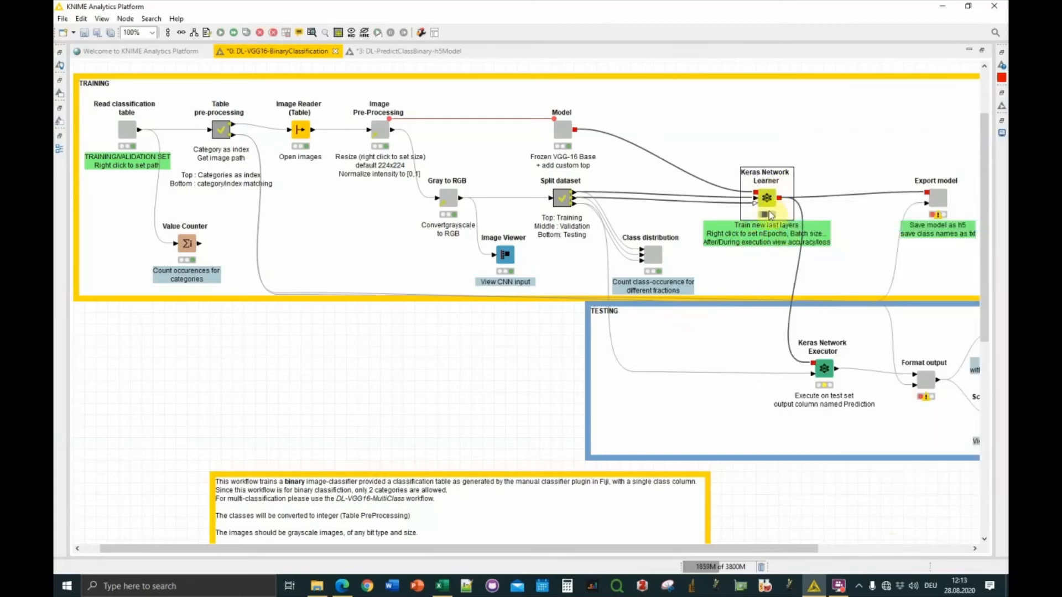
left_click(124, 18)
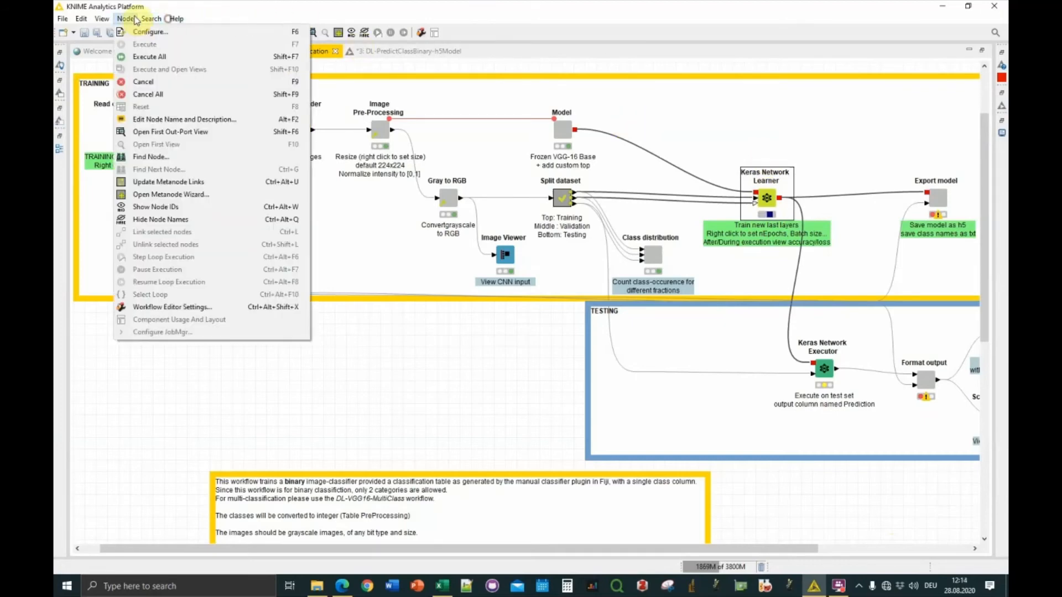
left_click(101, 18)
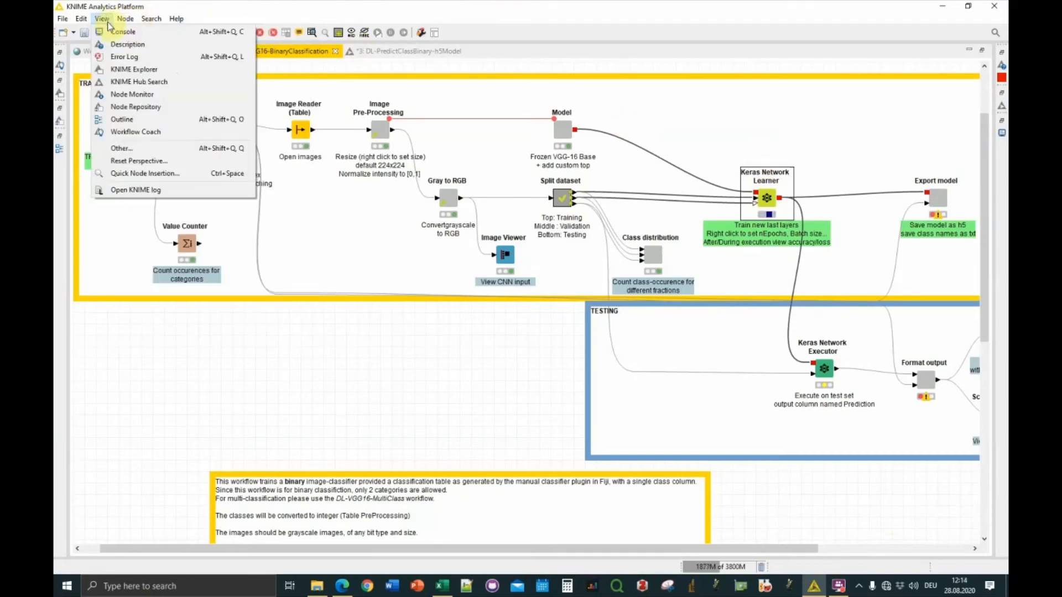
left_click(123, 31)
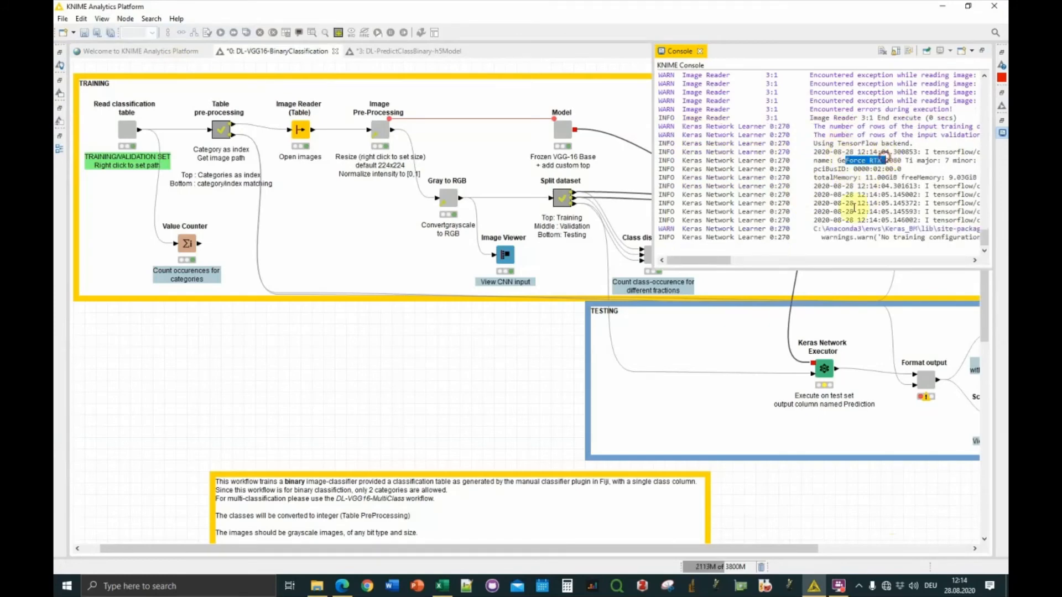
mouse_move(745, 115)
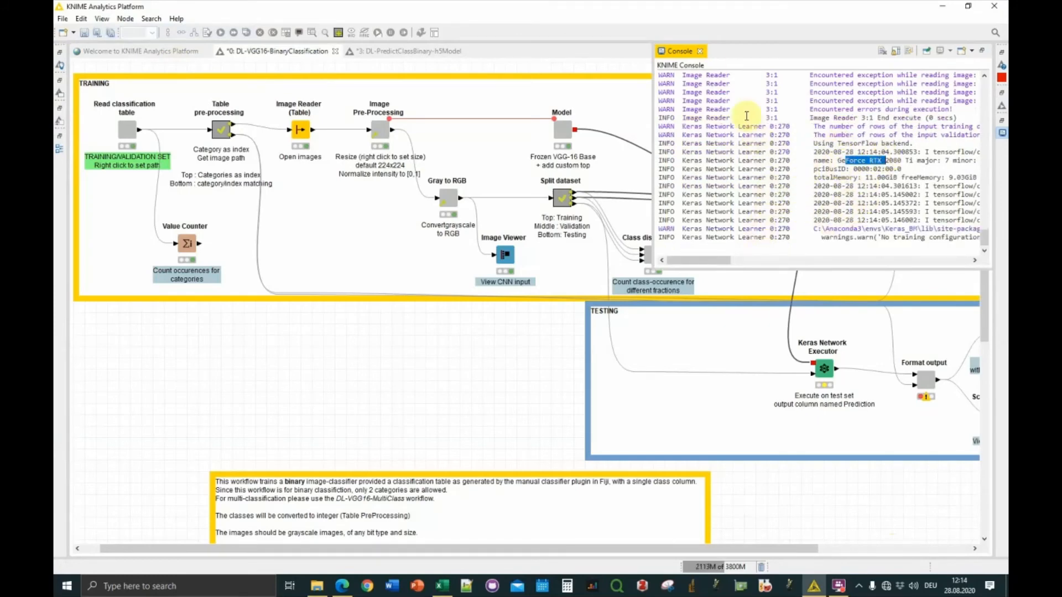
Monitor the learner's loss curves and validation values through epoch 5 of 5
right_click(765, 198)
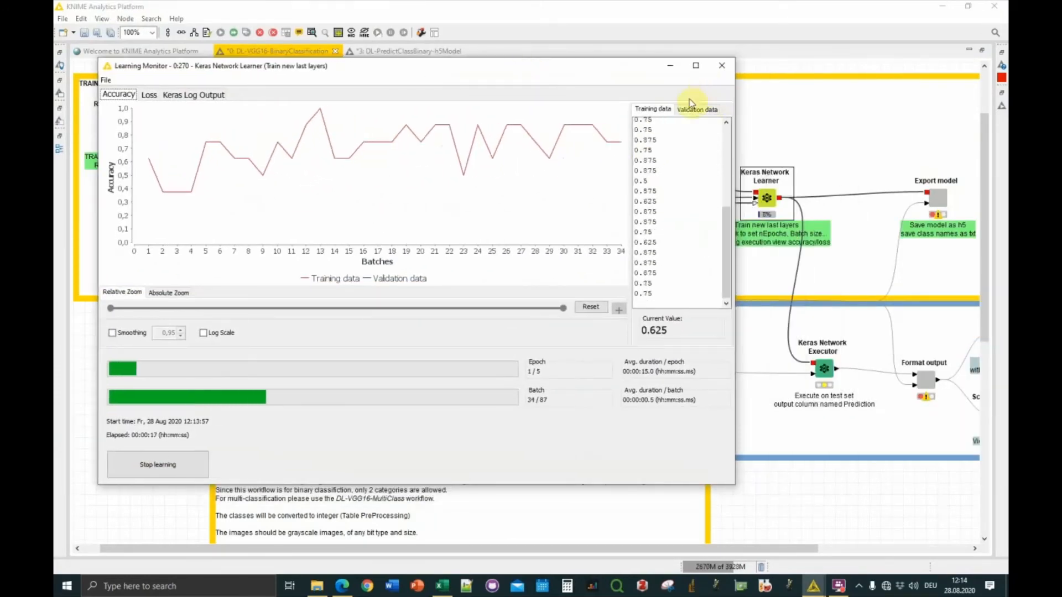
left_click(148, 94)
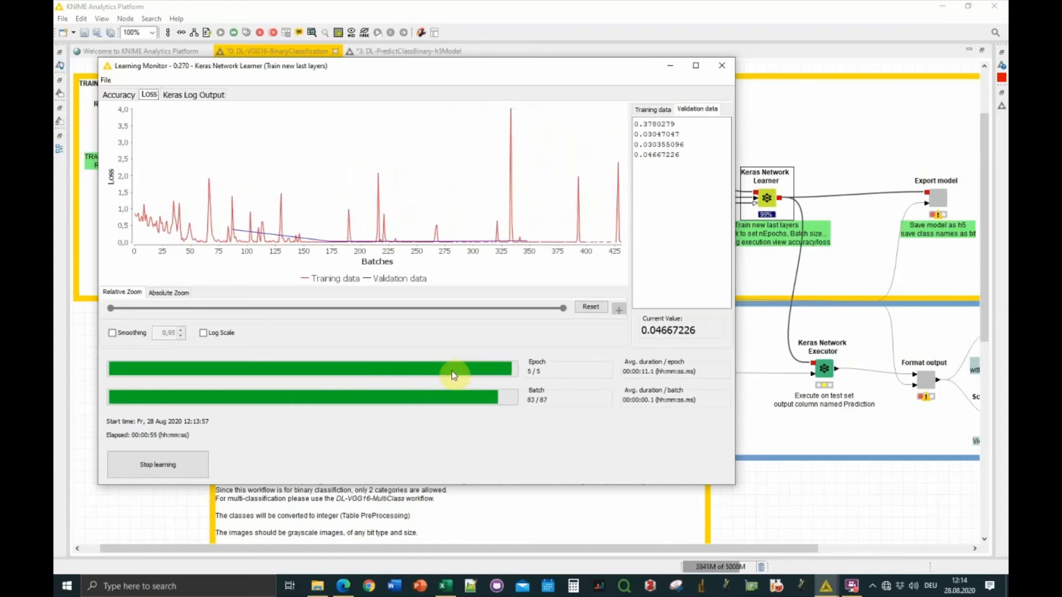
mouse_move(817, 238)
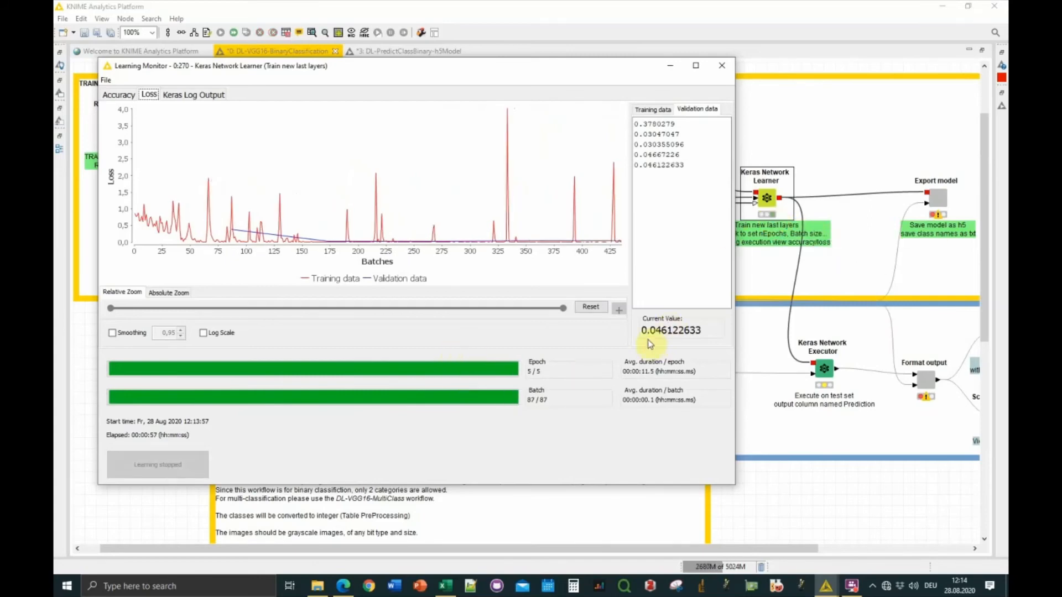
mouse_move(649, 133)
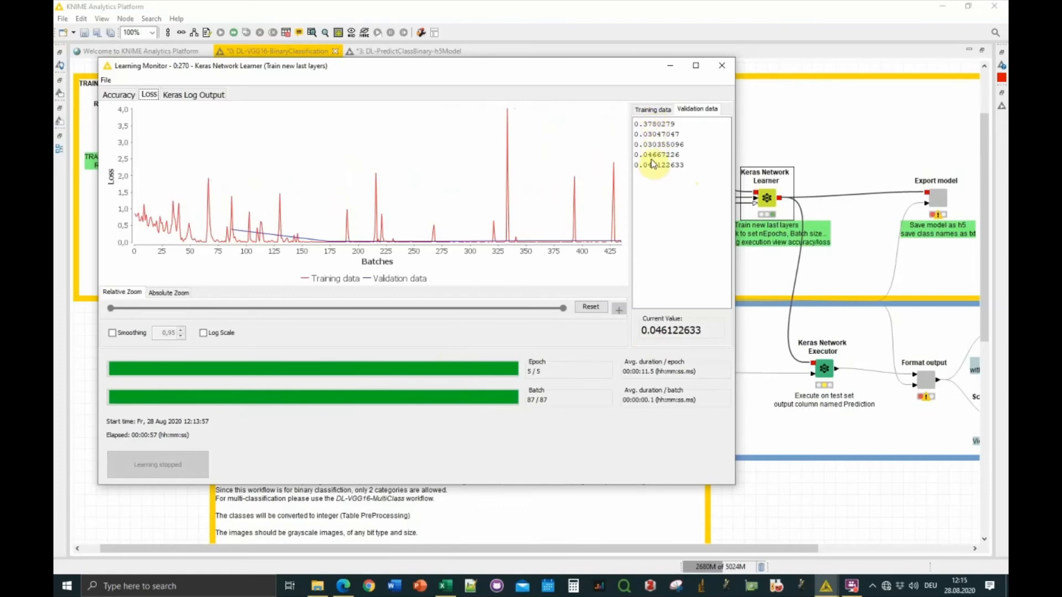
mouse_move(612, 205)
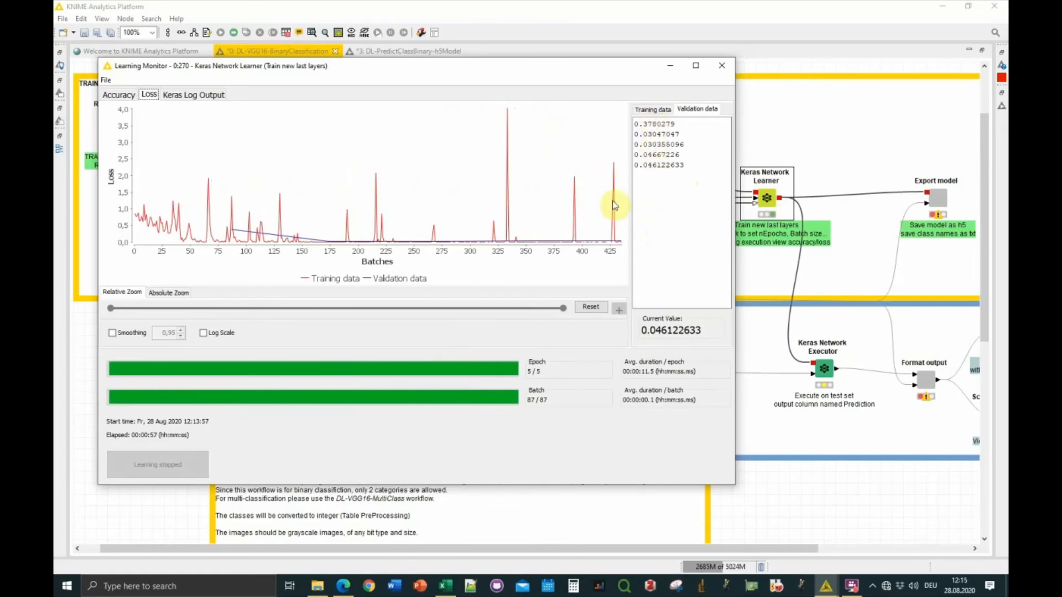
mouse_move(826, 447)
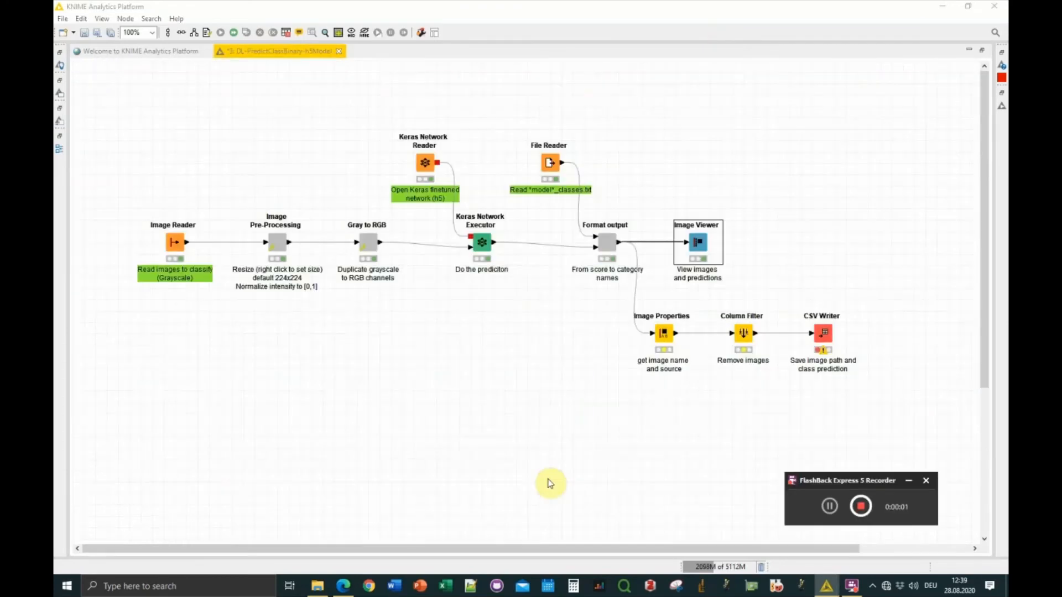
mouse_move(315, 268)
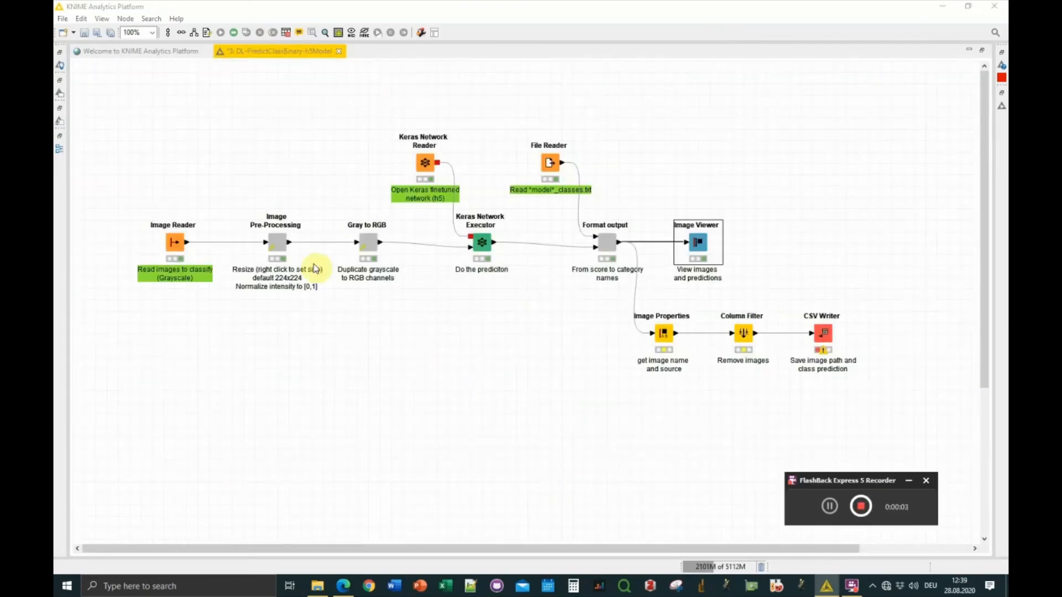
mouse_move(351, 13)
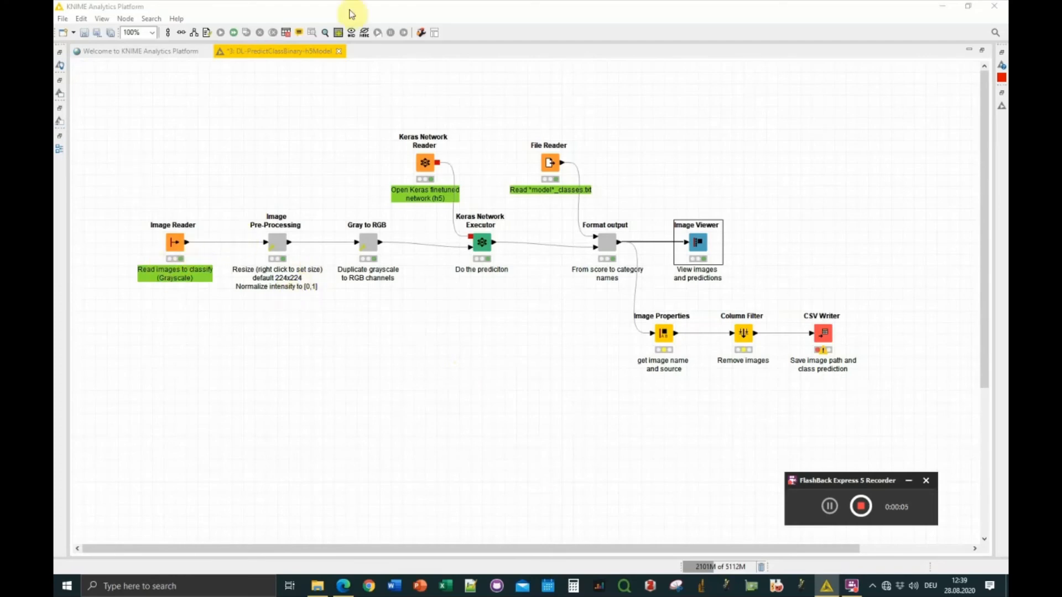
mouse_move(554, 133)
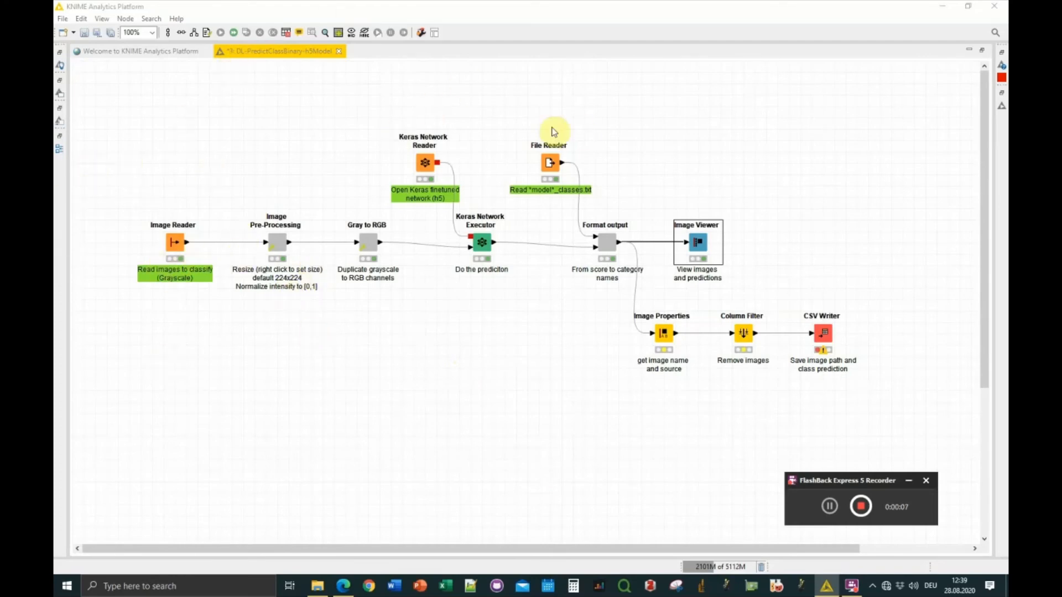
mouse_move(497, 322)
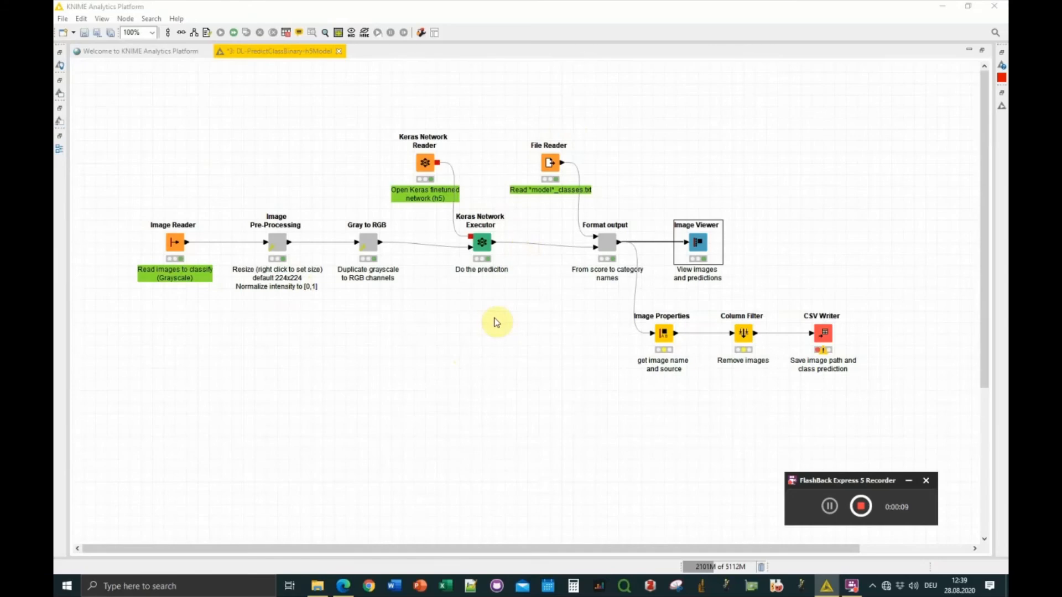
mouse_move(433, 296)
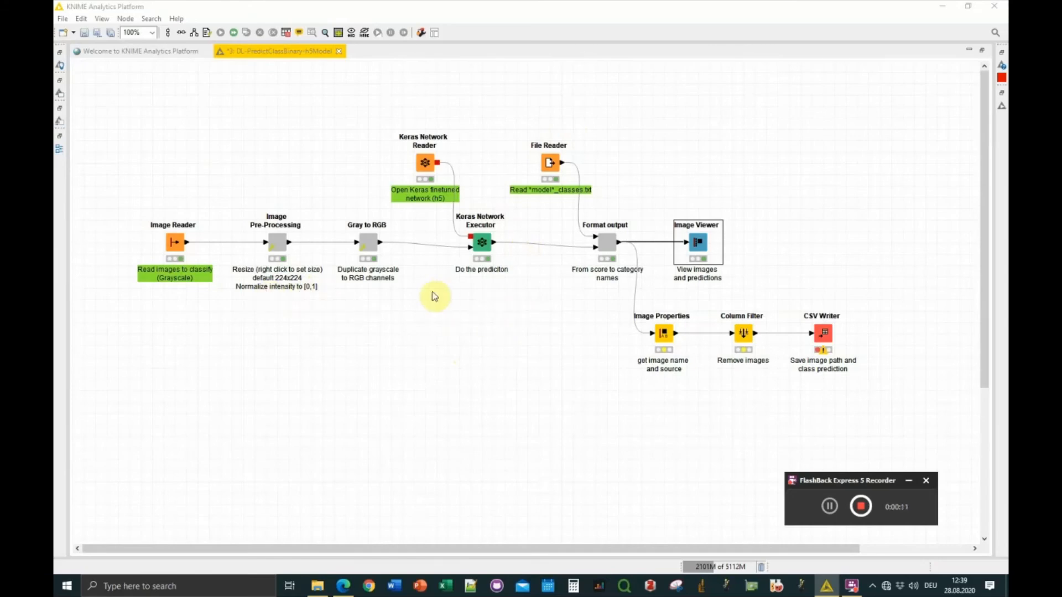
mouse_move(179, 259)
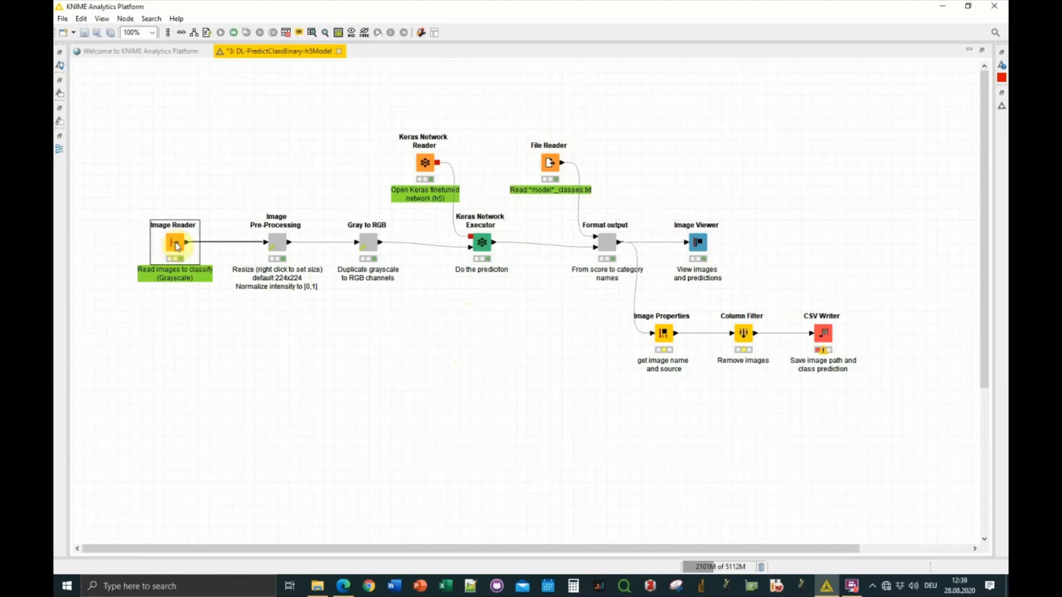
right_click(175, 242)
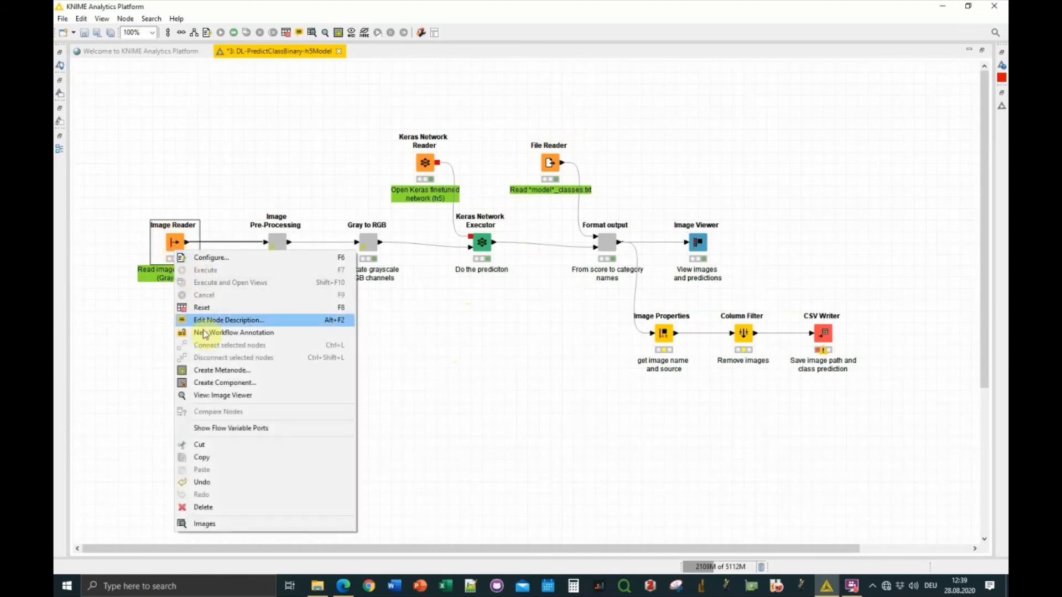
left_click(223, 394)
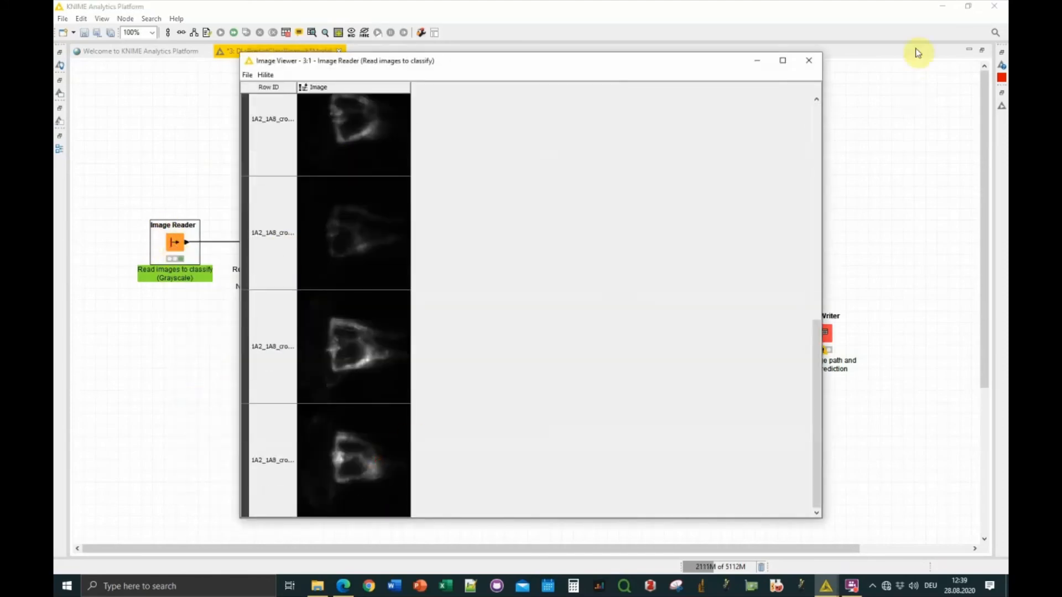
left_click(808, 60)
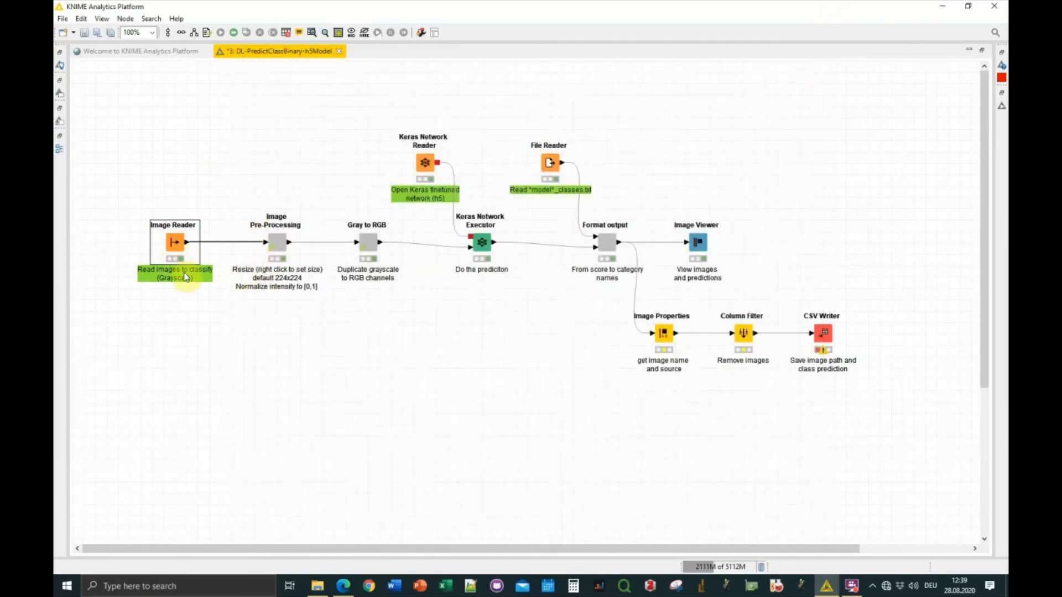
mouse_move(183, 285)
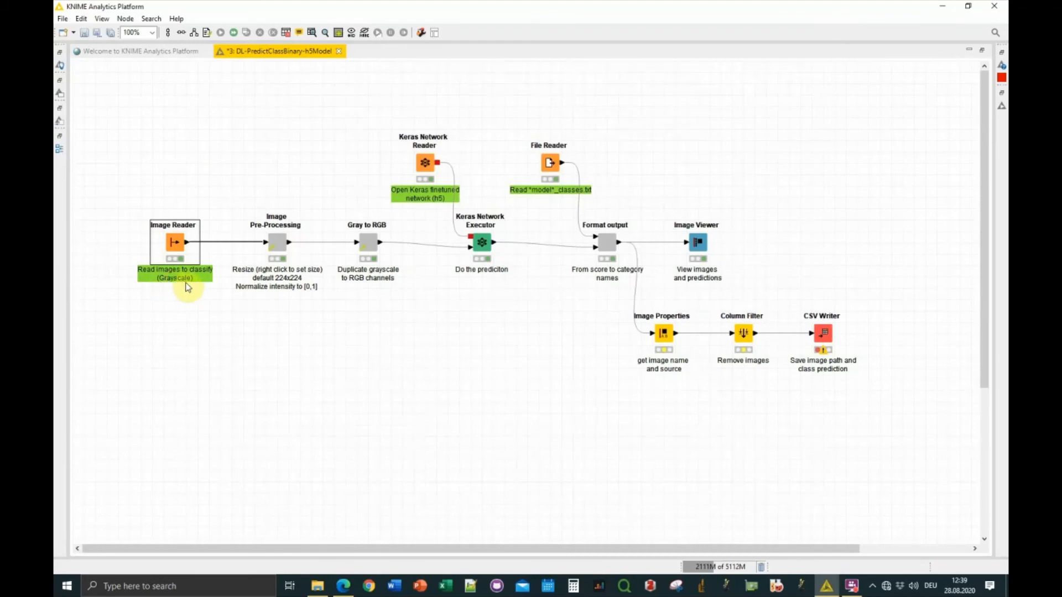
mouse_move(284, 266)
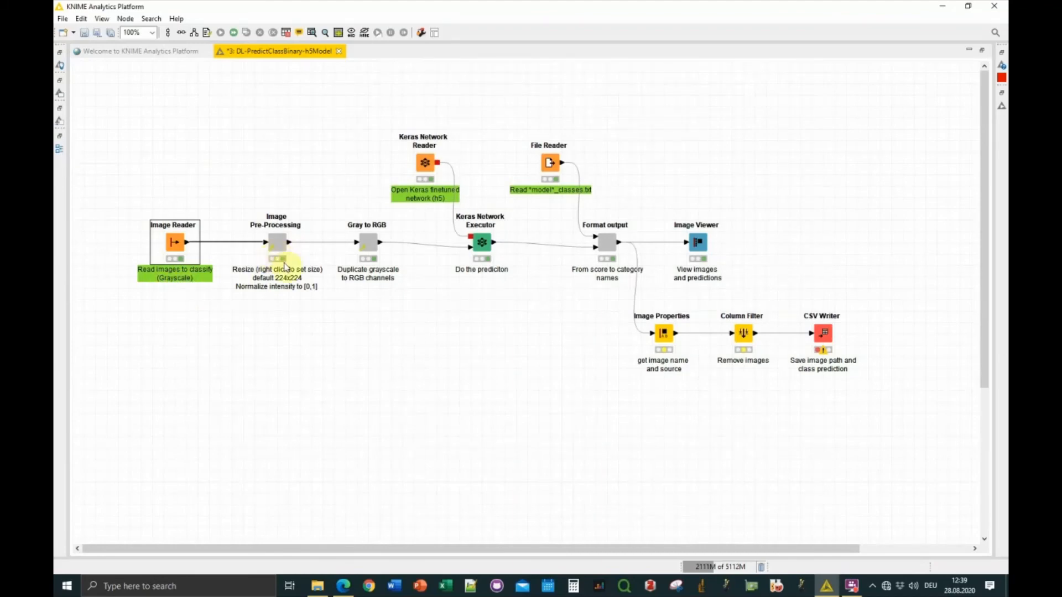
mouse_move(380, 237)
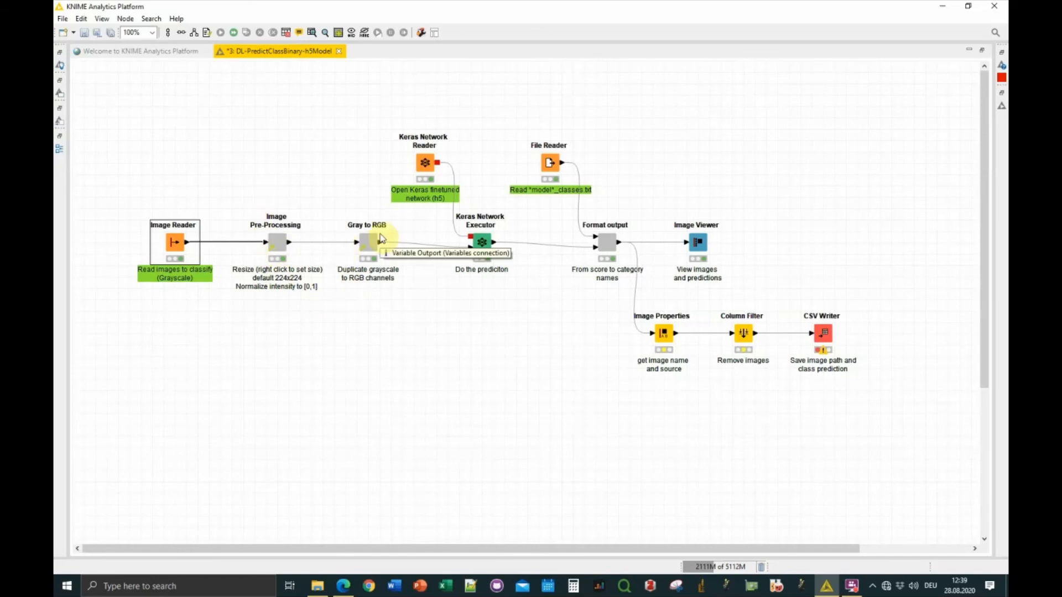
mouse_move(350, 265)
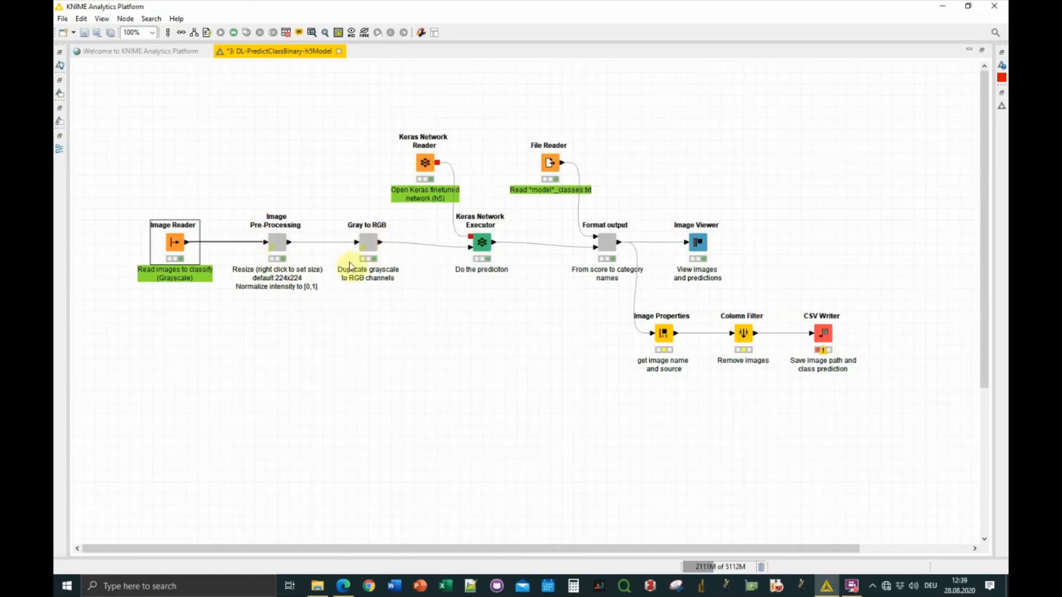
mouse_move(392, 250)
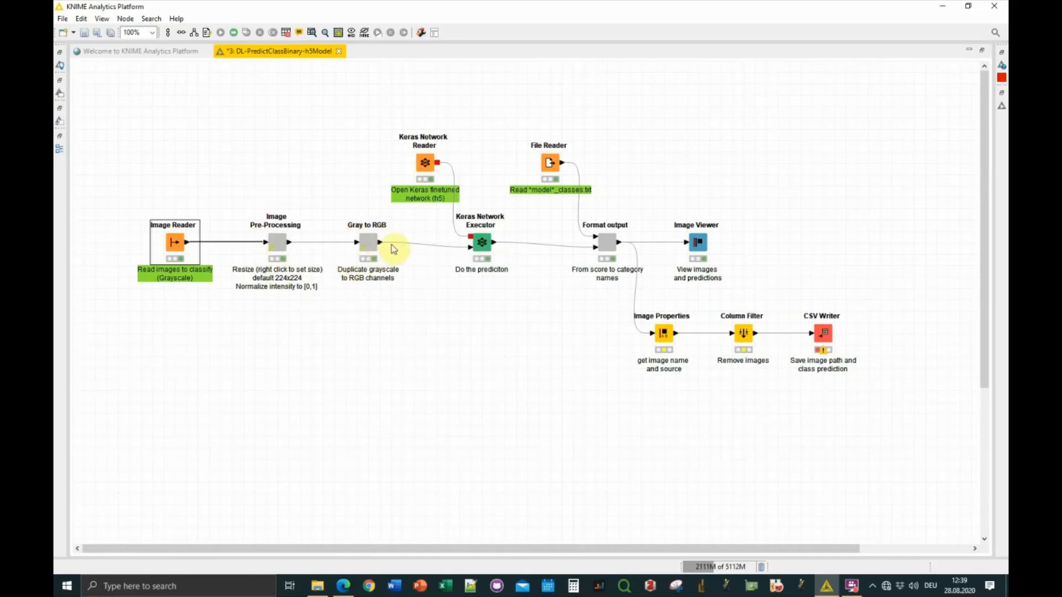
mouse_move(437, 219)
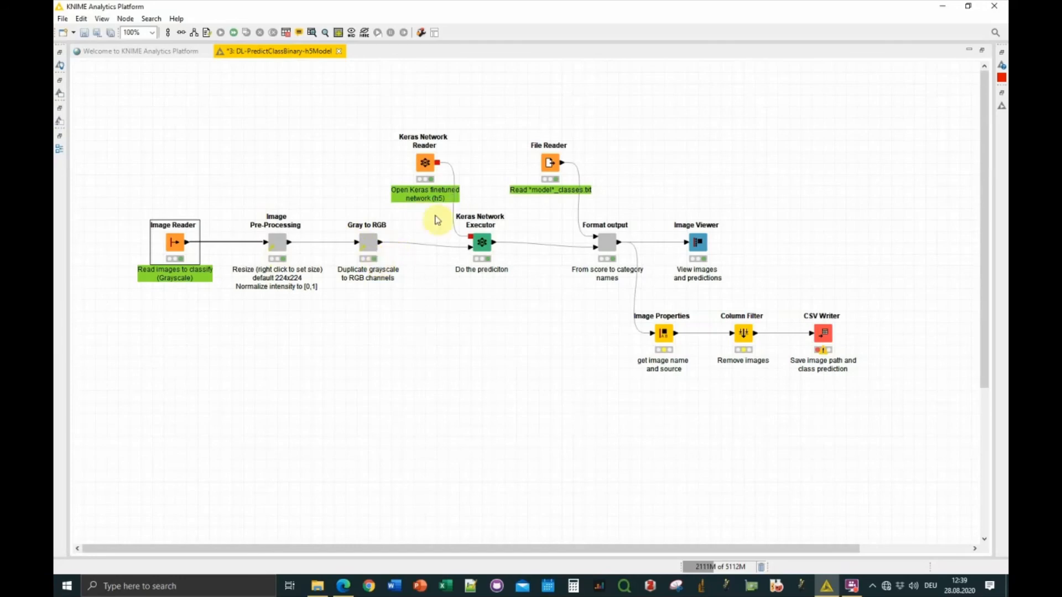
Confirm the reader loads 5epochs-cystic-normal.h5 and check the class list shows Impaired and Normal
right_click(424, 163)
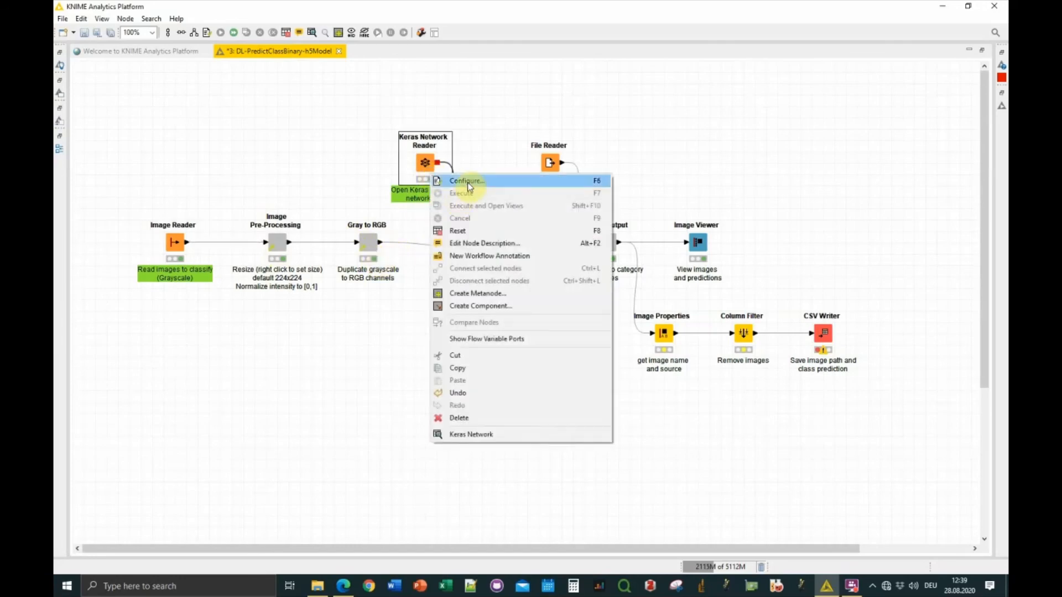
left_click(465, 181)
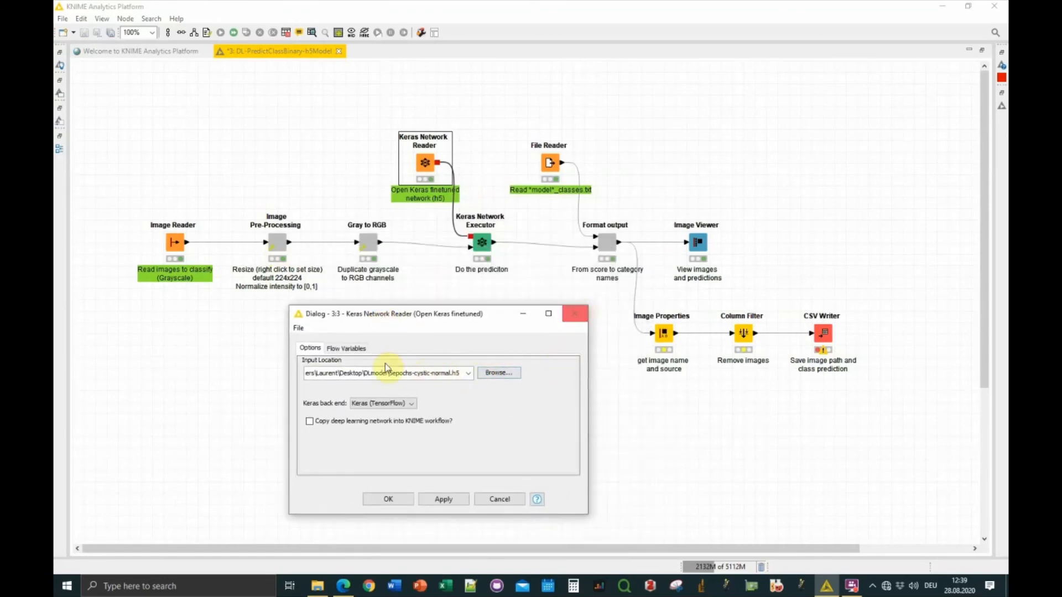
mouse_move(576, 314)
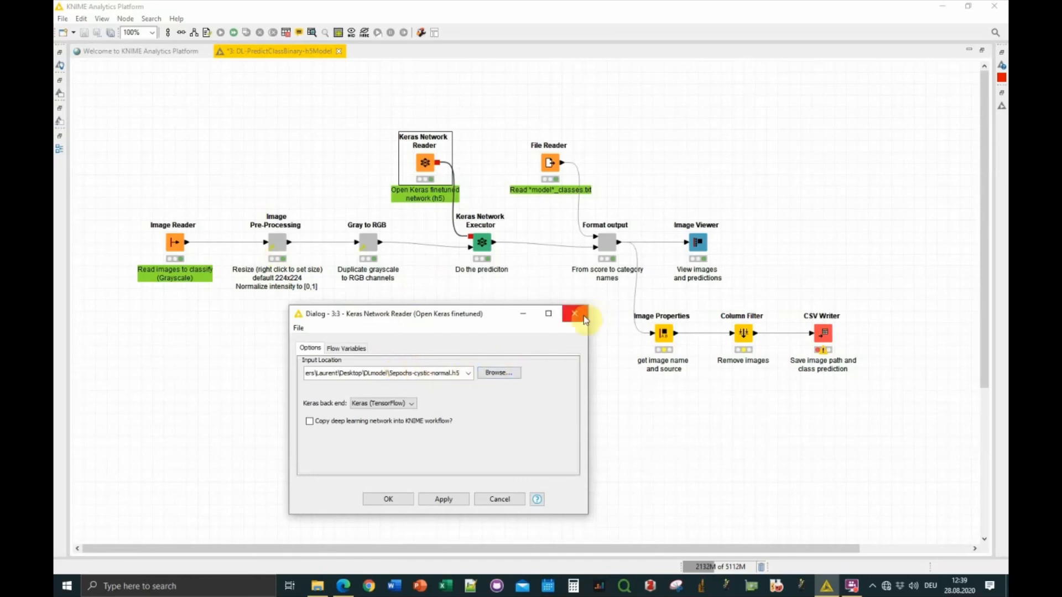
right_click(549, 162)
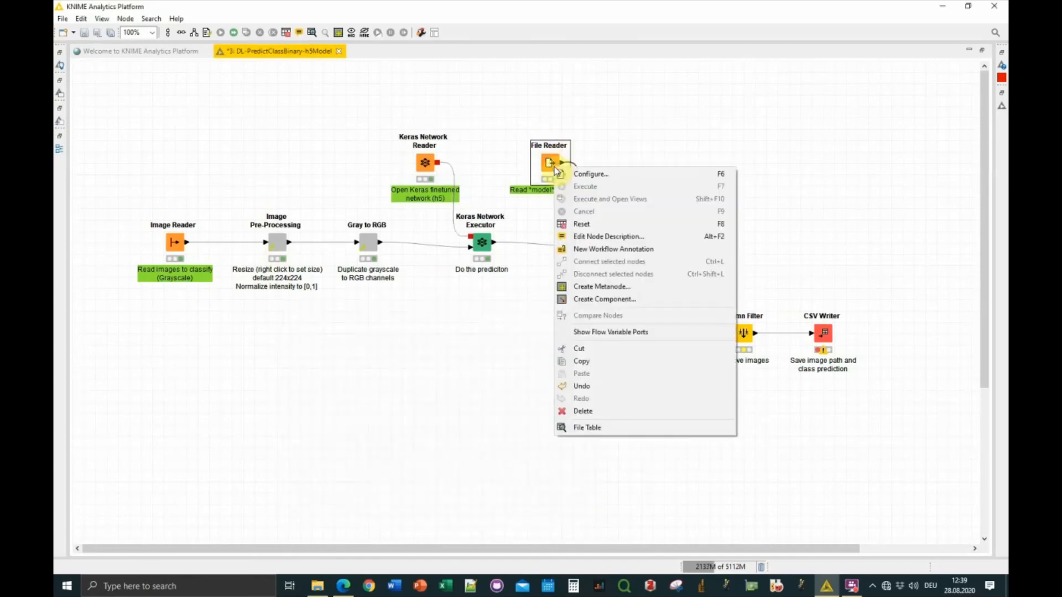
left_click(586, 427)
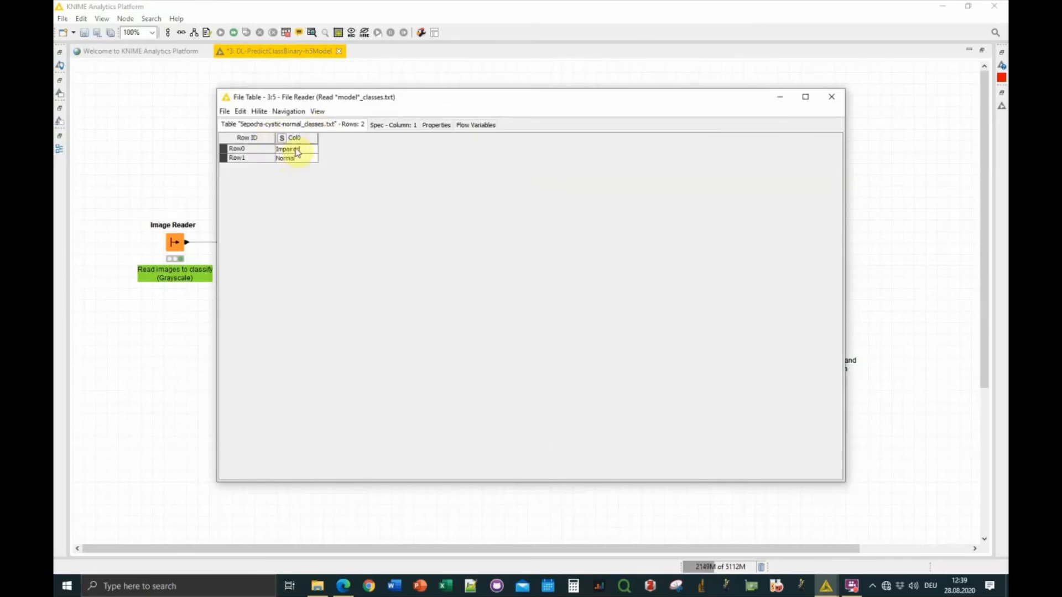
left_click(830, 97)
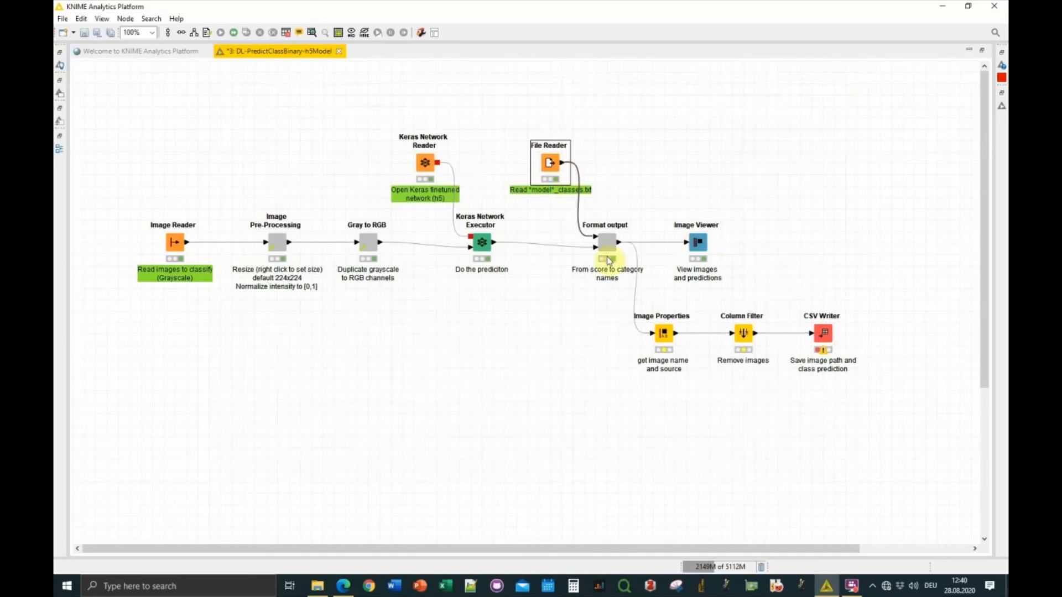
right_click(480, 241)
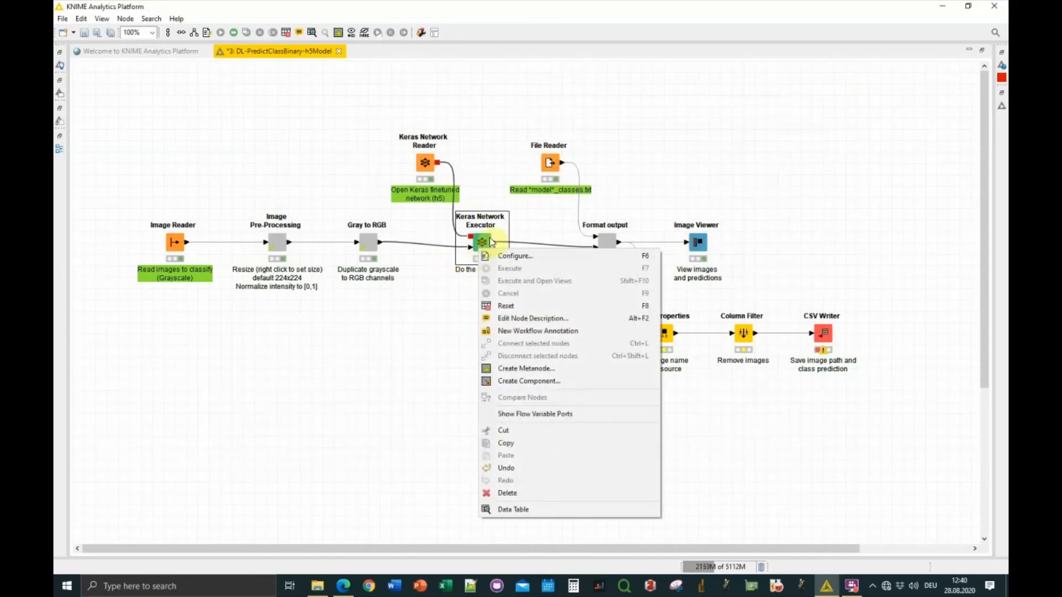
left_click(515, 256)
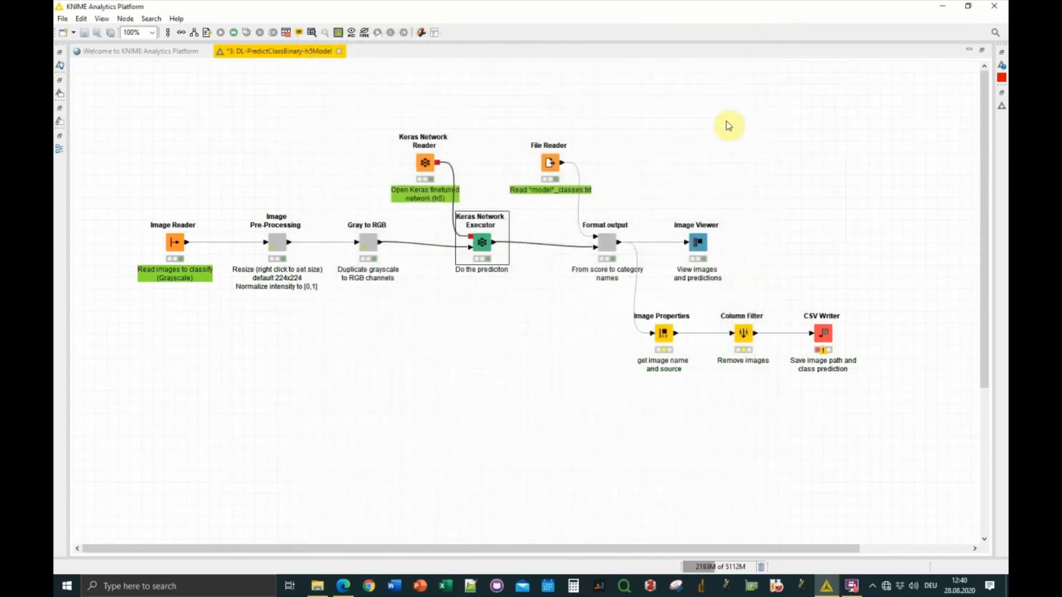
right_click(697, 243)
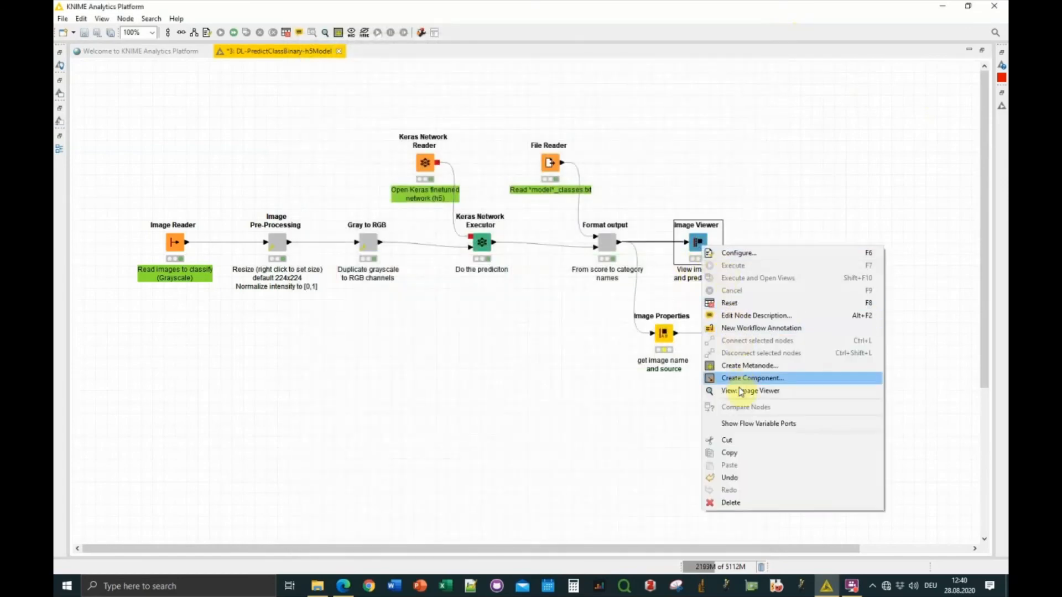
left_click(750, 391)
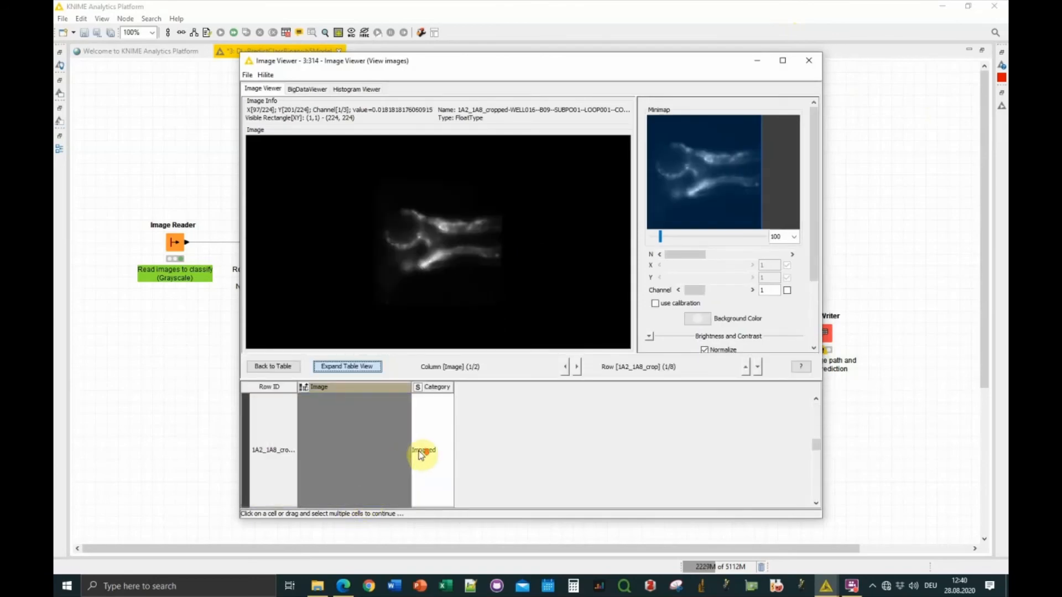
left_click(756, 366)
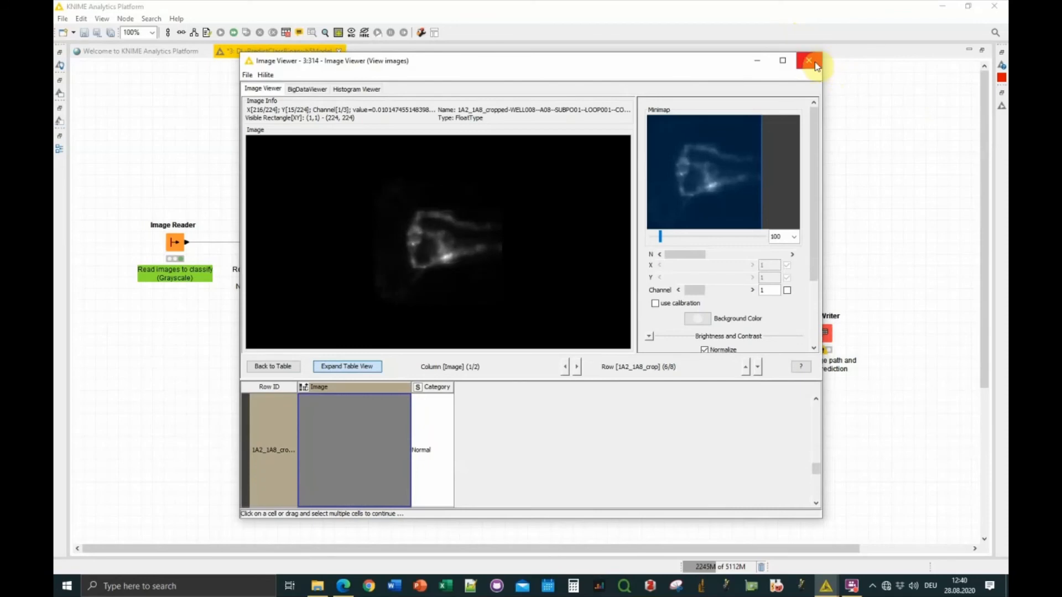
left_click(809, 61)
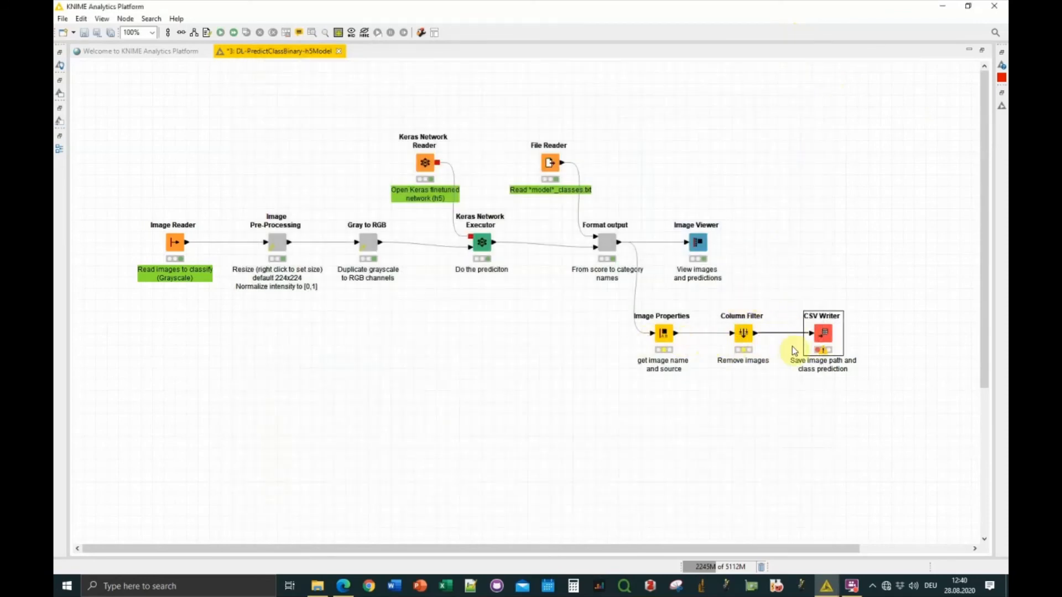
mouse_move(741, 332)
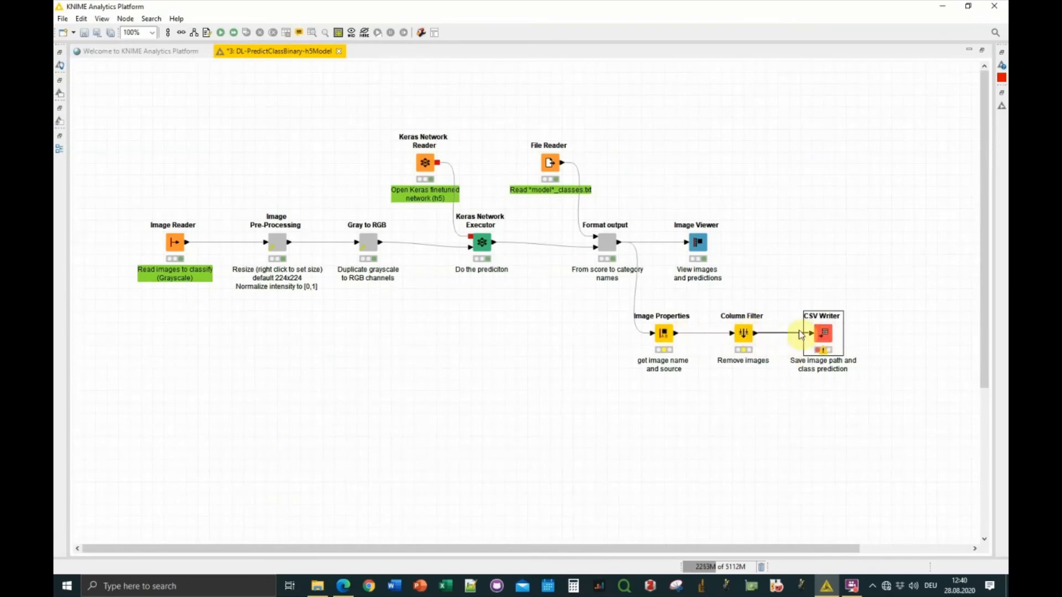
mouse_move(645, 298)
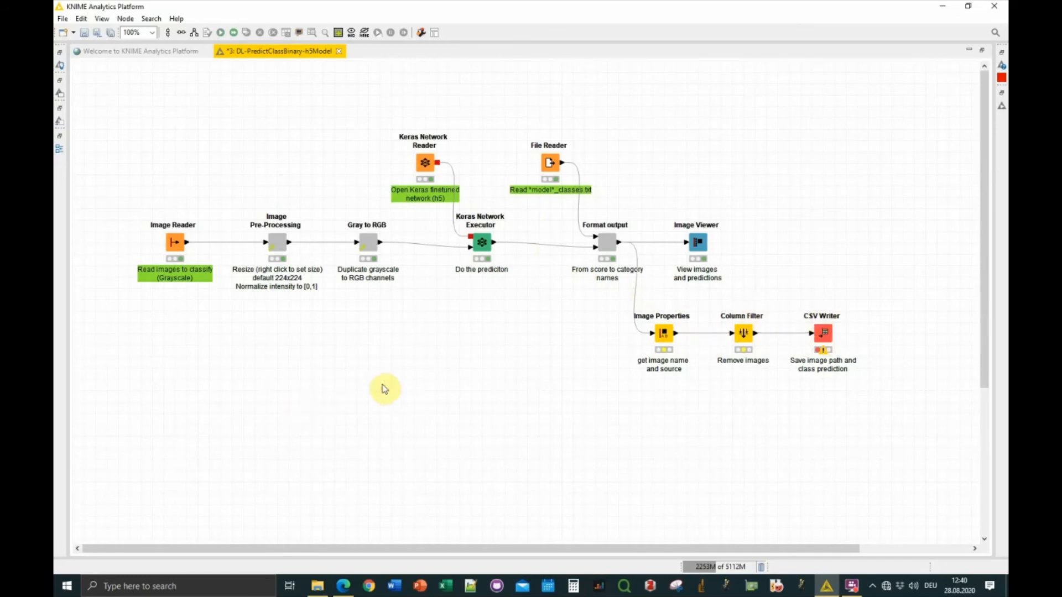
mouse_move(454, 343)
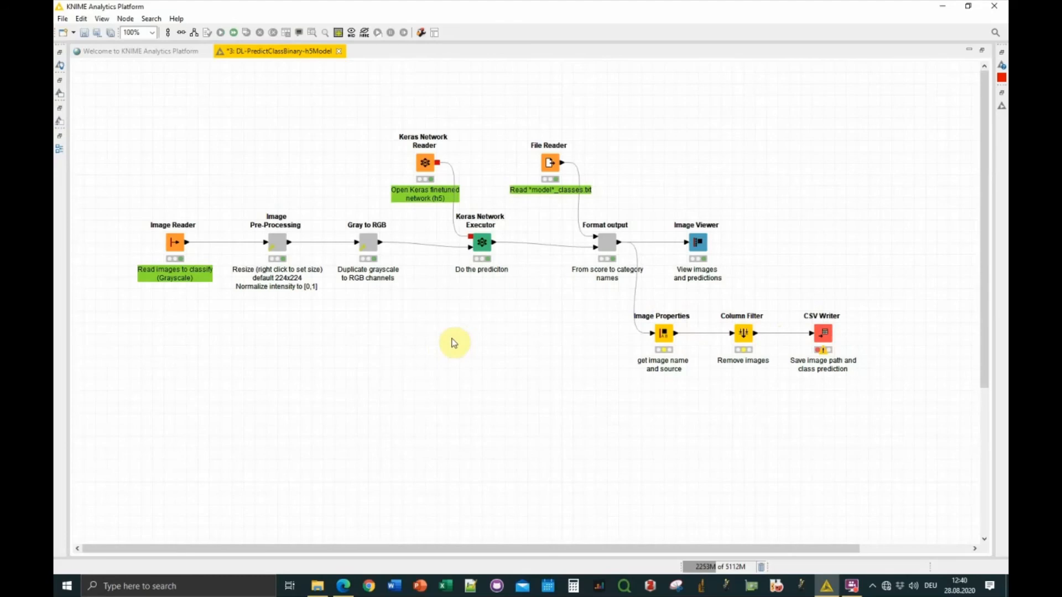
mouse_move(495, 323)
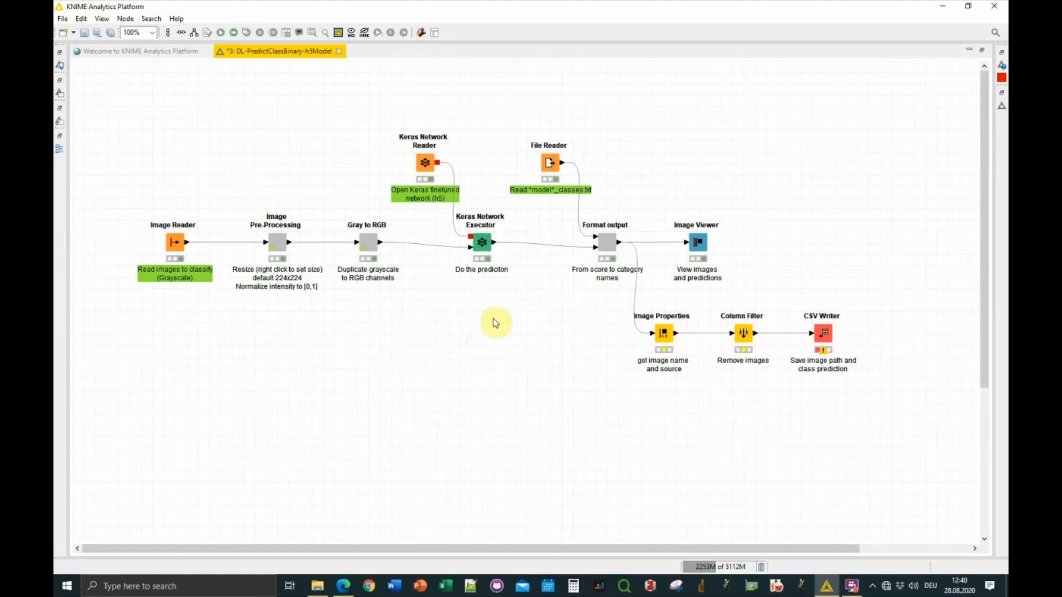
mouse_move(486, 326)
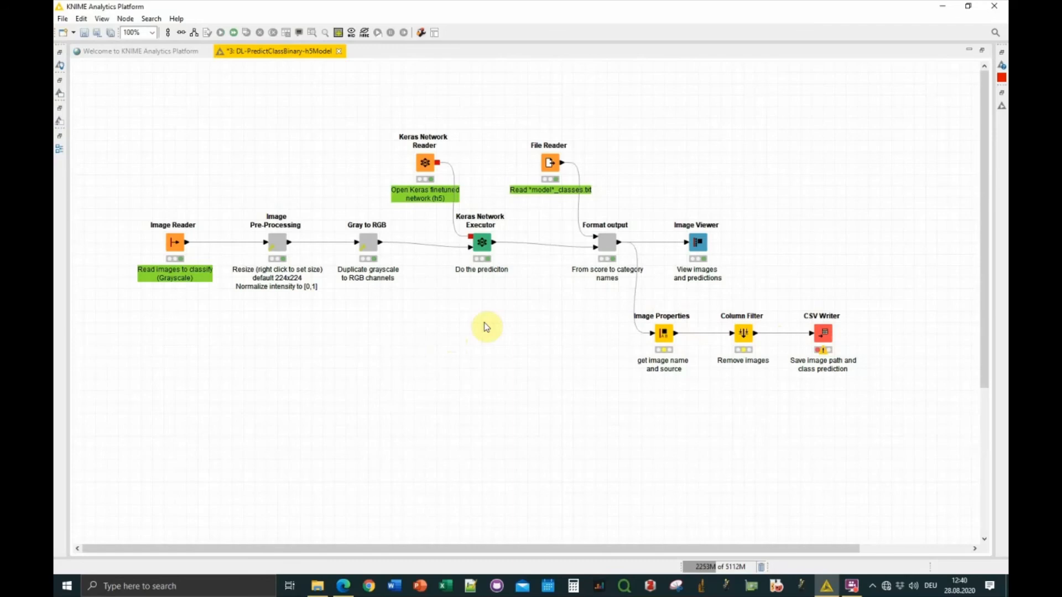
mouse_move(294, 88)
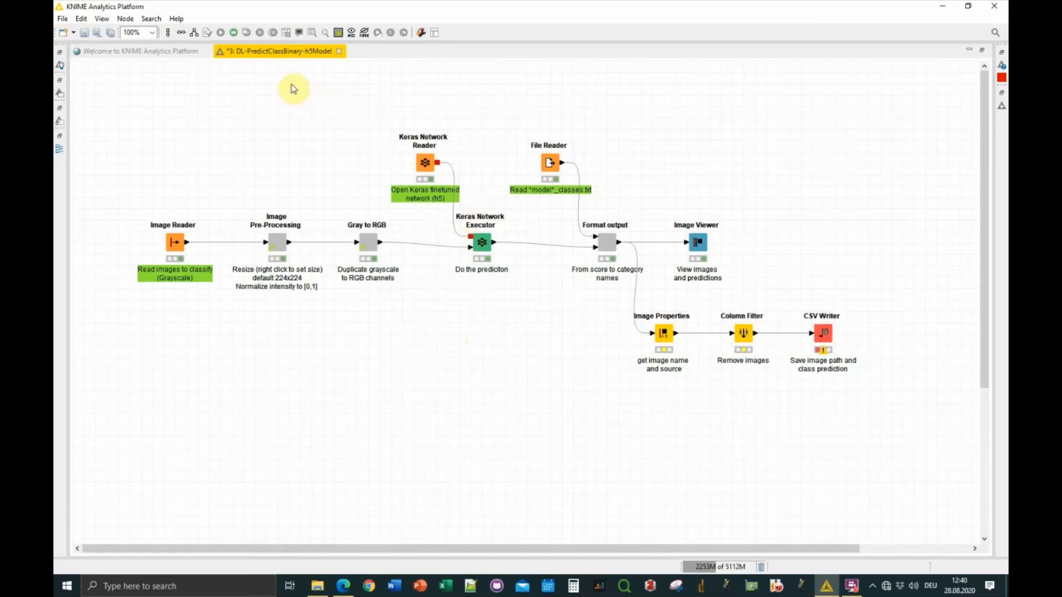
mouse_move(341, 99)
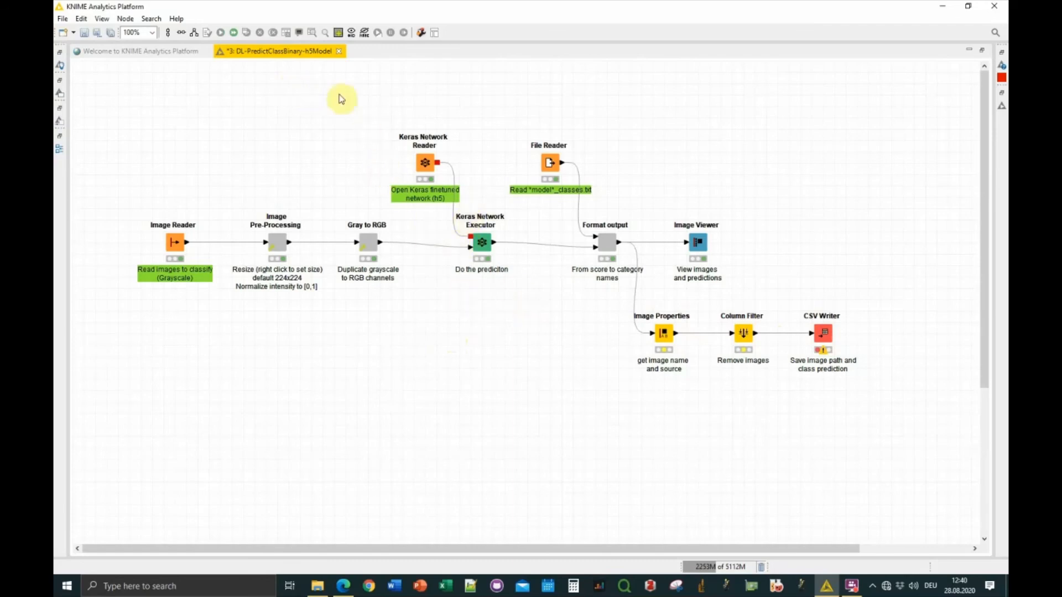
mouse_move(295, 58)
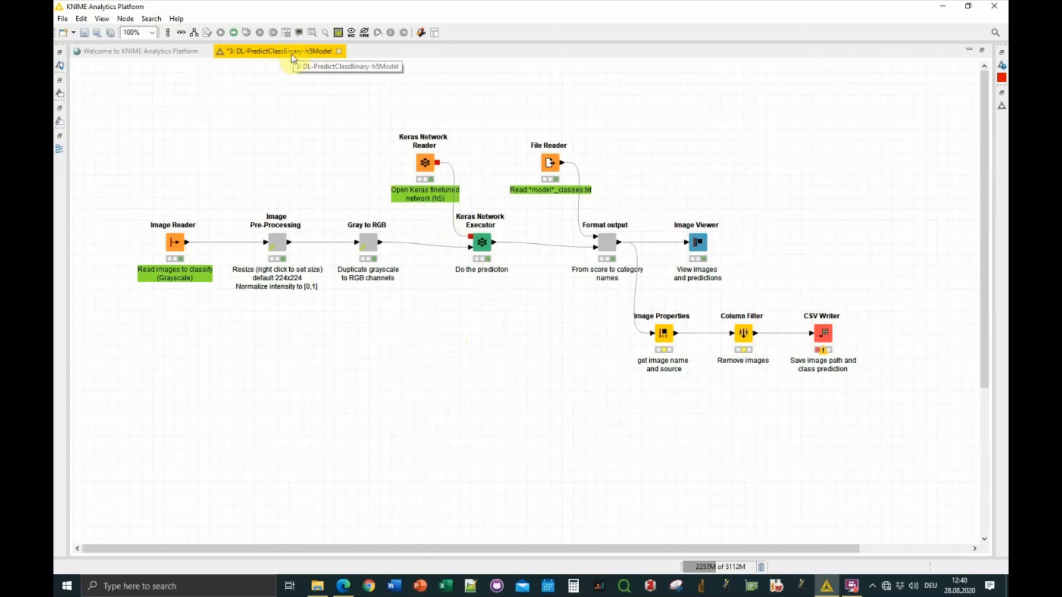
mouse_move(566, 460)
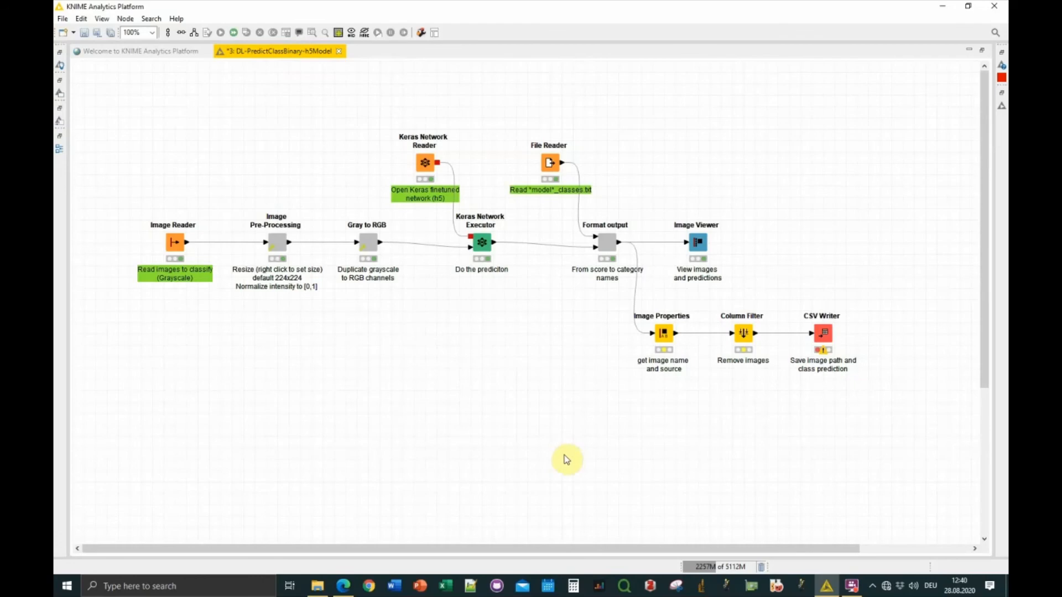
mouse_move(515, 343)
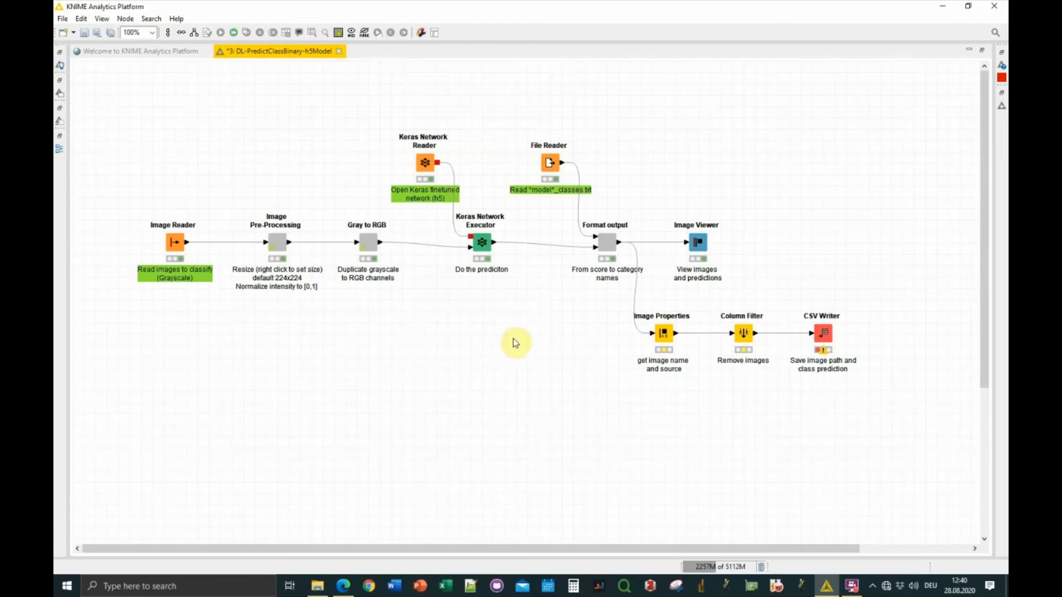
mouse_move(558, 410)
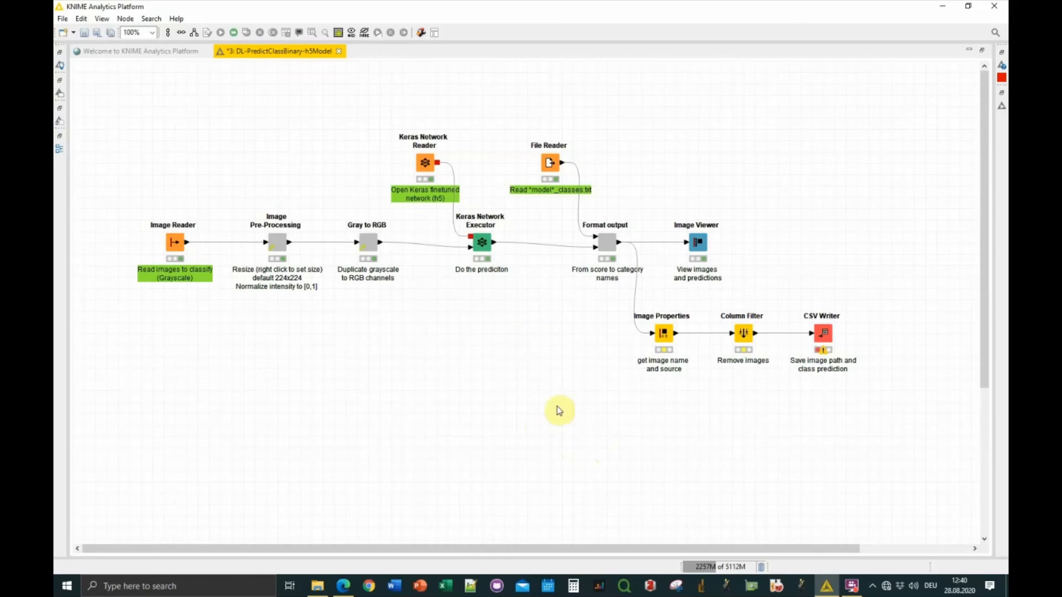
mouse_move(677, 416)
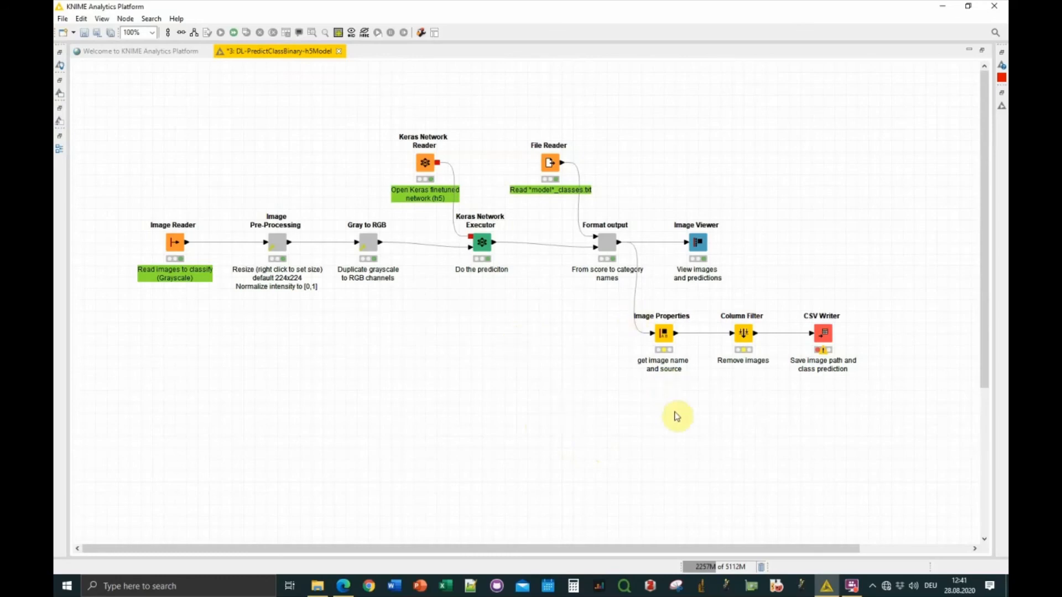
mouse_move(833, 502)
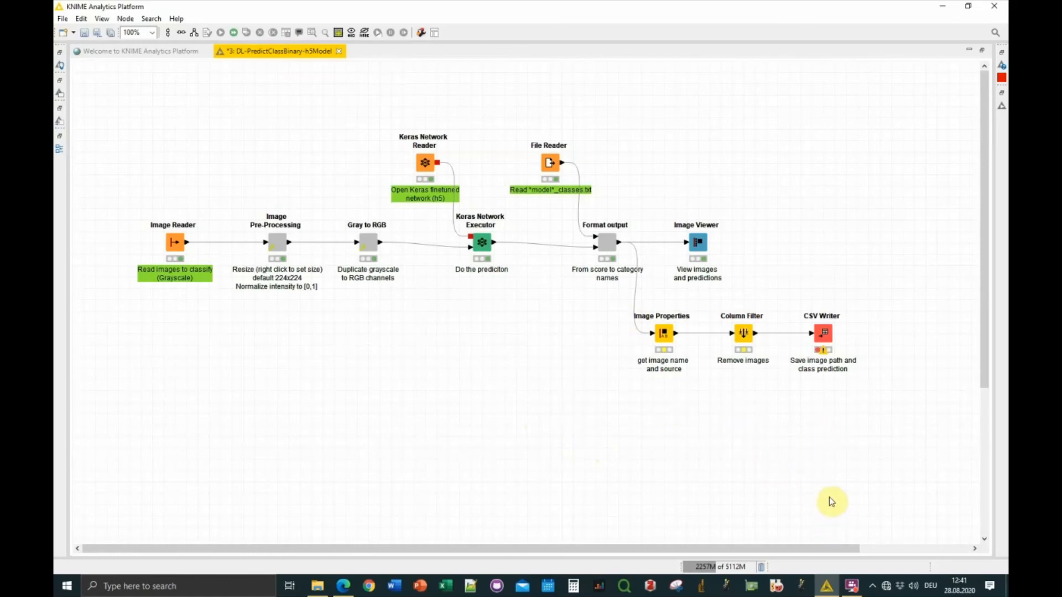
mouse_move(851, 585)
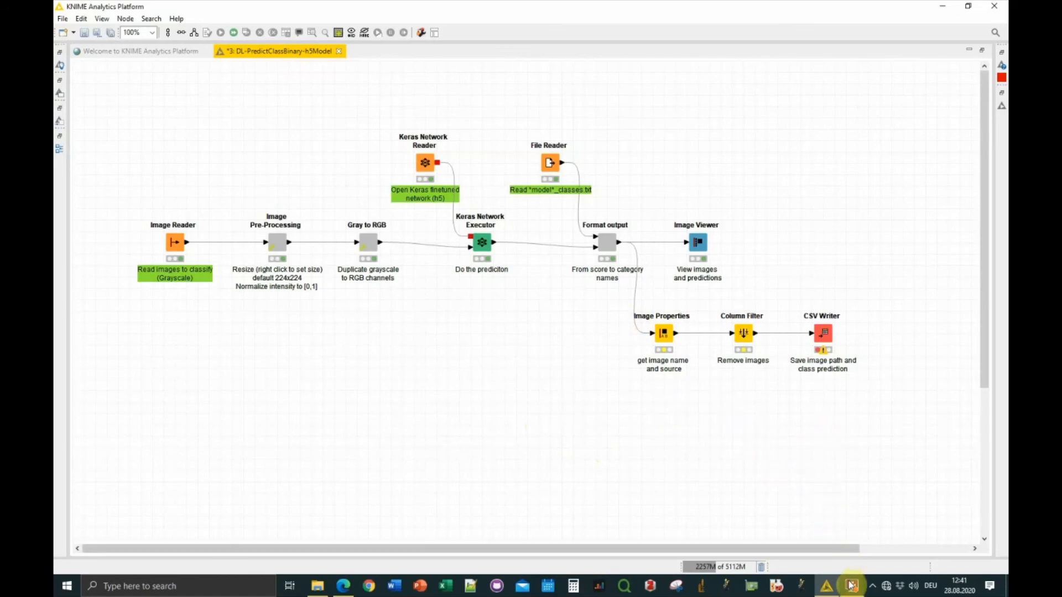
left_click(850, 585)
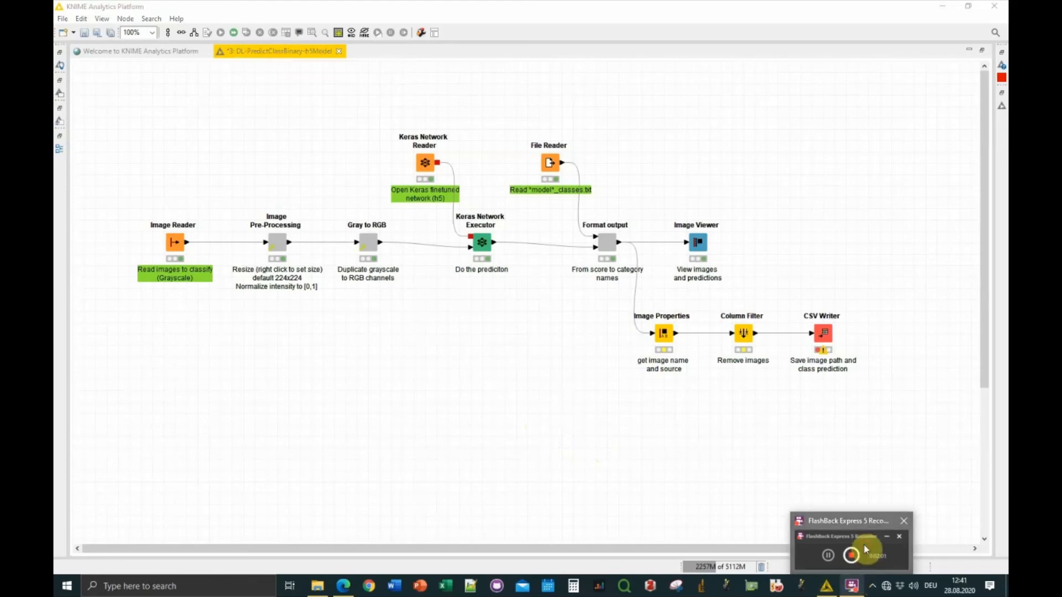